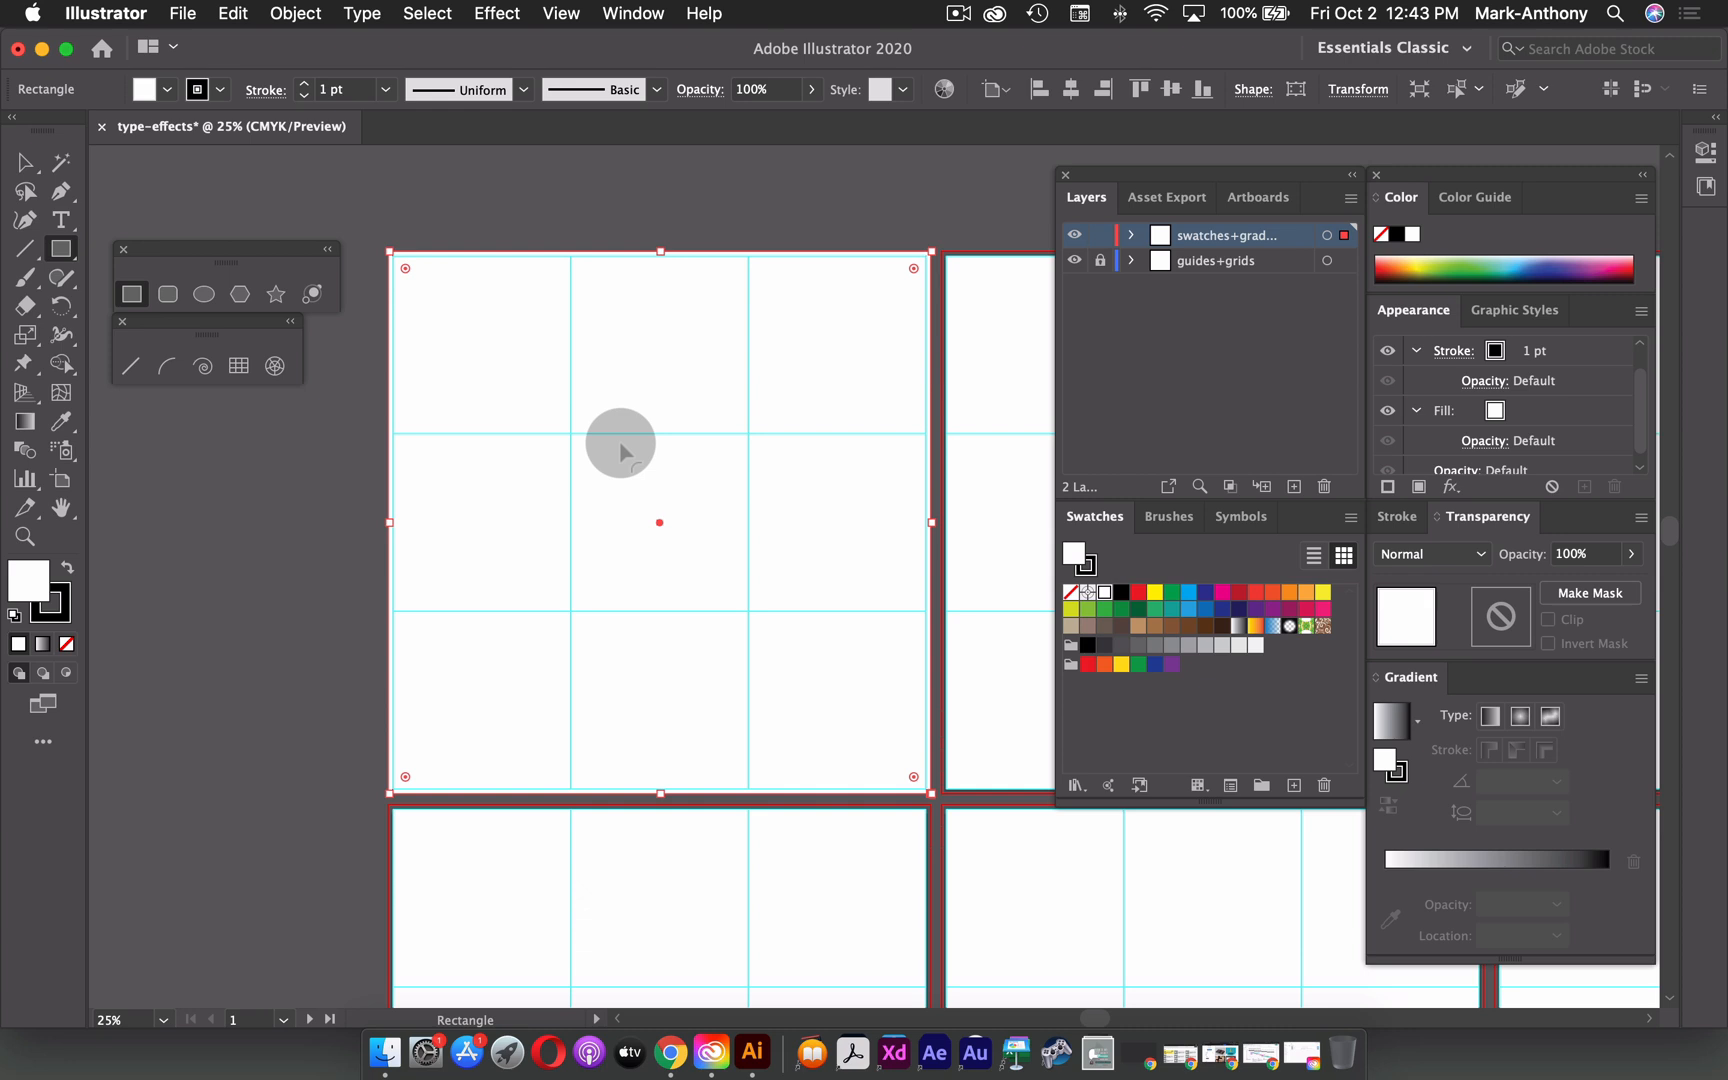
mouse_move(626, 446)
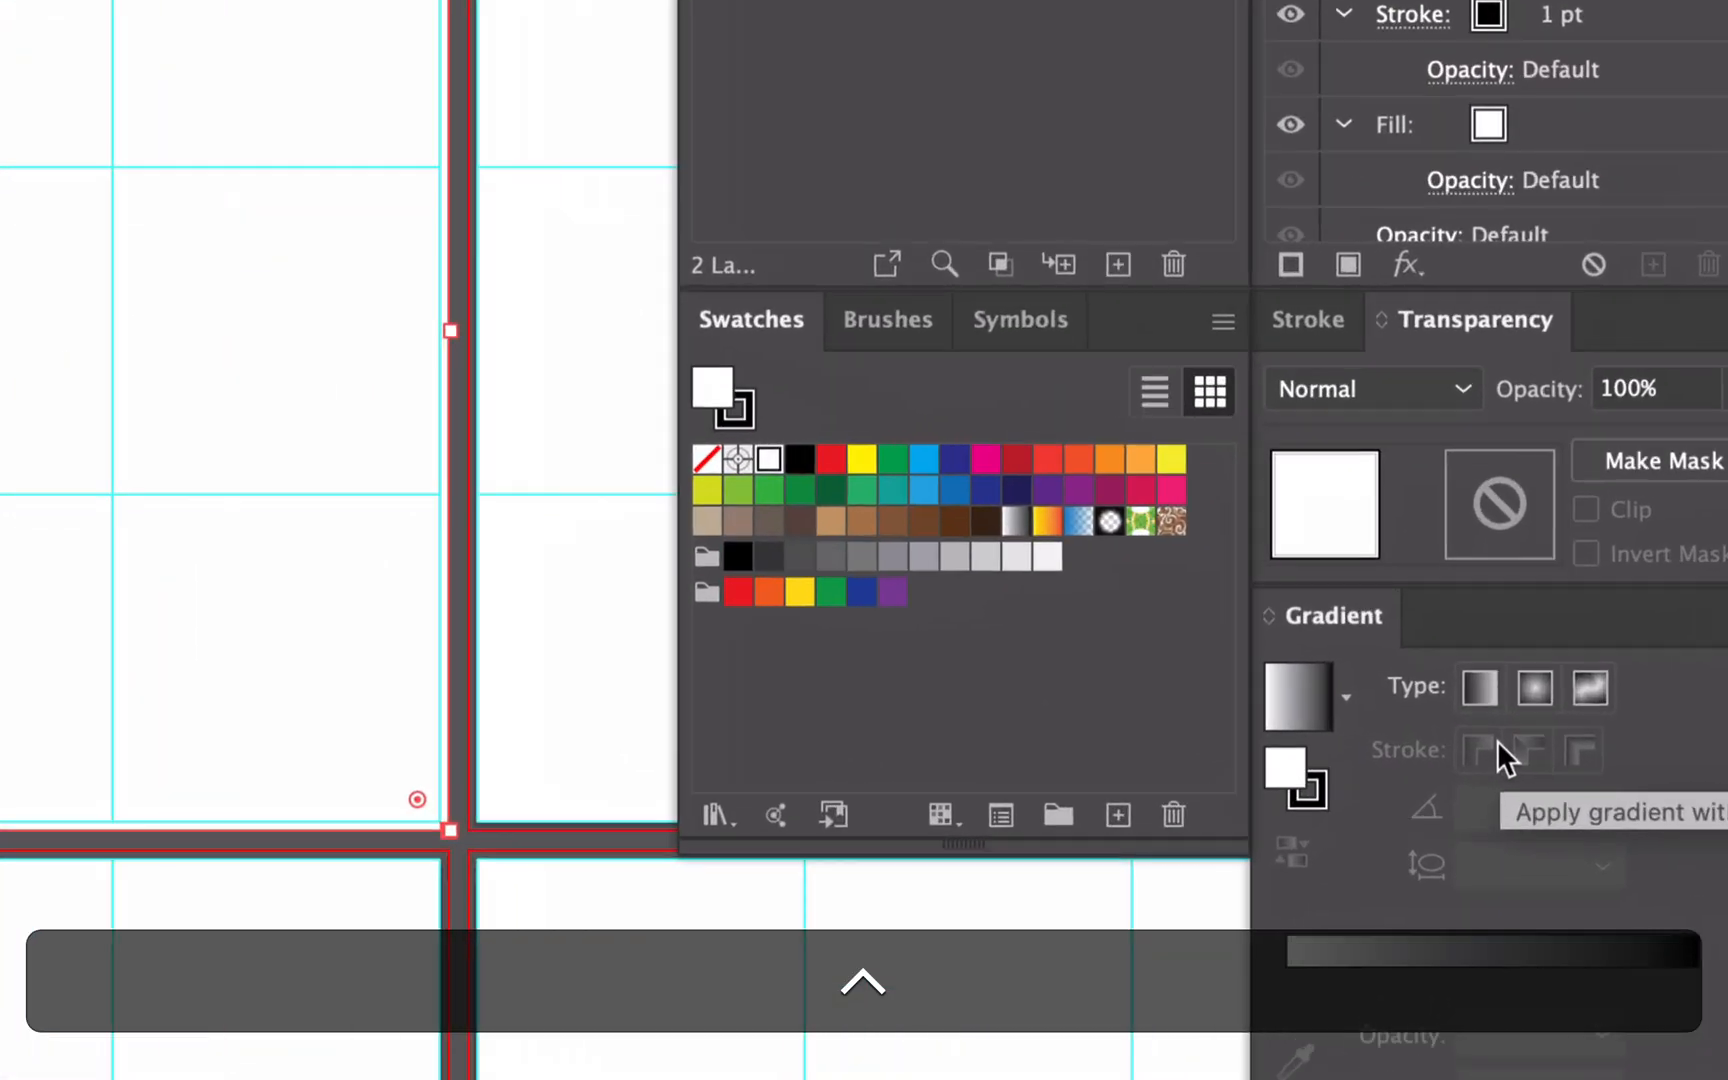
- Apply the default white-to-black linear gradient to the rectangle's fill
click(1297, 691)
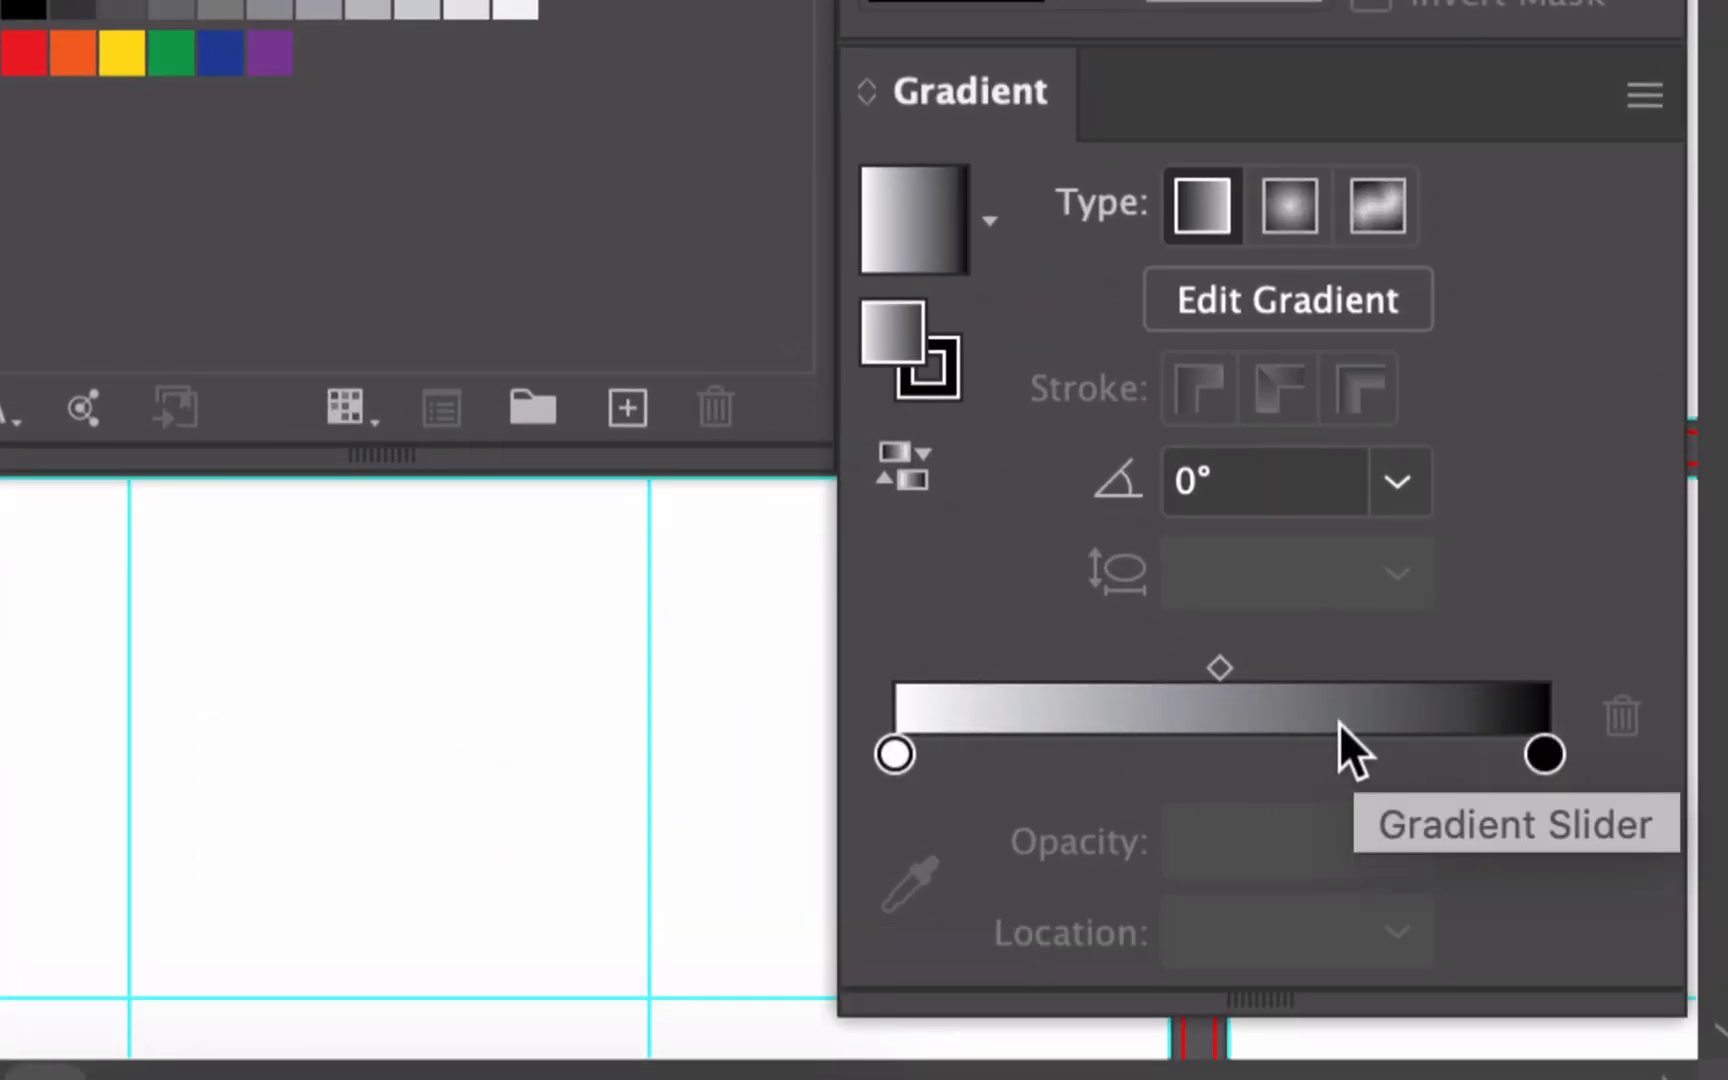
mouse_move(1234, 700)
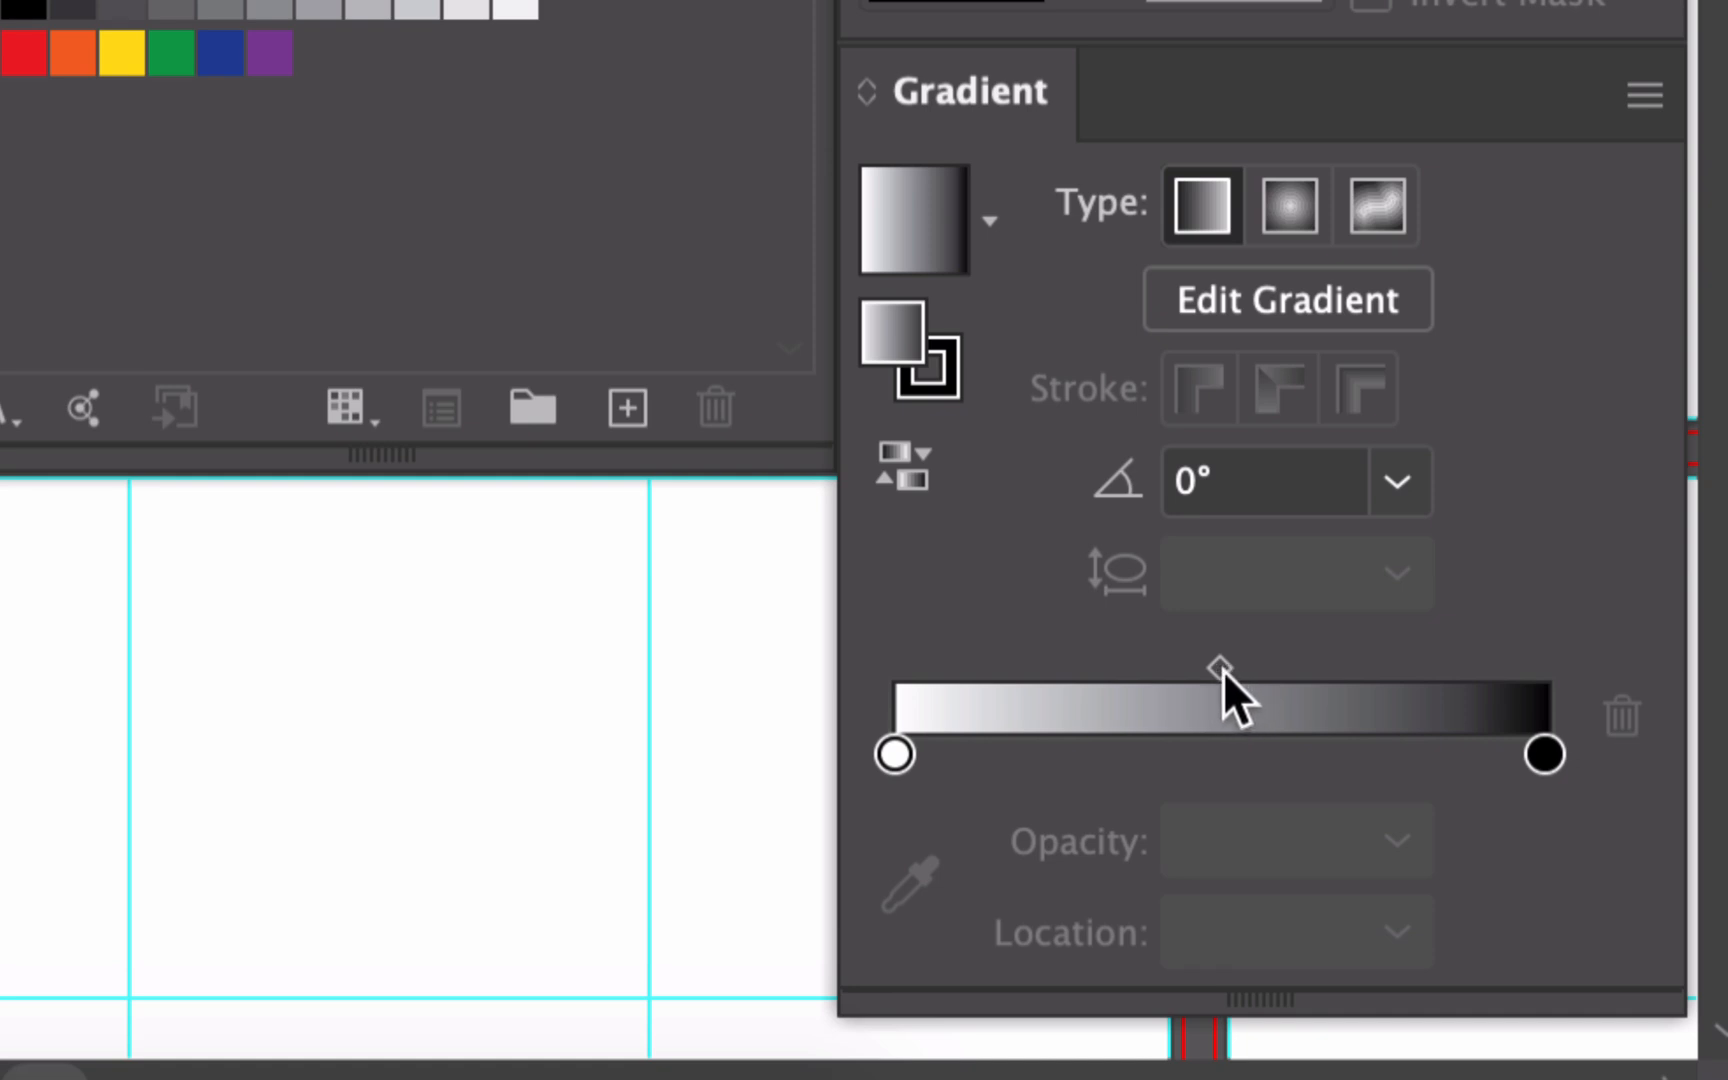
mouse_move(1030, 733)
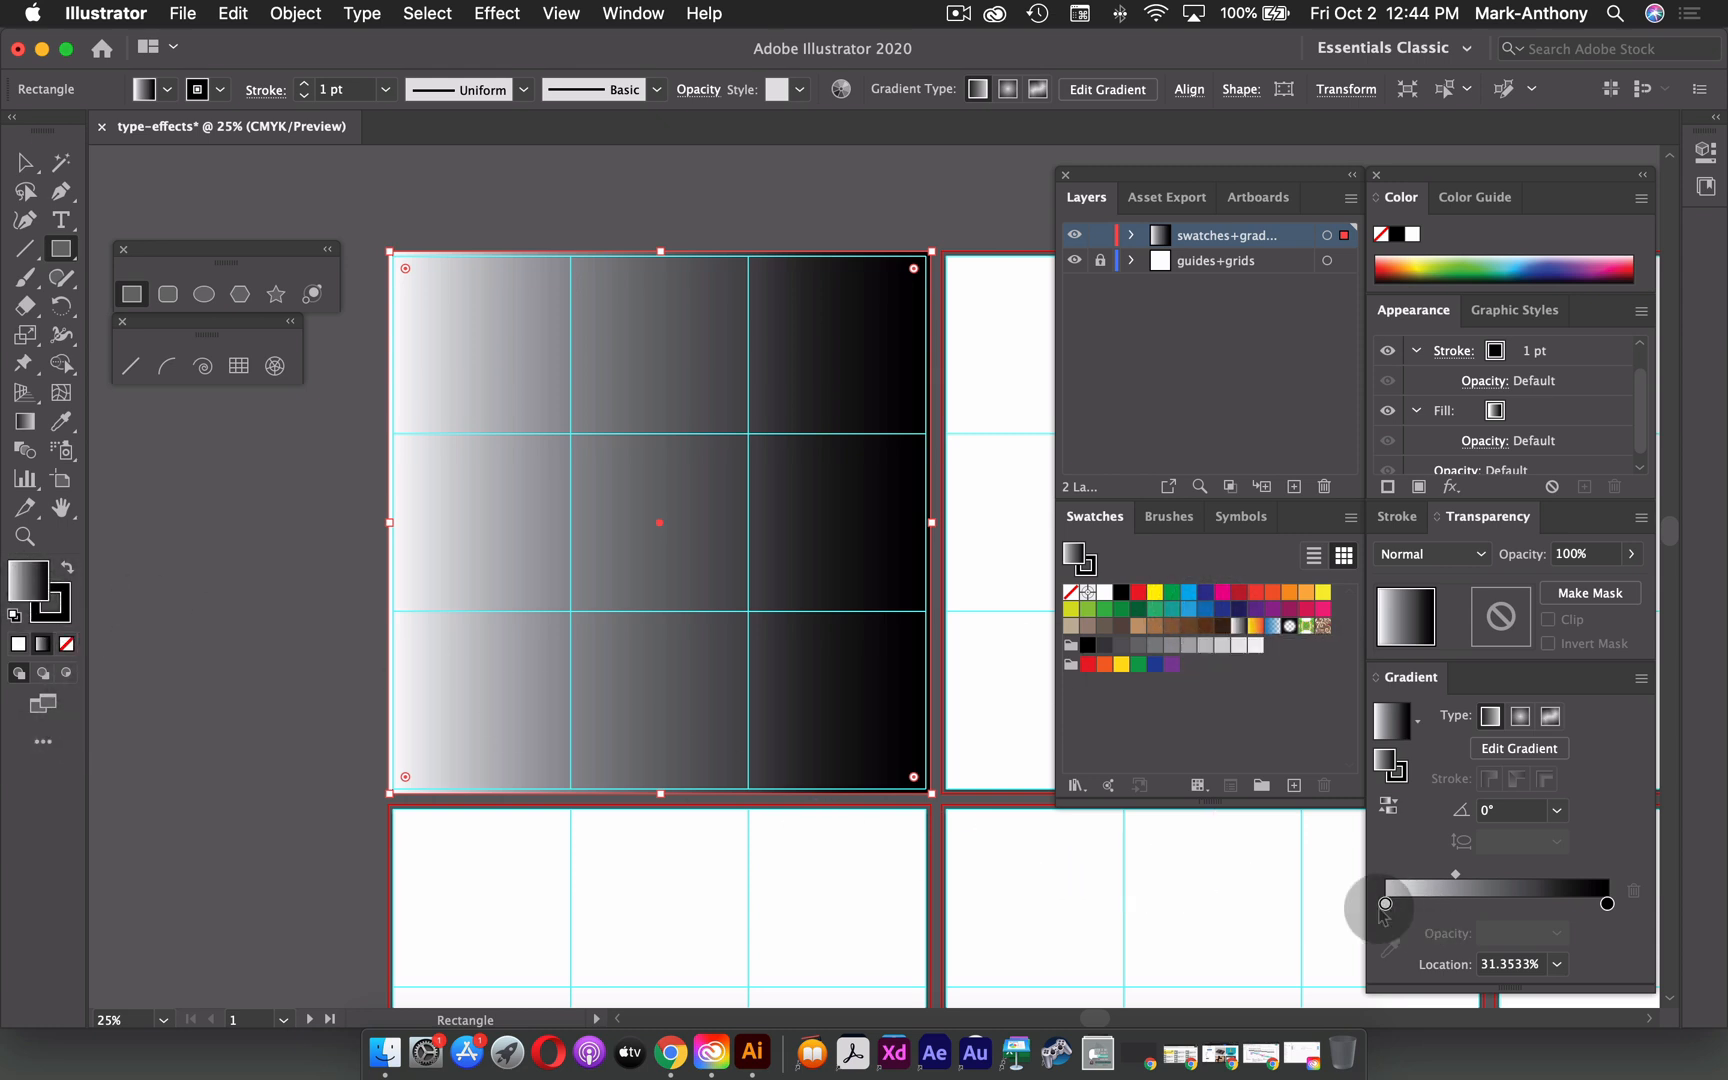
mouse_move(1293, 785)
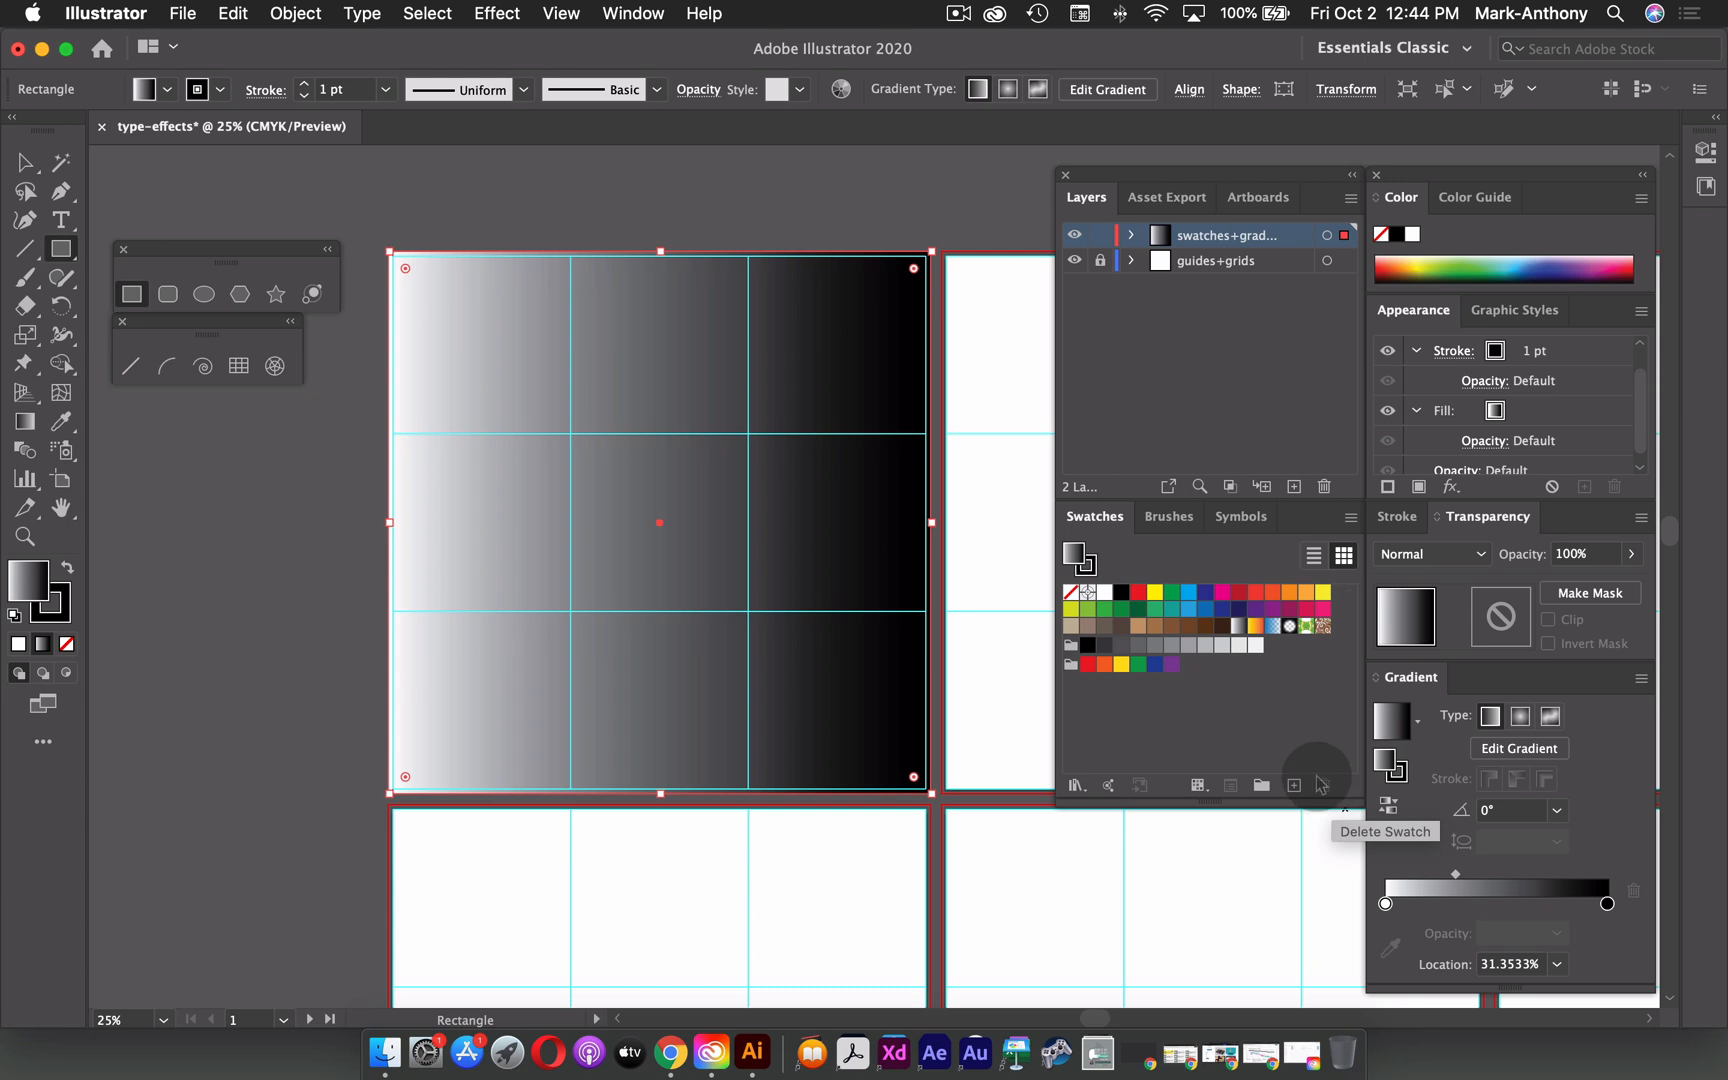
mouse_move(1218, 590)
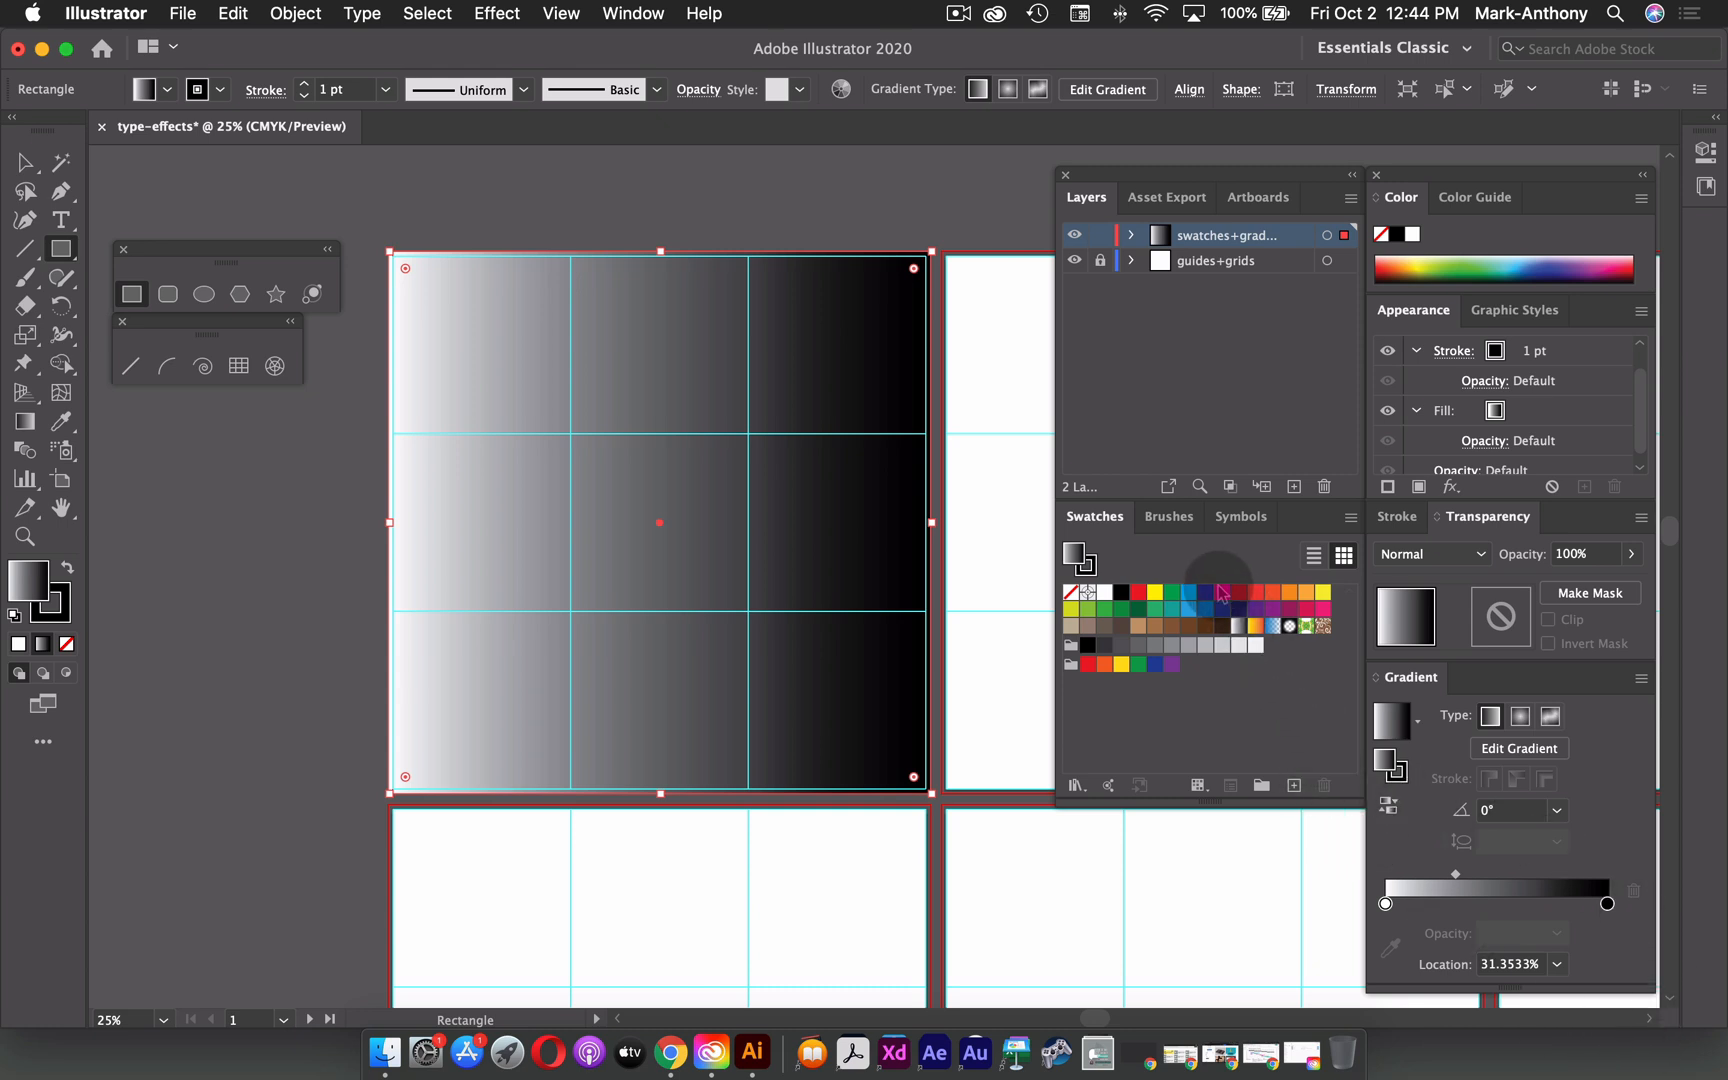
mouse_move(1220, 595)
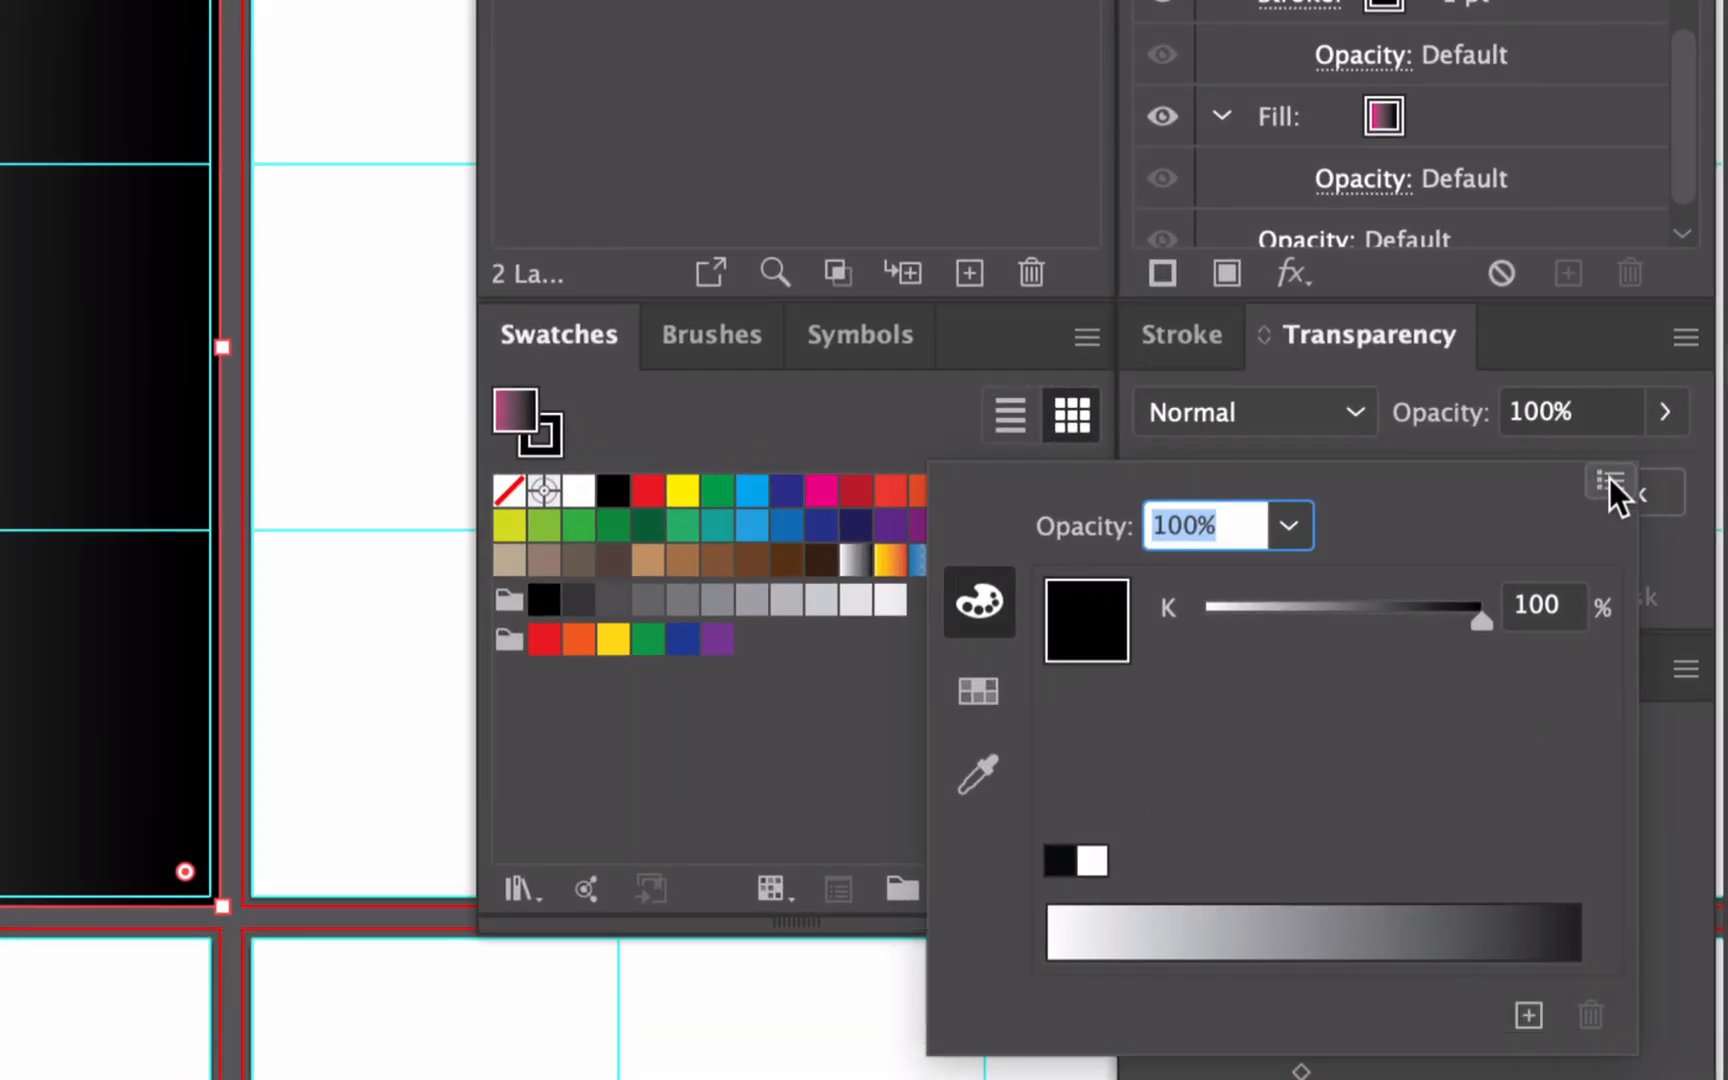
- Switch the gradient stop colour to CMYK and enter 100 for the magenta and red values
click(1610, 479)
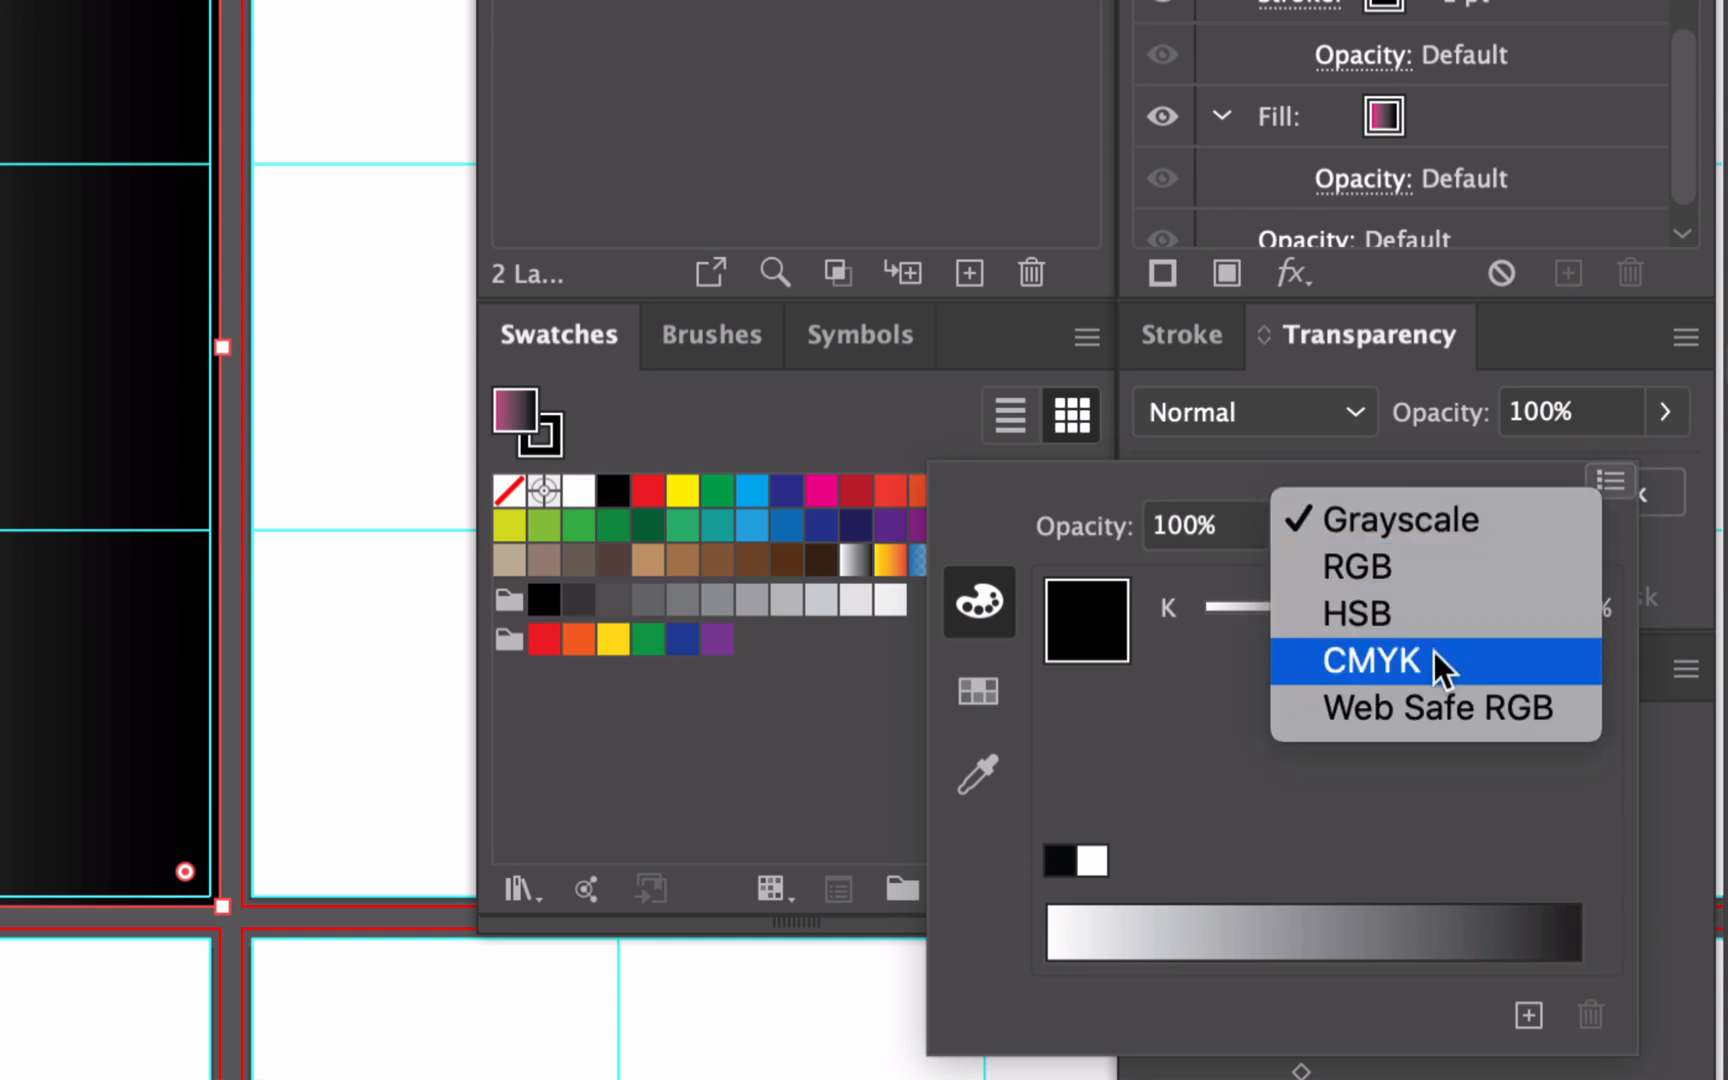
click(1369, 660)
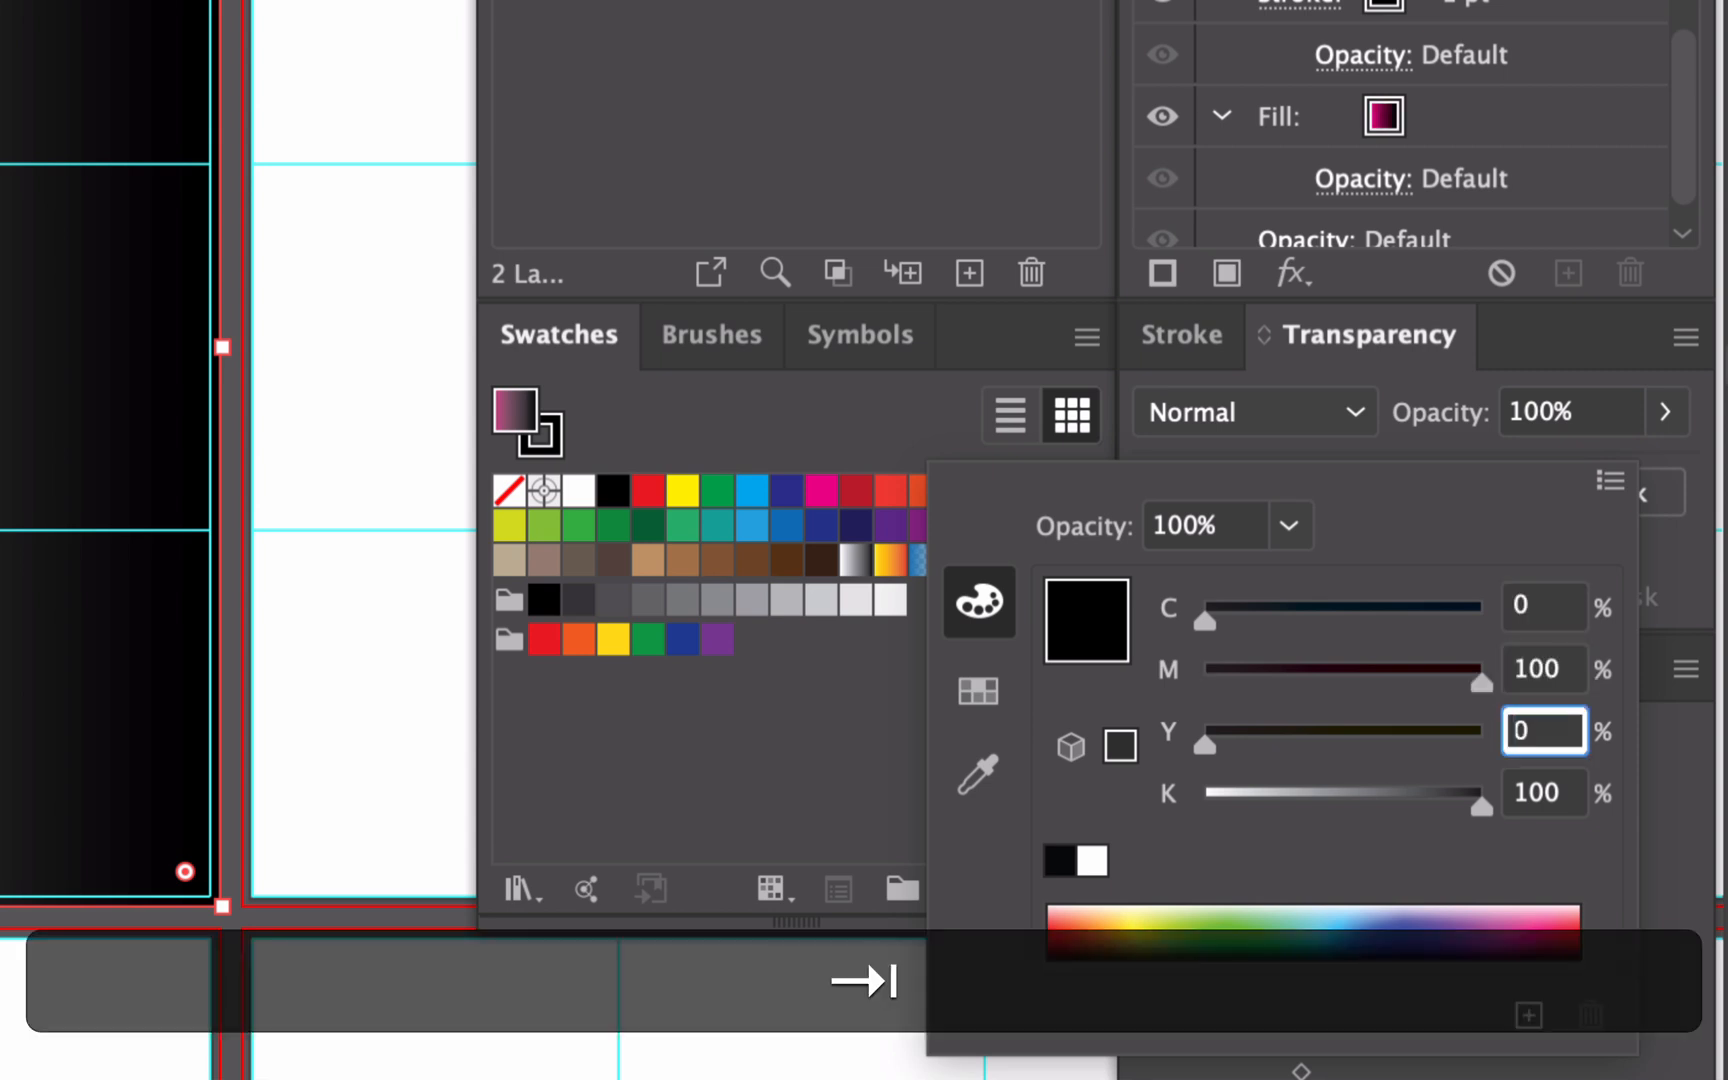
text(100)
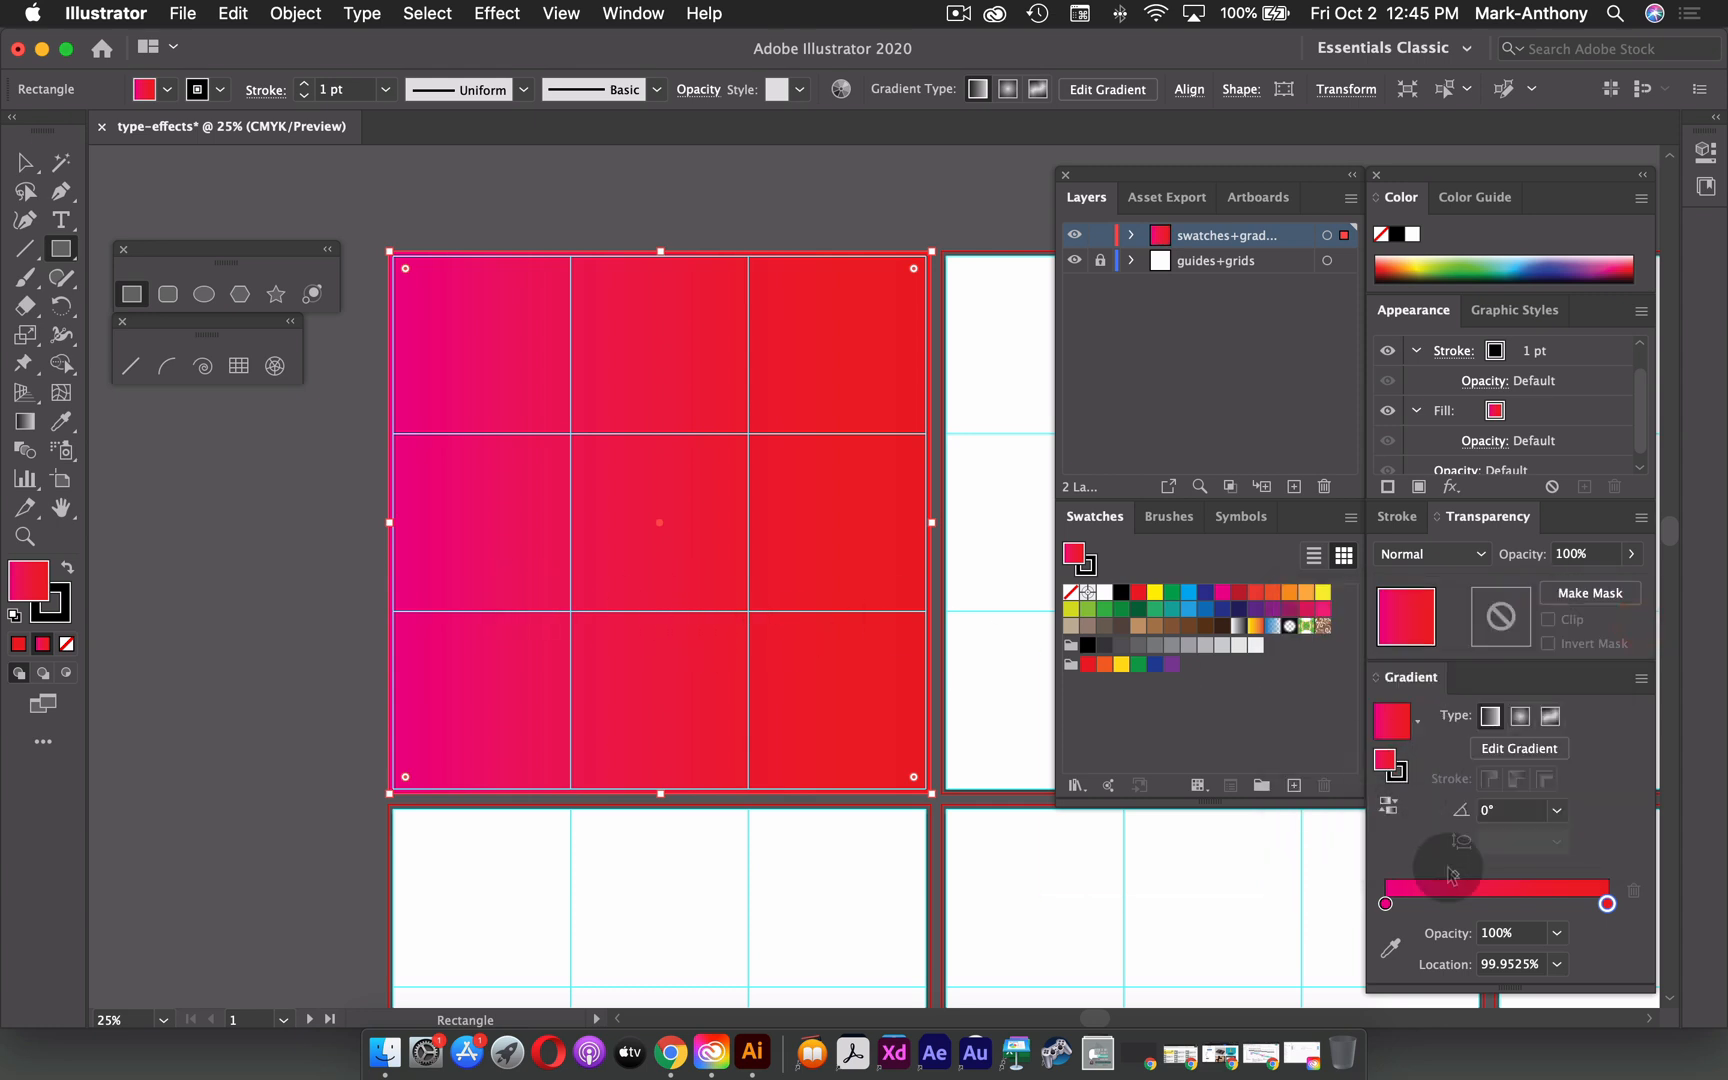
mouse_move(1499, 810)
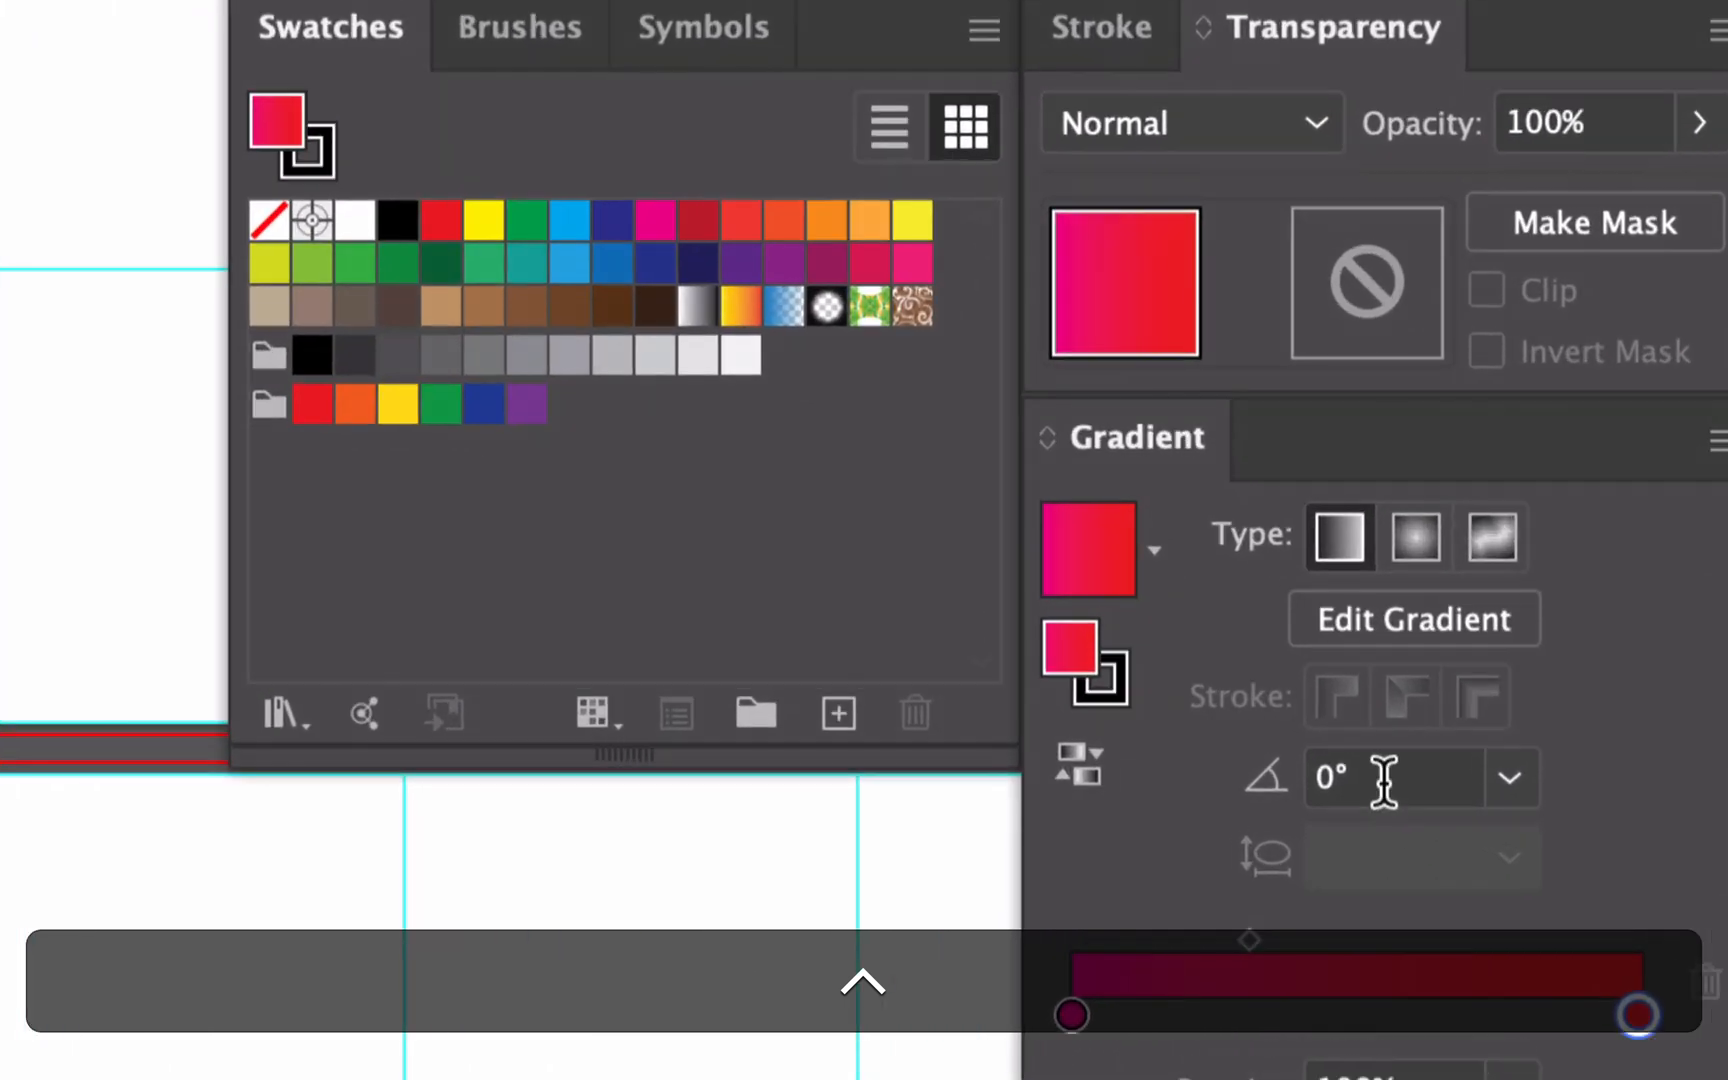
- Enter 19 in the Gradient Angle field to rotate the gradient
text(19)
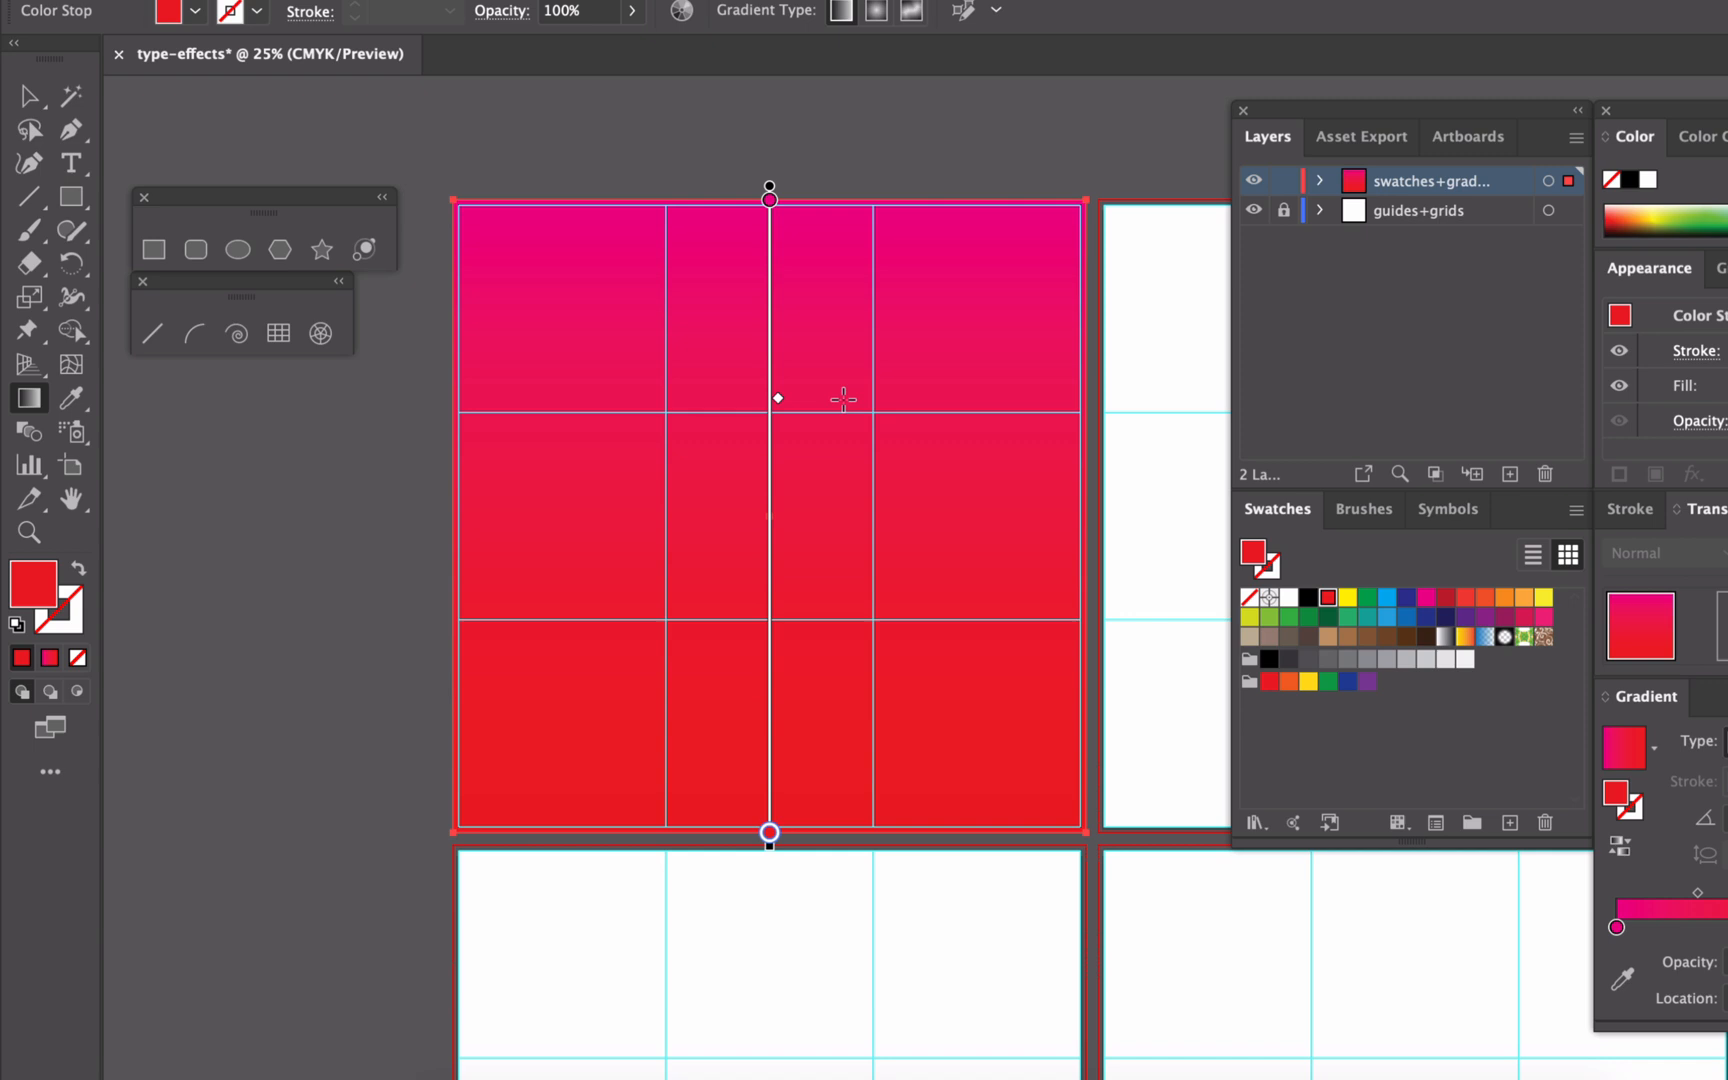
mouse_move(780, 467)
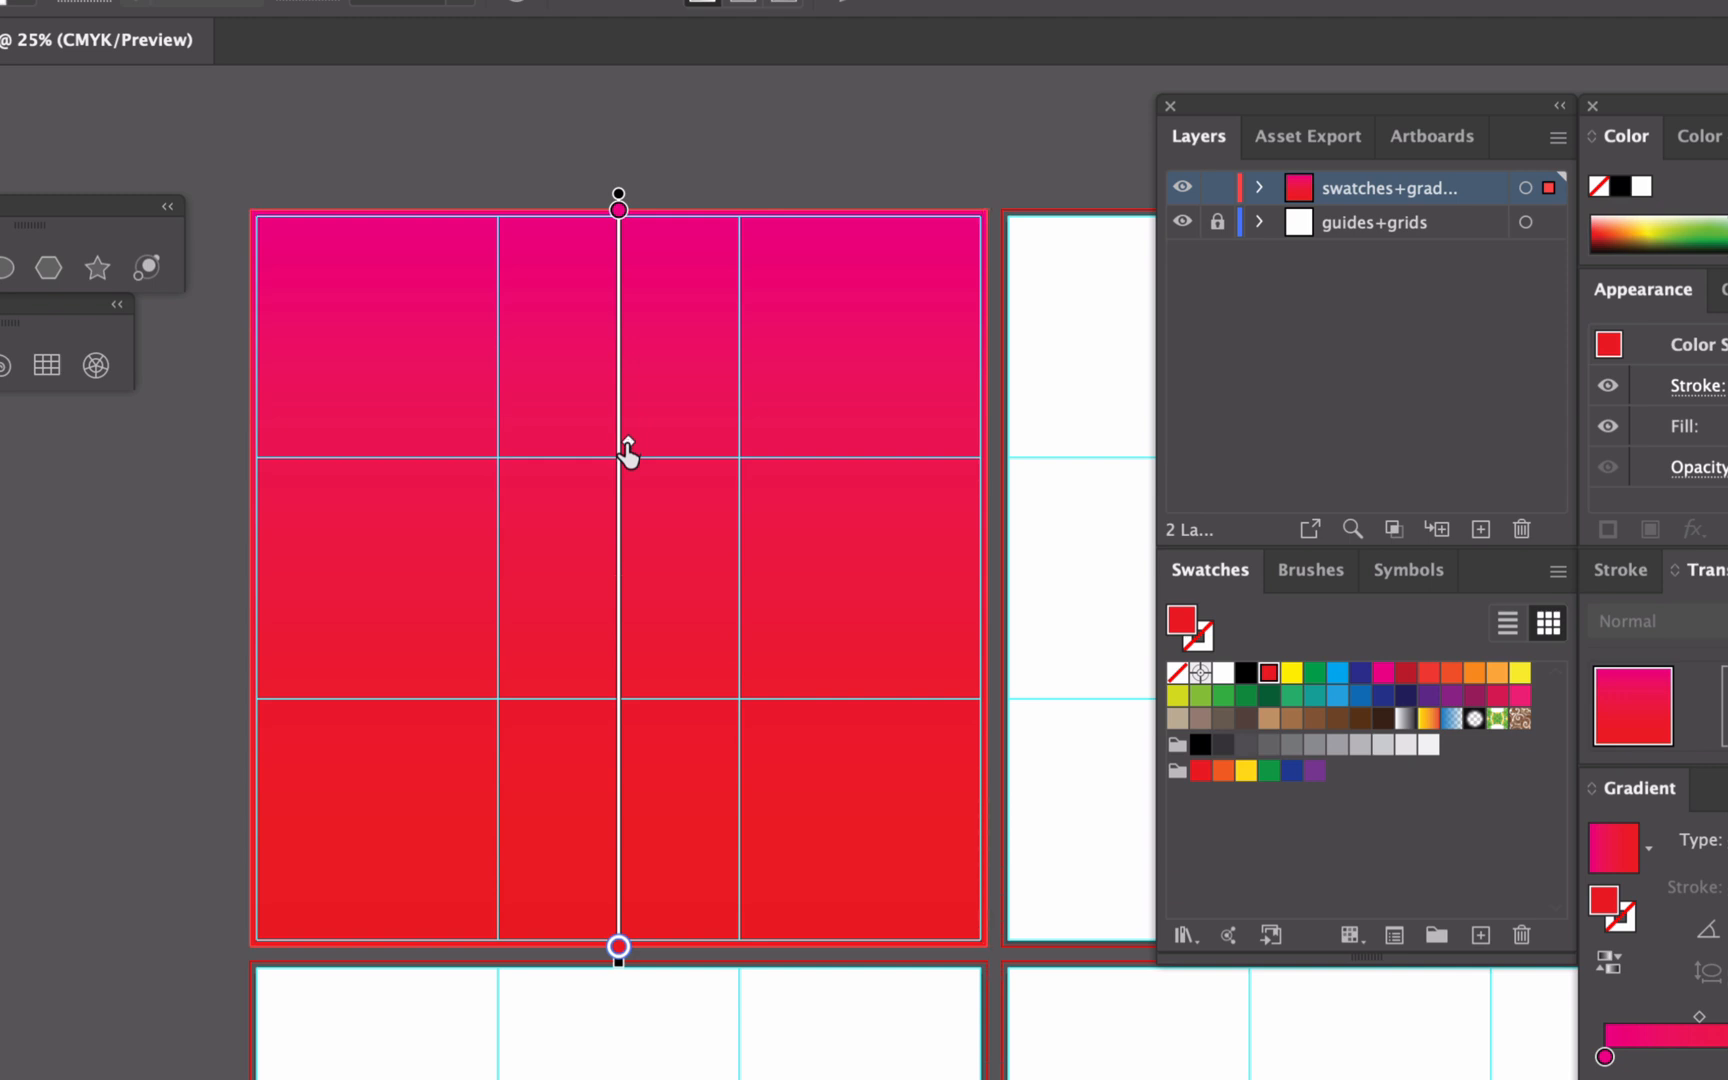
mouse_move(626, 711)
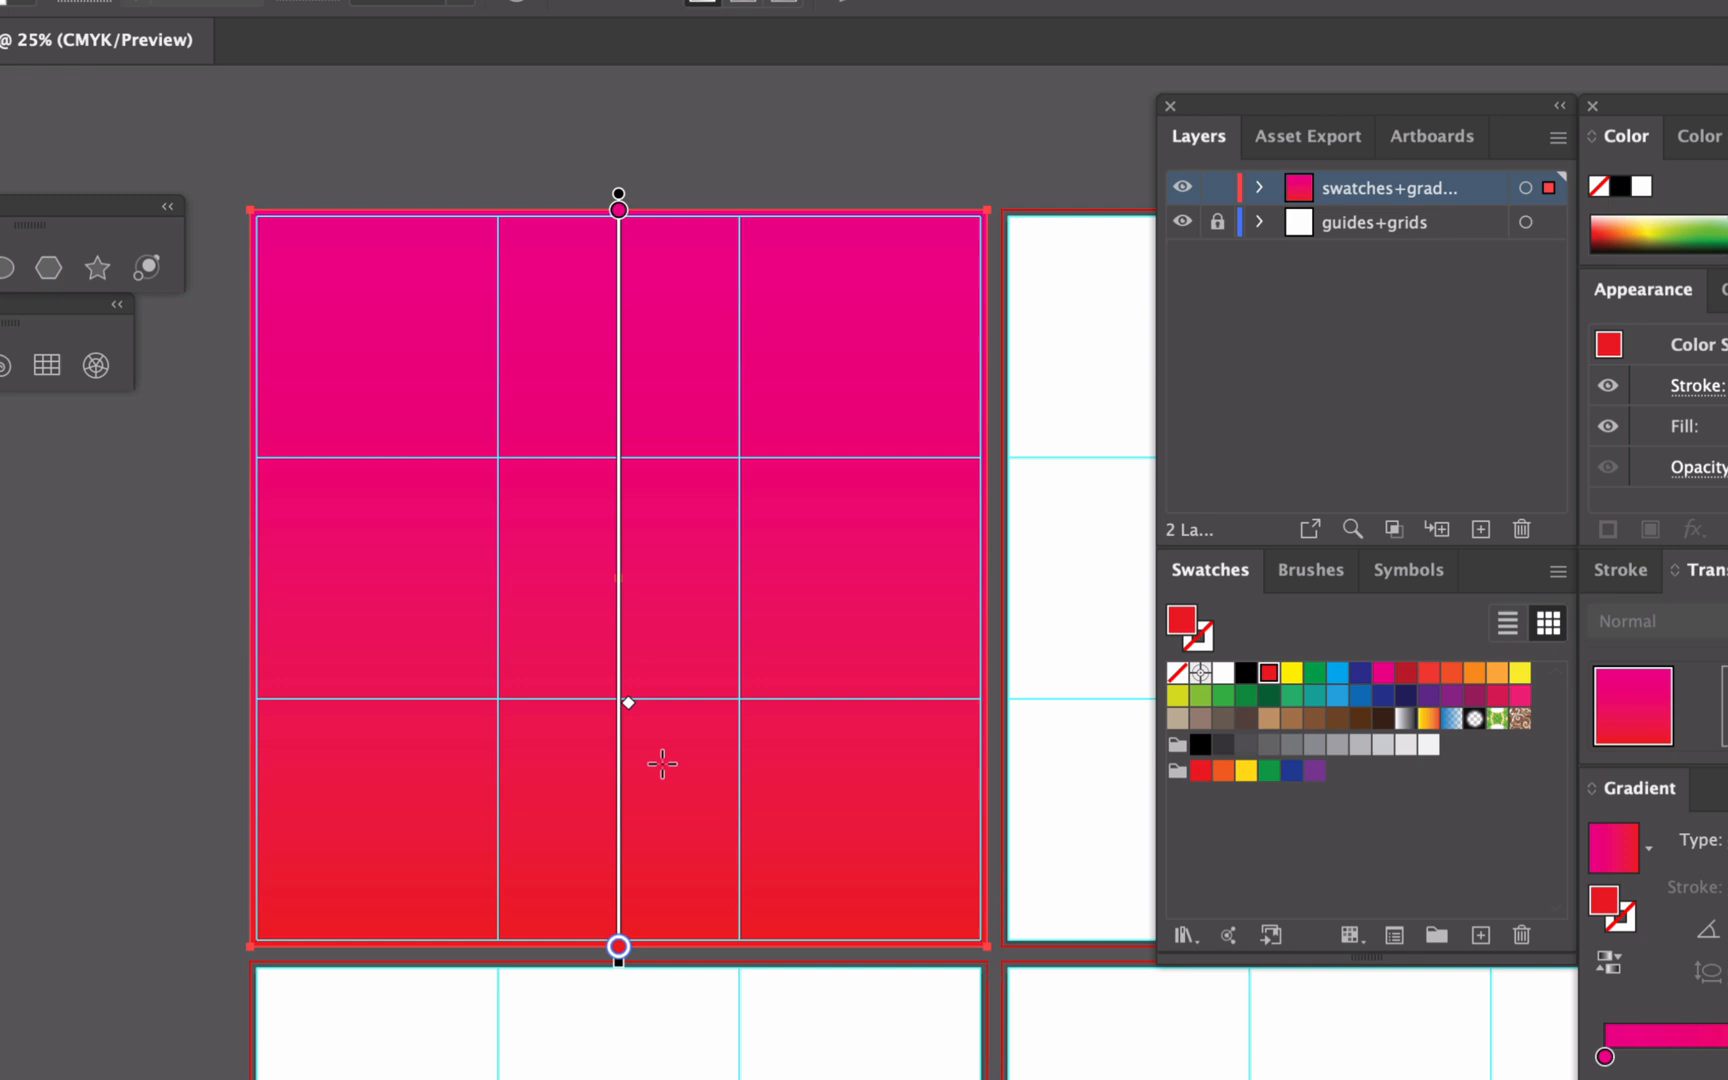
mouse_move(695, 382)
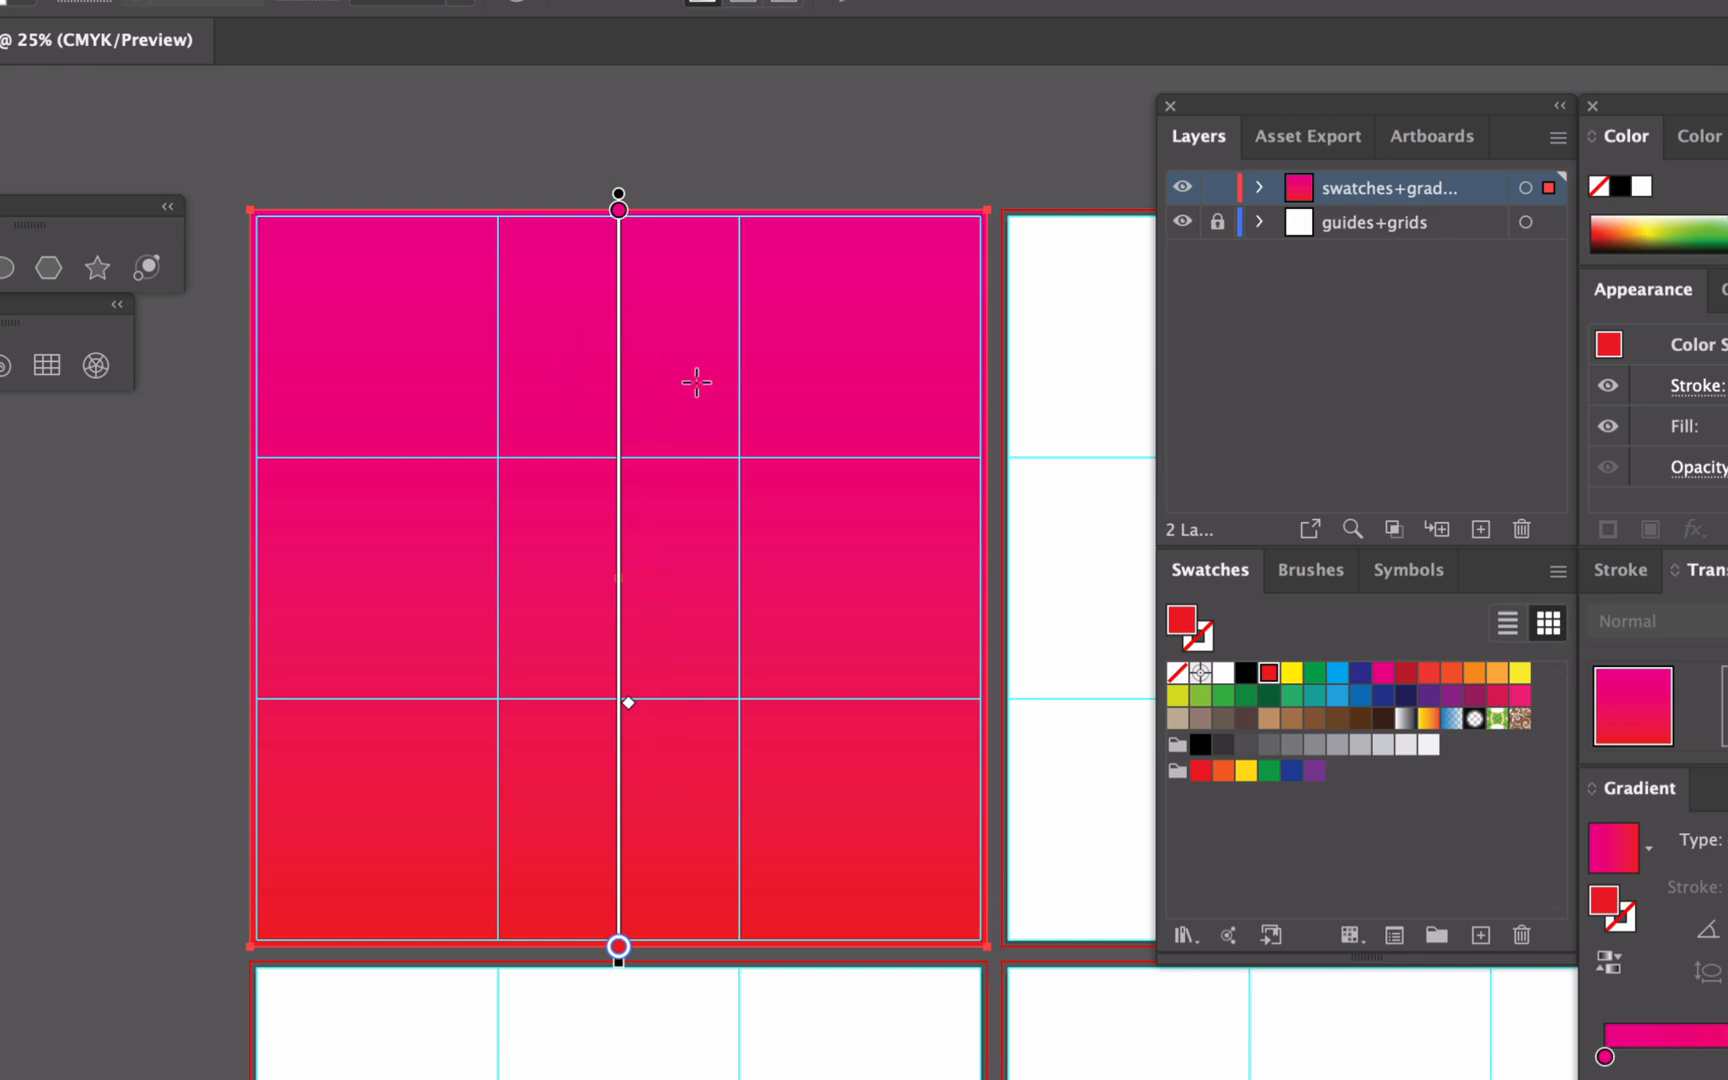
mouse_move(665, 808)
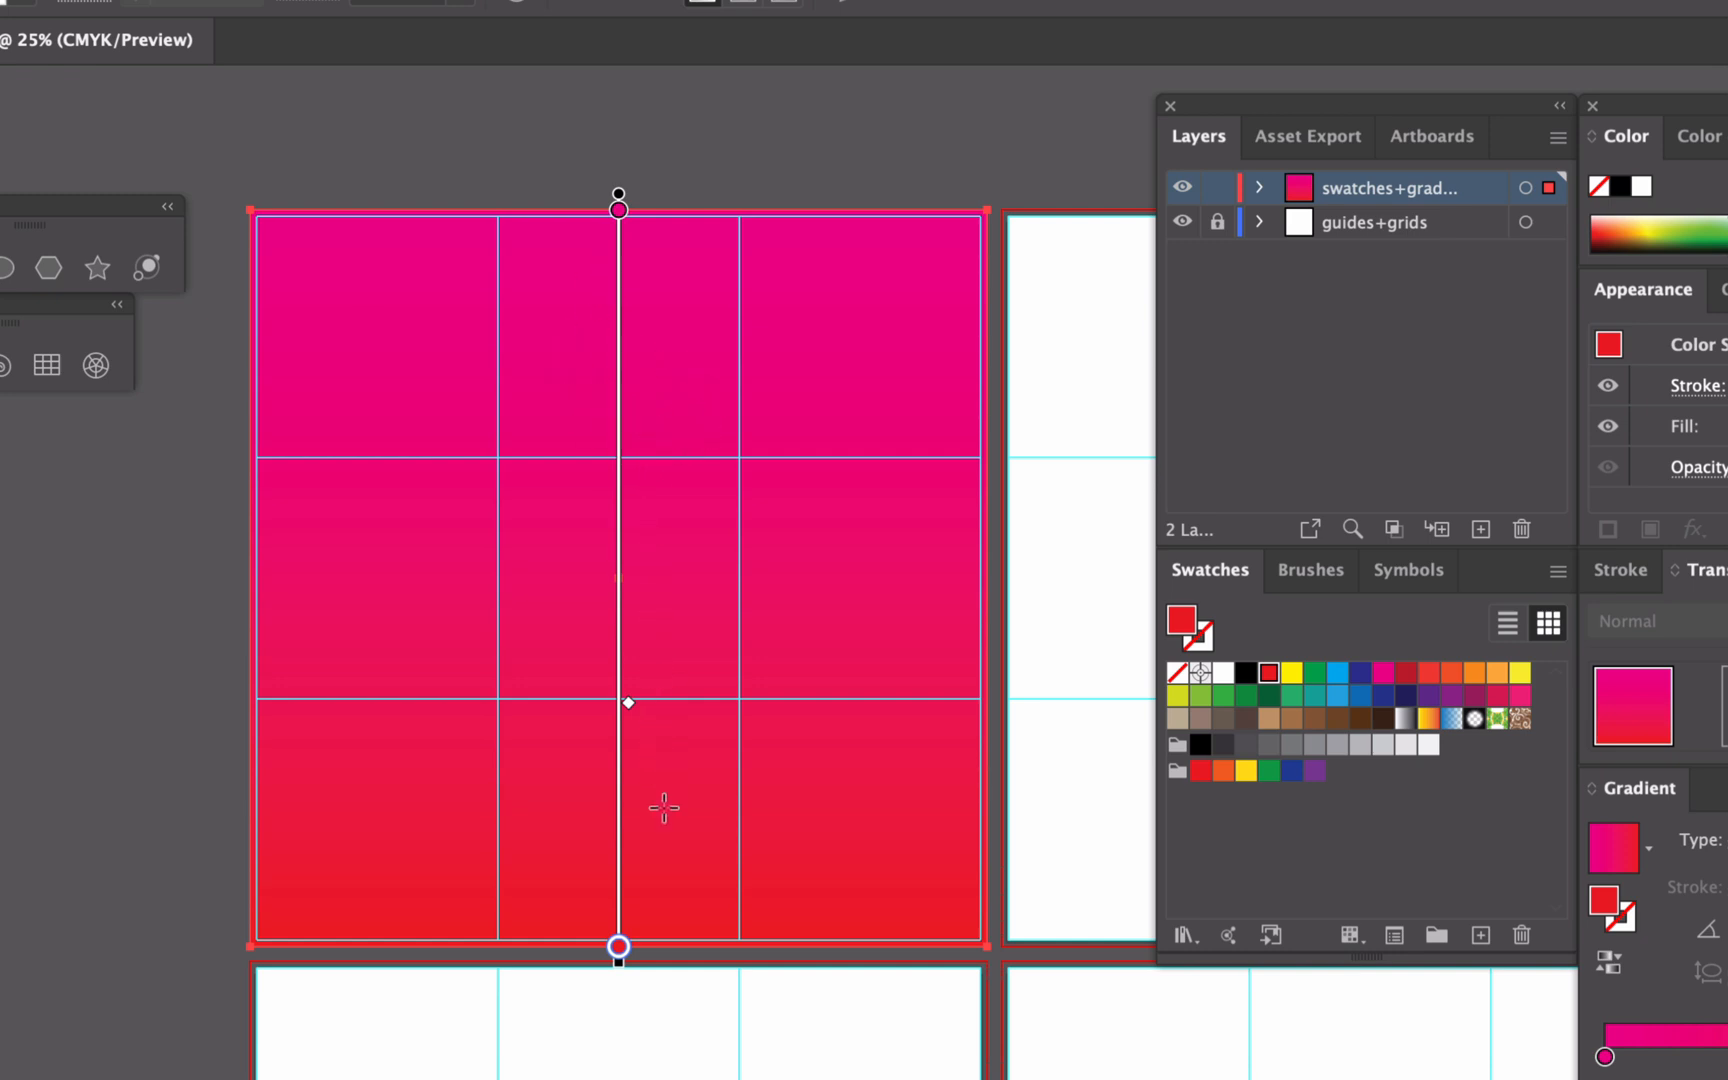
mouse_move(618, 970)
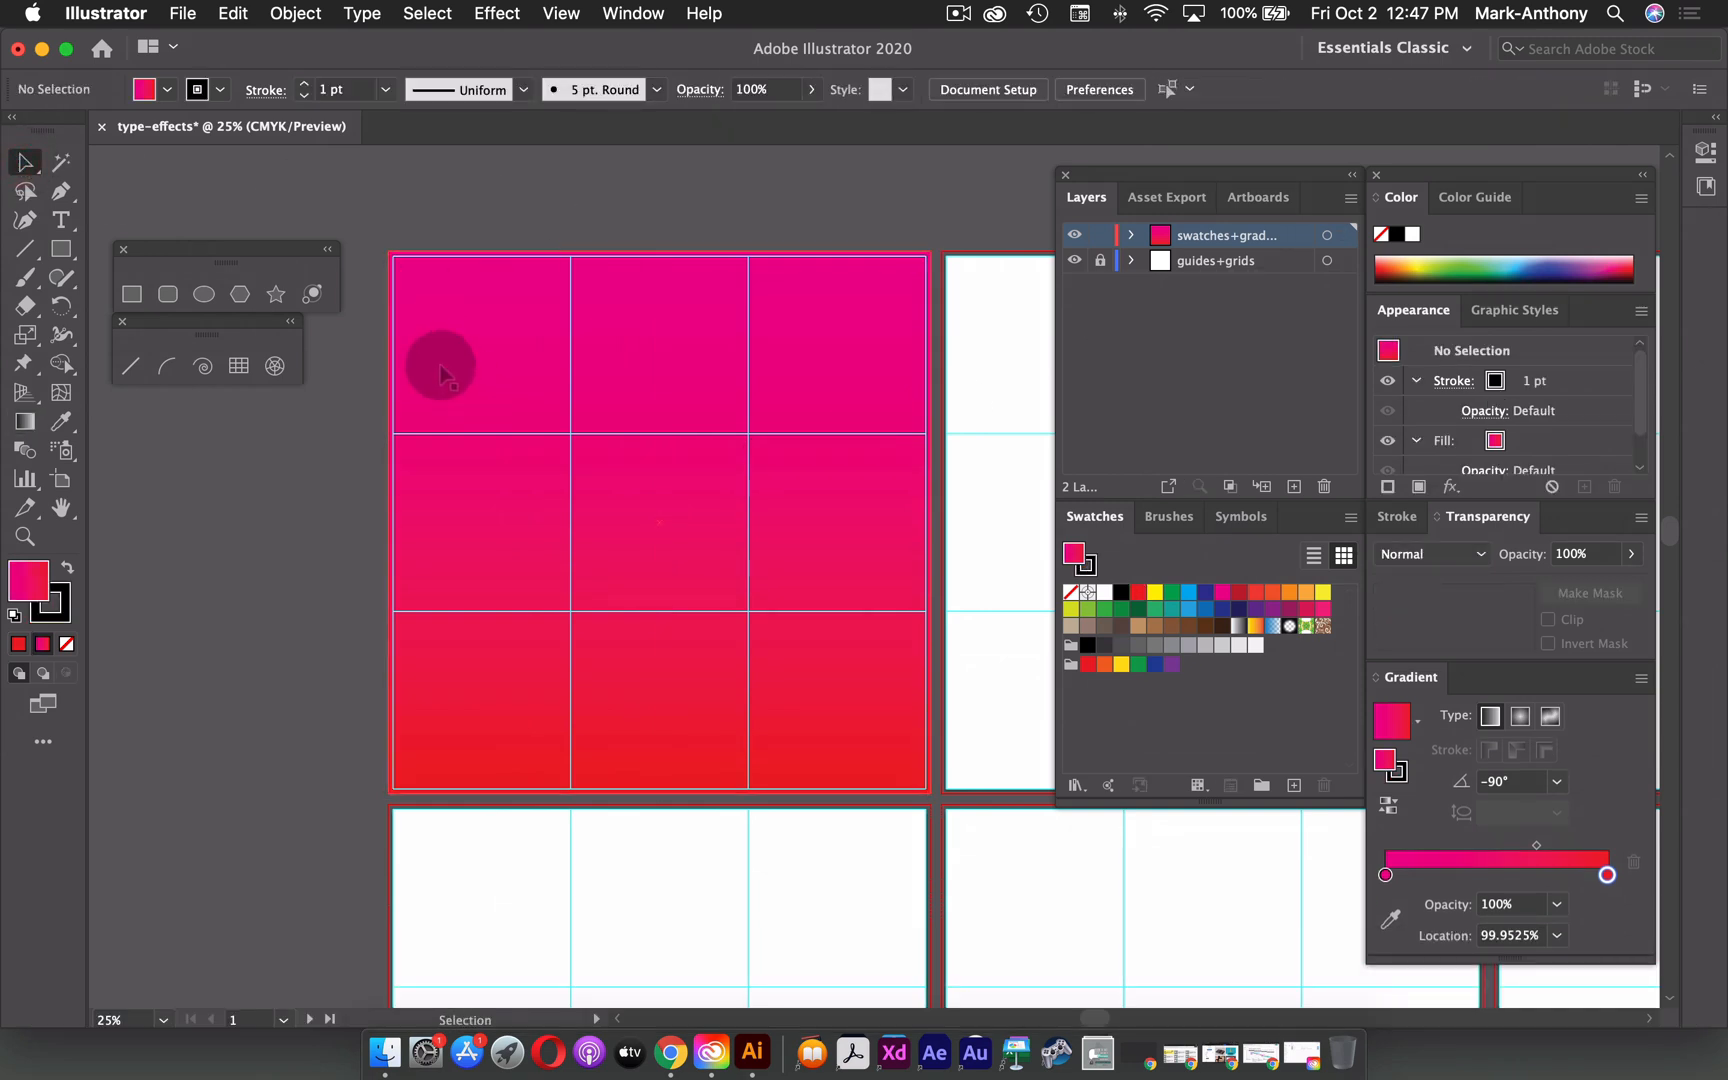
- Place a new text object on the poster and set it in Helvetica Bold
click(63, 219)
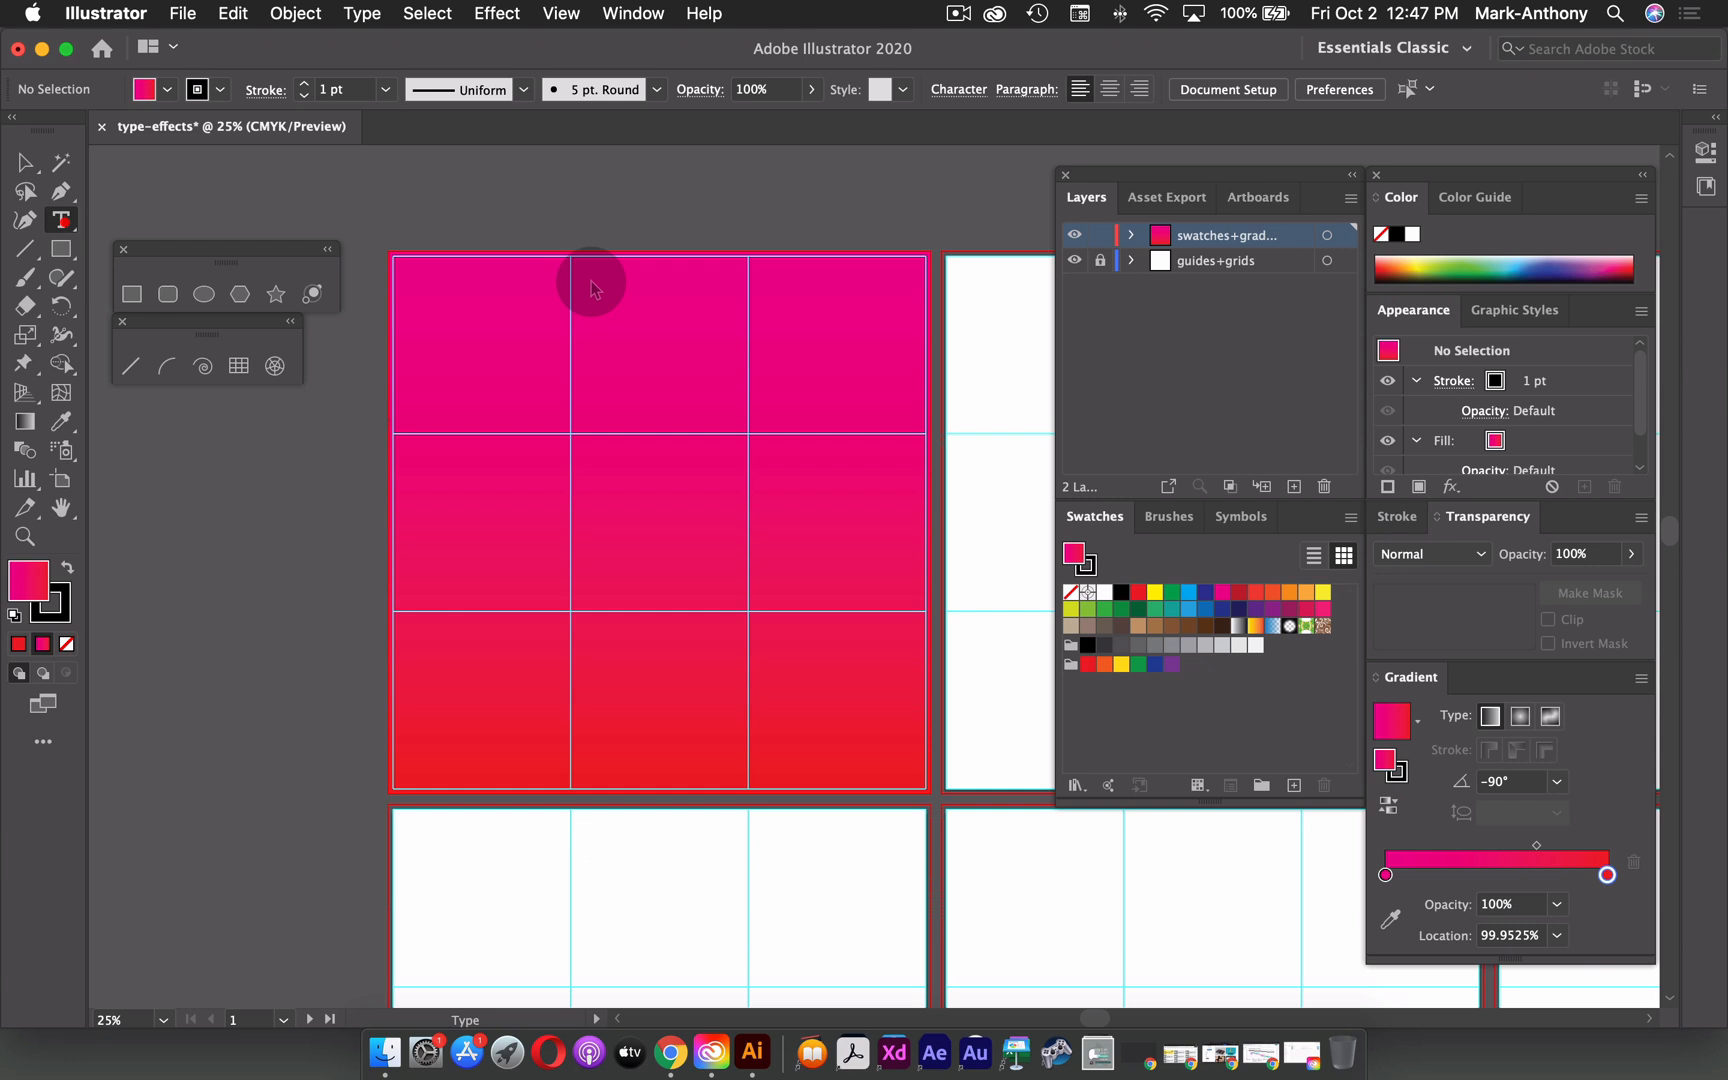
mouse_move(691, 356)
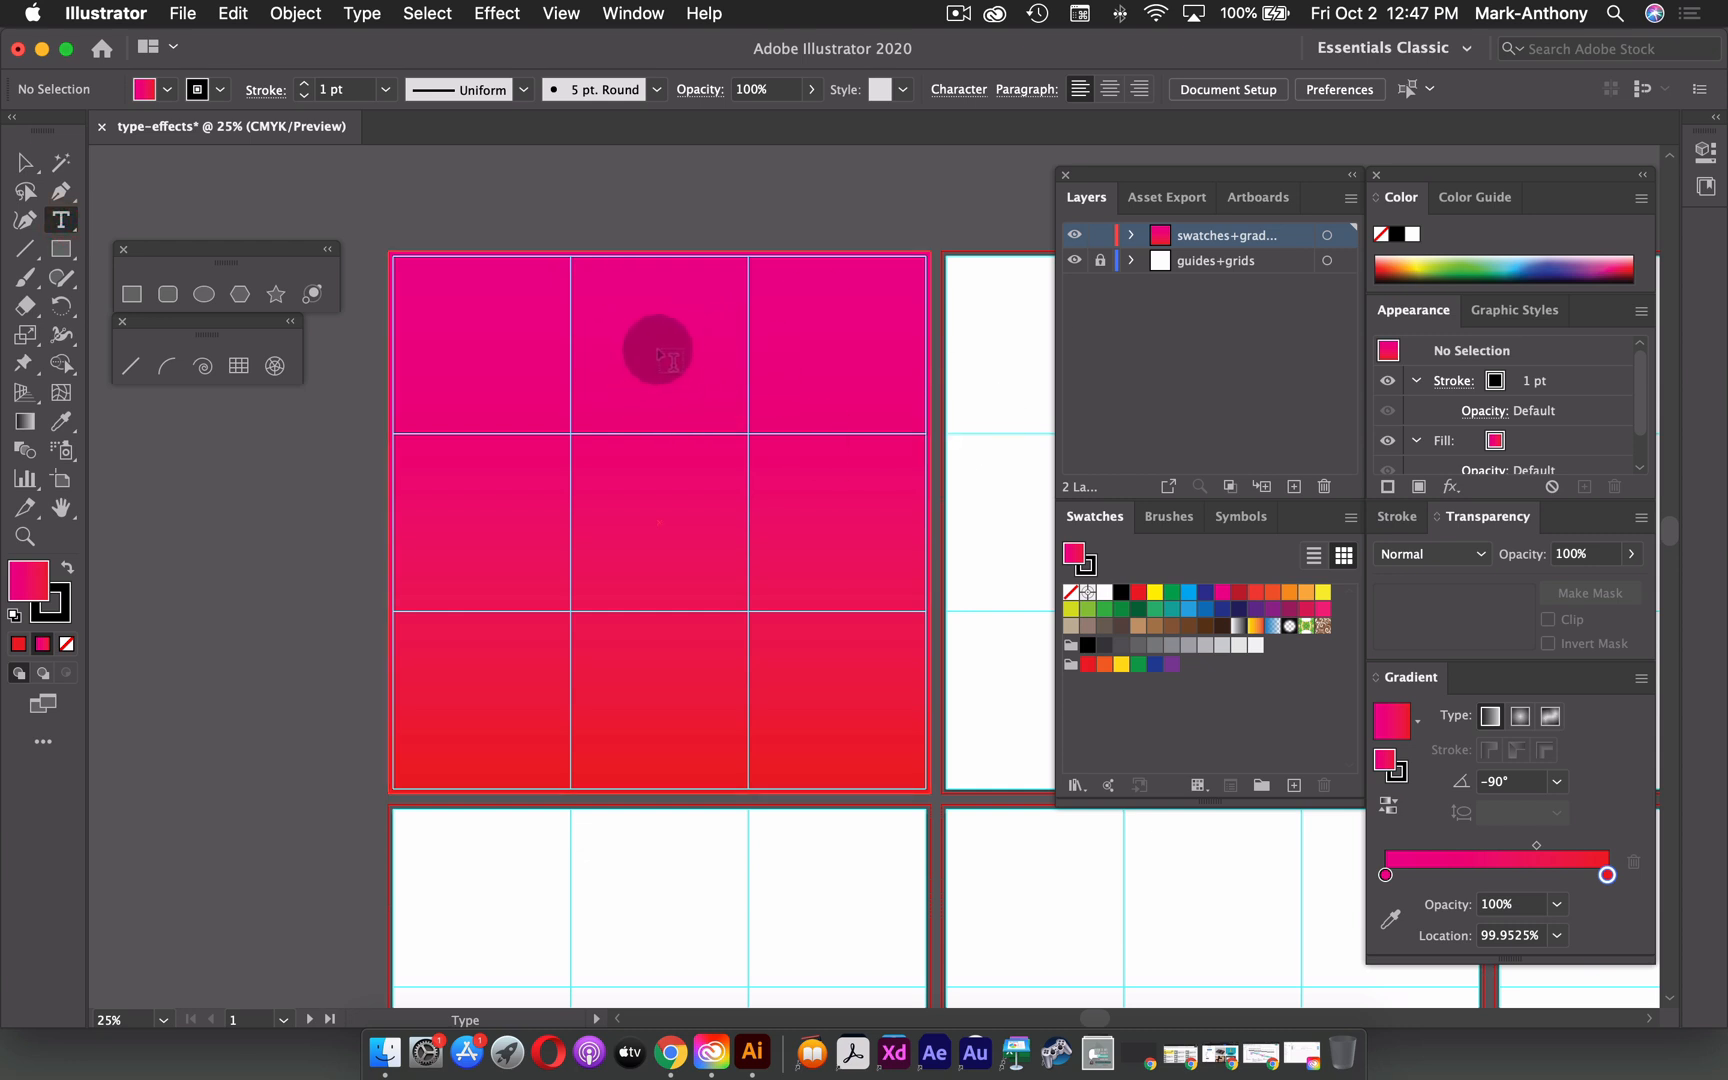
click(658, 347)
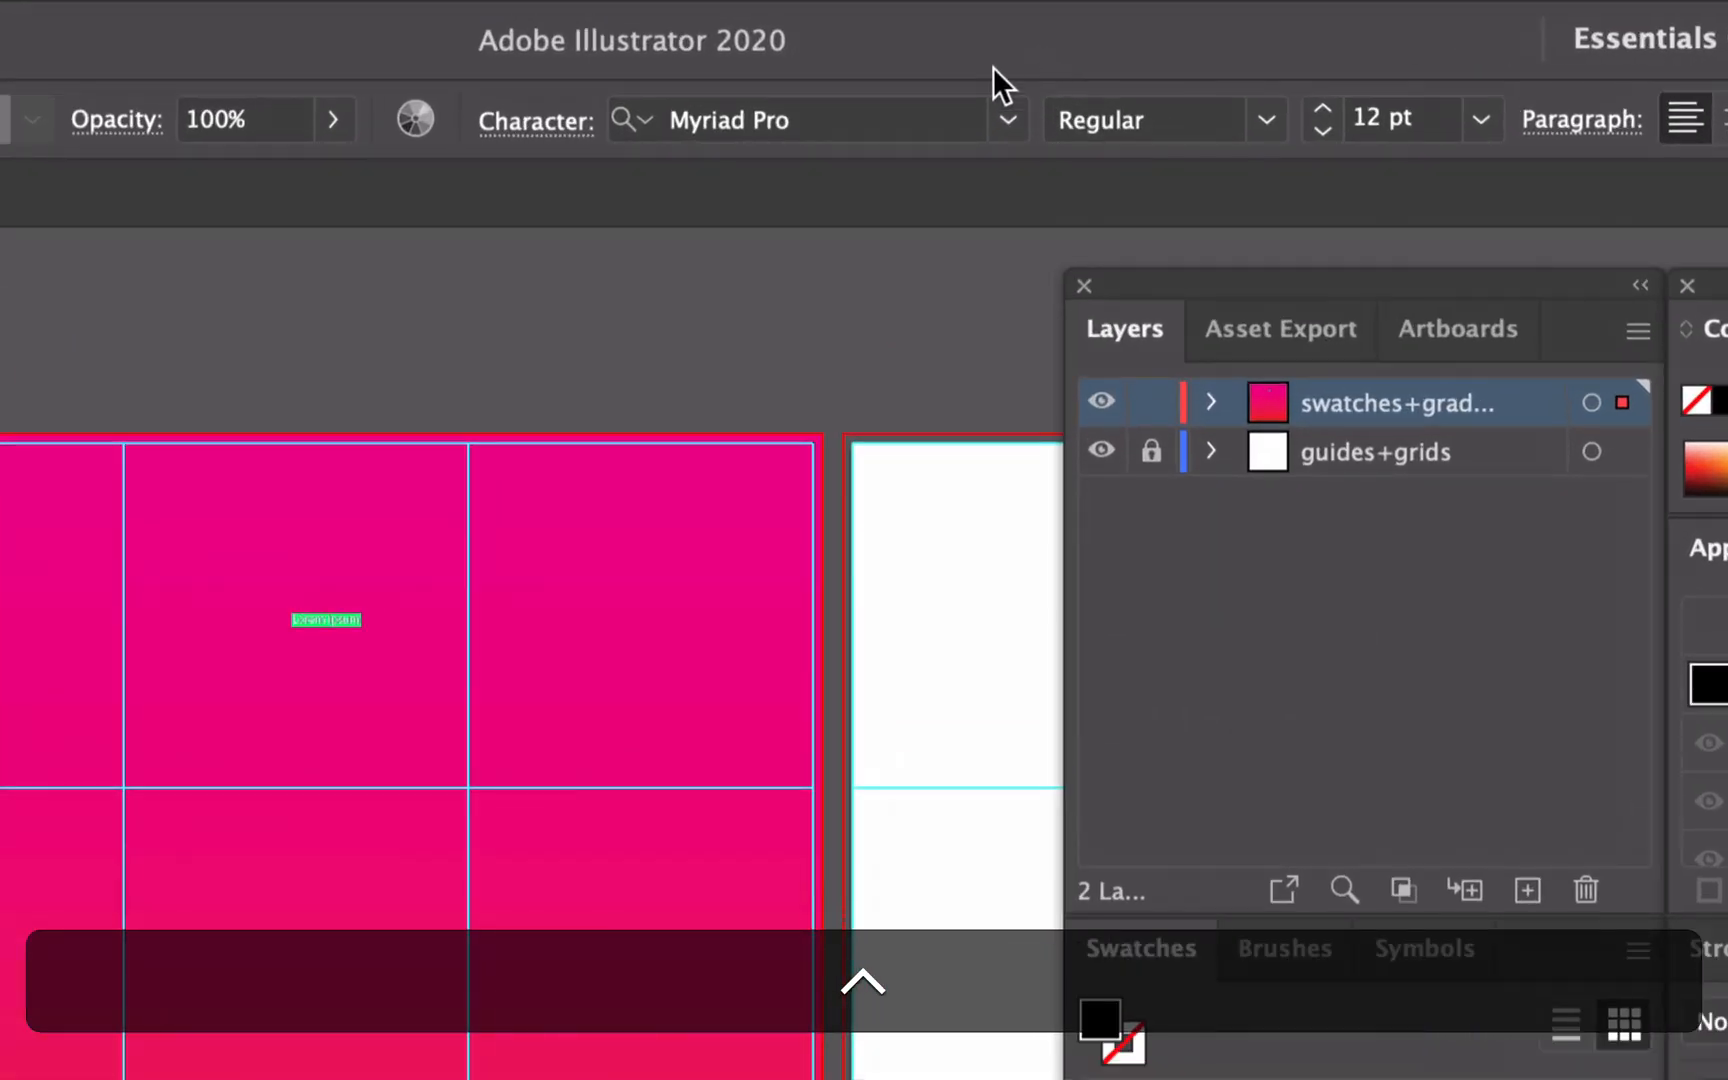
mouse_move(825, 118)
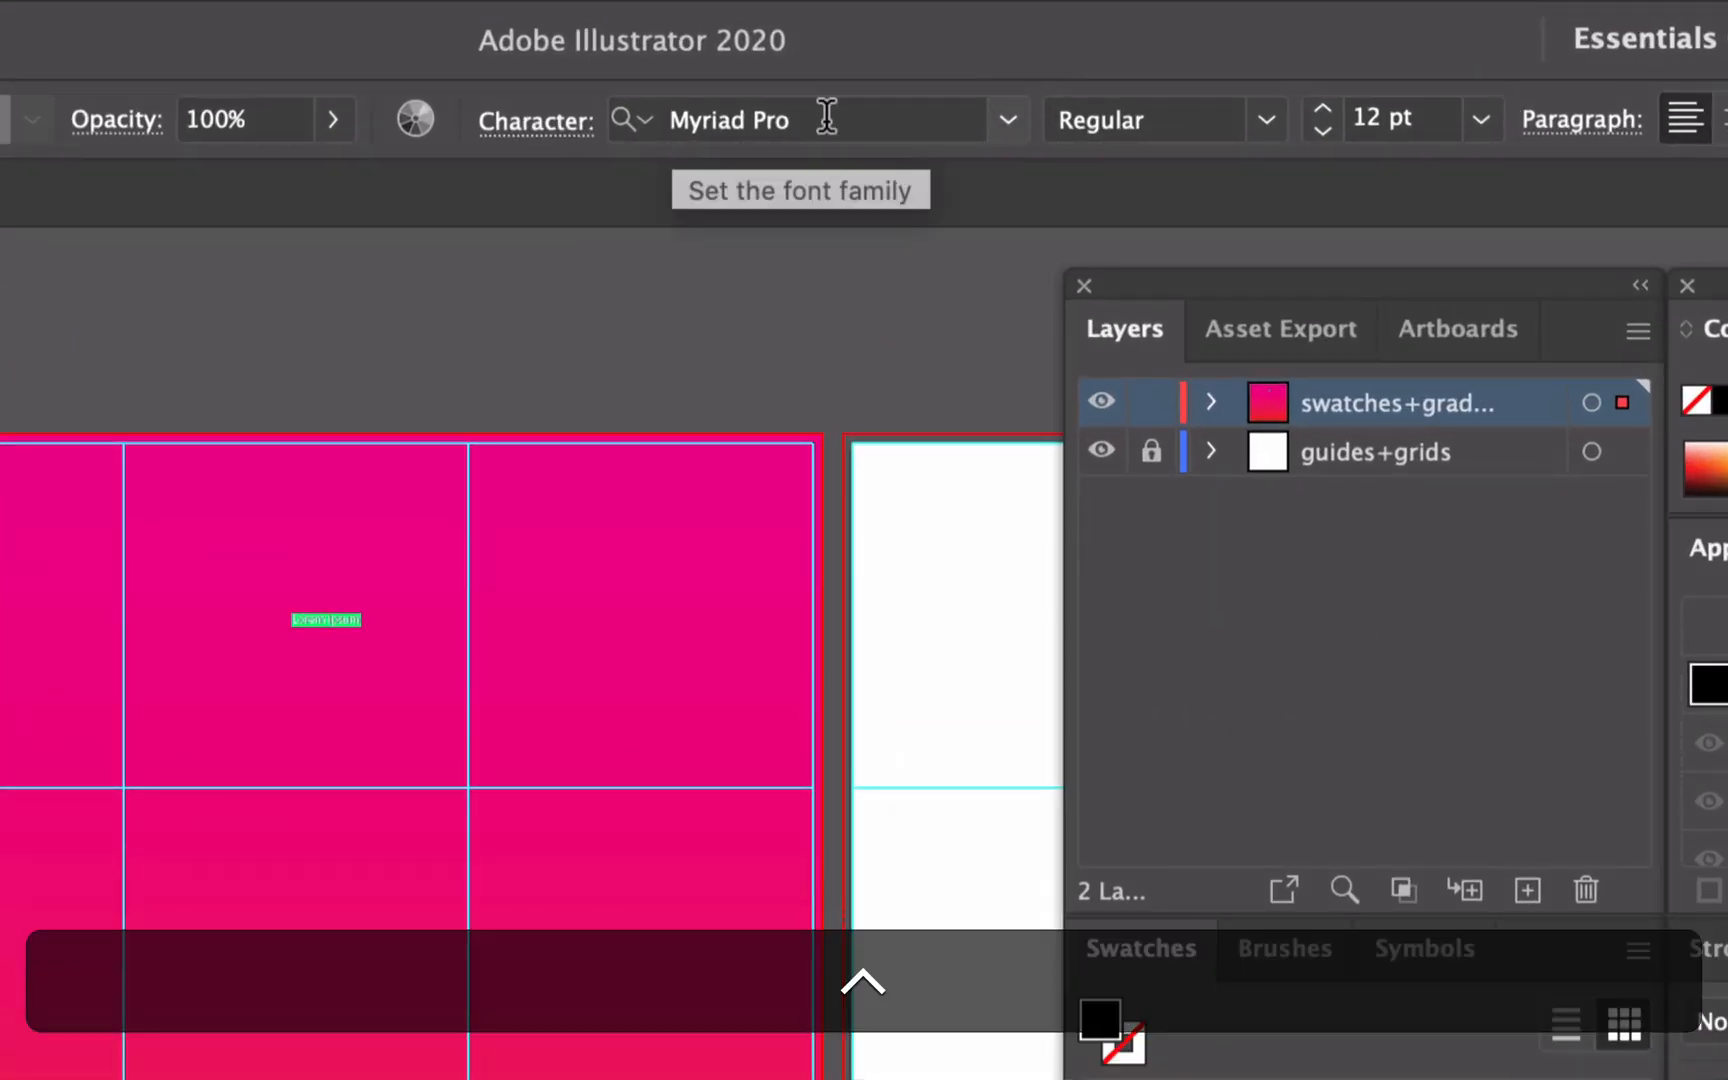
click(771, 119)
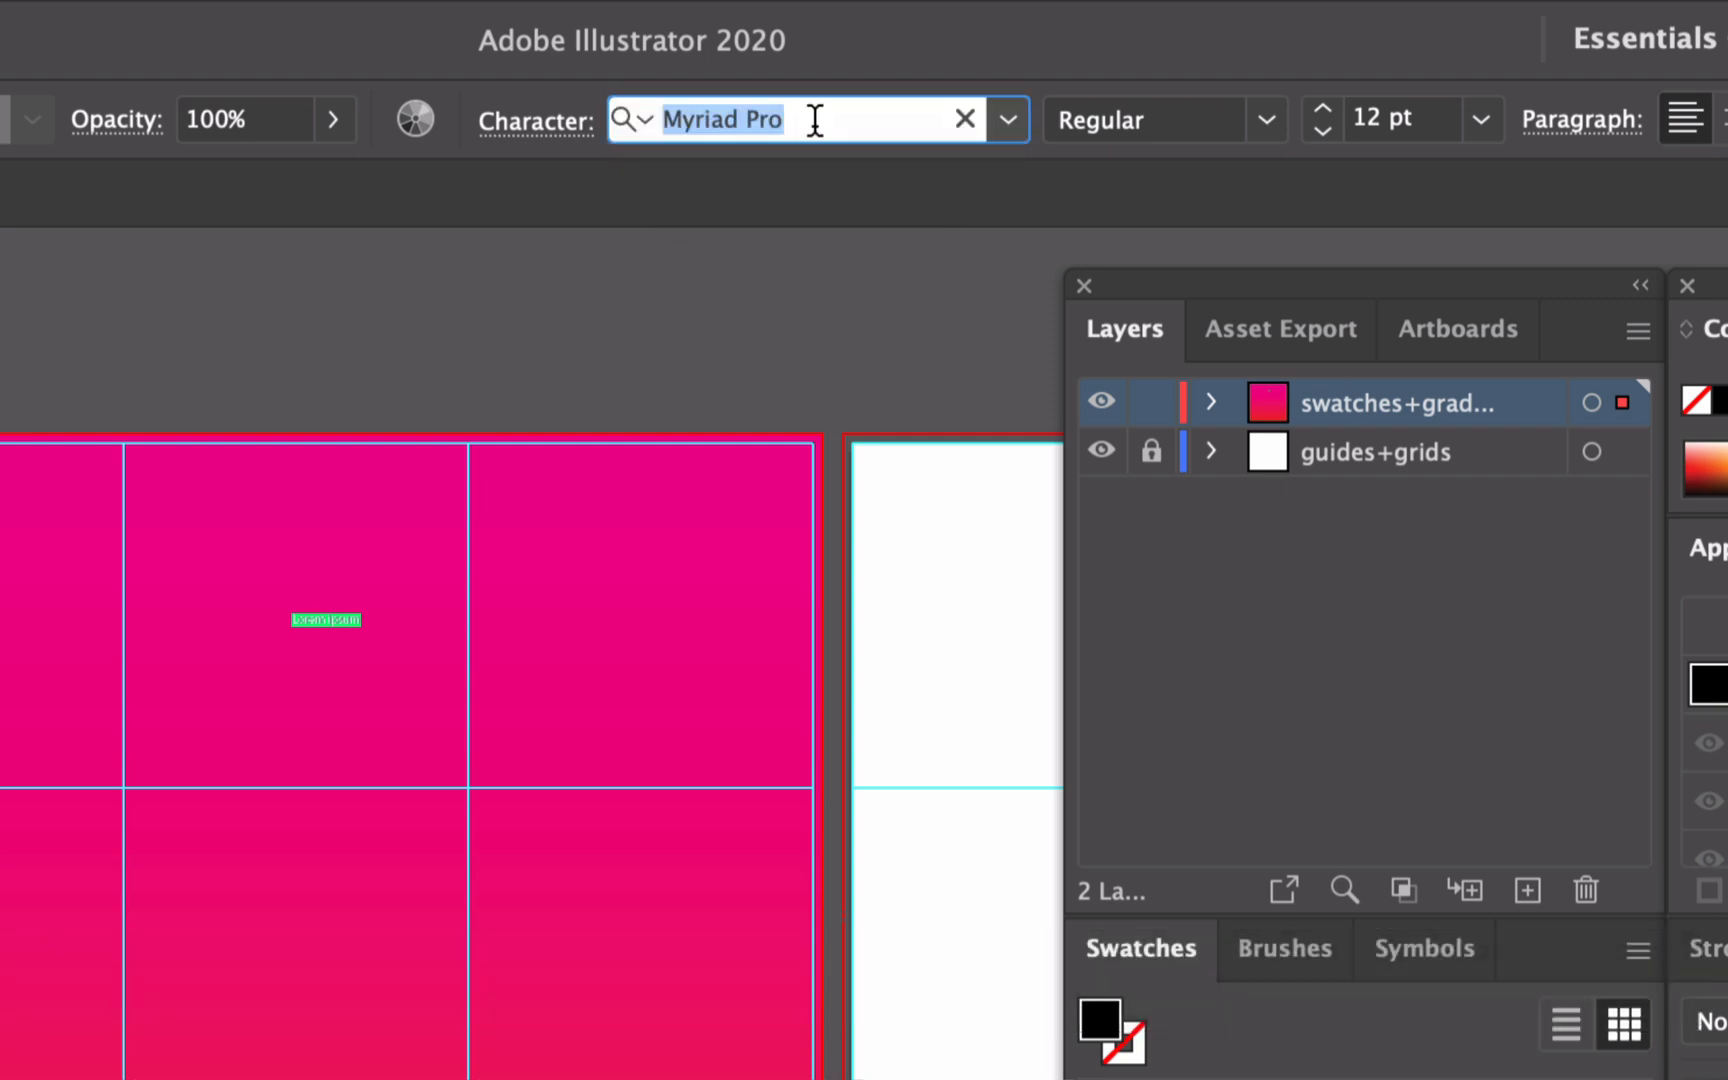
text(helvetica)
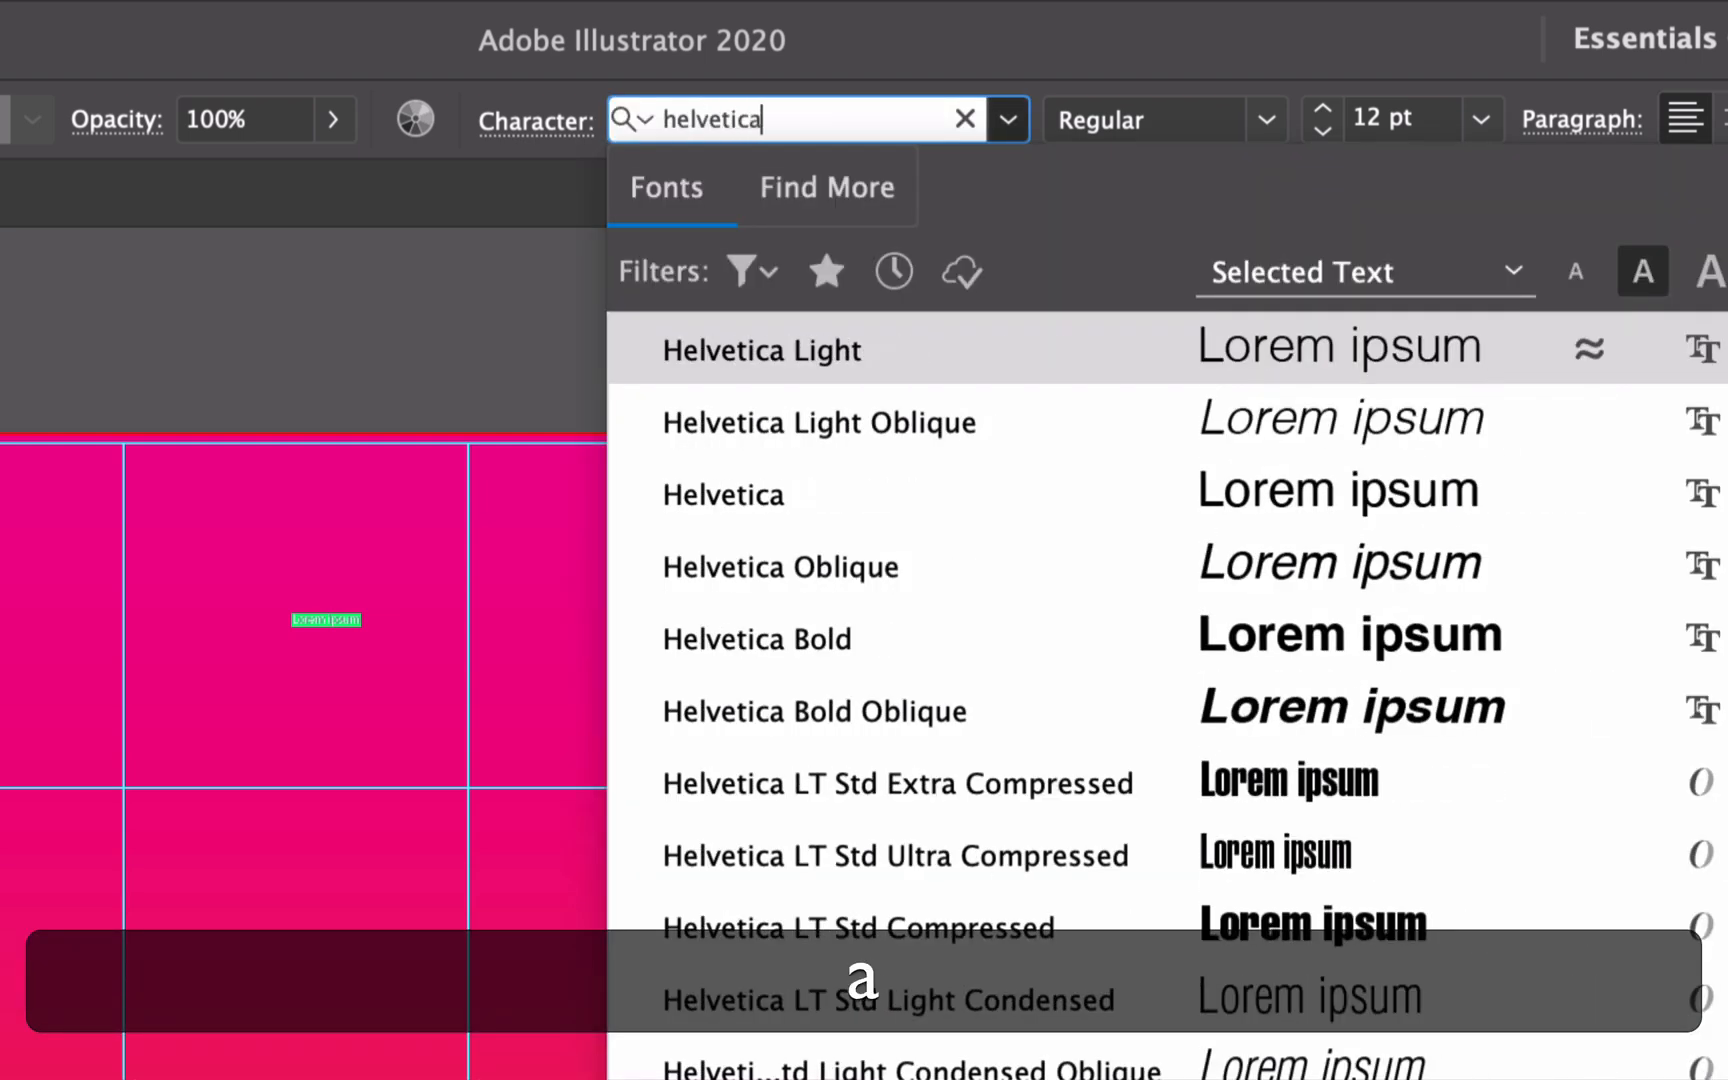
click(760, 350)
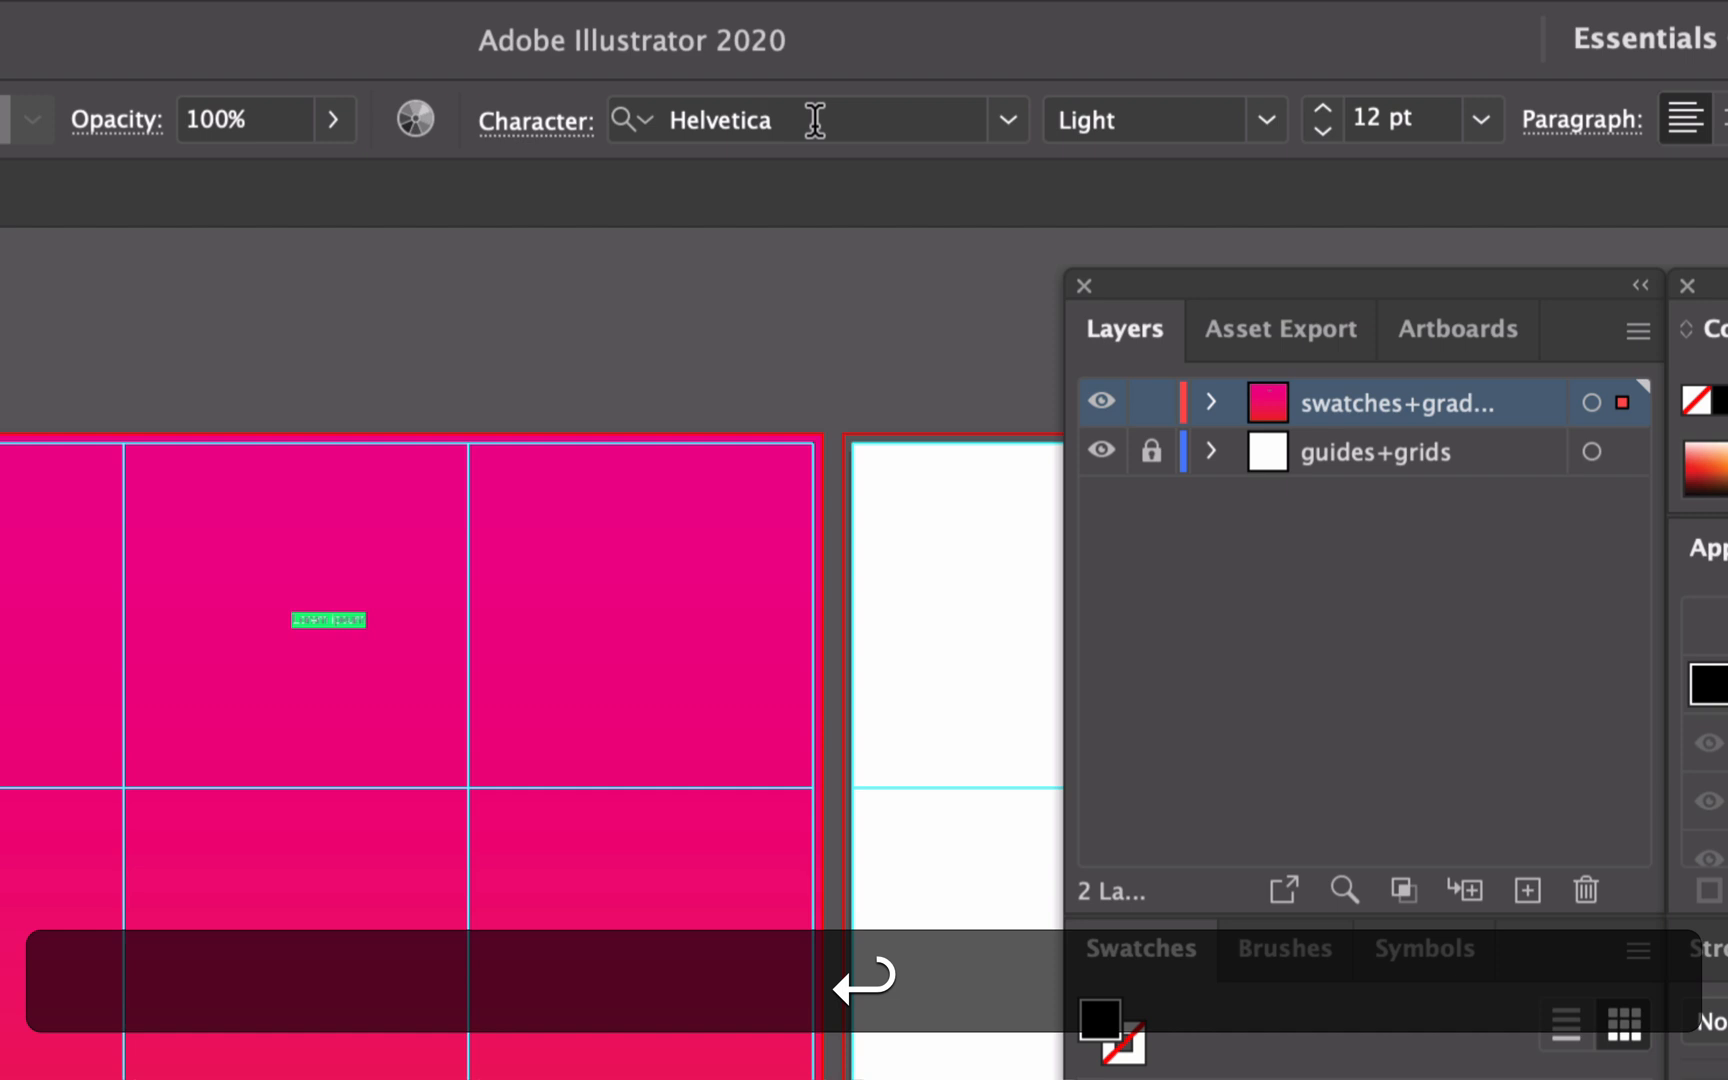
click(1265, 119)
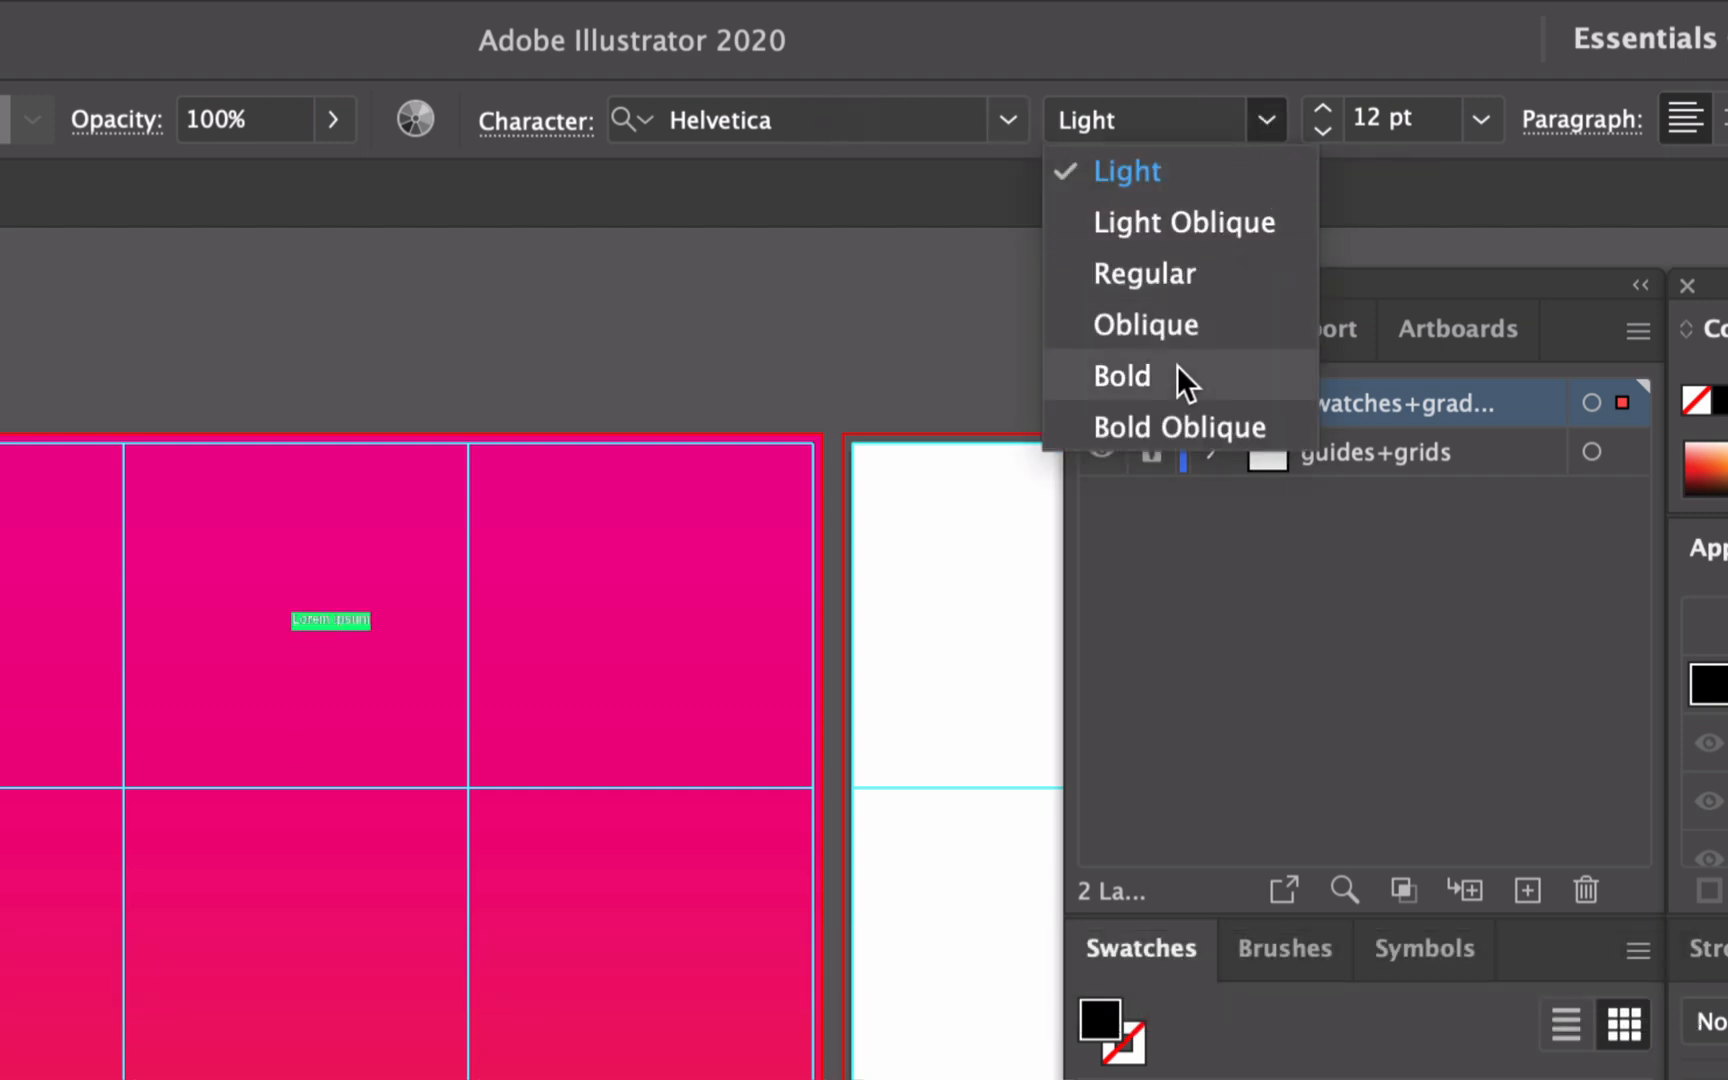
click(1122, 375)
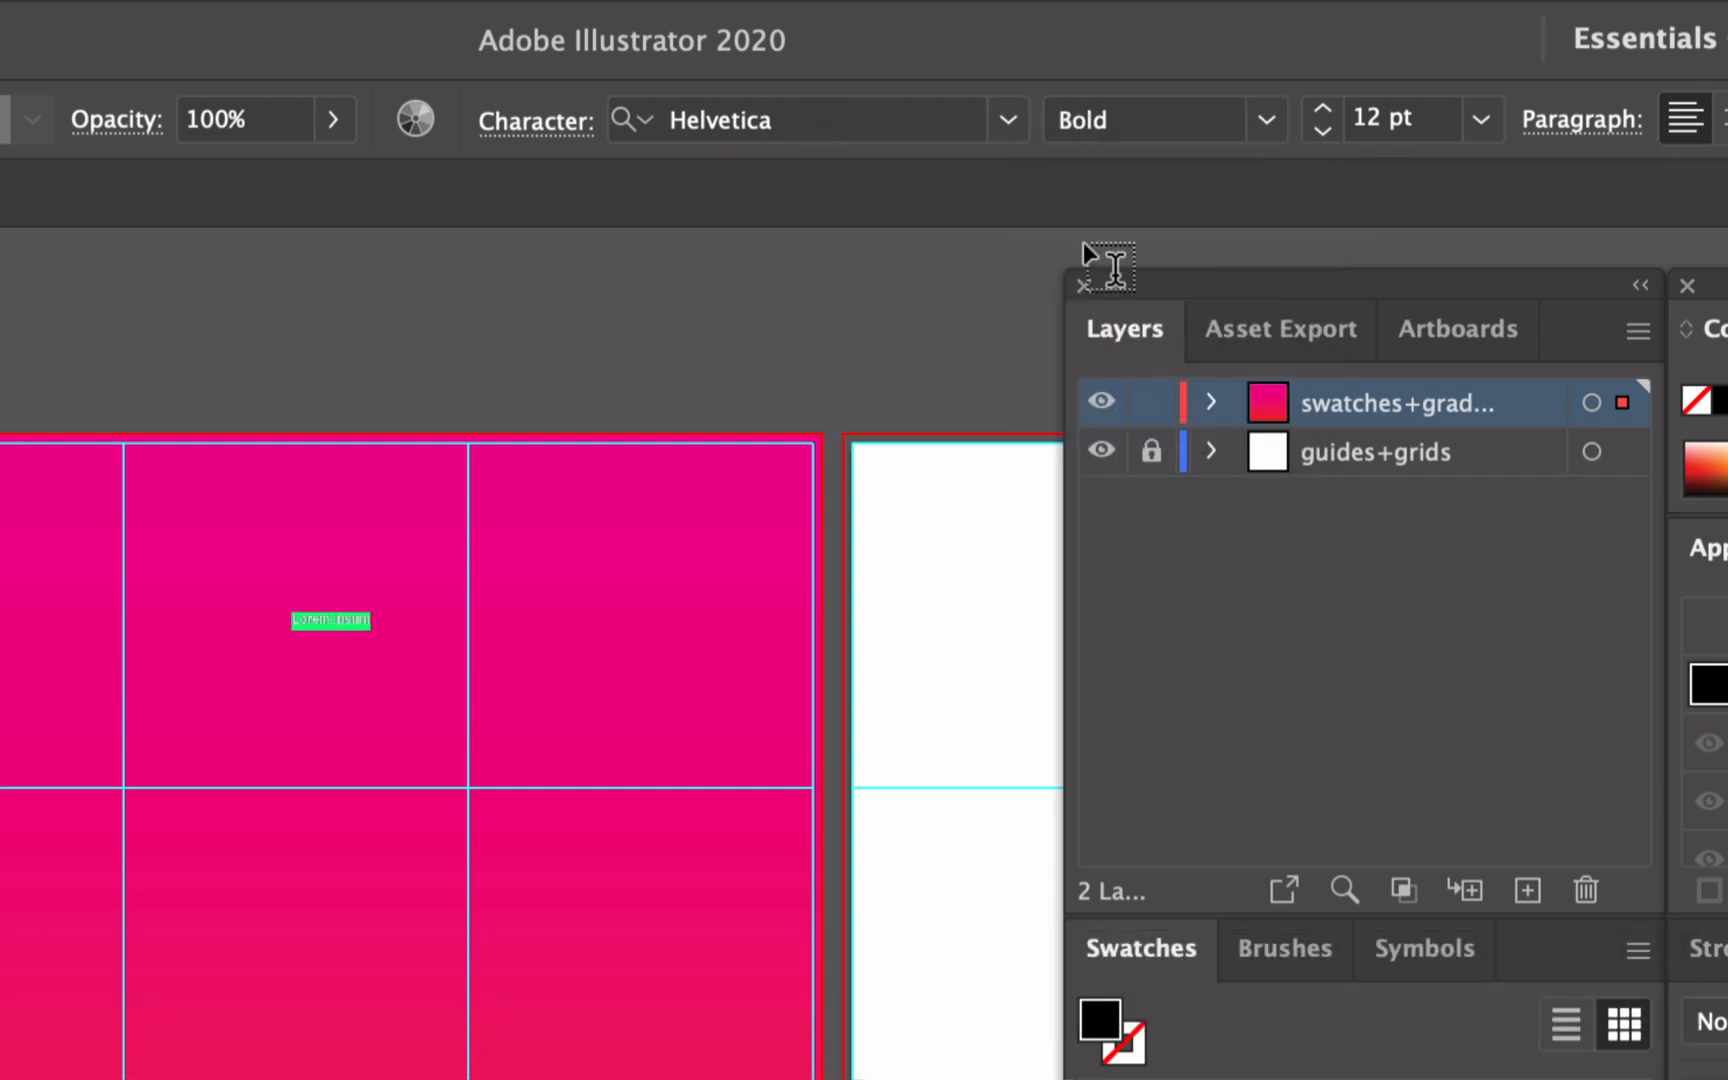
mouse_move(854, 129)
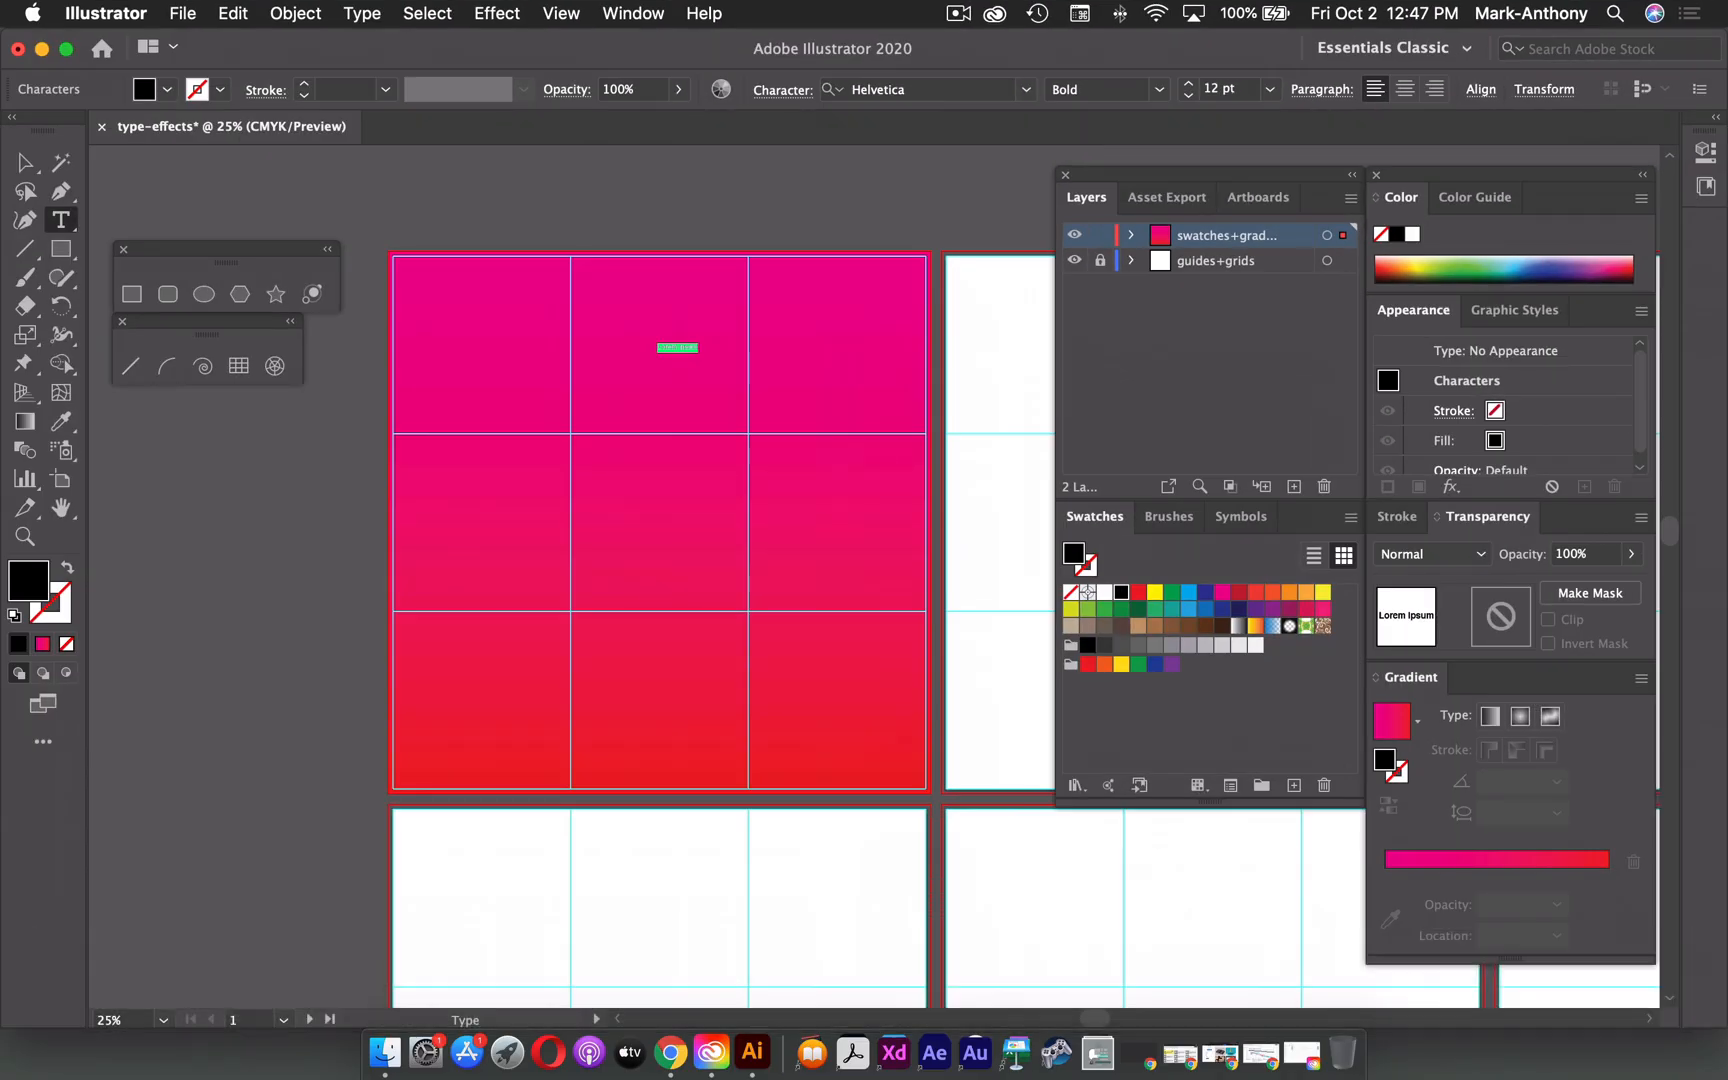
- Enlarge the text to the 72 pt preset font size
click(633, 13)
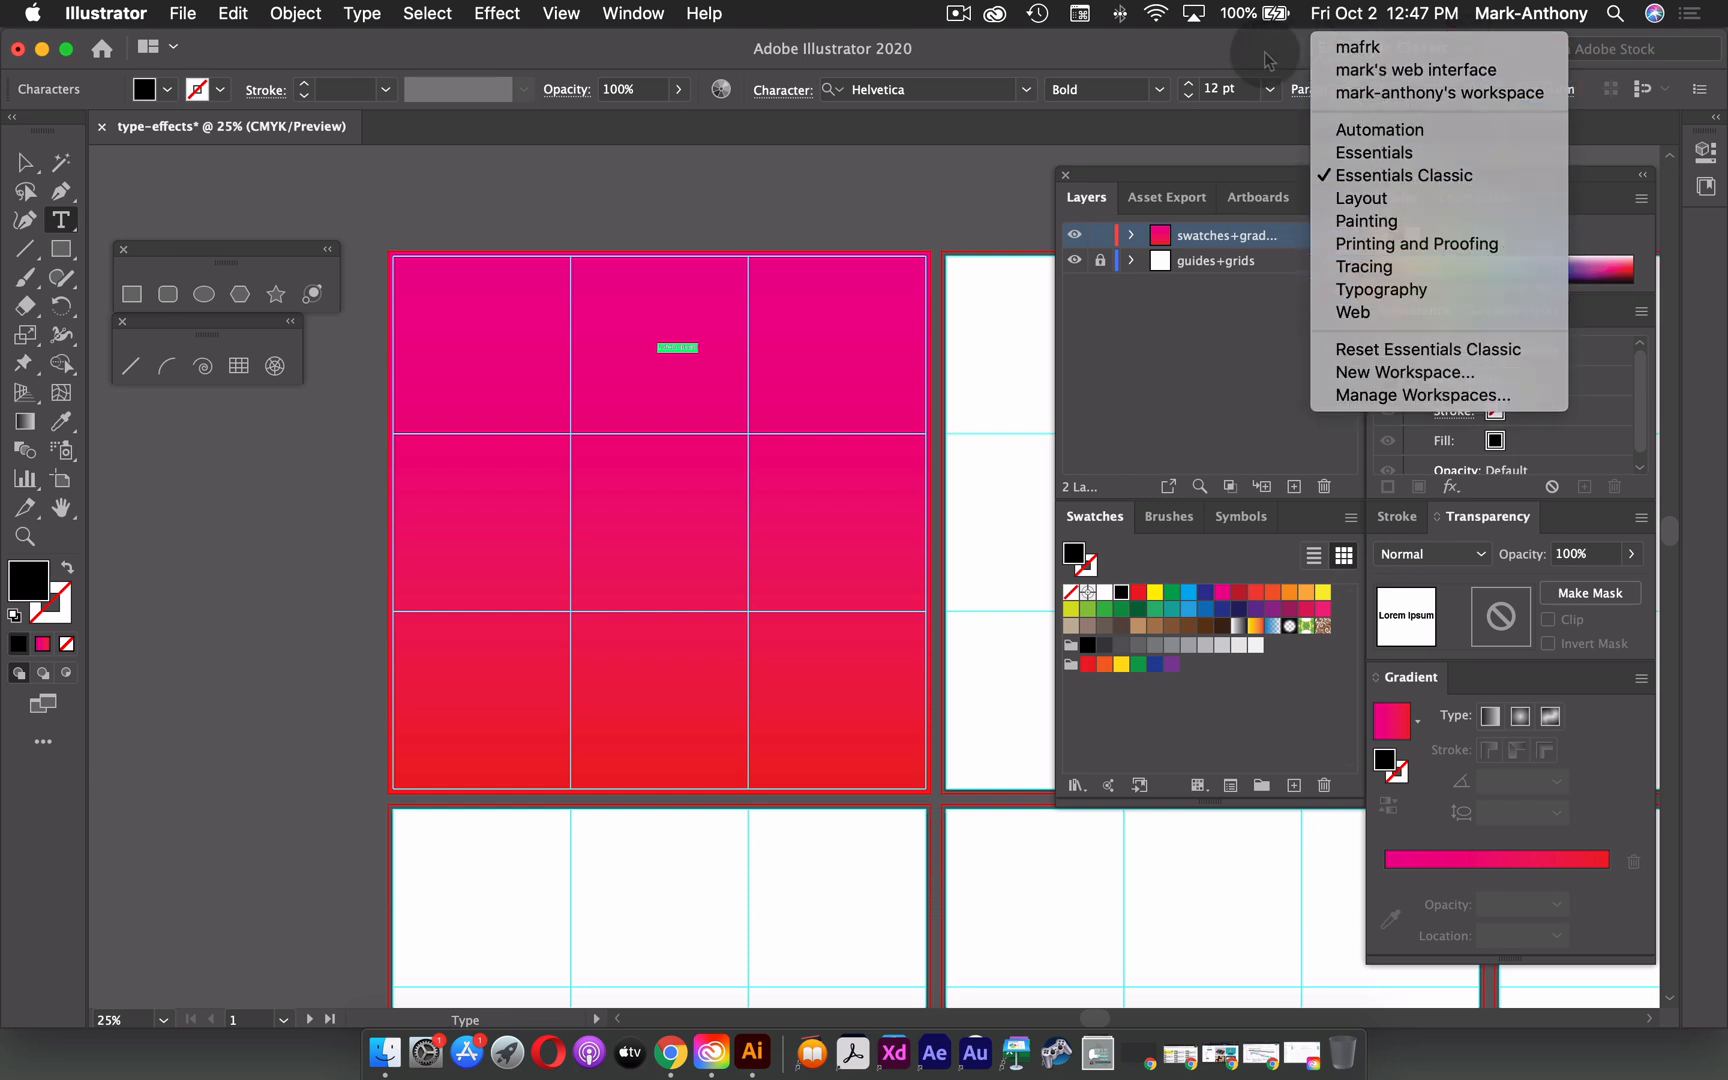
click(1408, 174)
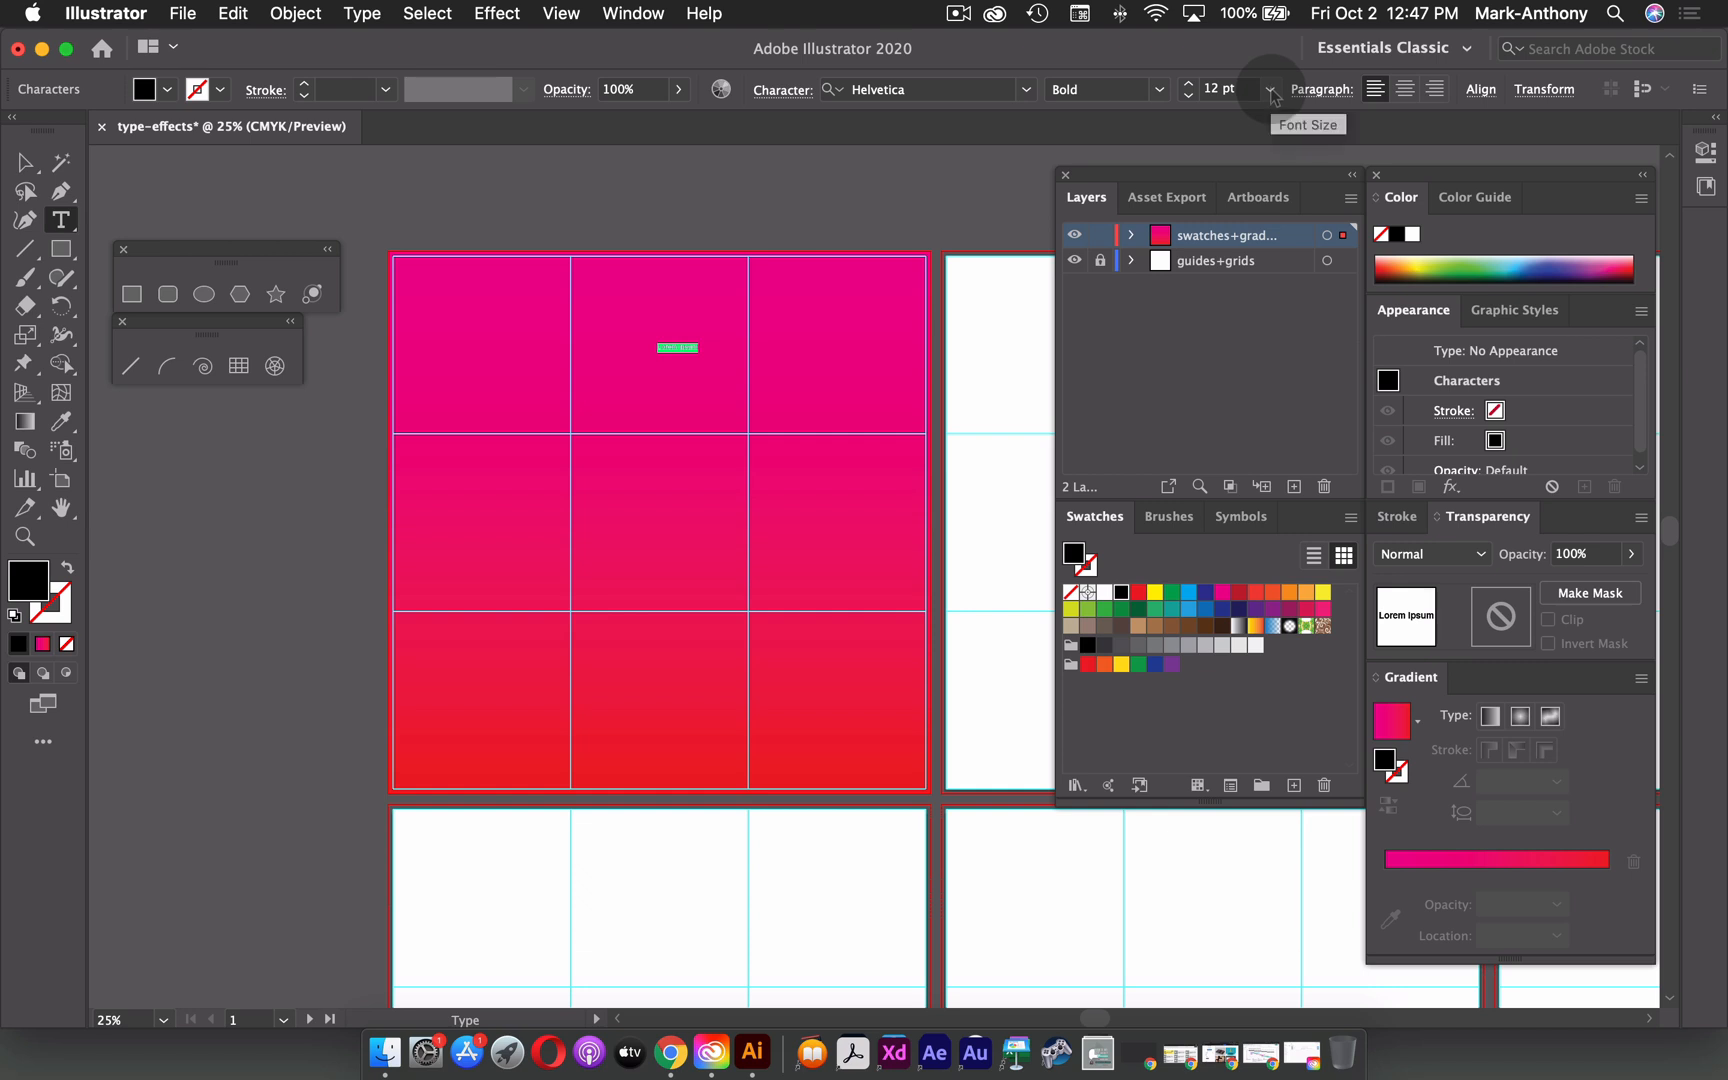
click(1268, 89)
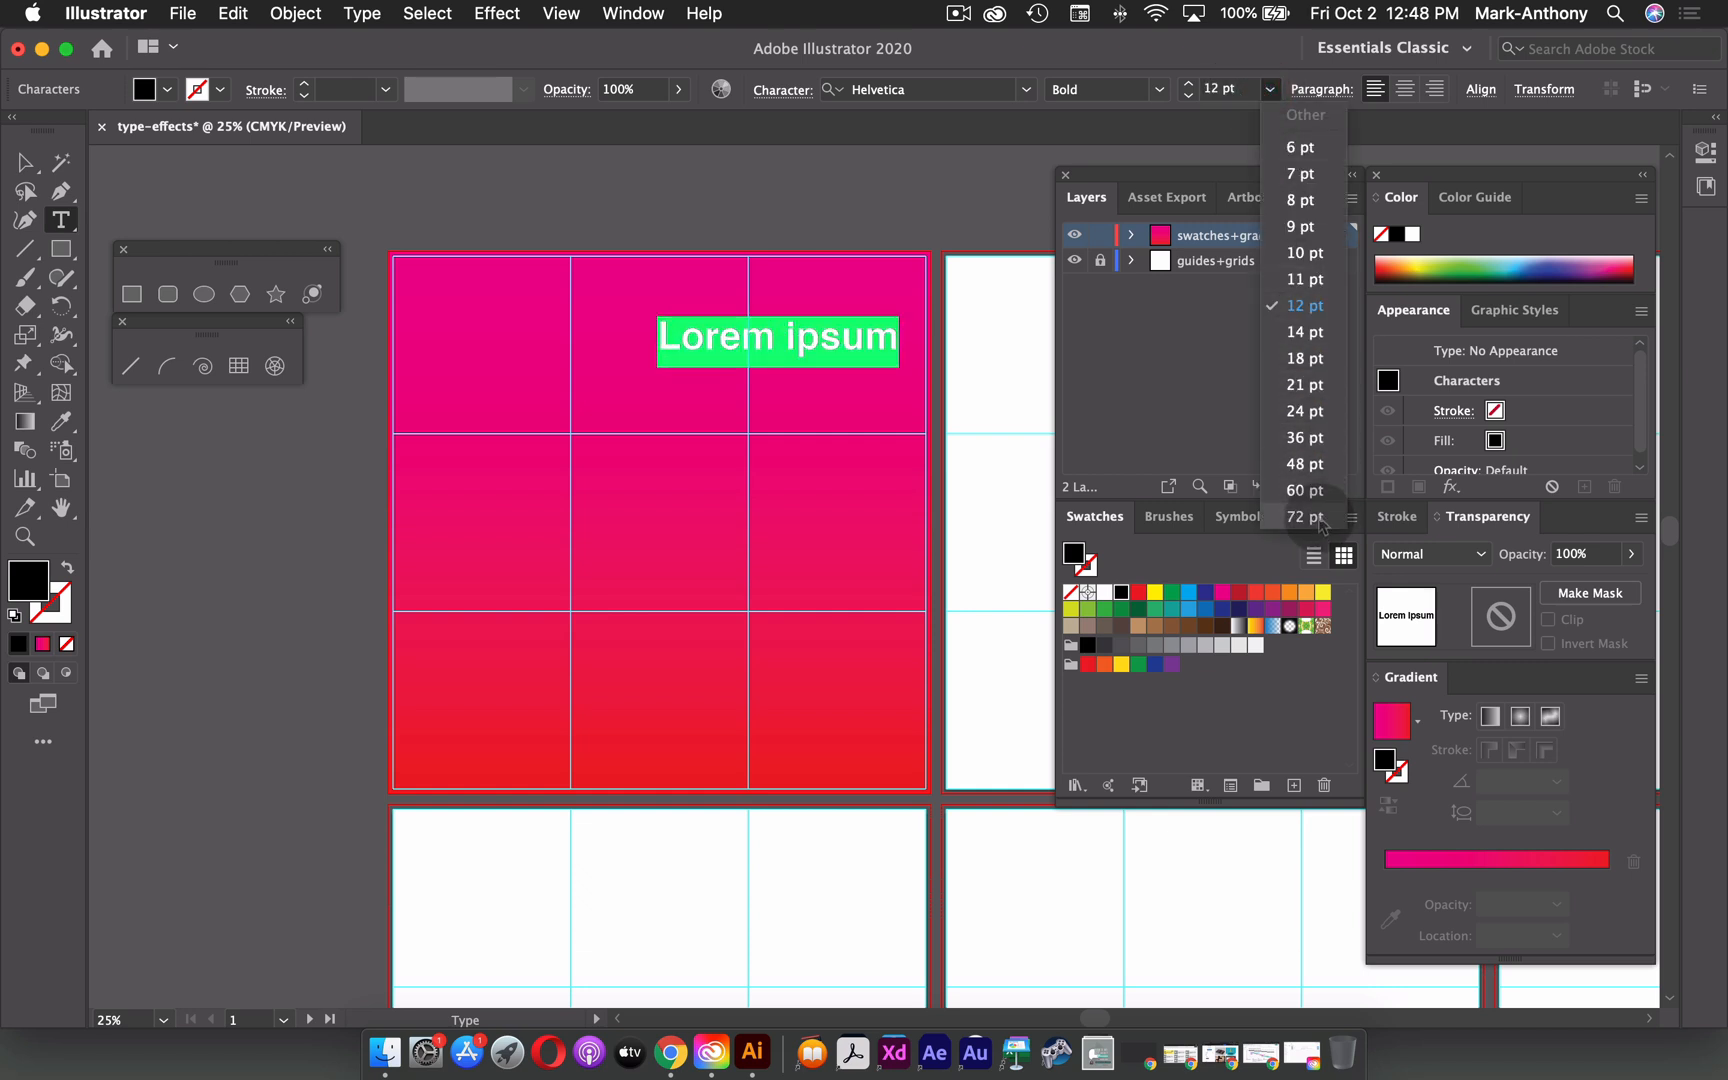
click(1304, 517)
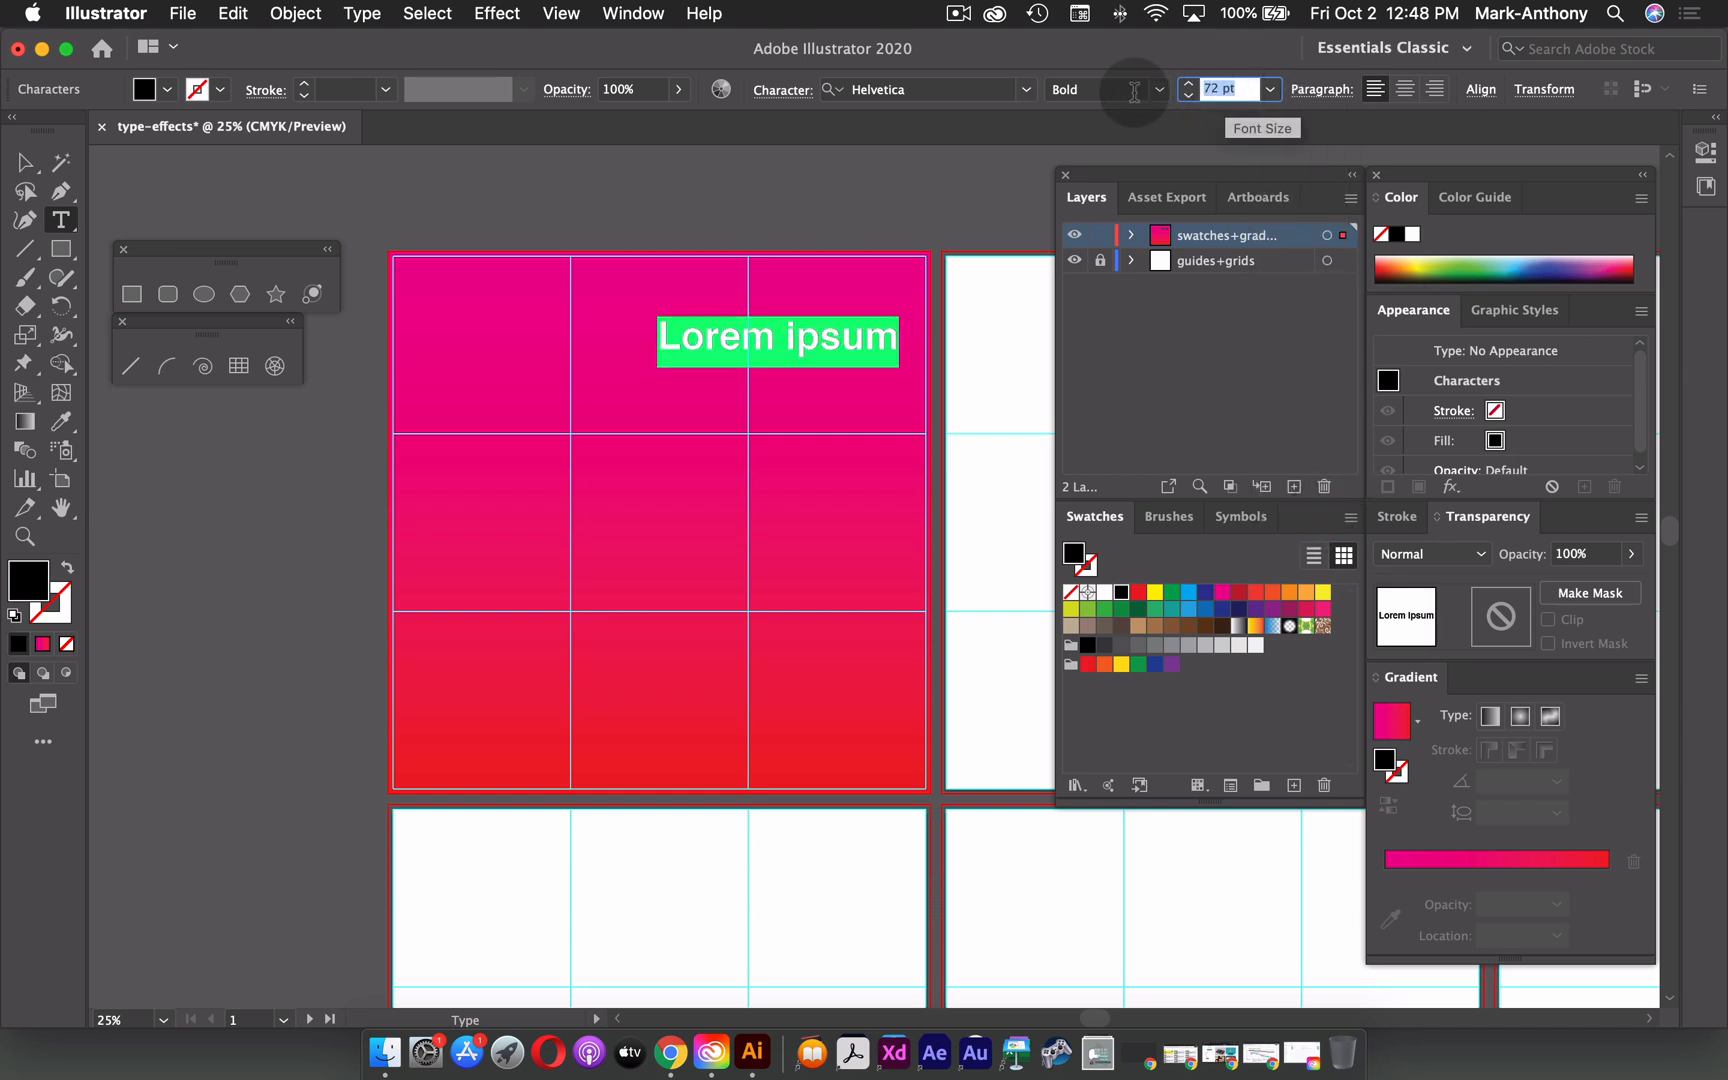
mouse_move(1135, 89)
text(200)
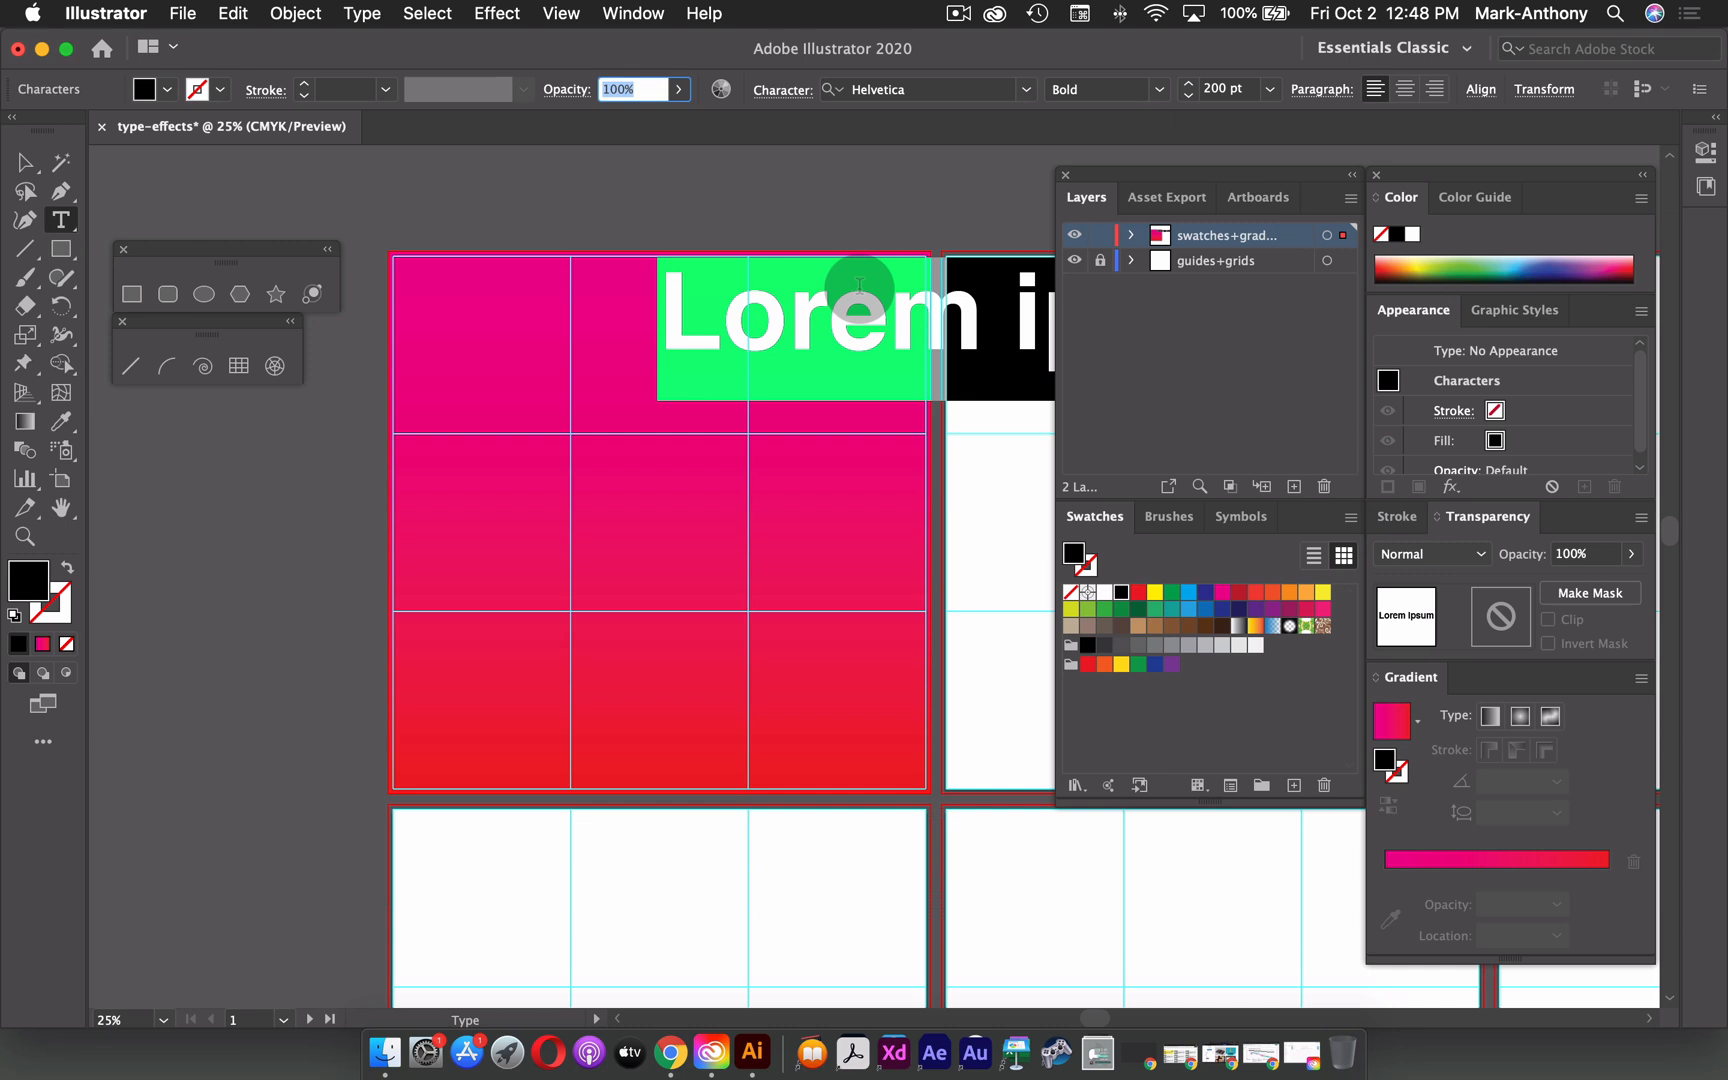
mouse_move(712, 306)
text(gra)
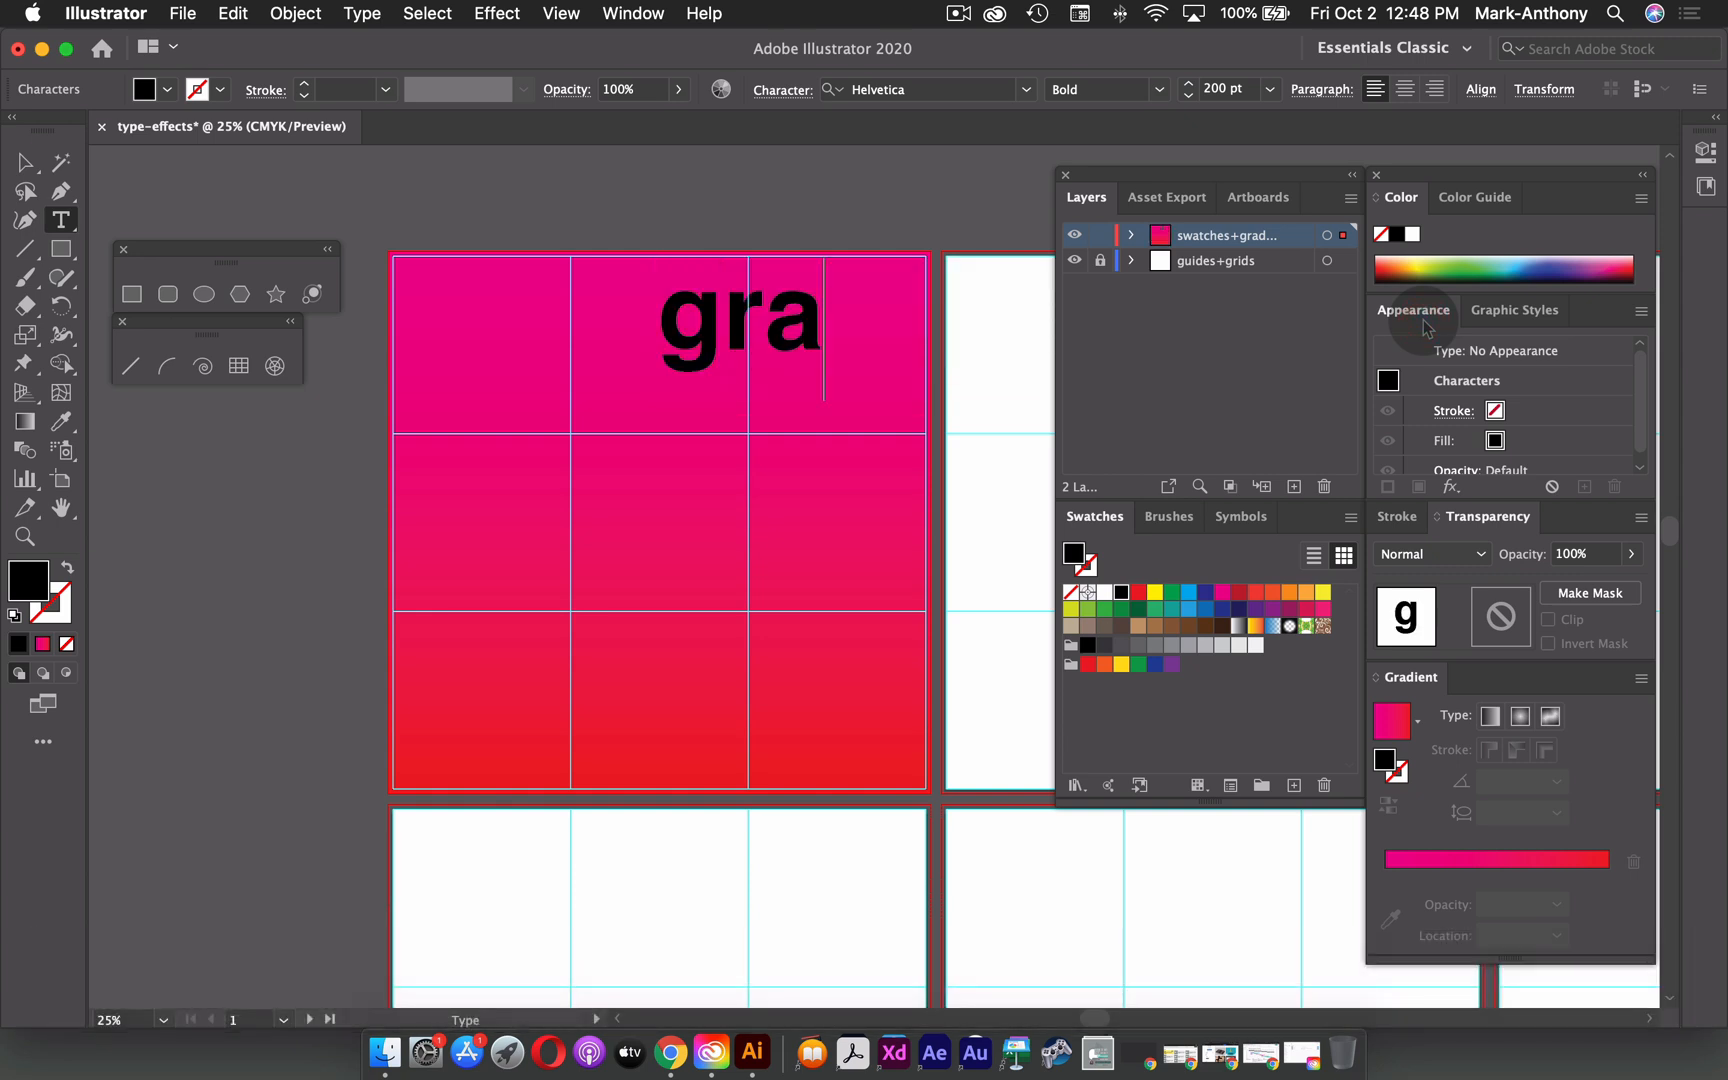
- Type 'ph' and 'ic' on new lines to complete the gra/ph/ic text
text(p)
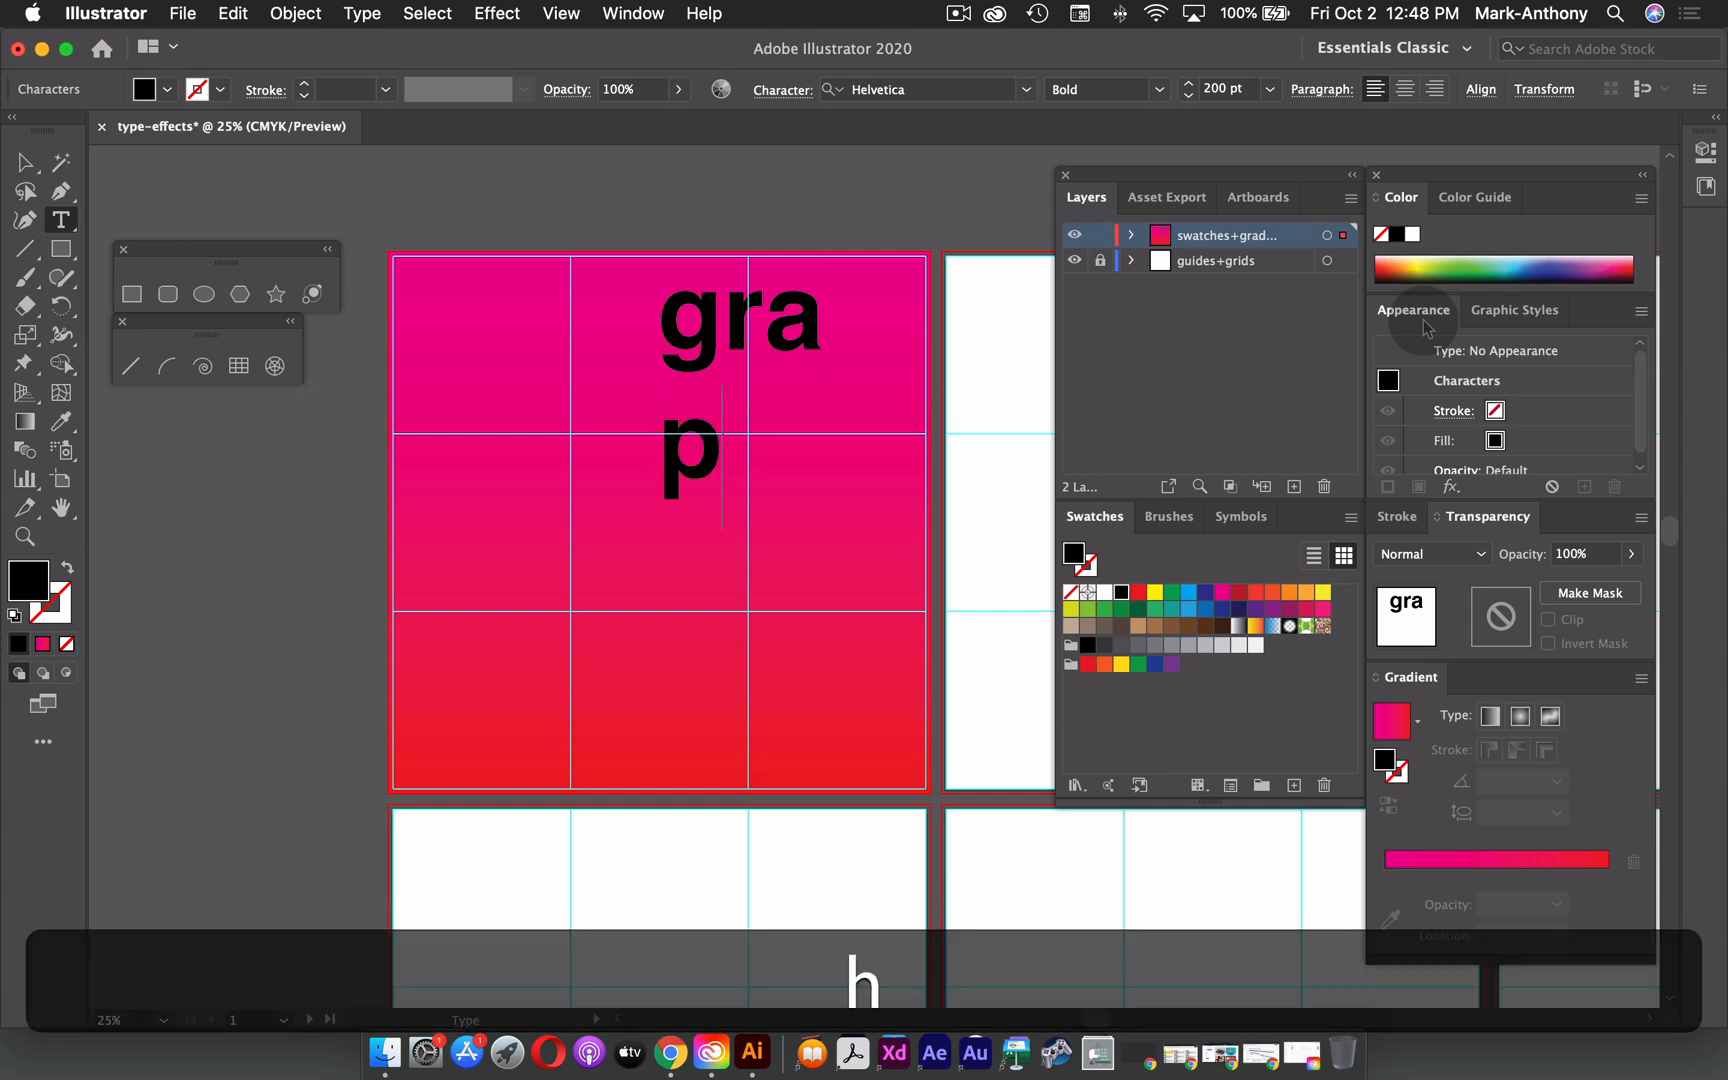
text(h)
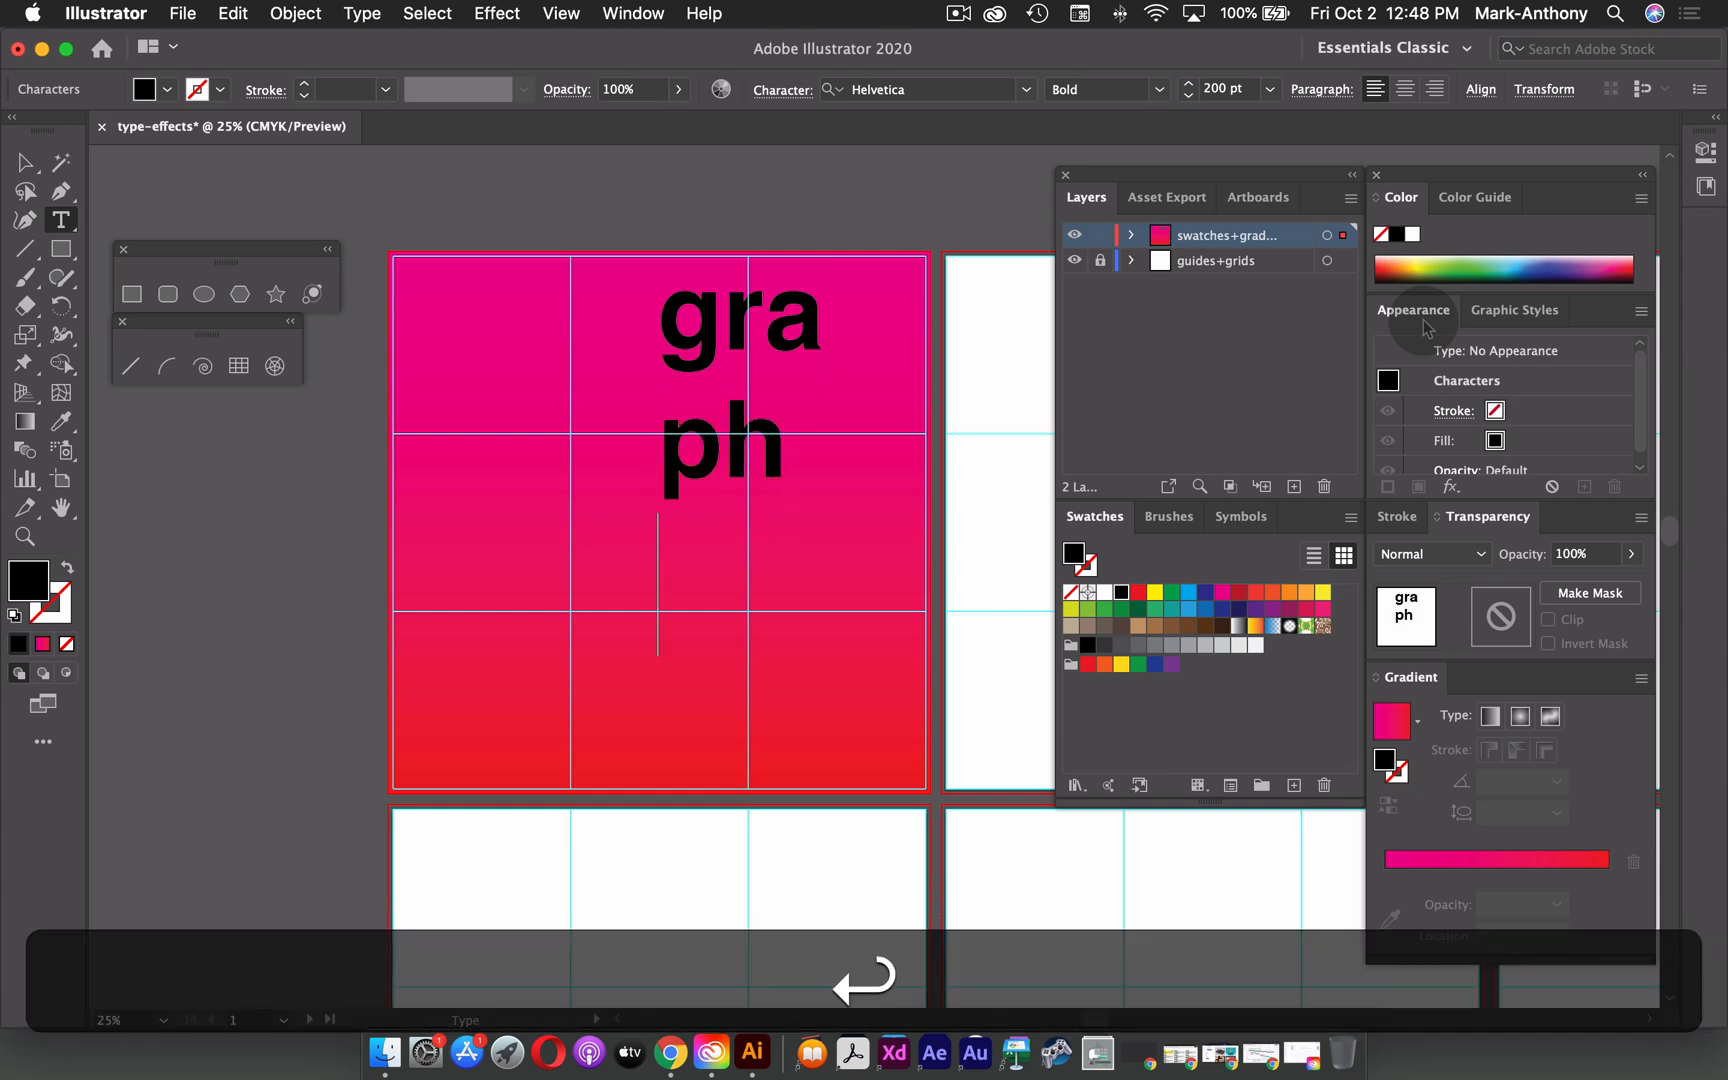
text(ic)
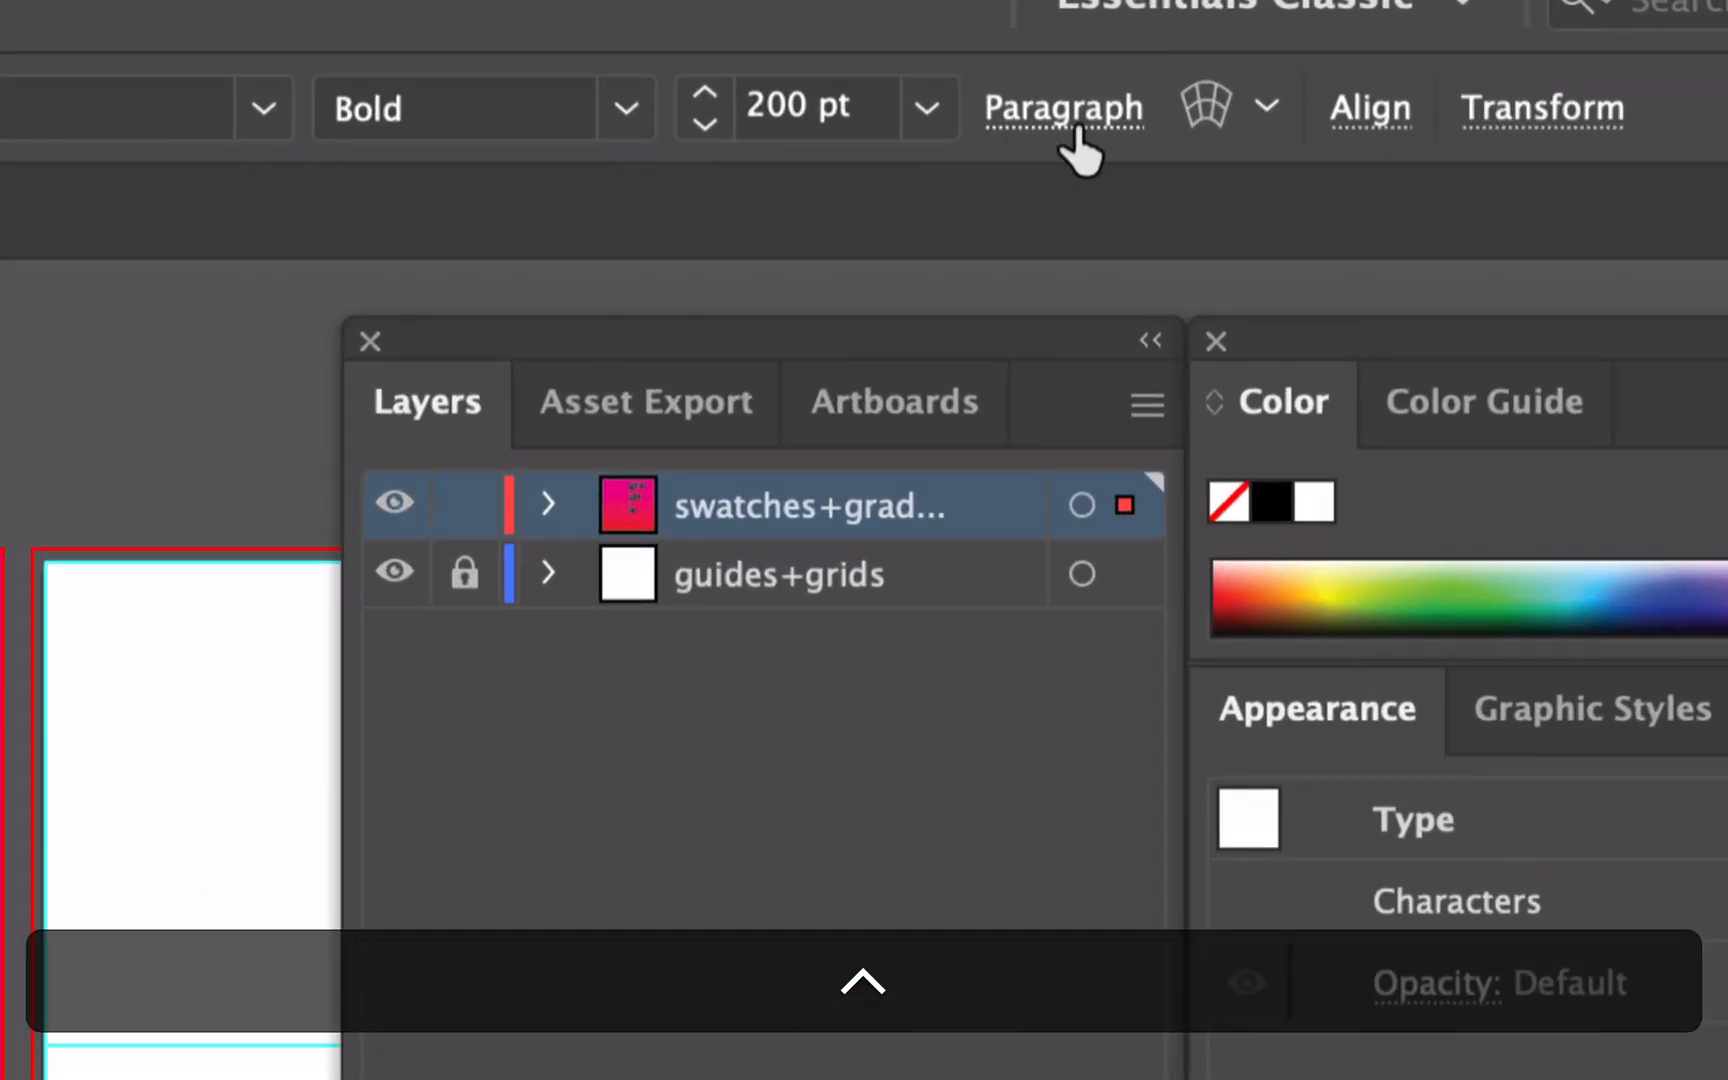
mouse_move(1063, 108)
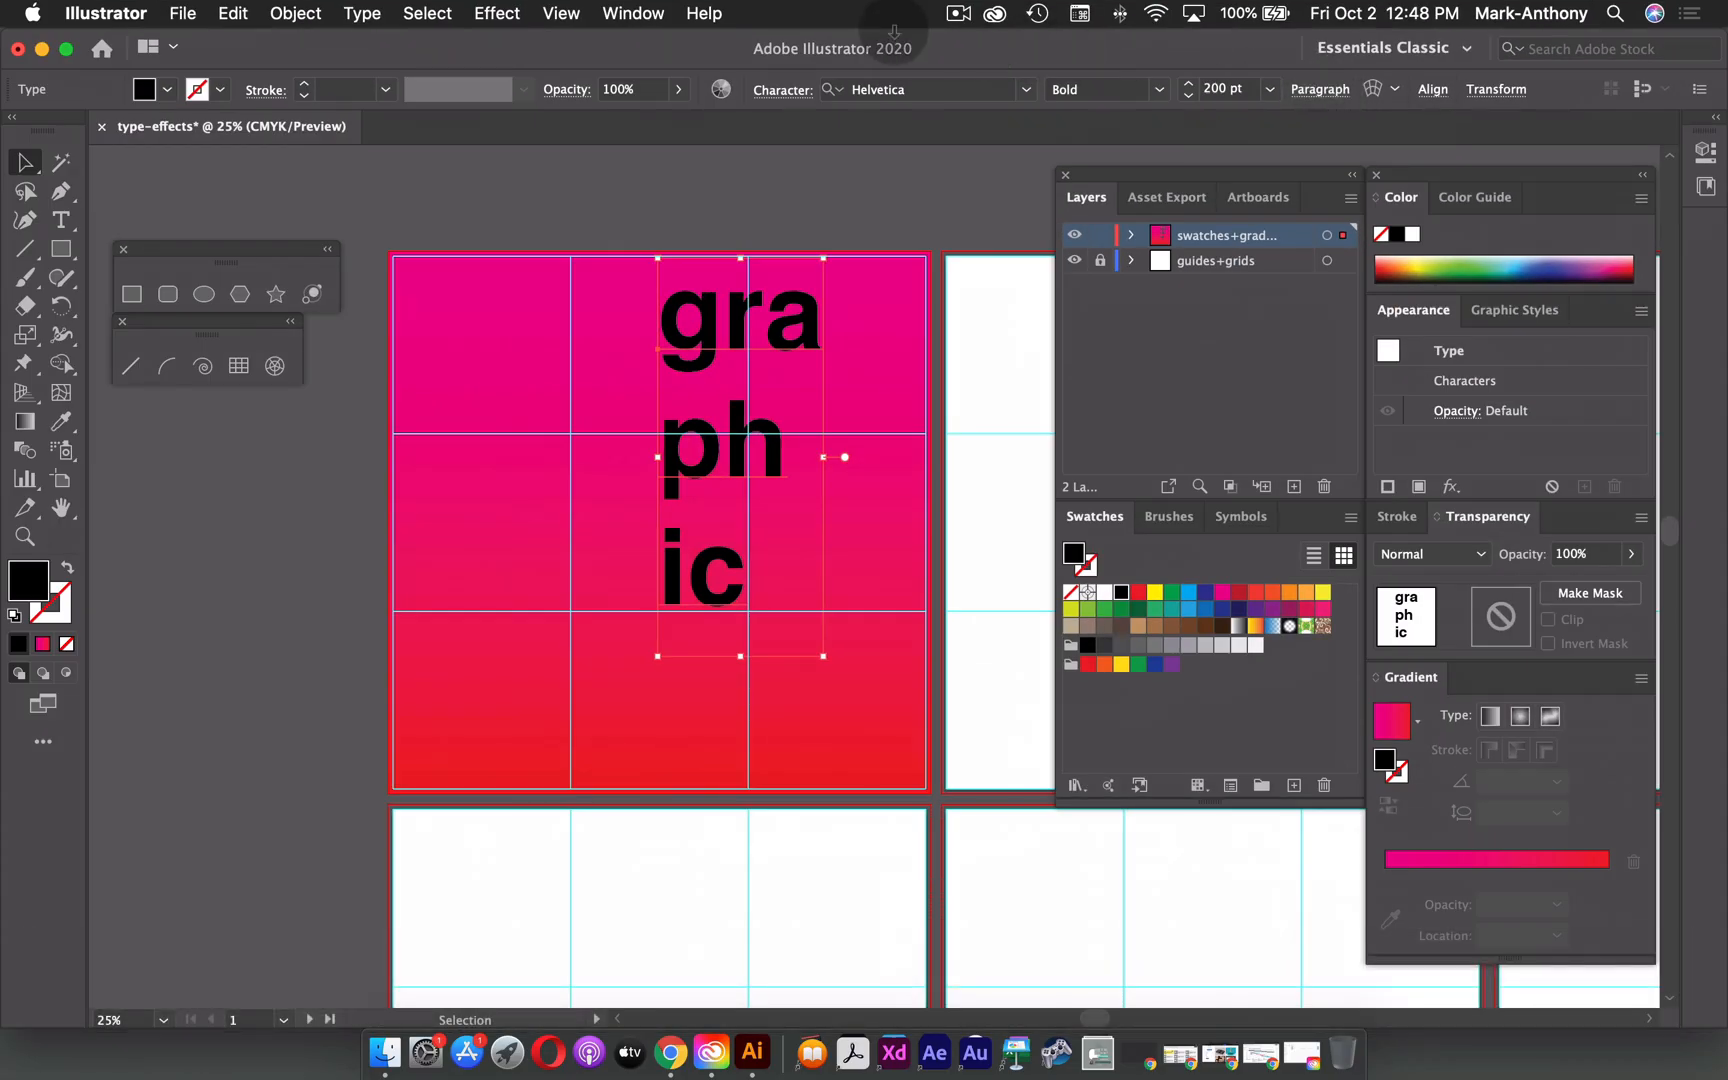
- Right-align the gra, ph and ic lines using the Paragraph options
click(633, 13)
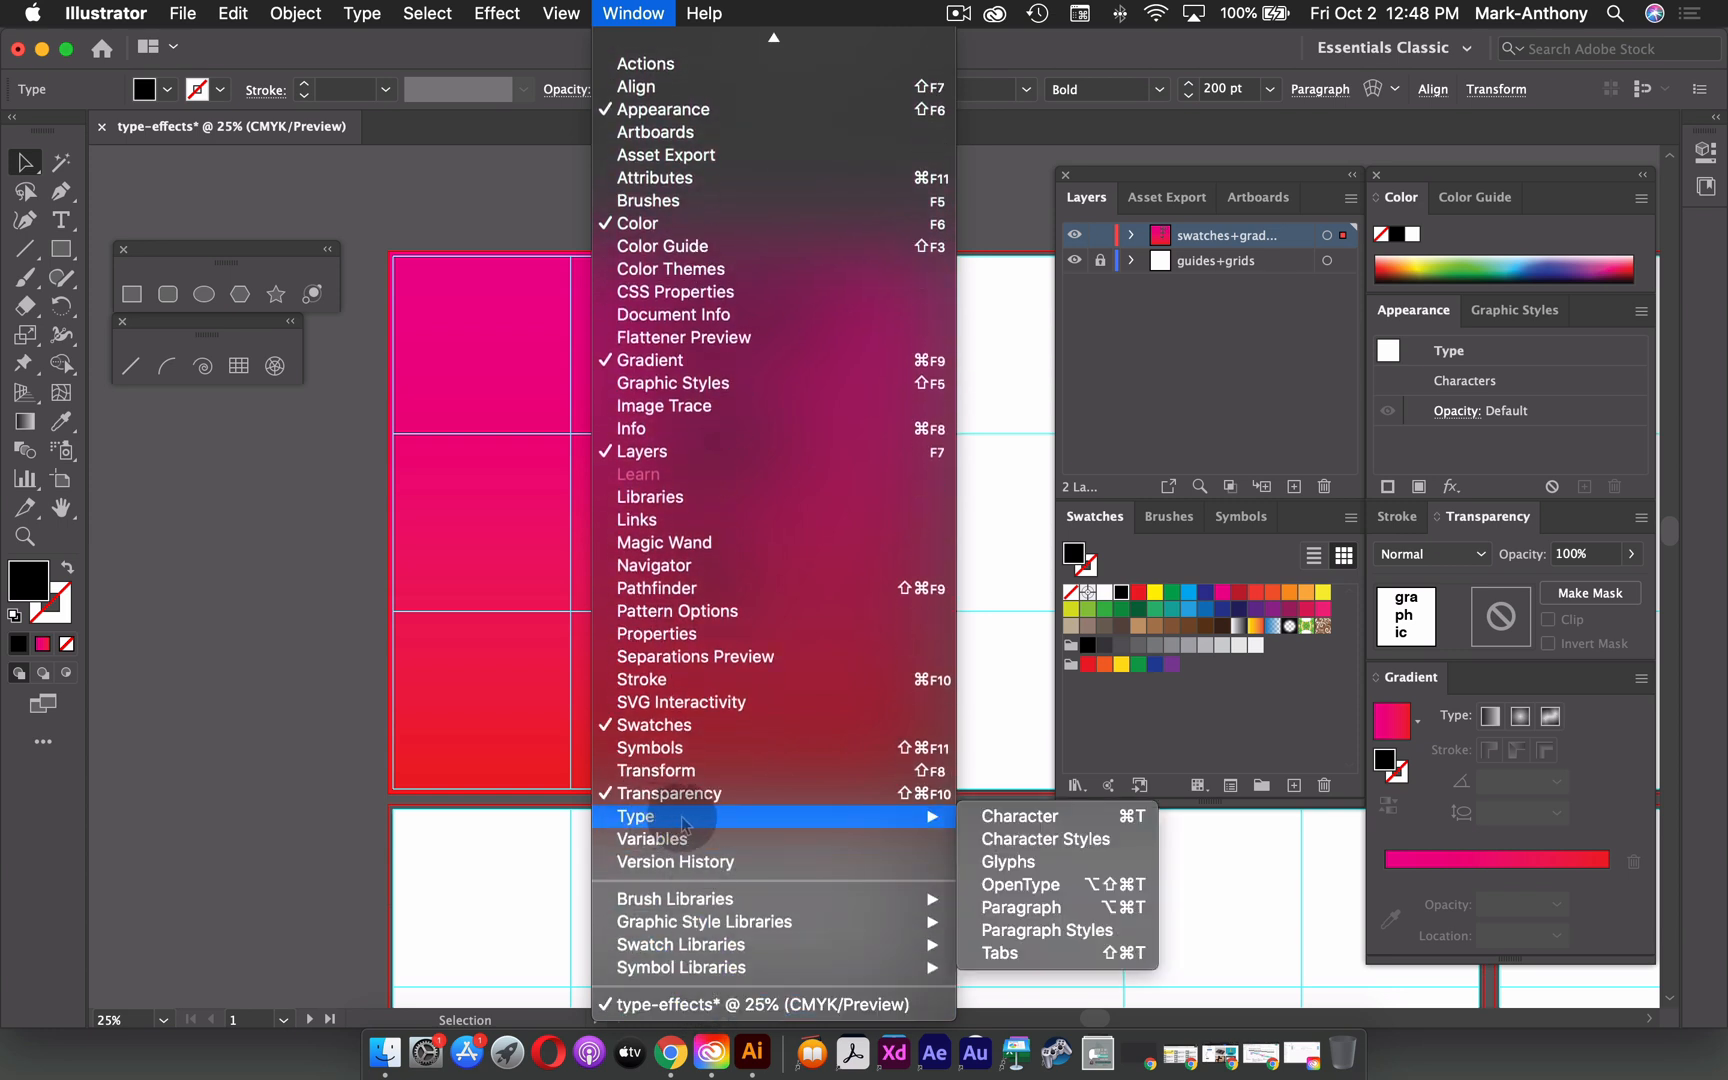
mouse_move(1020, 907)
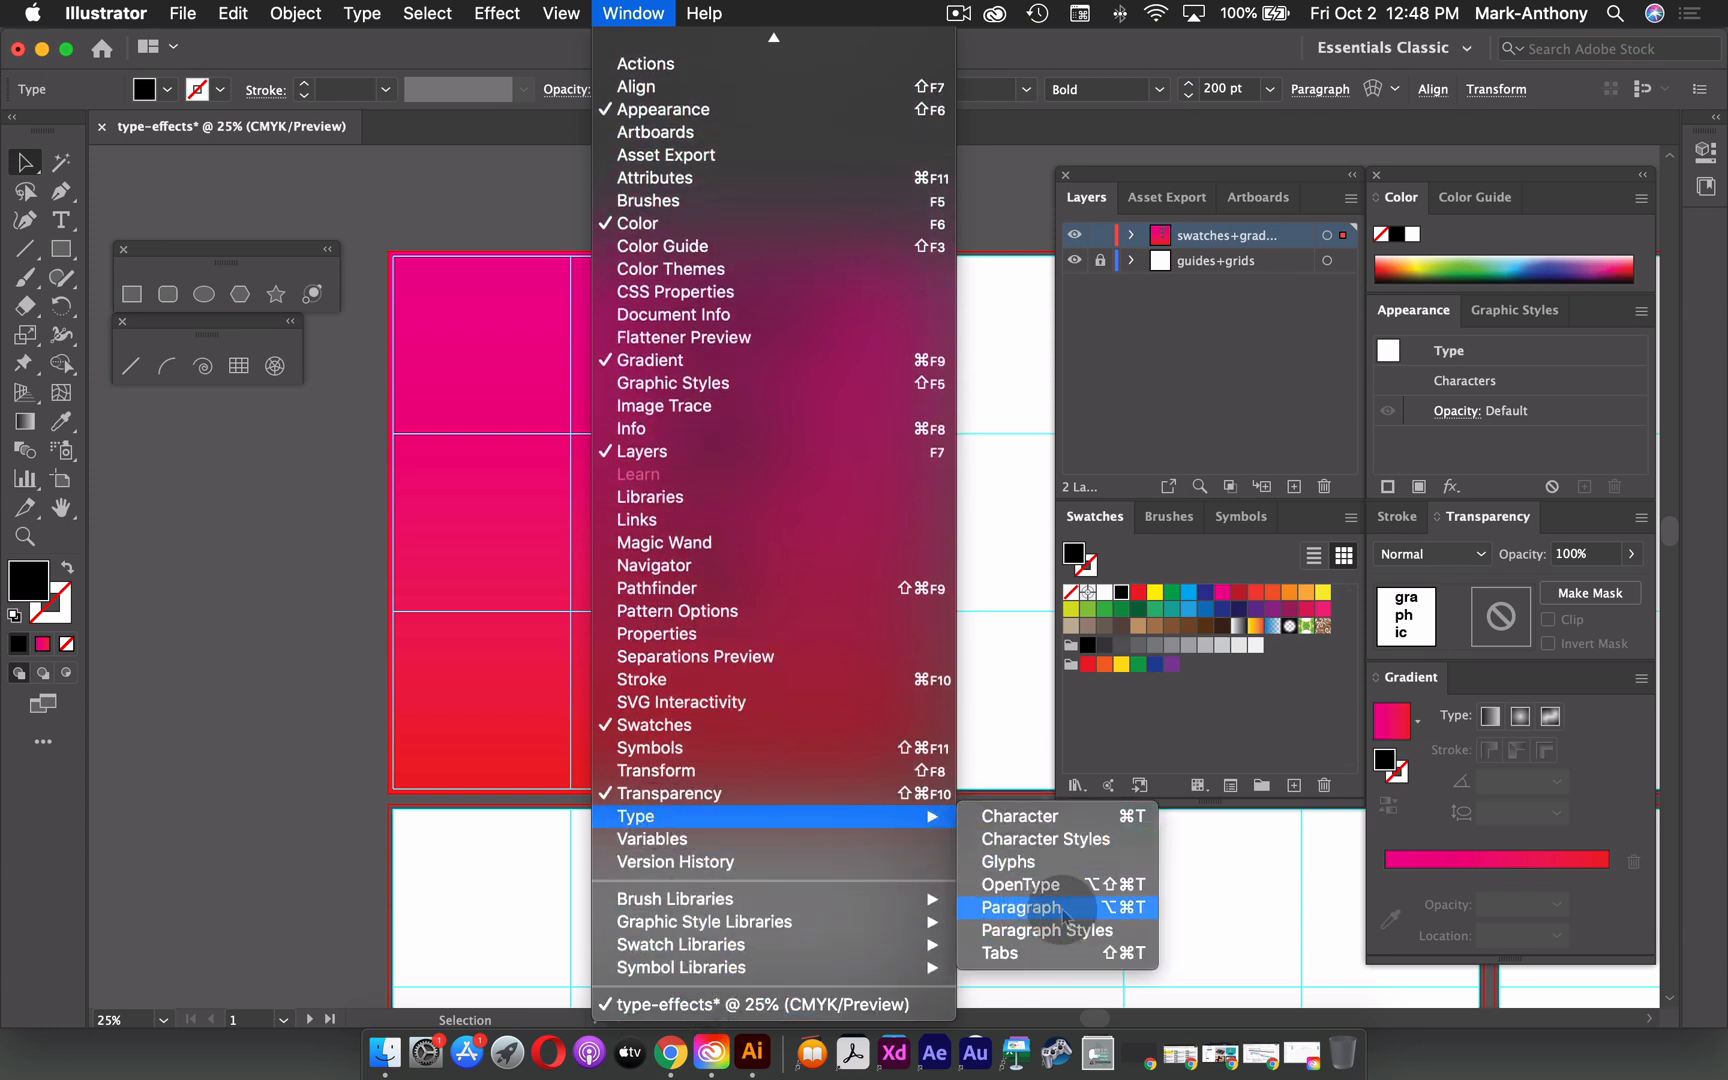
click(1020, 907)
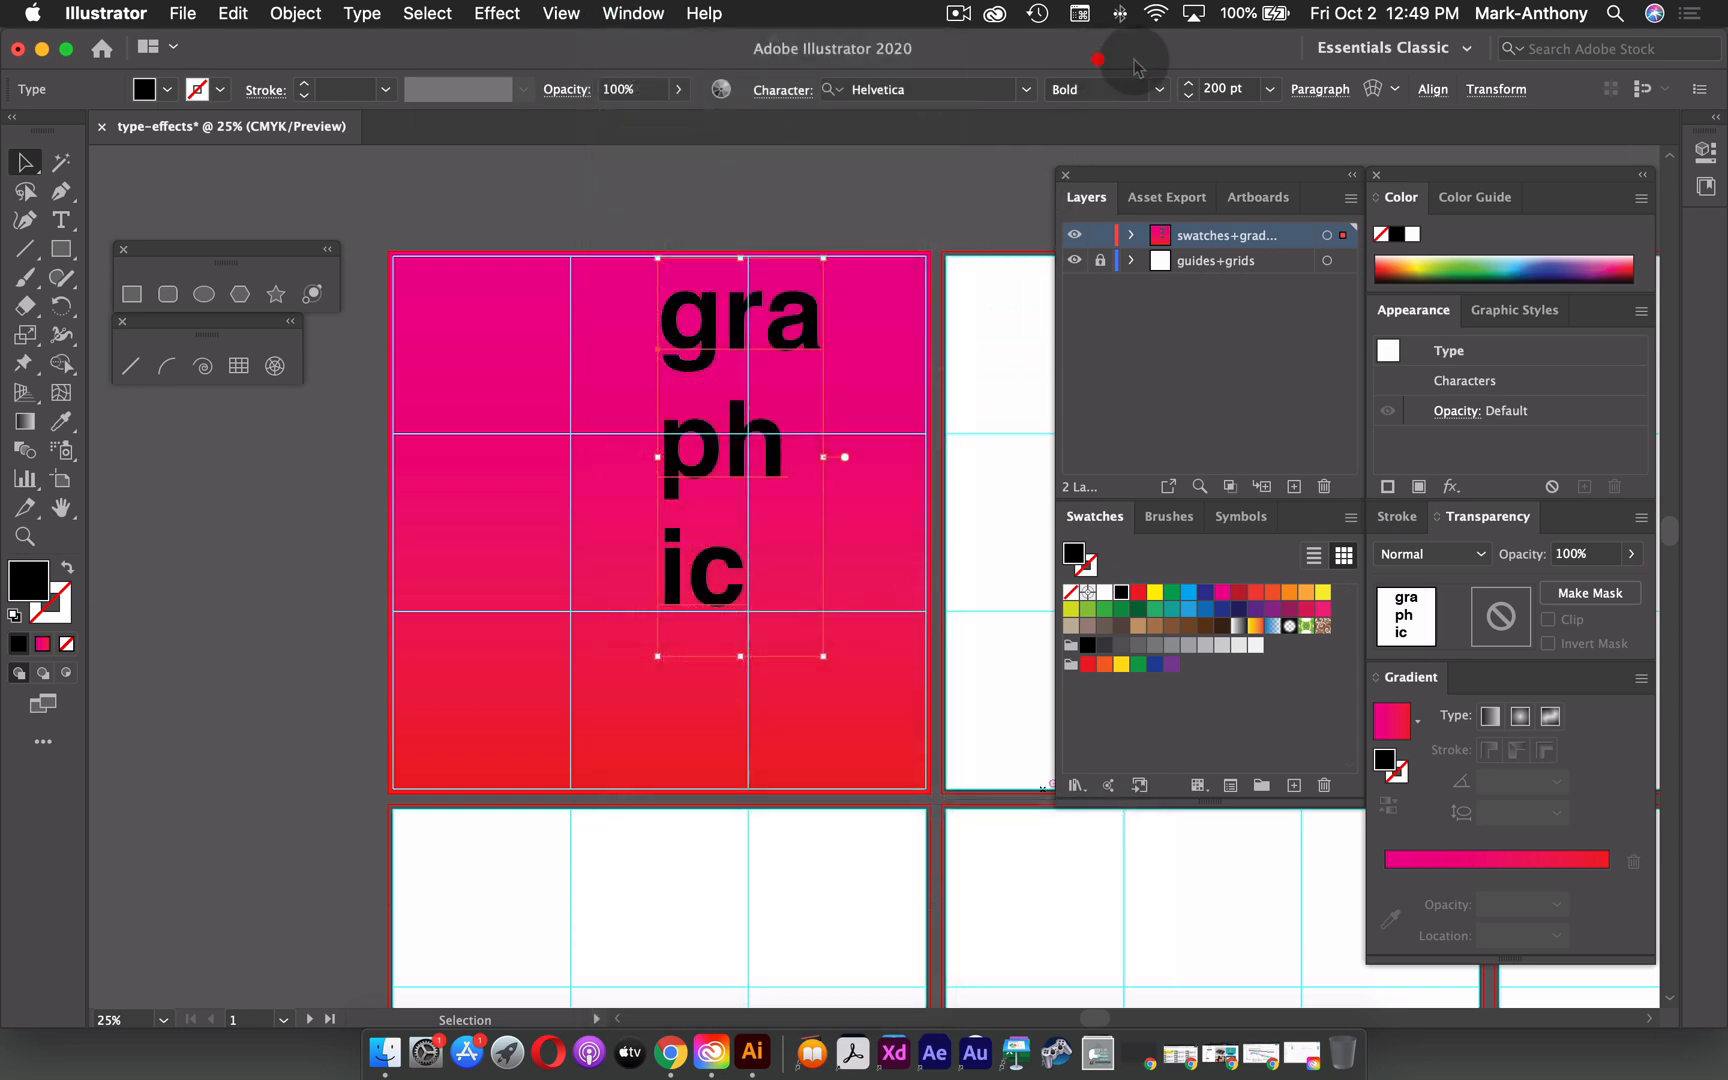
click(1319, 89)
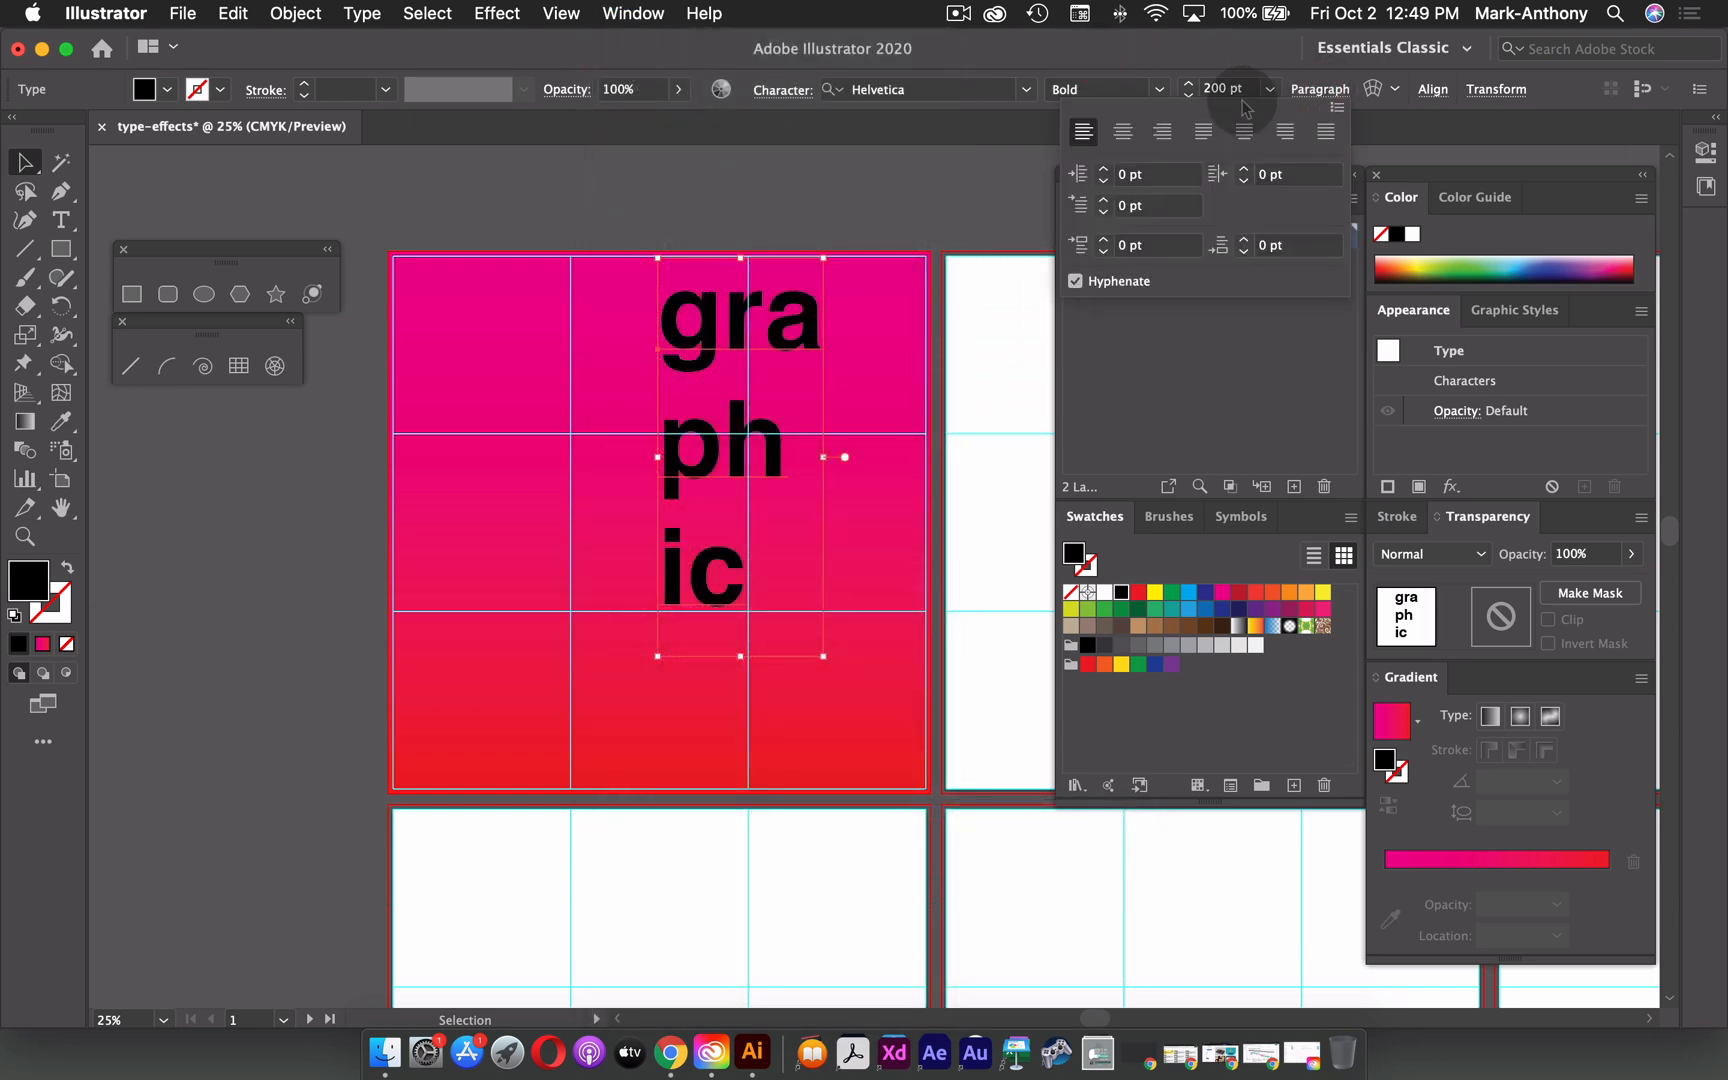
click(1163, 131)
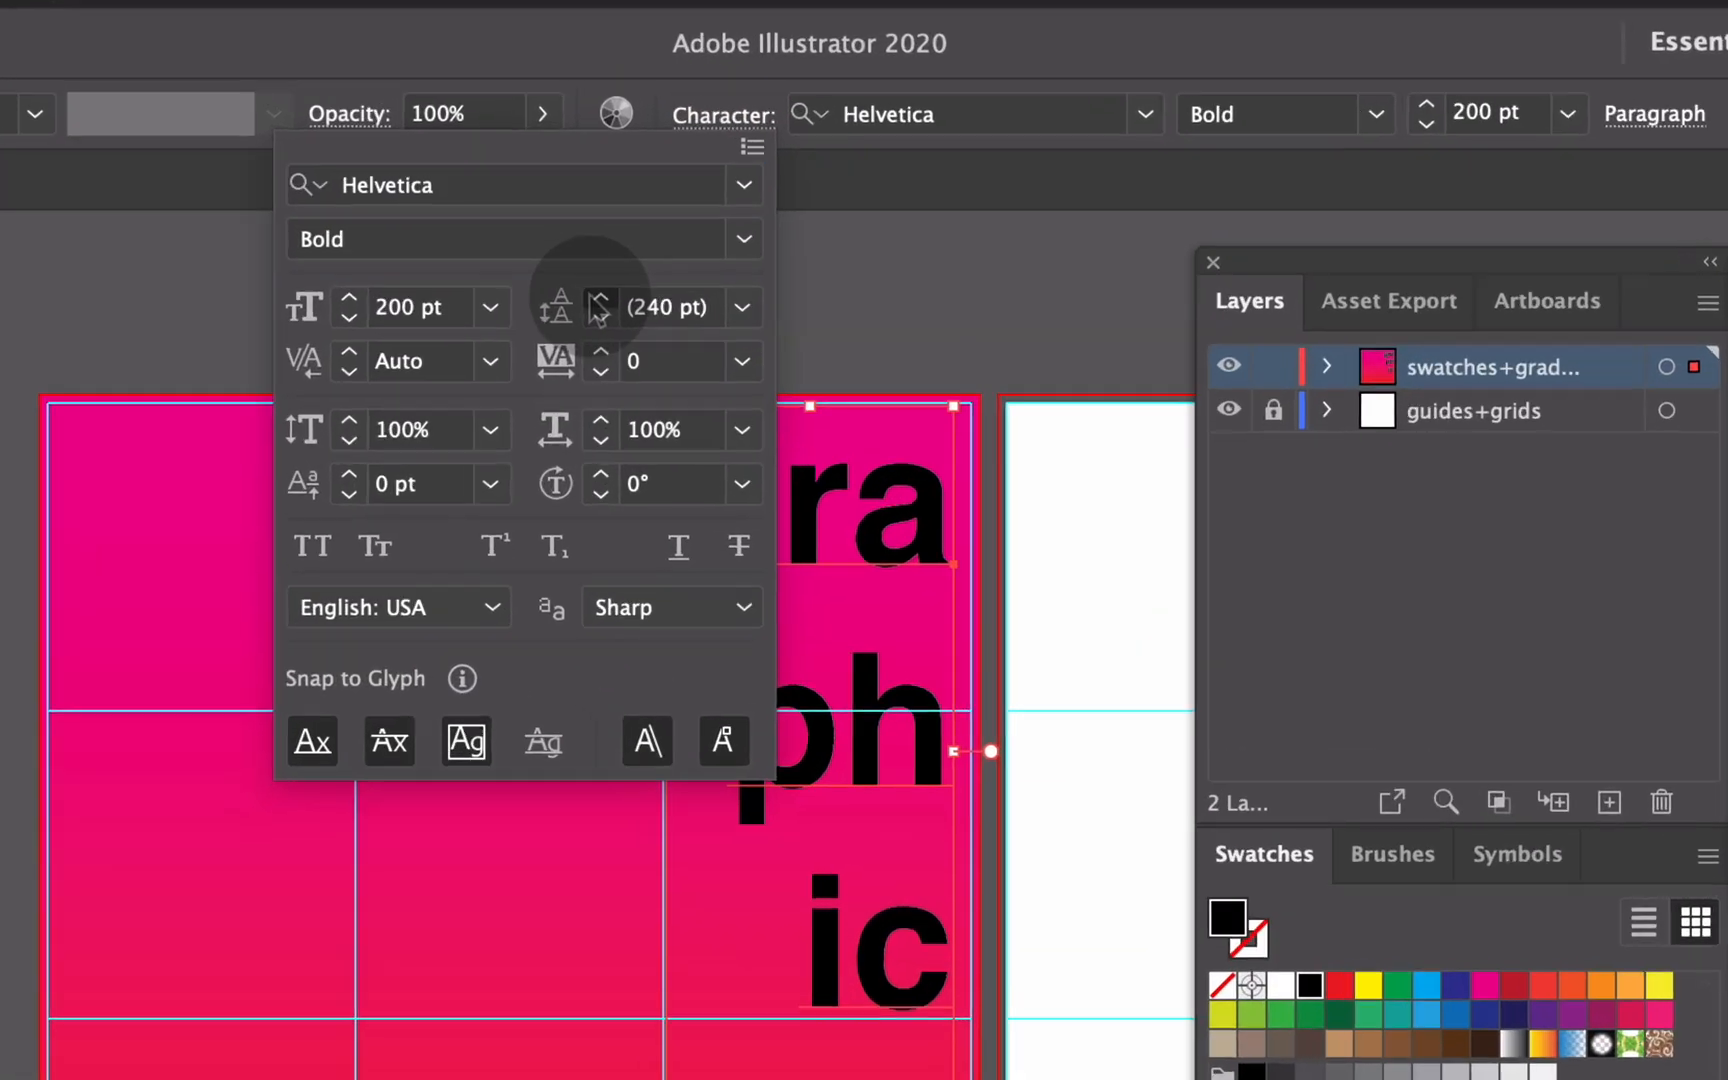
- Raise the Leading value to widen spacing between the gra, ph and ic lines
click(601, 298)
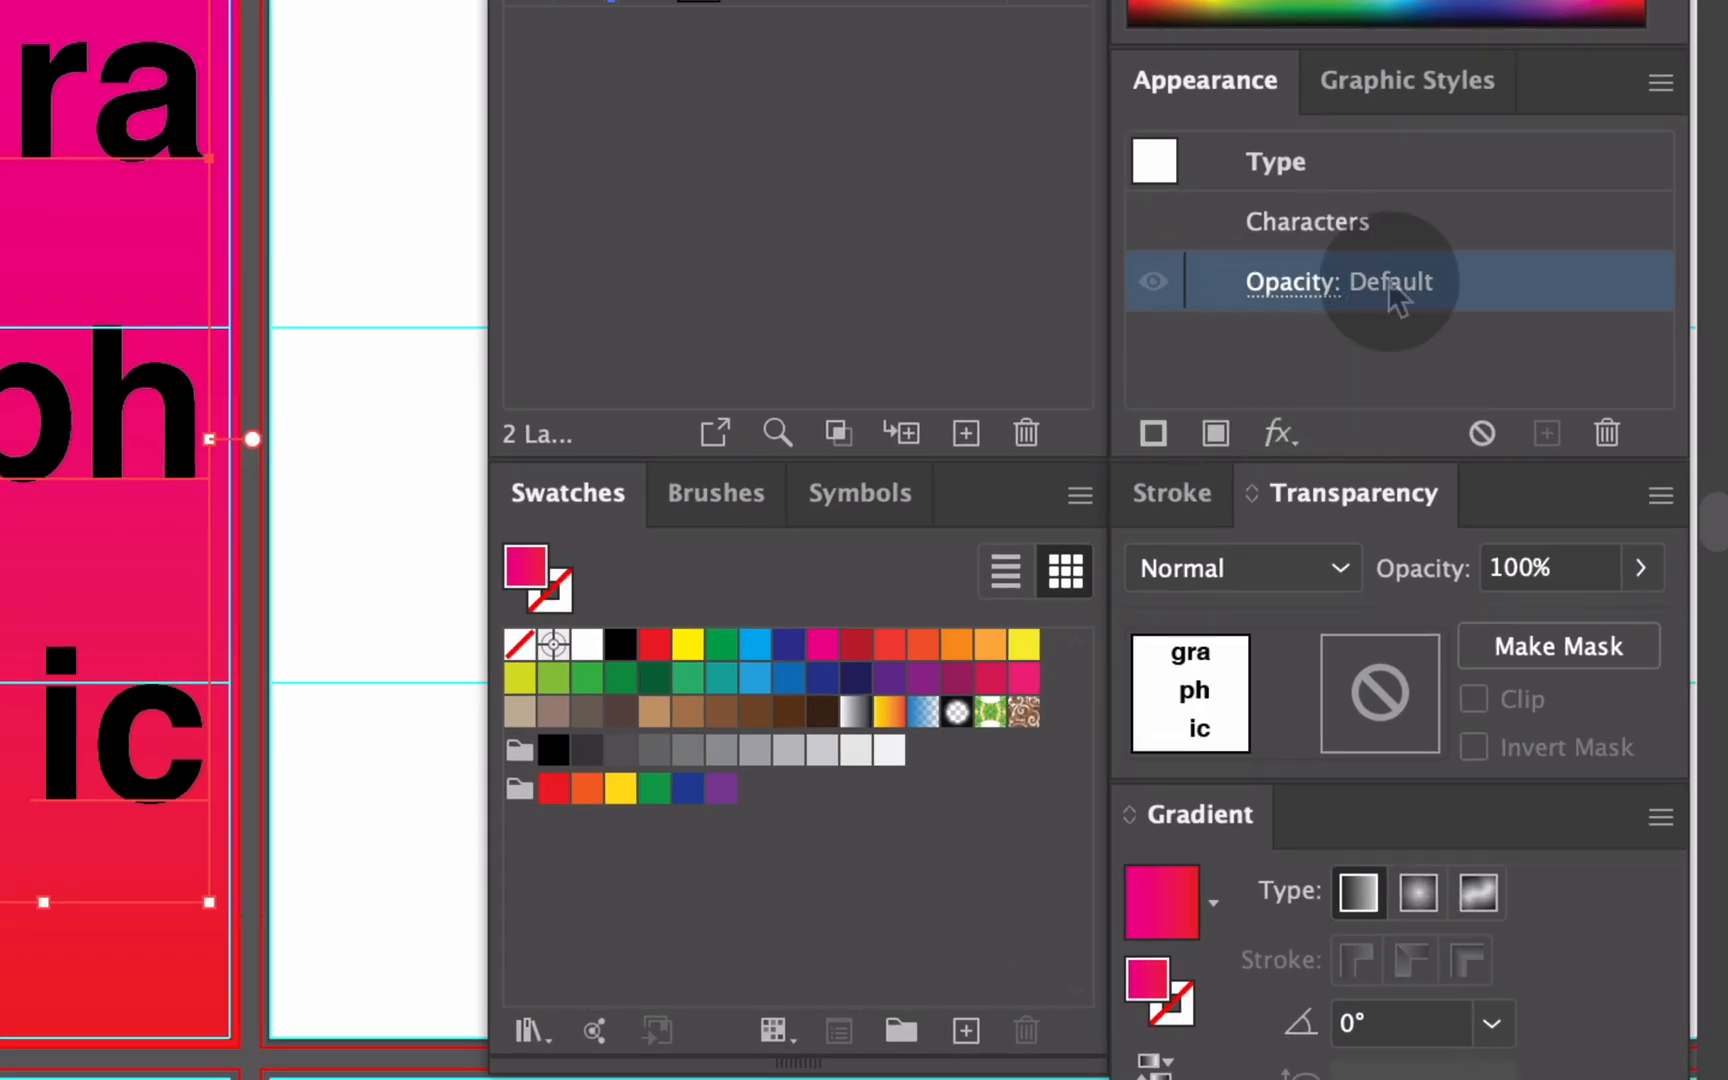
mouse_move(1231, 372)
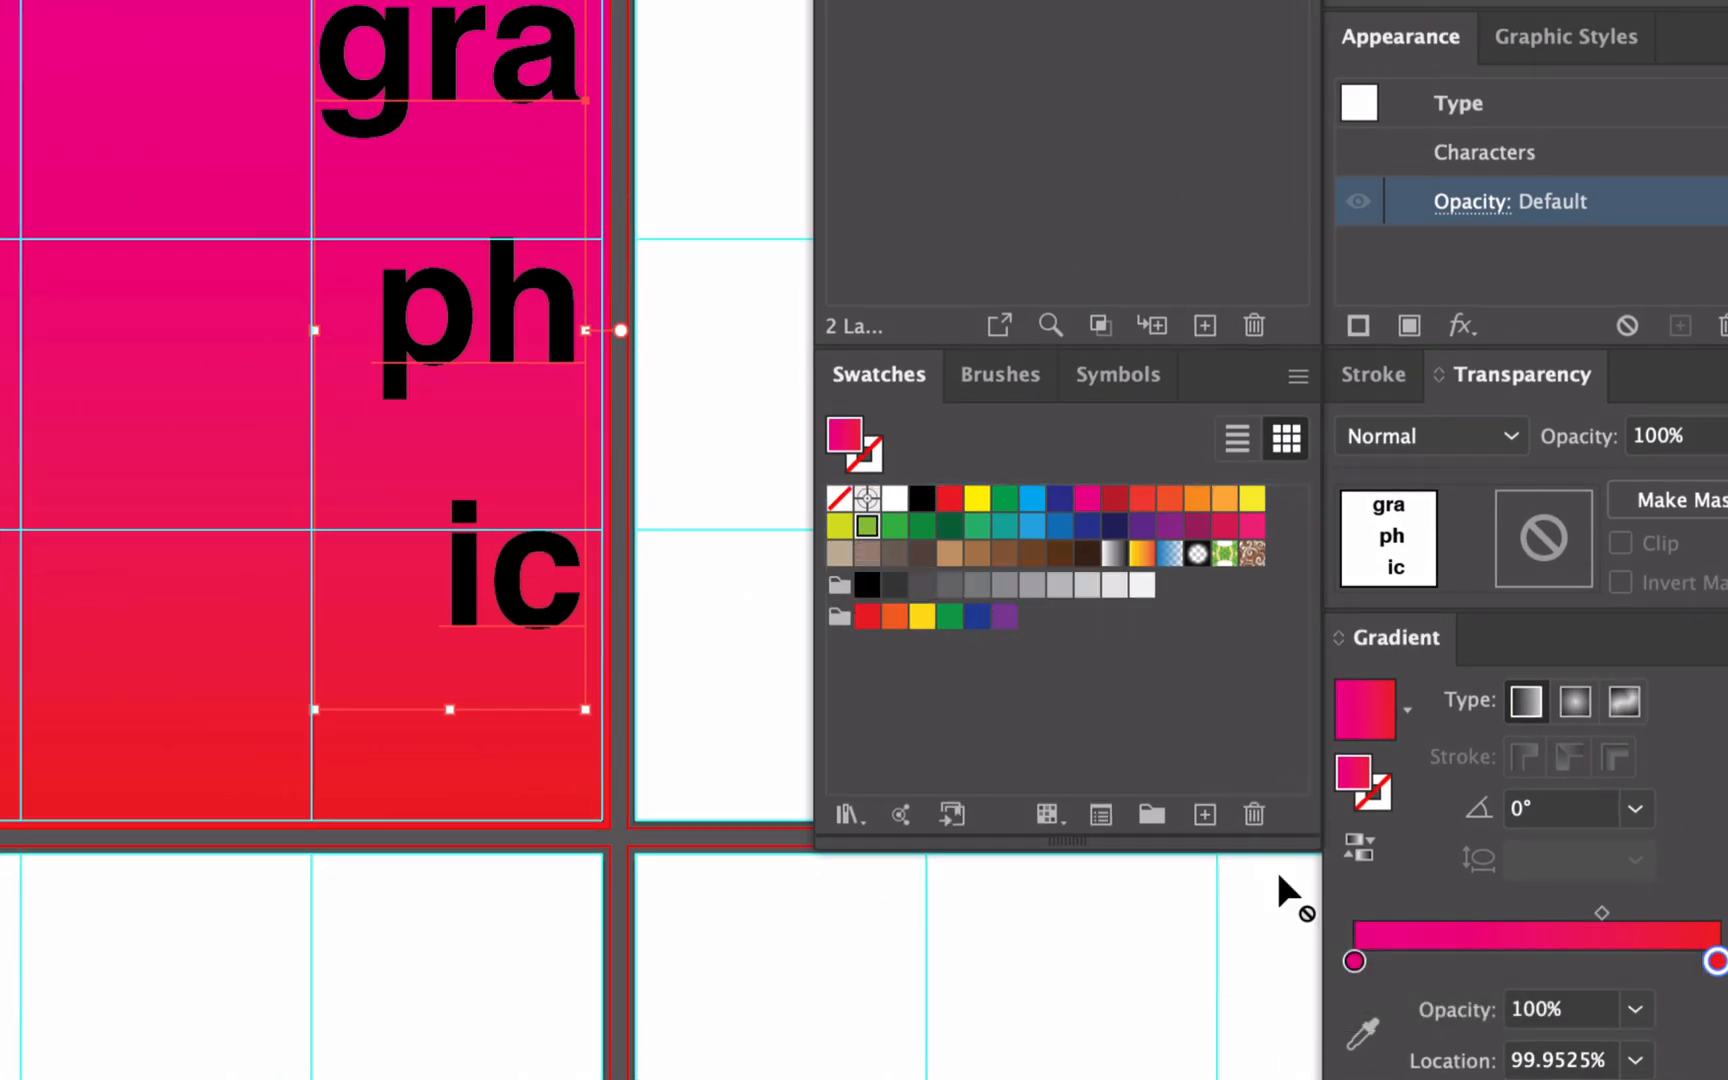
- Change the left gradient stop to green and the right stop to blue
click(1353, 960)
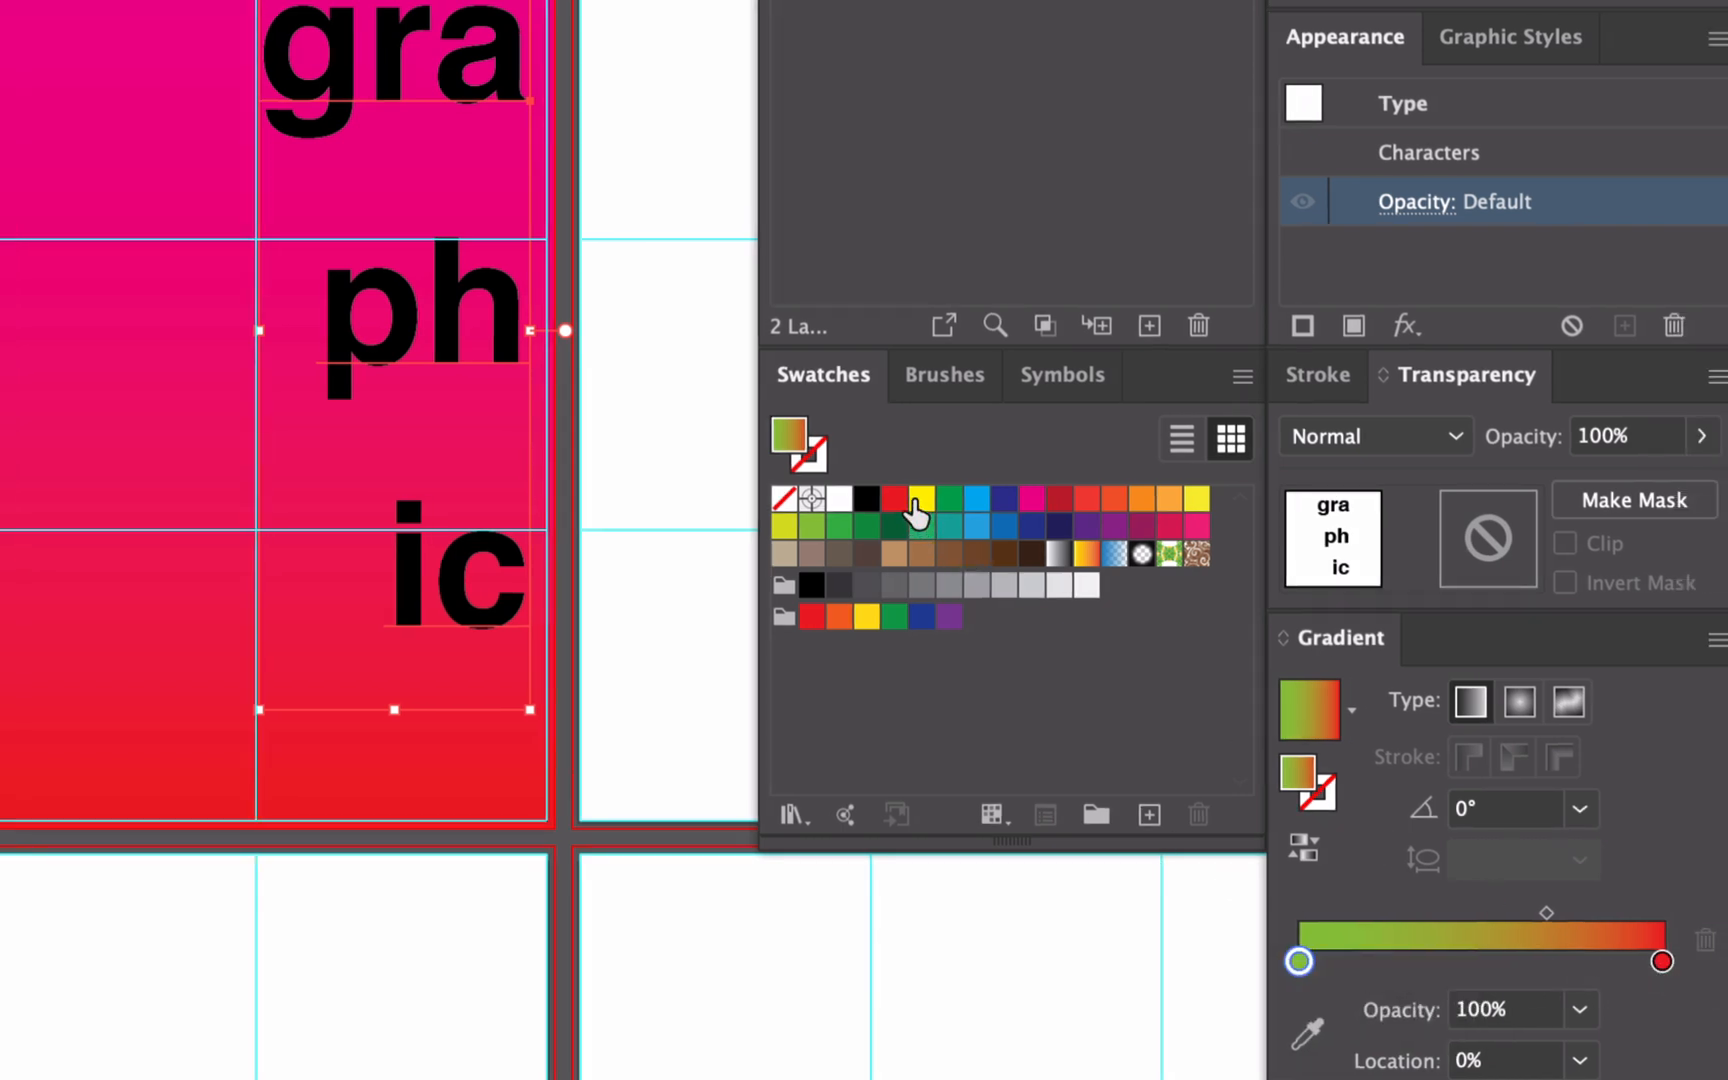
mouse_move(976, 537)
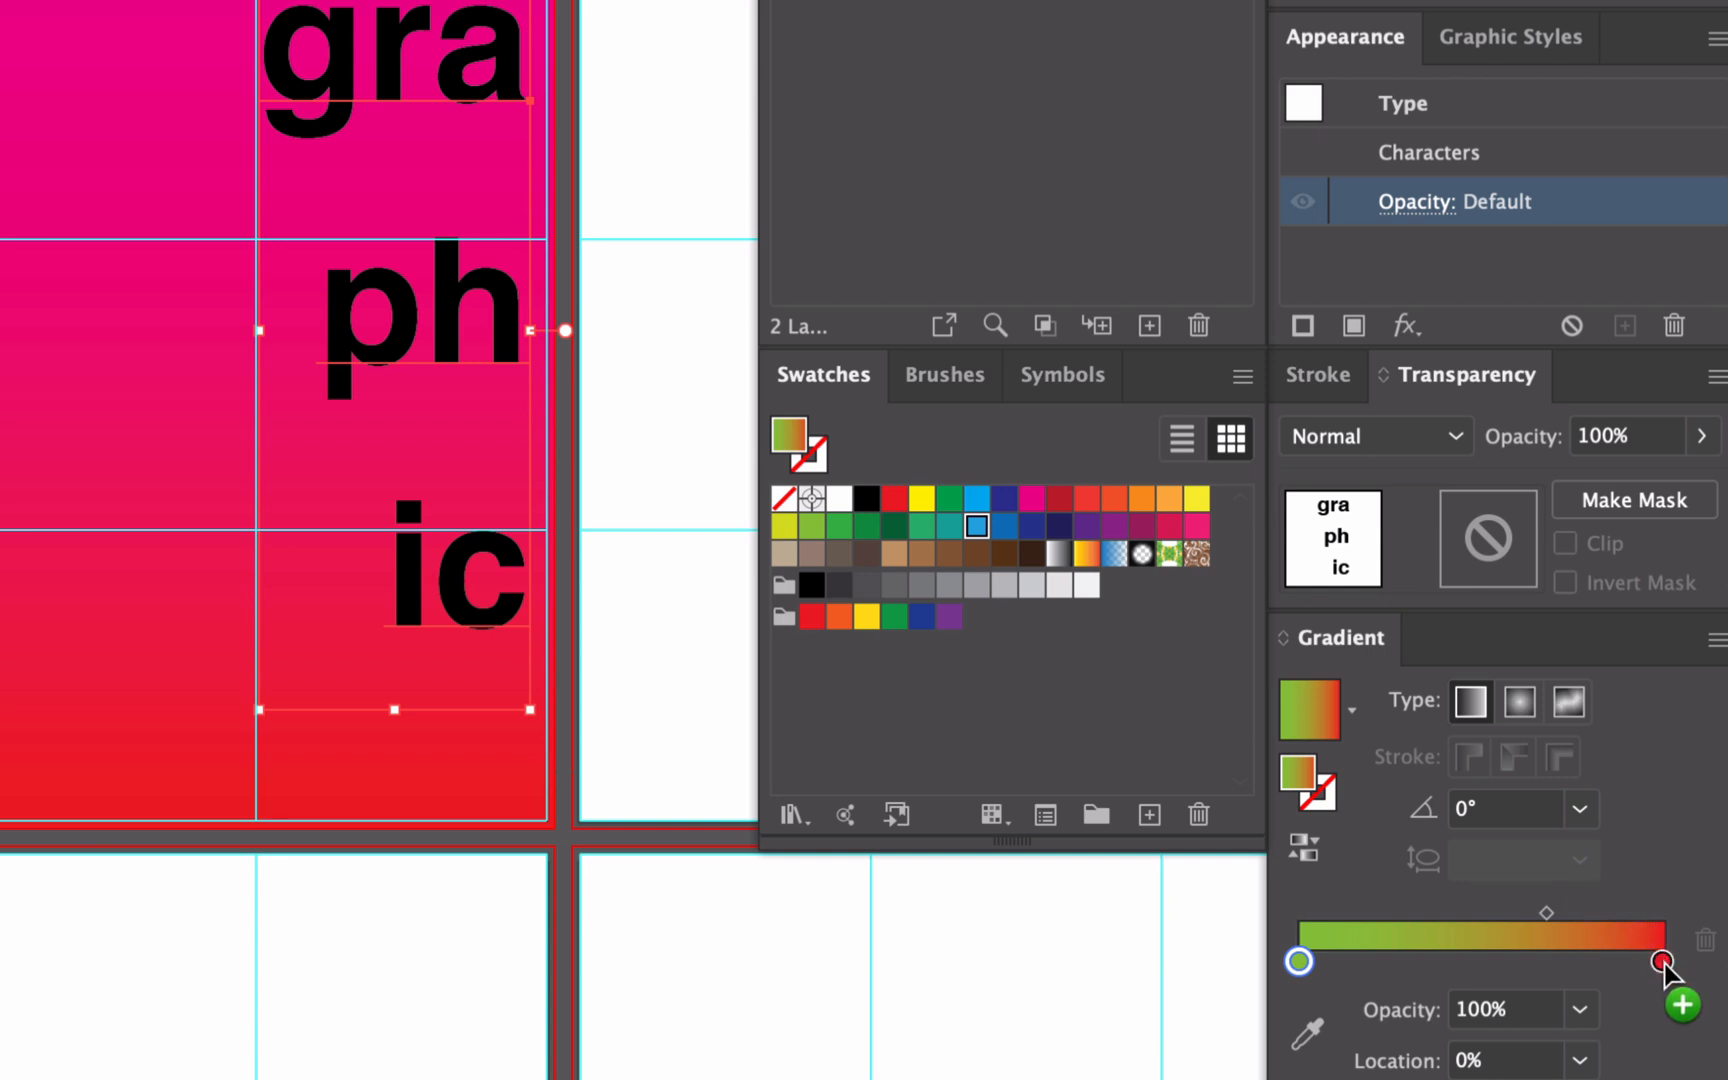
click(1662, 961)
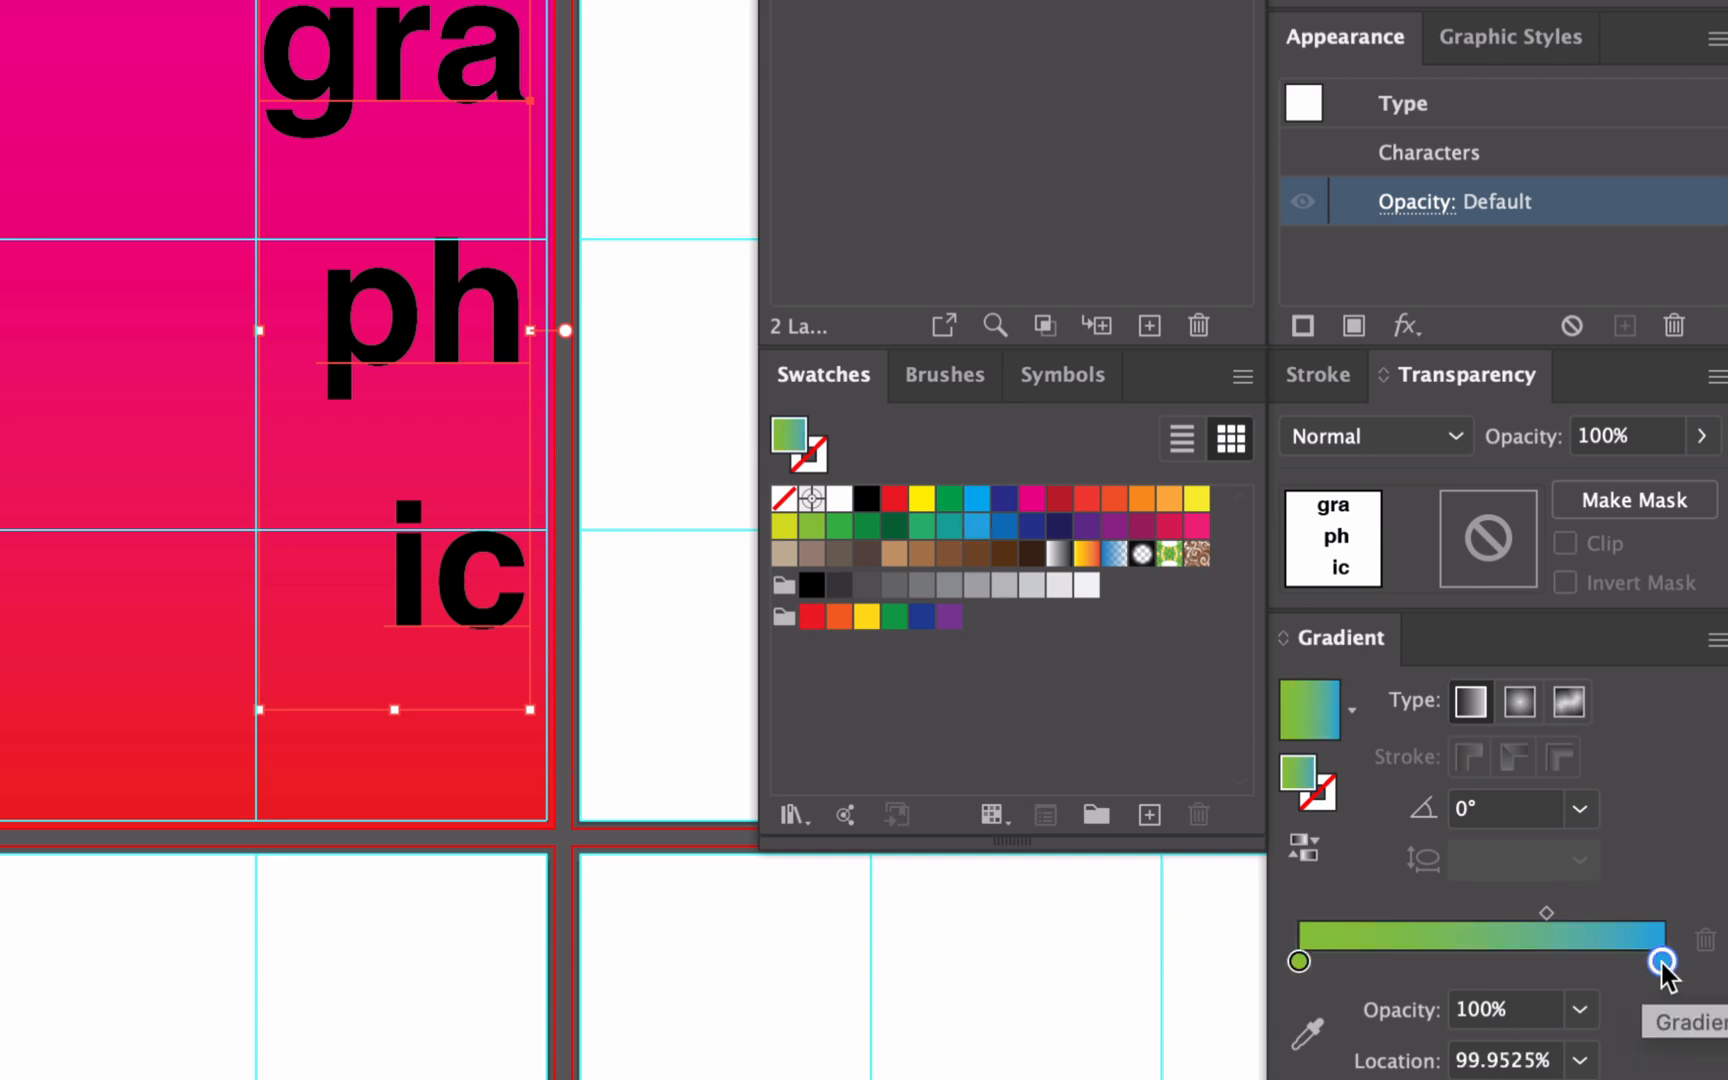
mouse_move(510, 328)
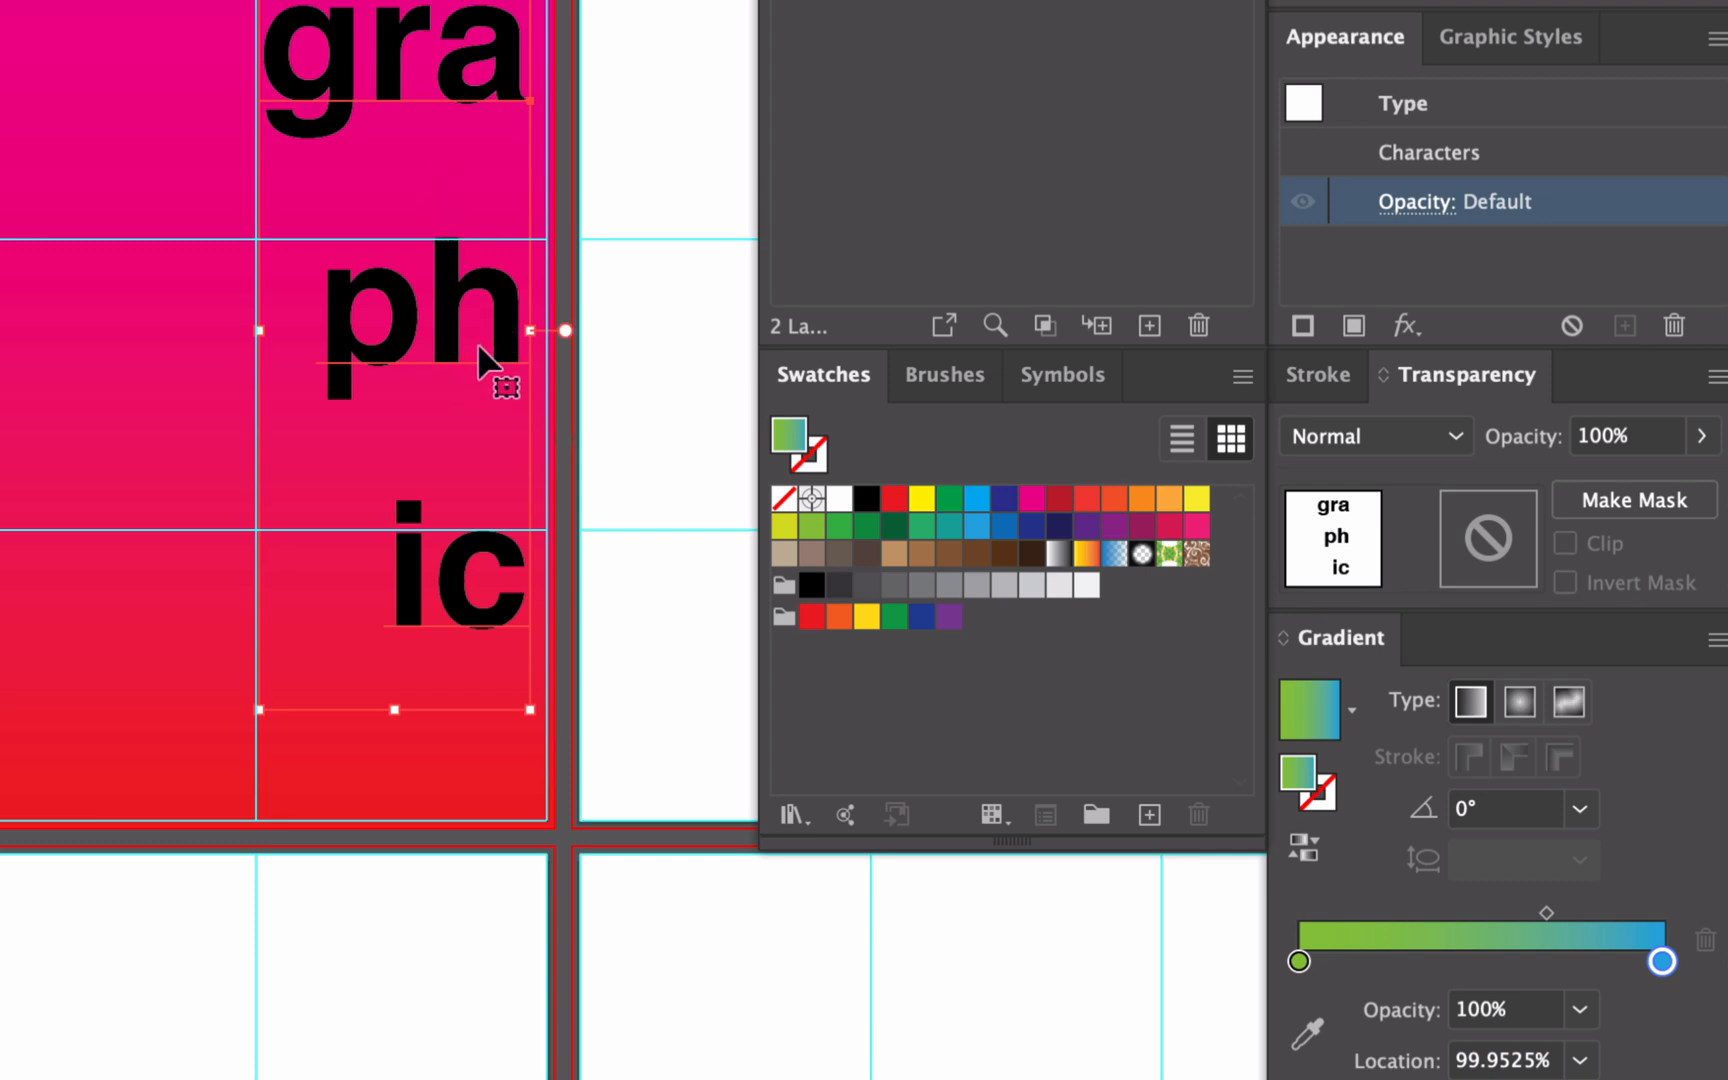
mouse_move(1262, 931)
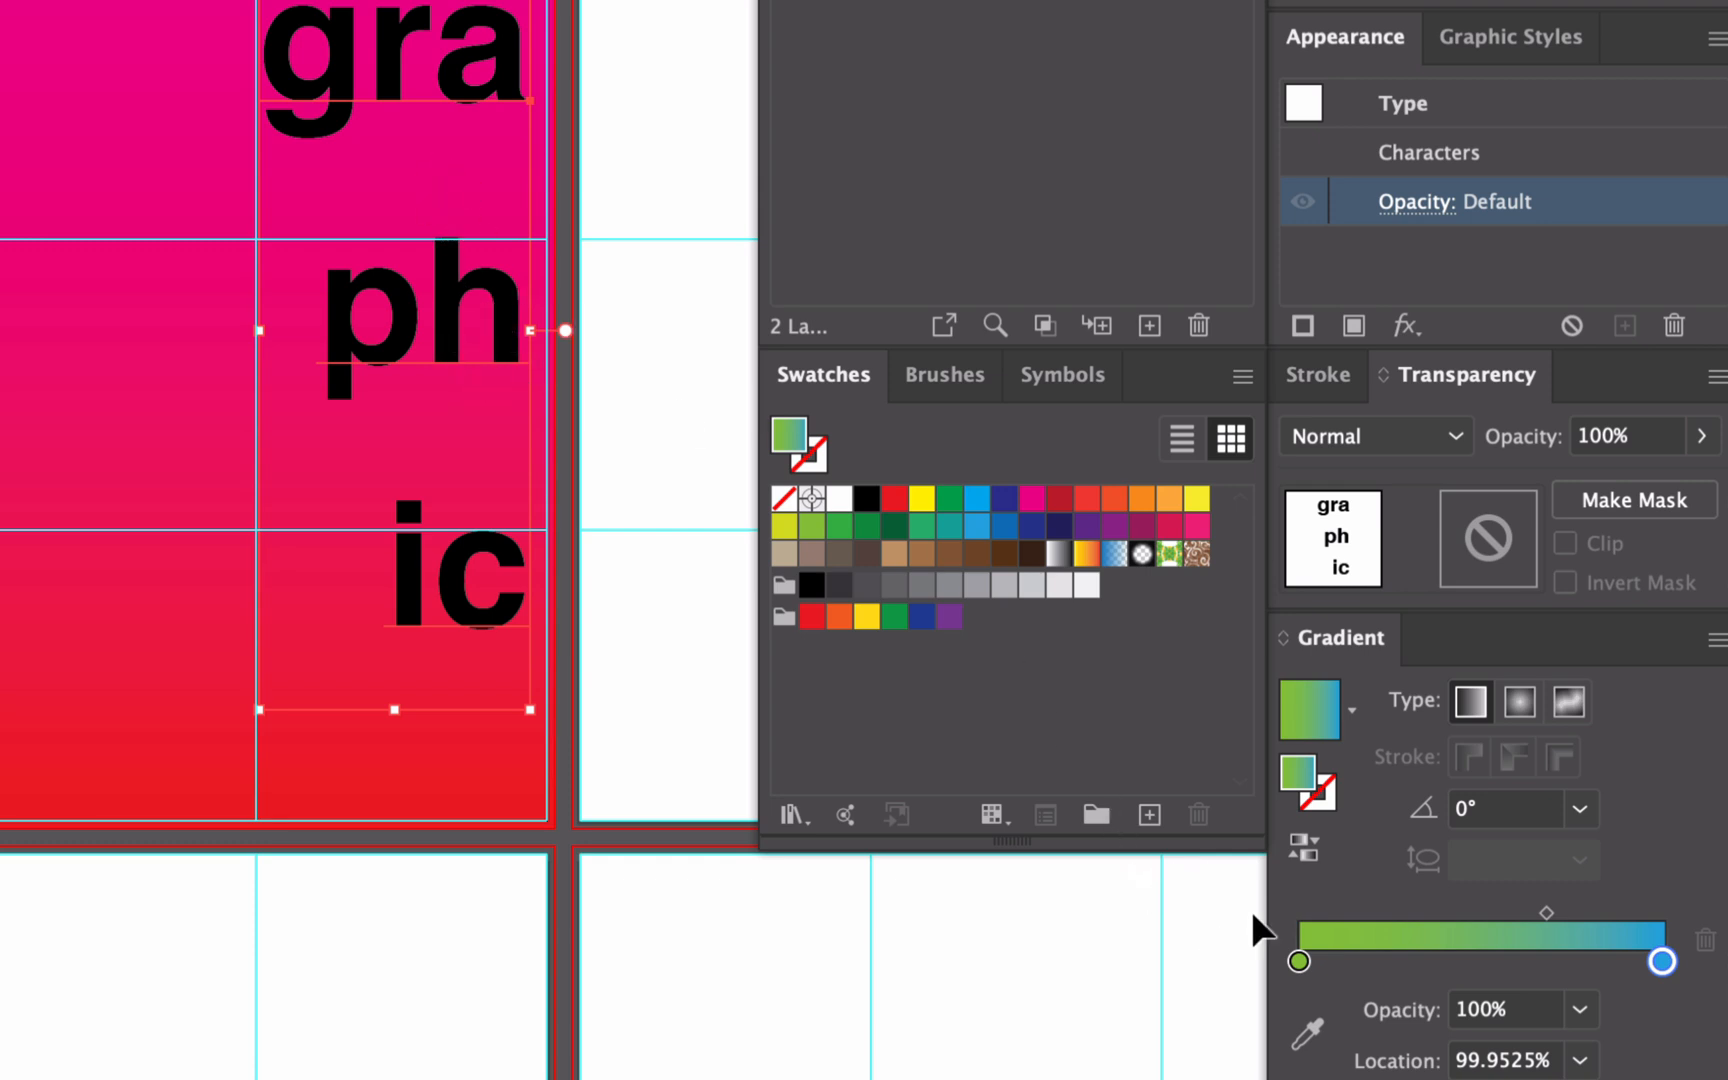
mouse_move(1529, 947)
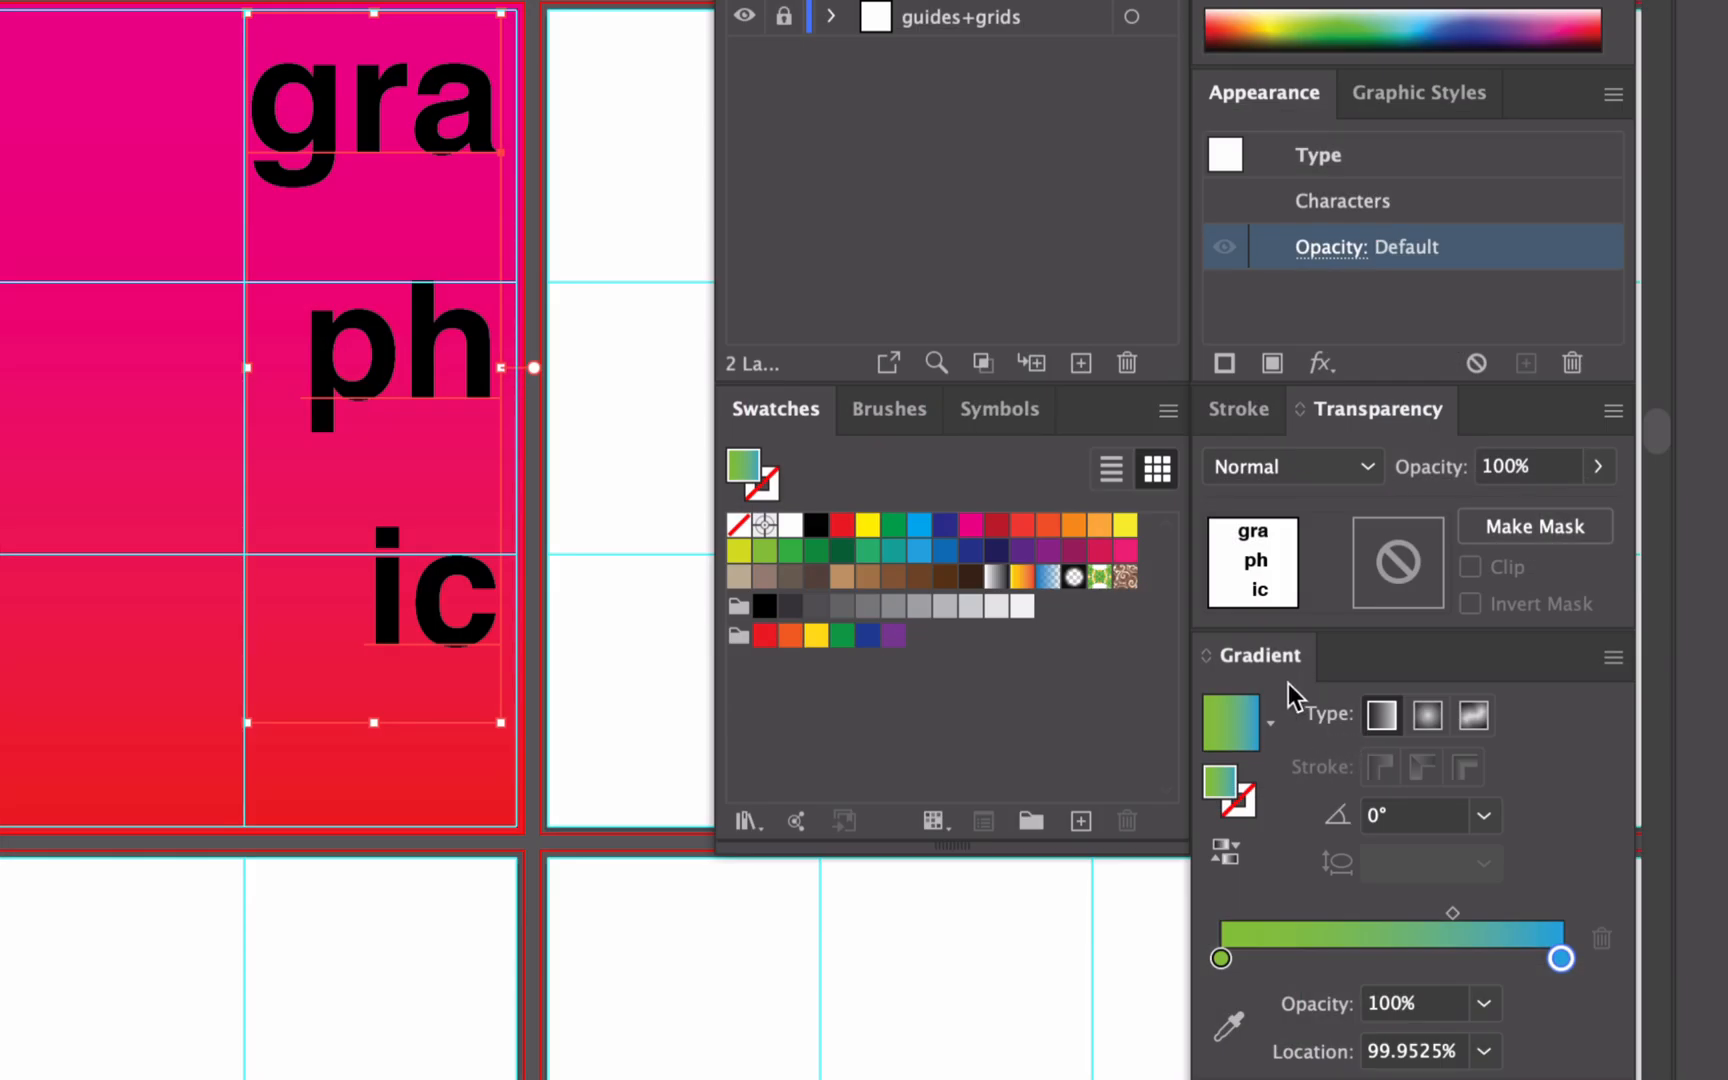
mouse_move(1245, 736)
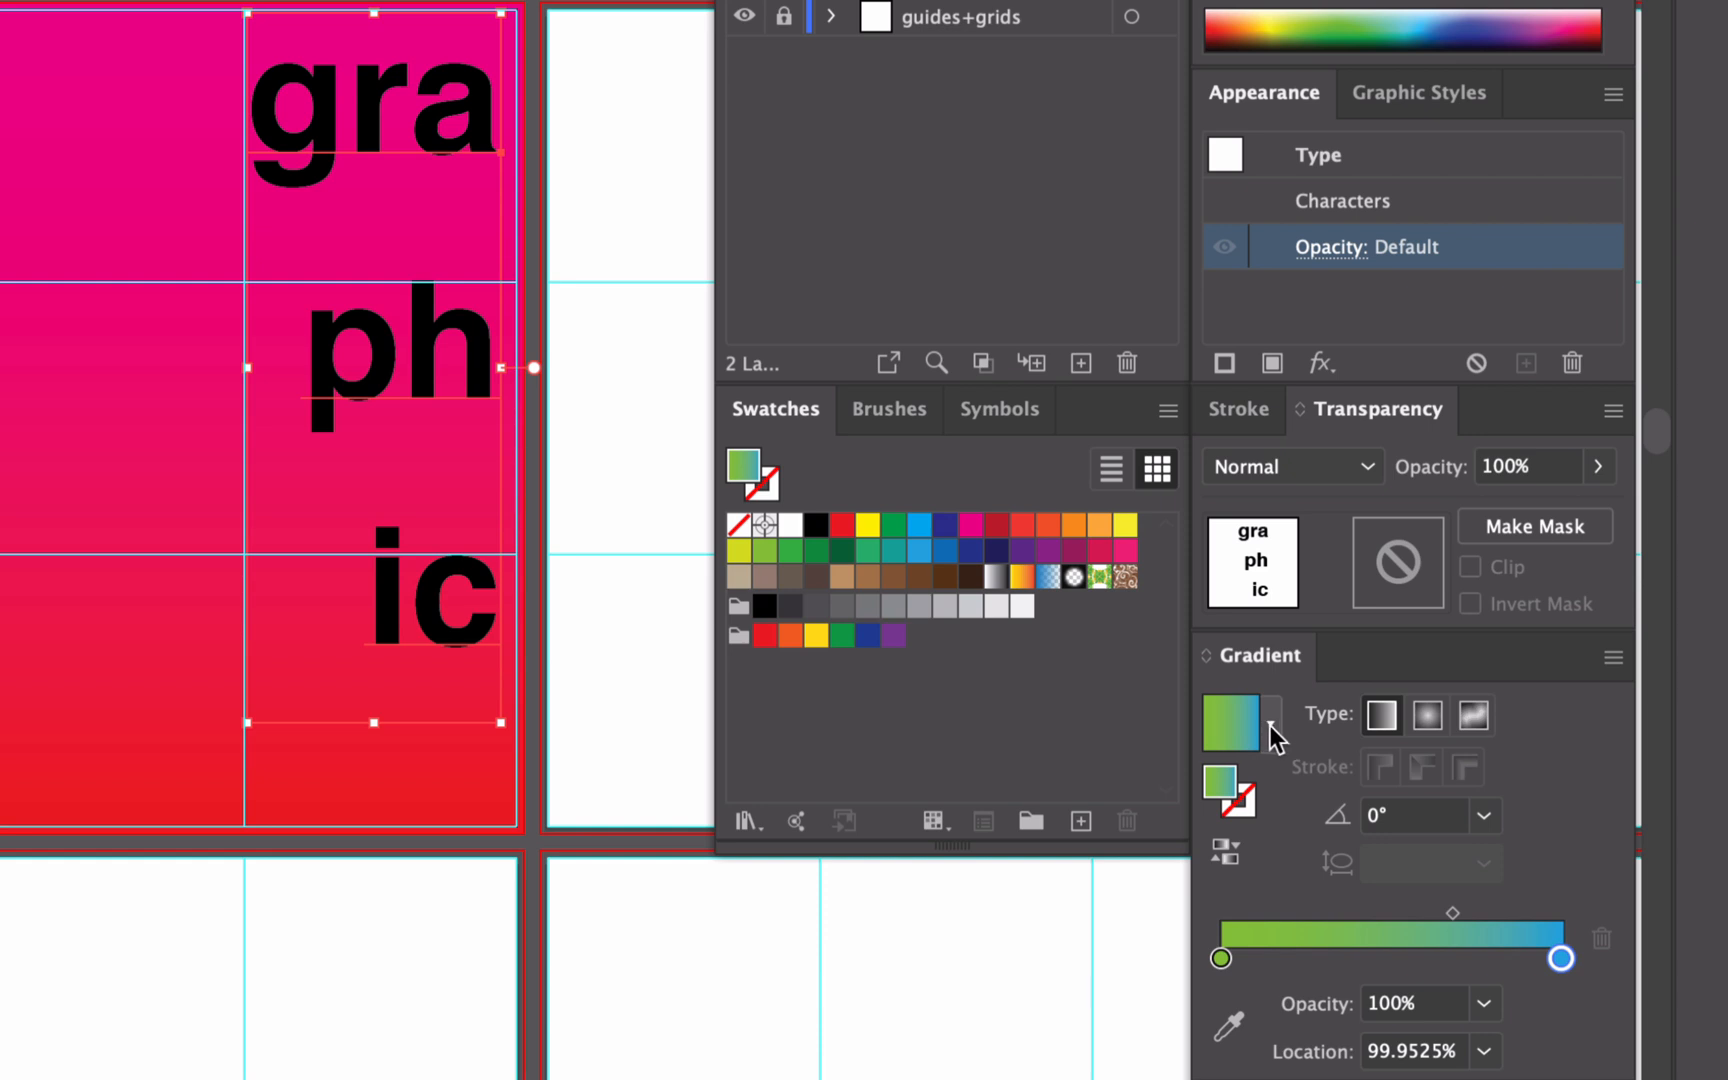
- Add the green-to-blue gradient to the Swatches panel as a new swatch
click(1270, 722)
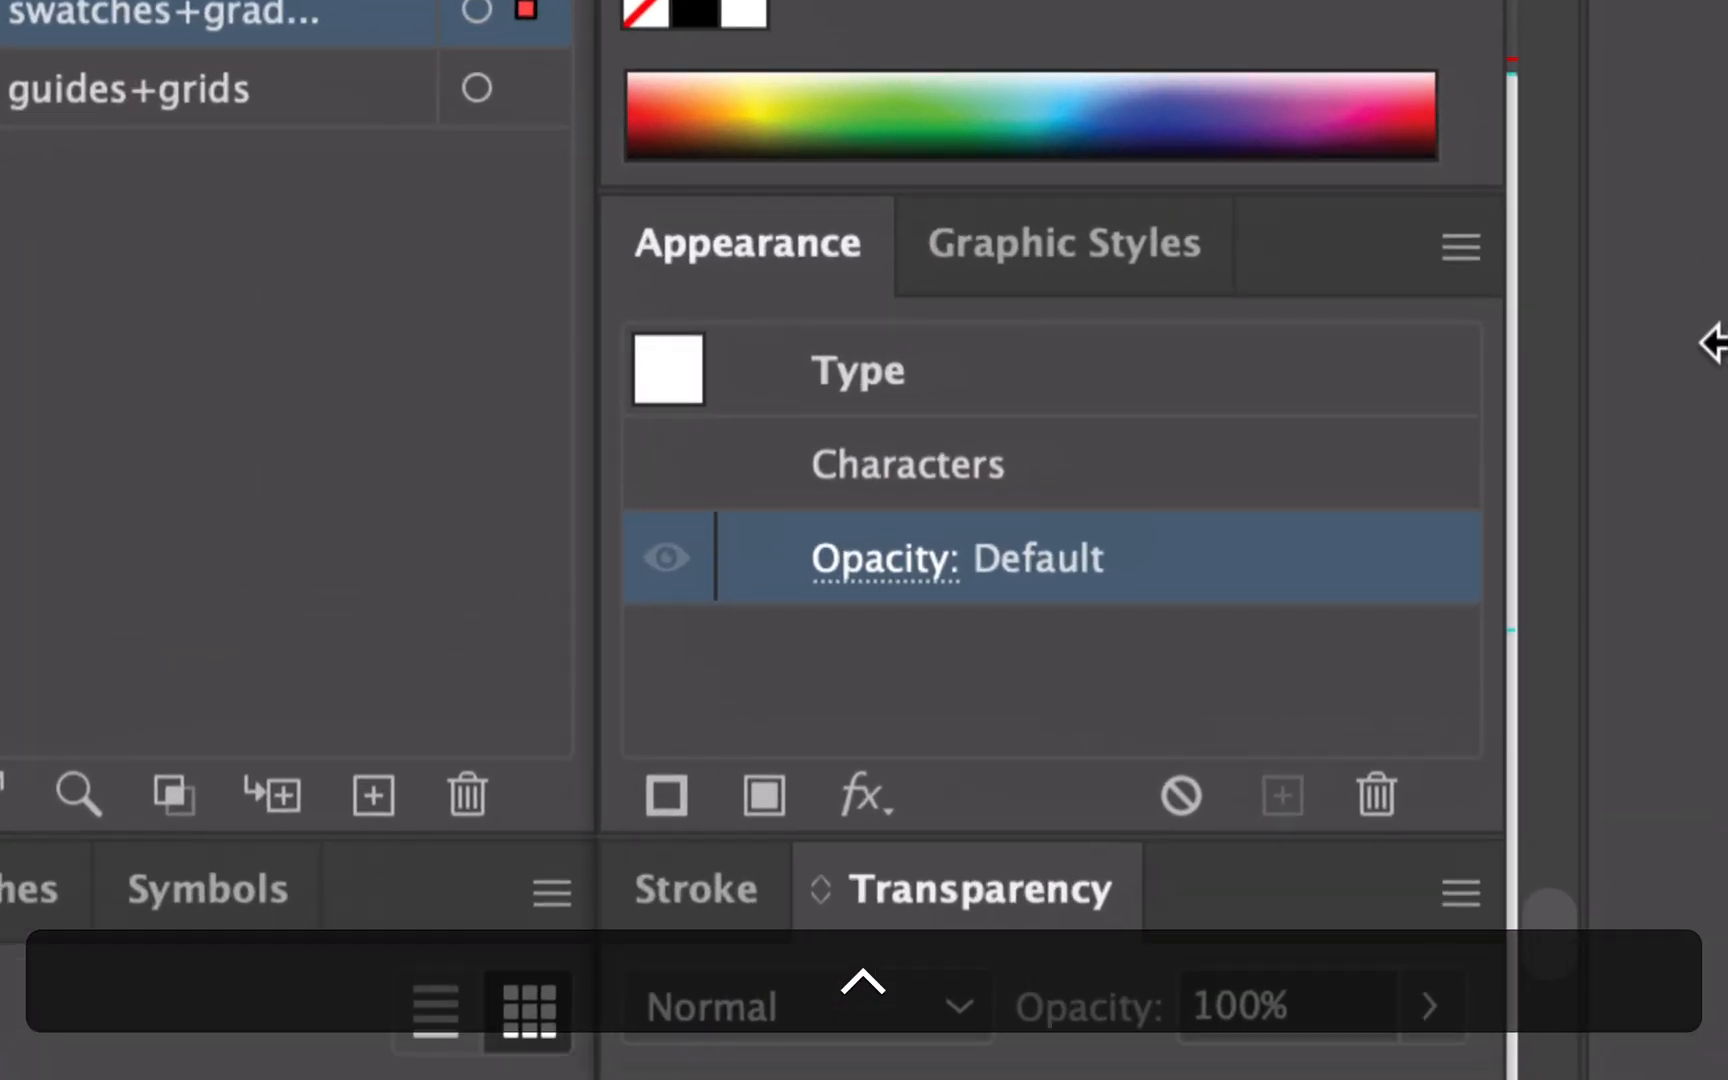
mouse_move(764, 795)
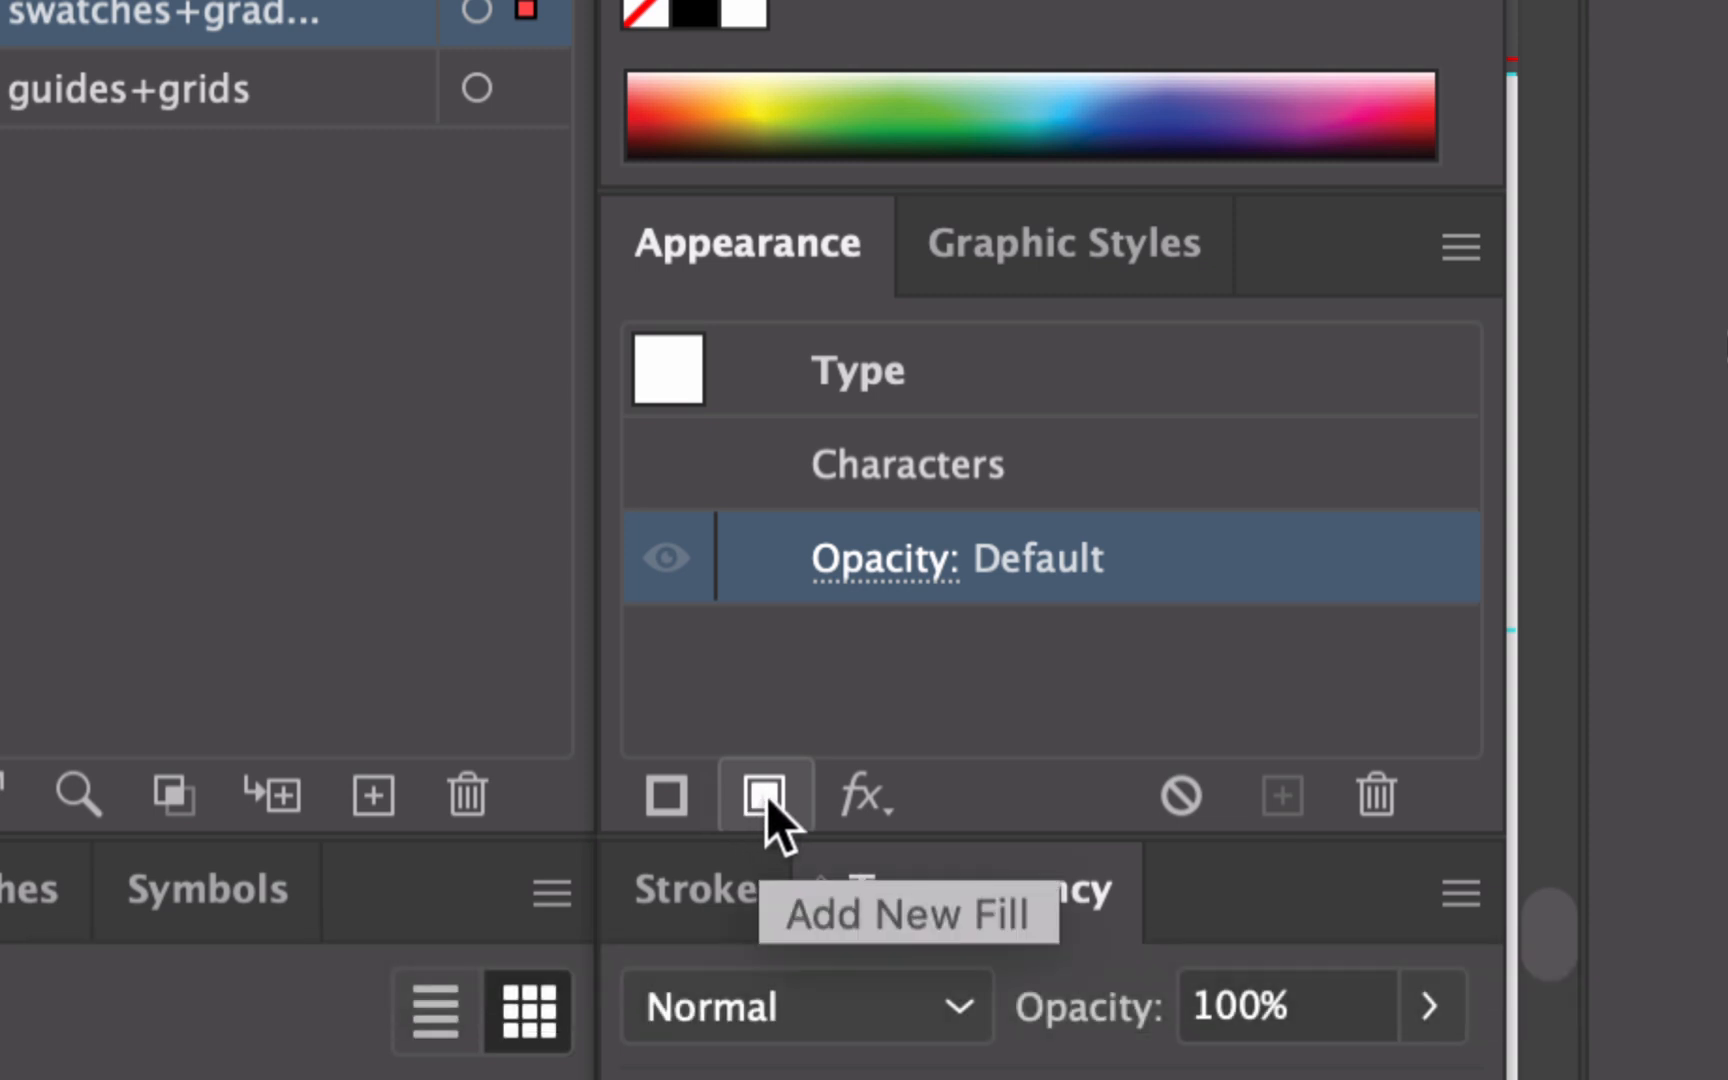
- Add a new fill to the text and apply the saved green-blue gradient swatch to it
click(763, 793)
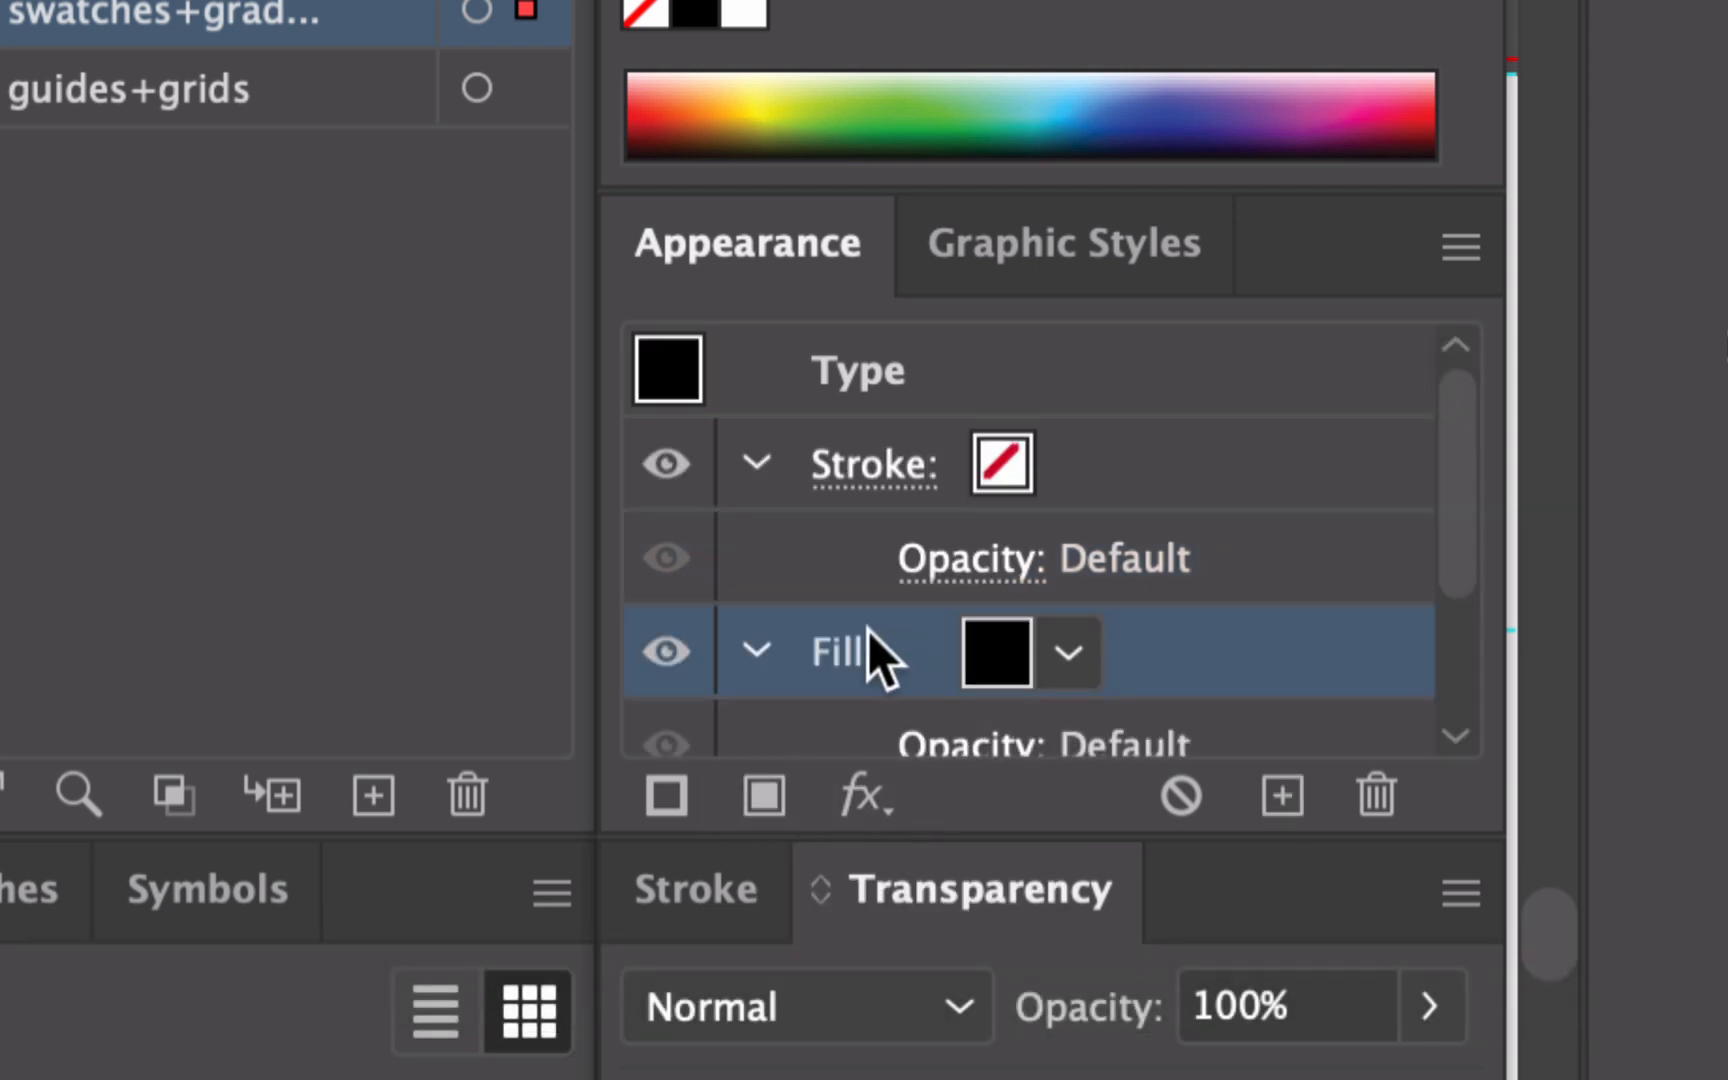
mouse_move(882, 650)
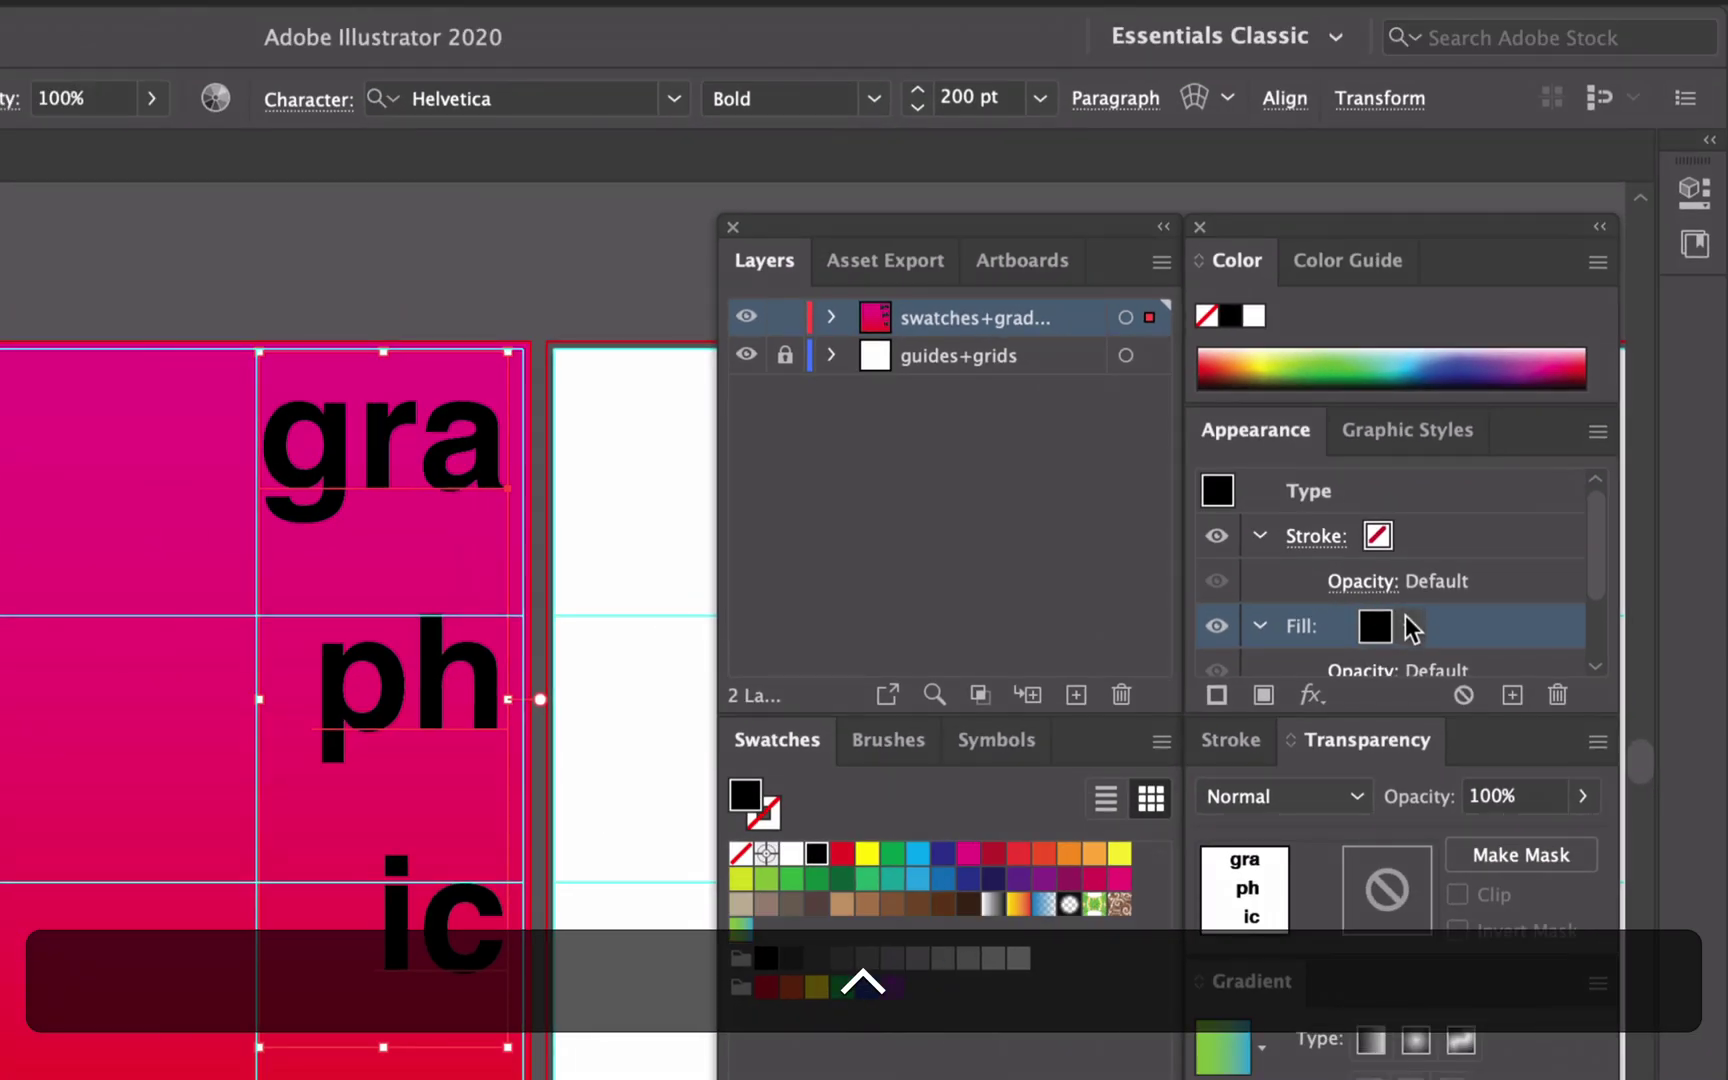
click(1408, 626)
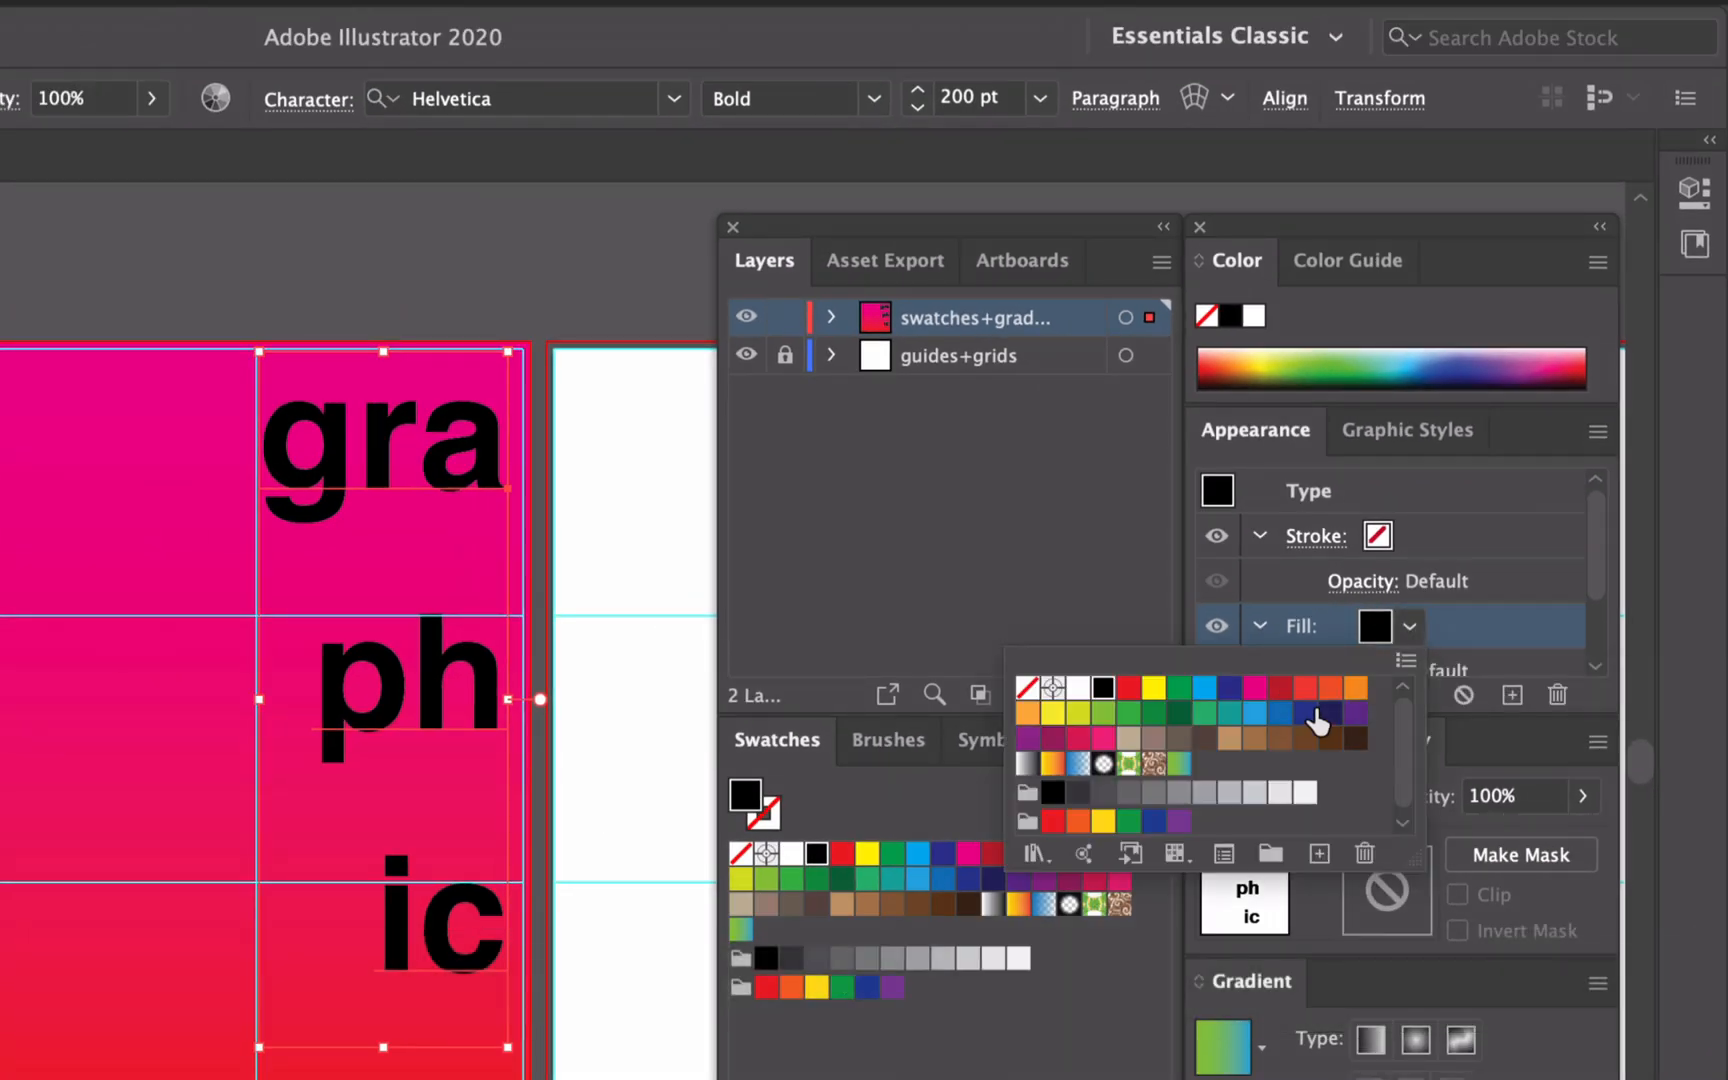
mouse_move(1179, 777)
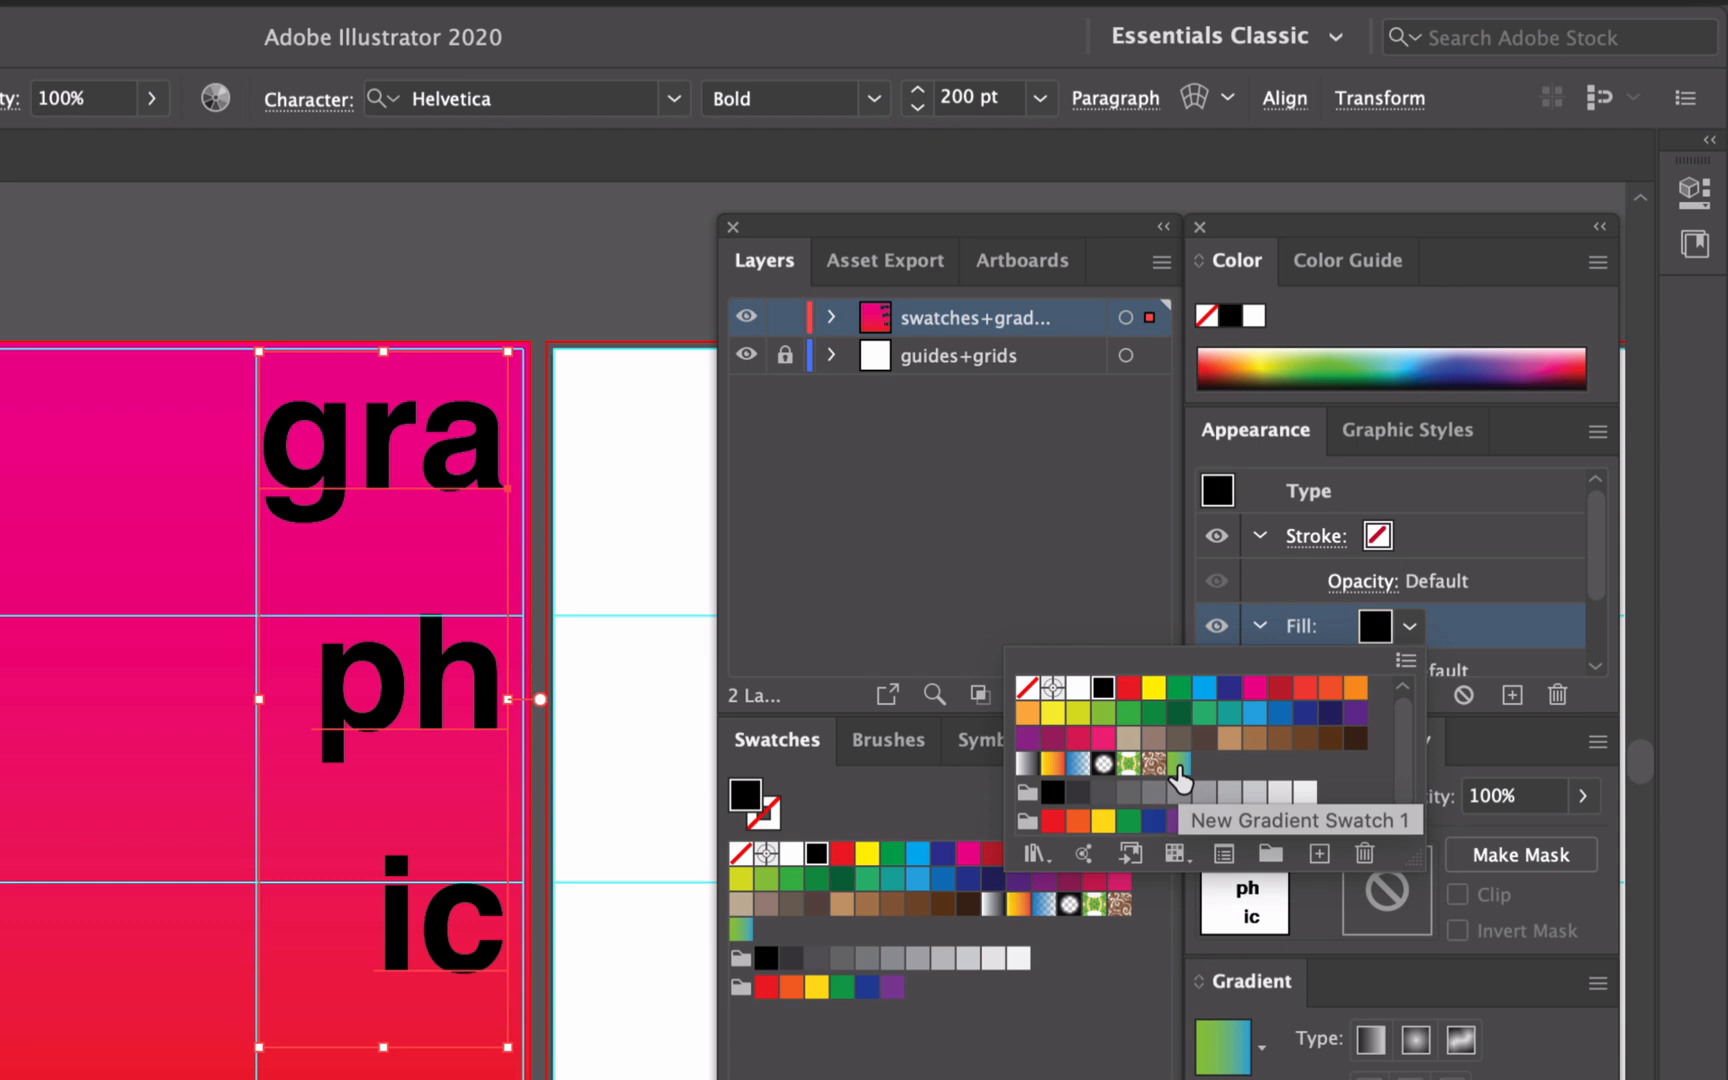
click(1178, 764)
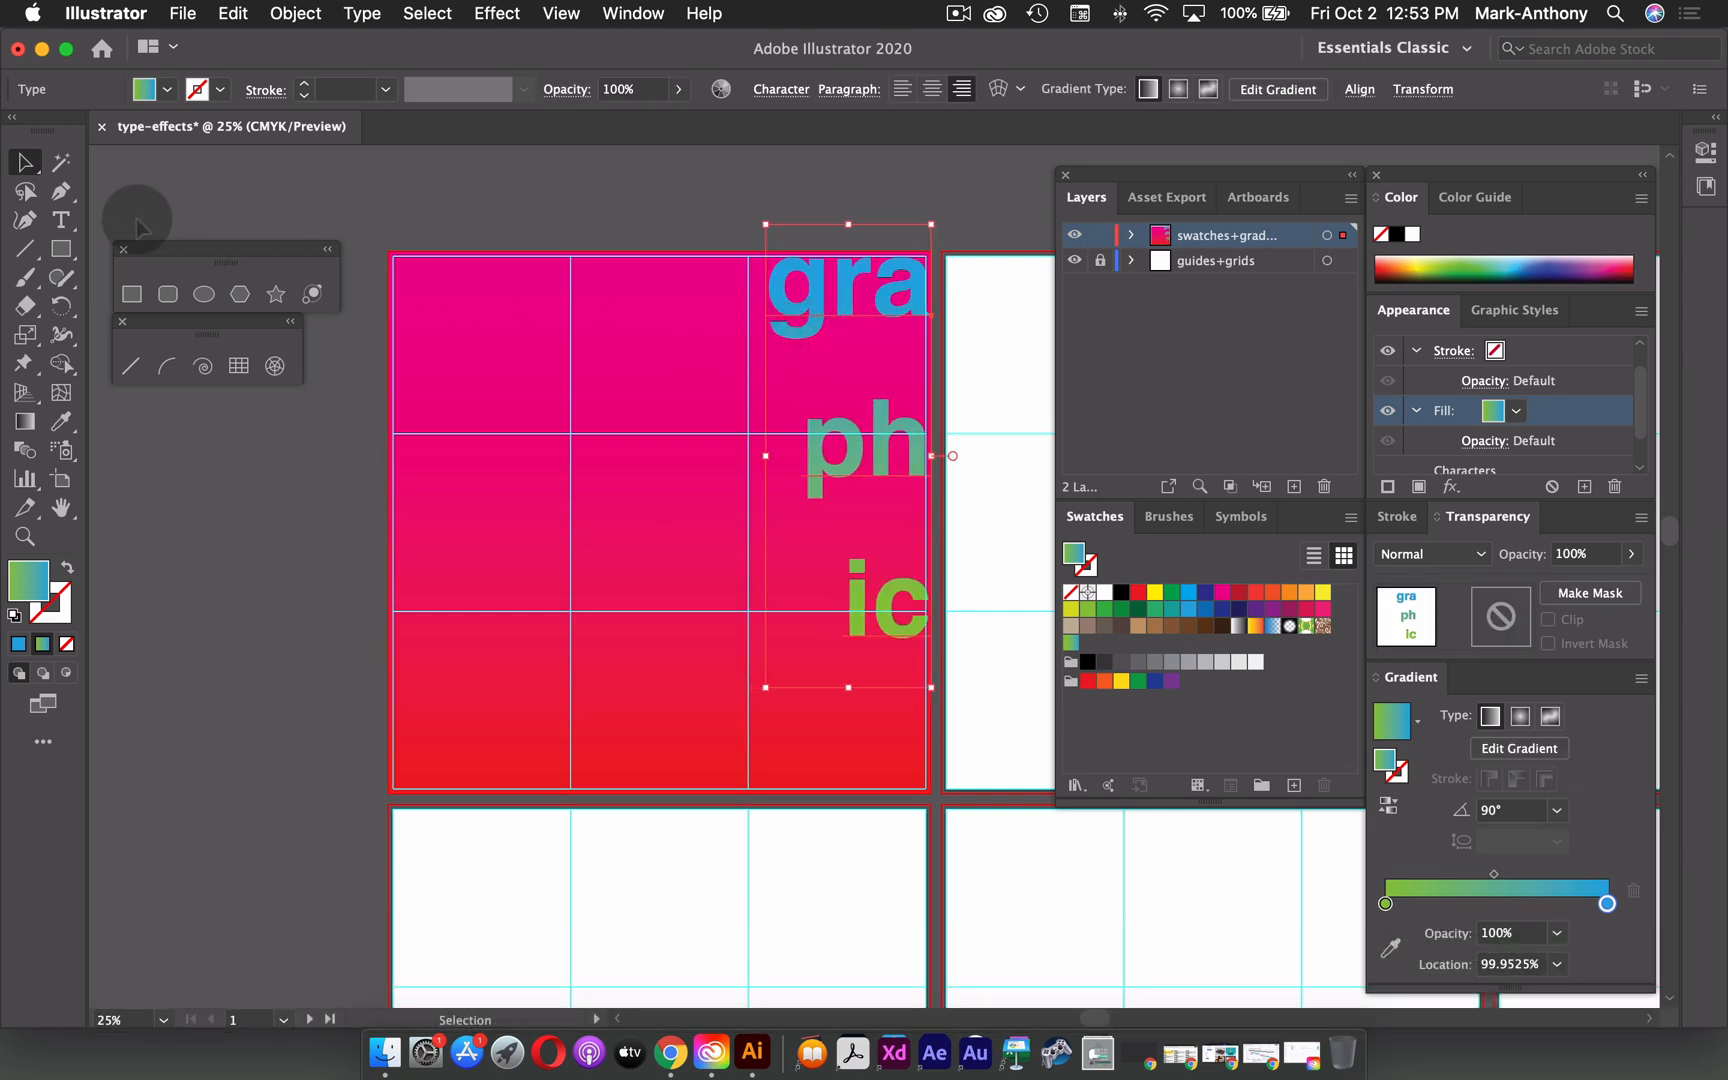
- Place a new caption text point on the left and set it to 18 pt light weight
click(62, 219)
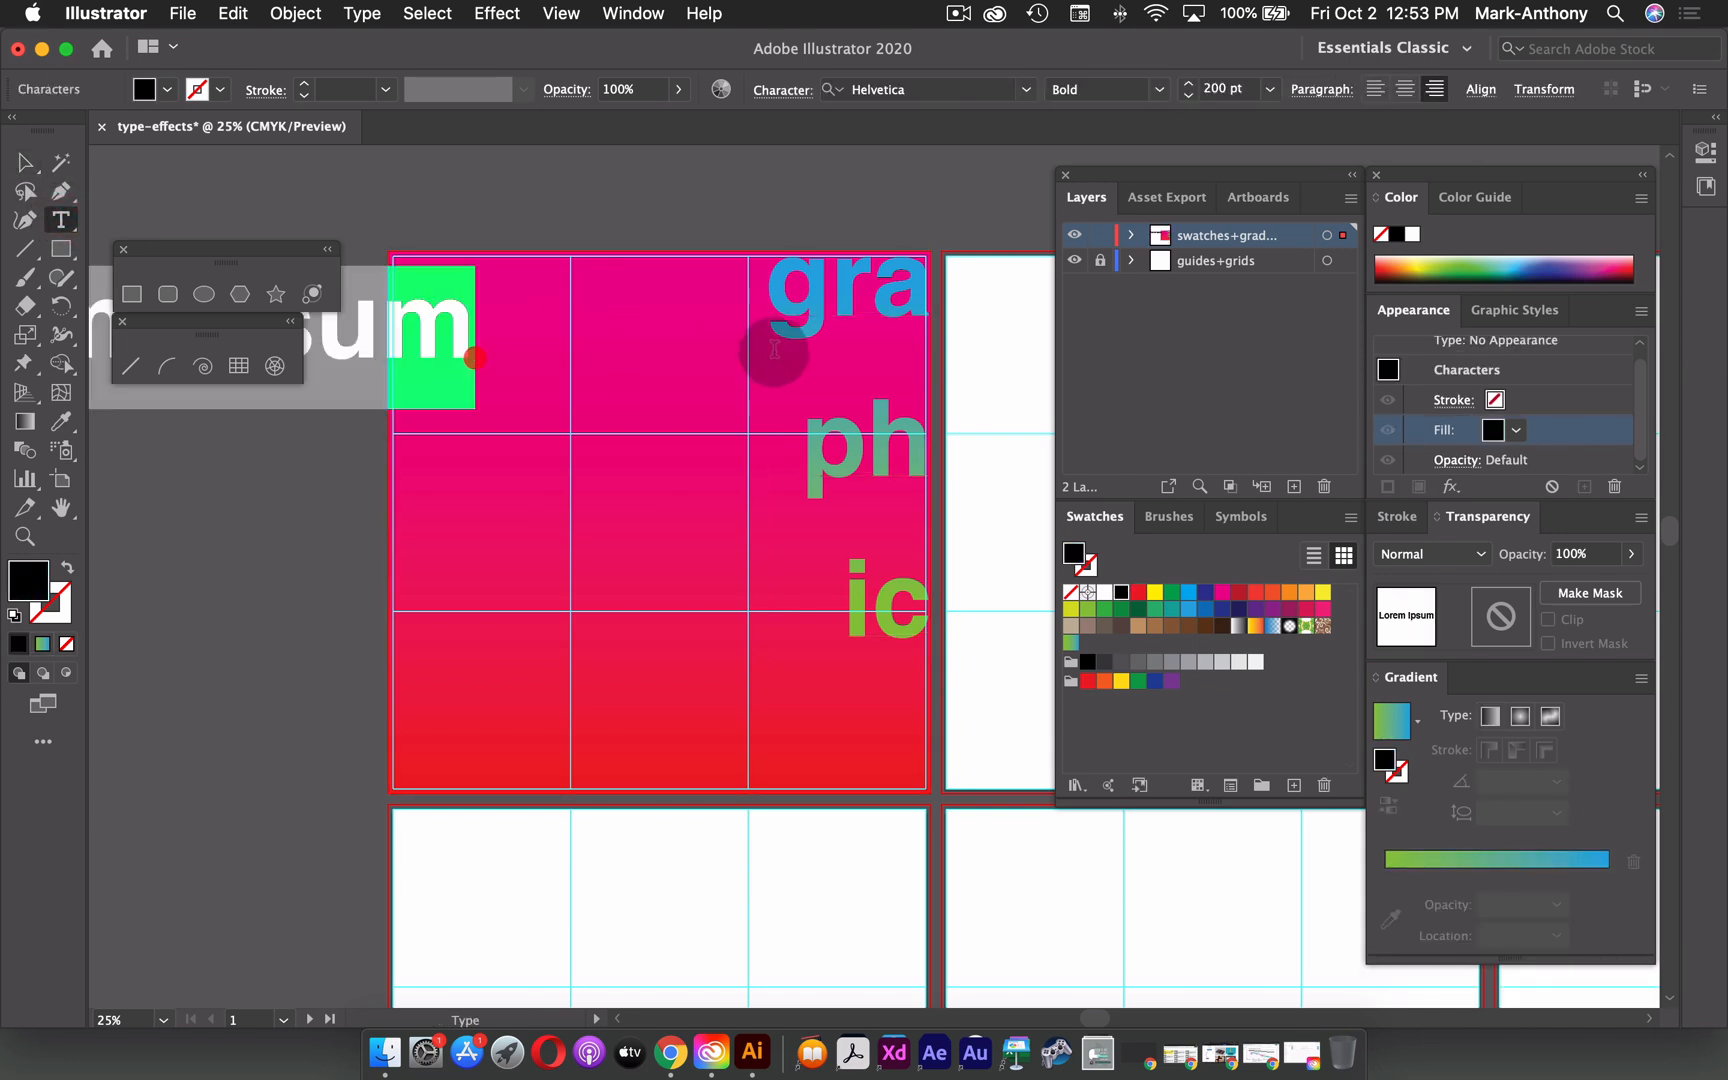
click(1267, 89)
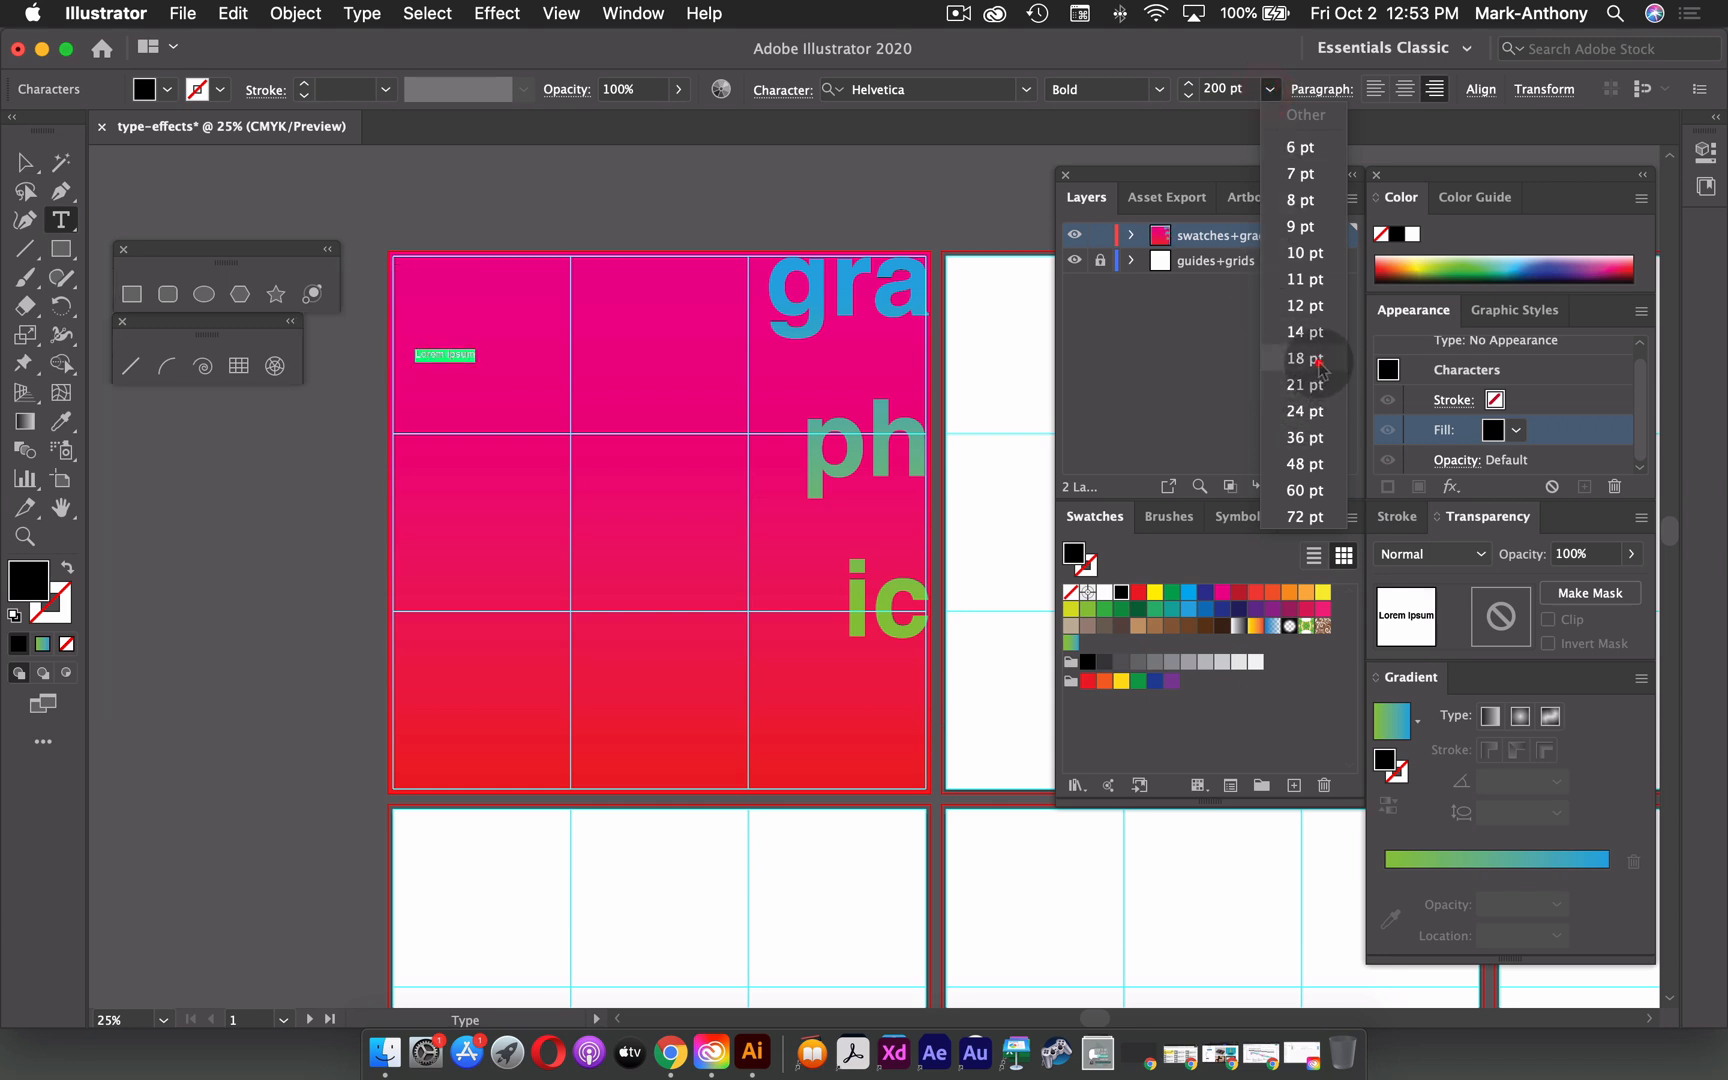
click(1305, 358)
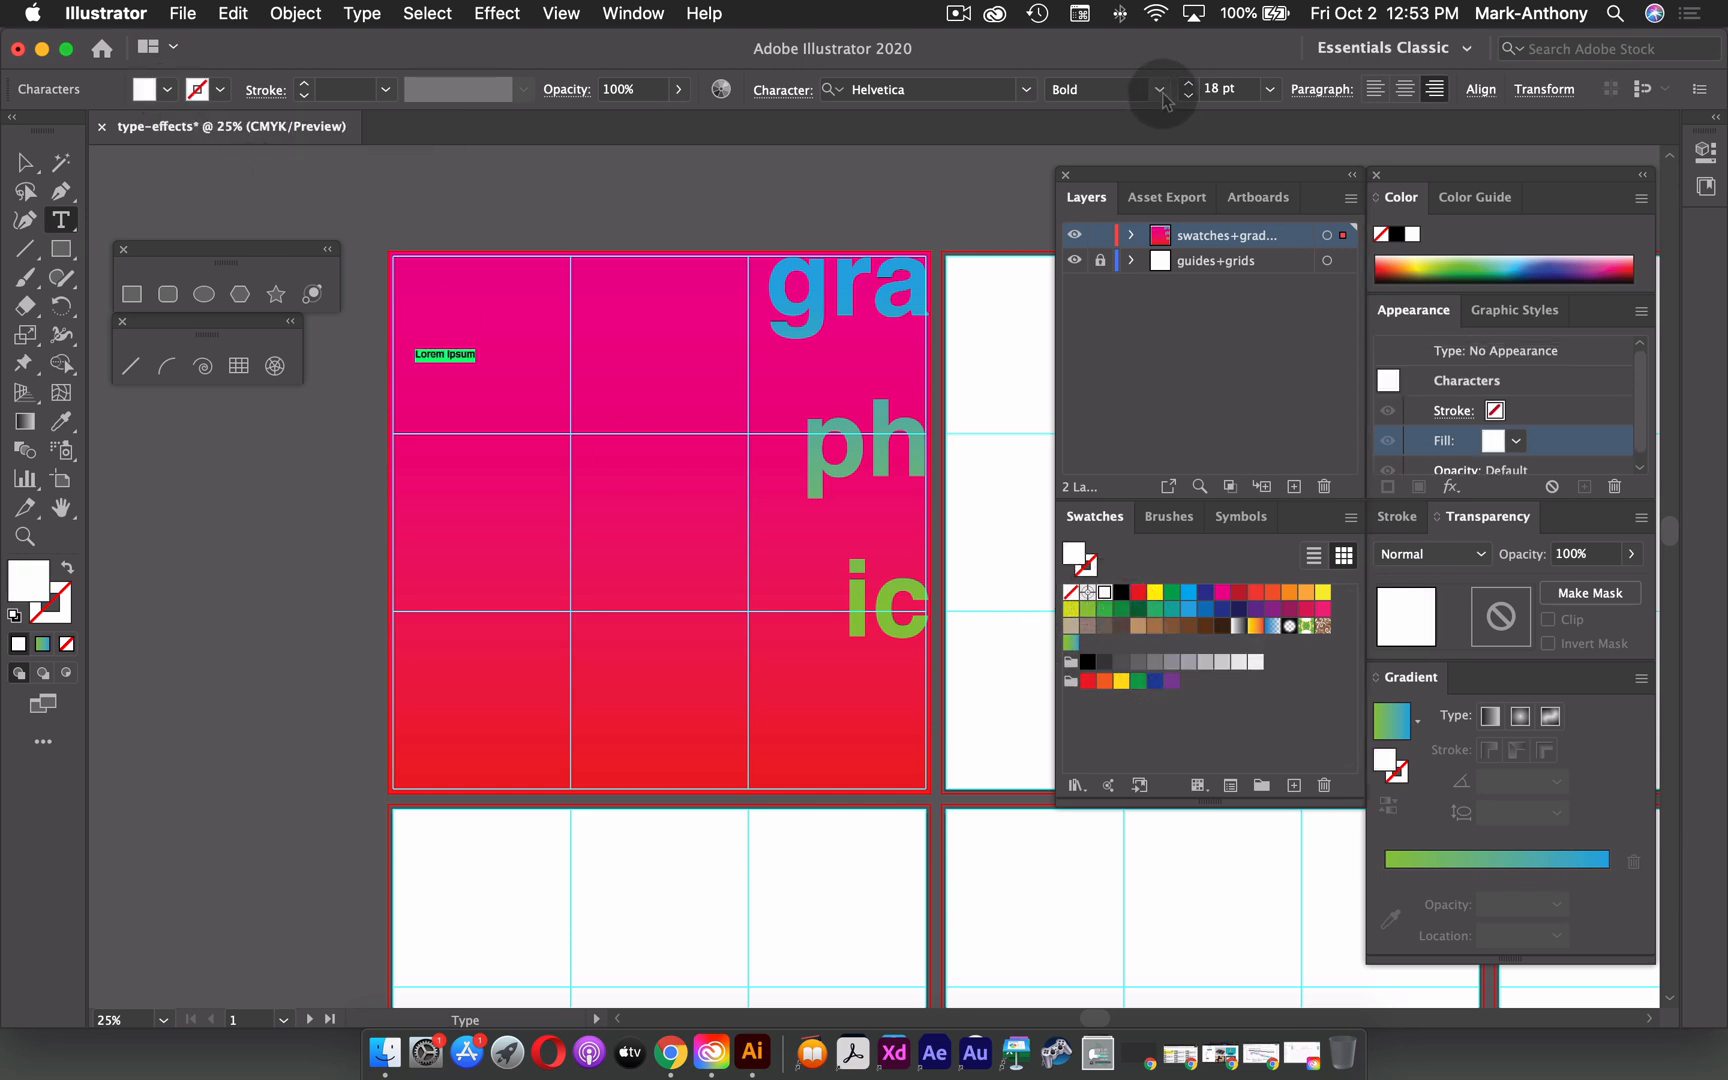
click(1159, 89)
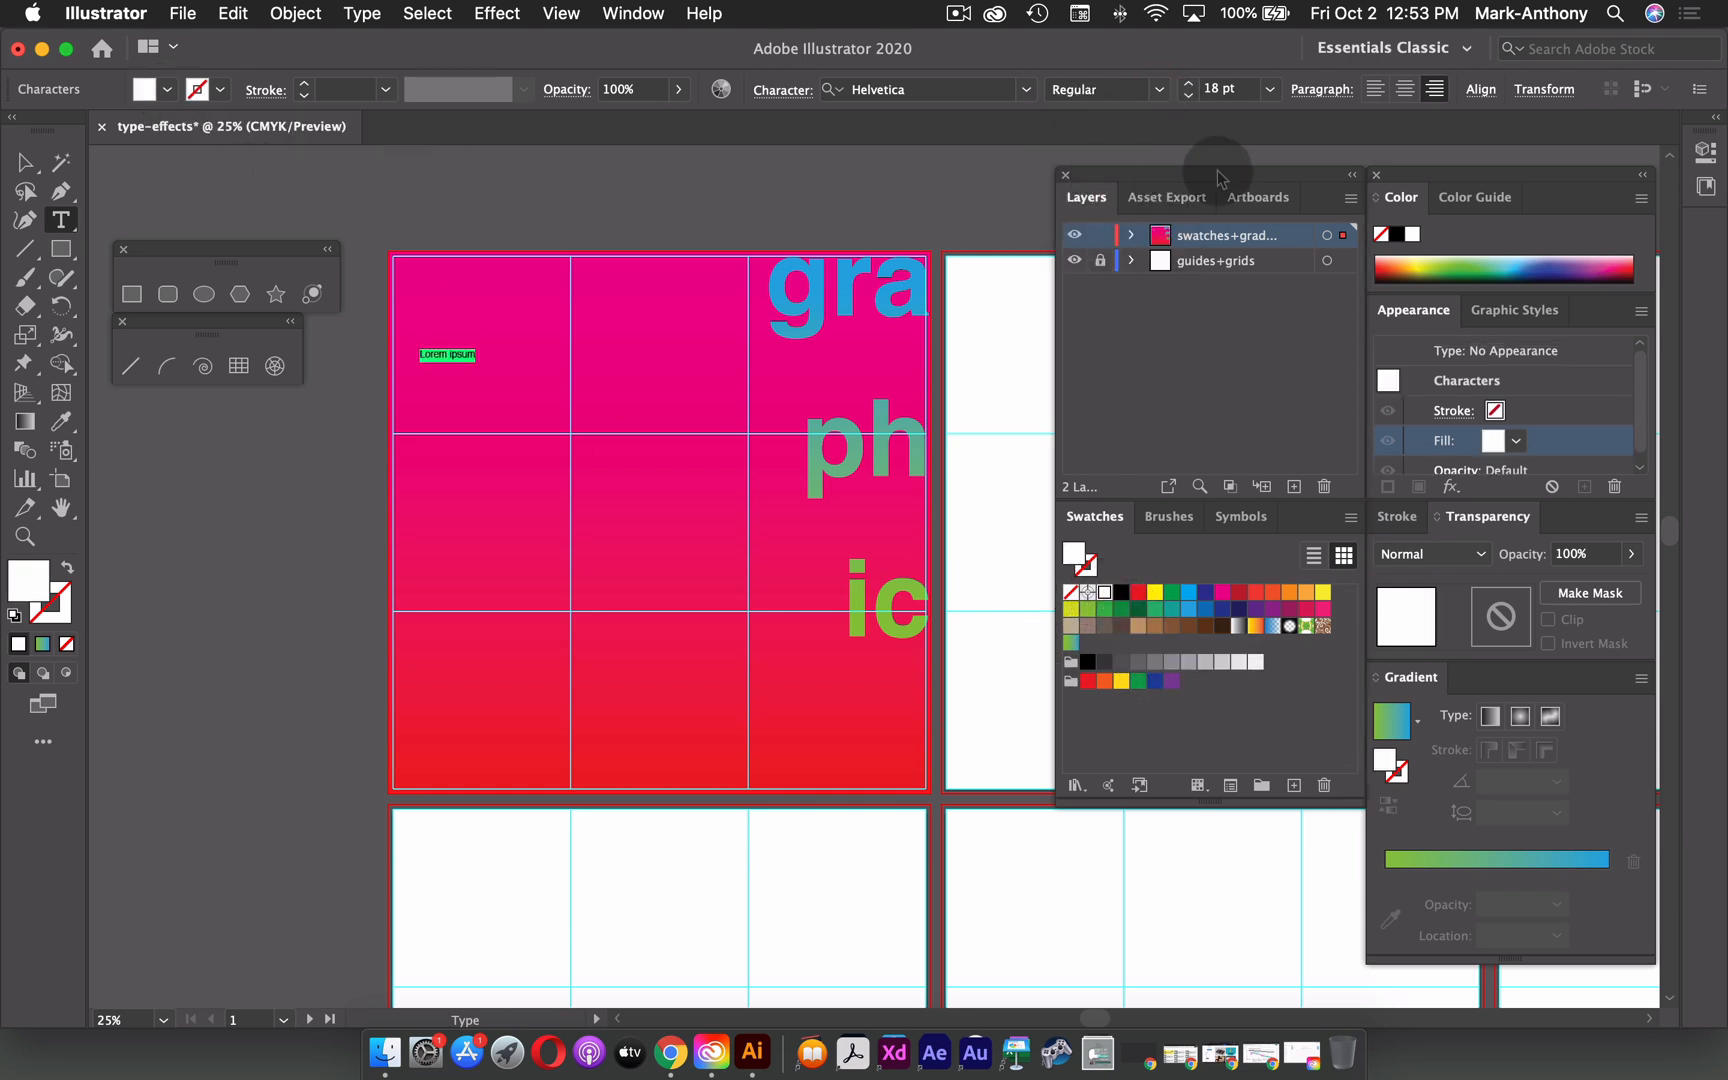
click(1158, 89)
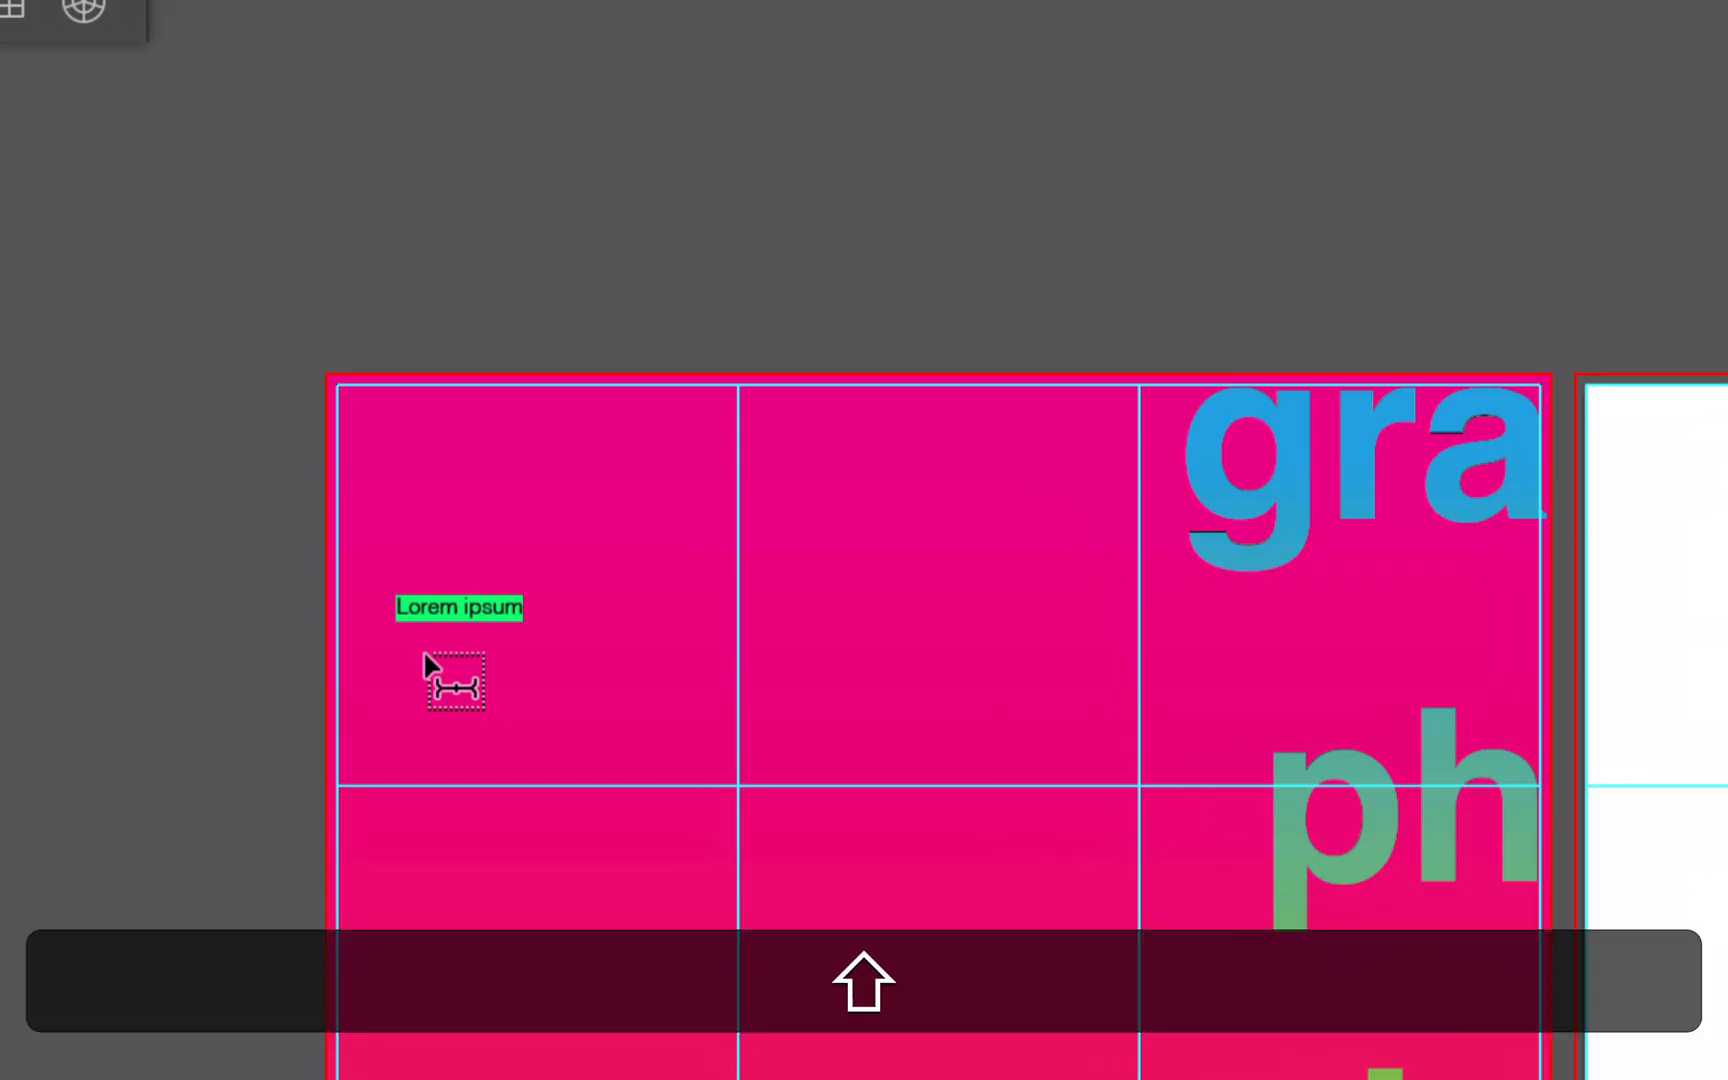
- Type the caption lines 'Swatches + Gradients' and 'with Adobe Illustrator'
text(Swatches)
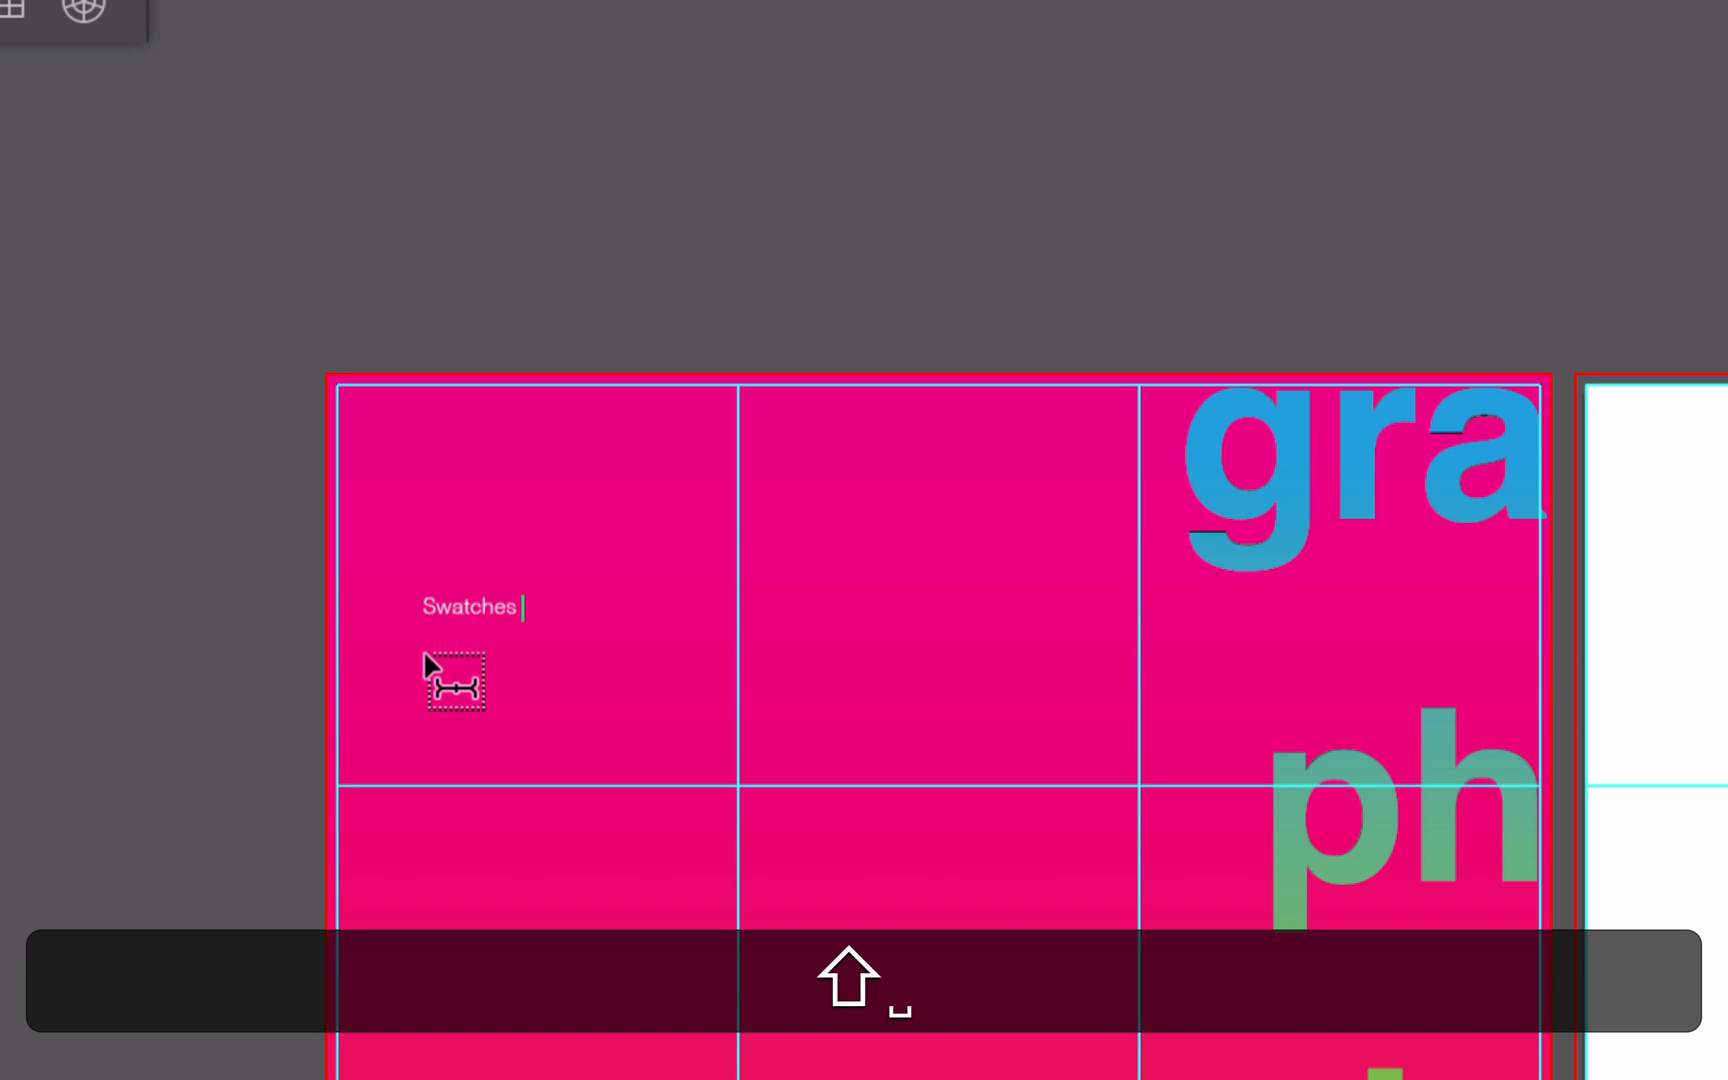
text(+ Gradients)
text(with)
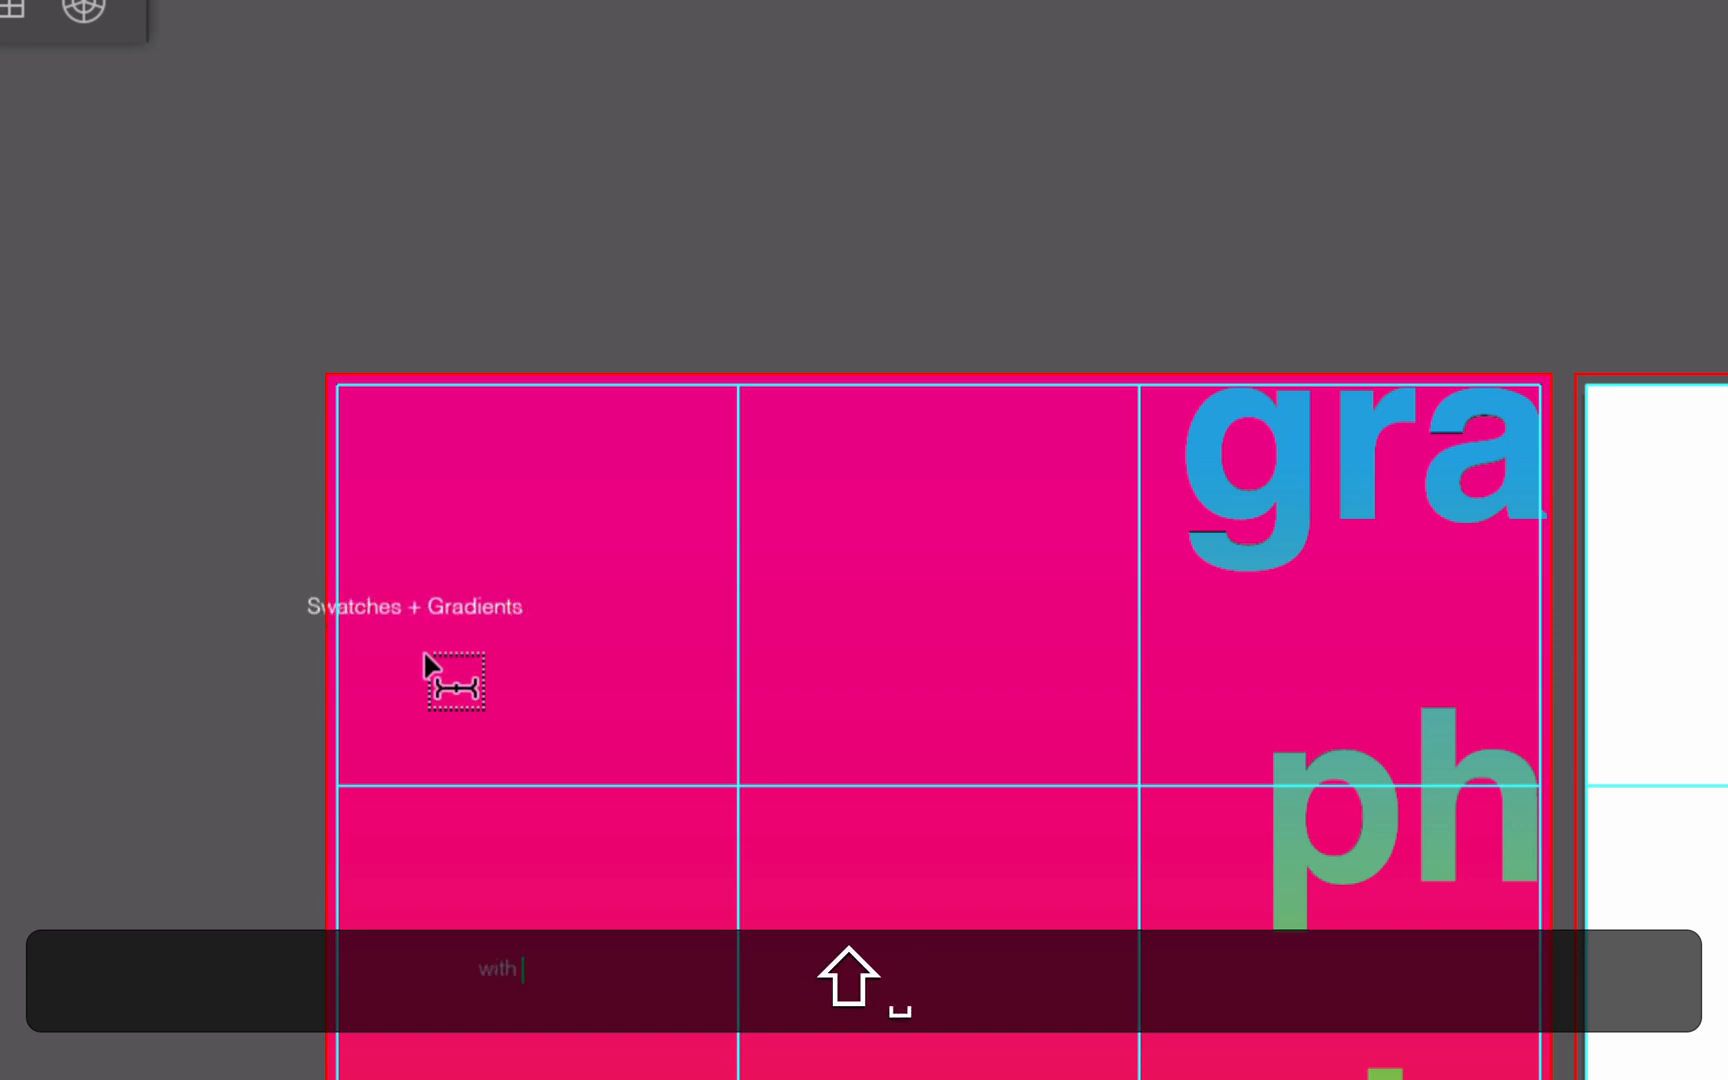
text(Adobe Illust)
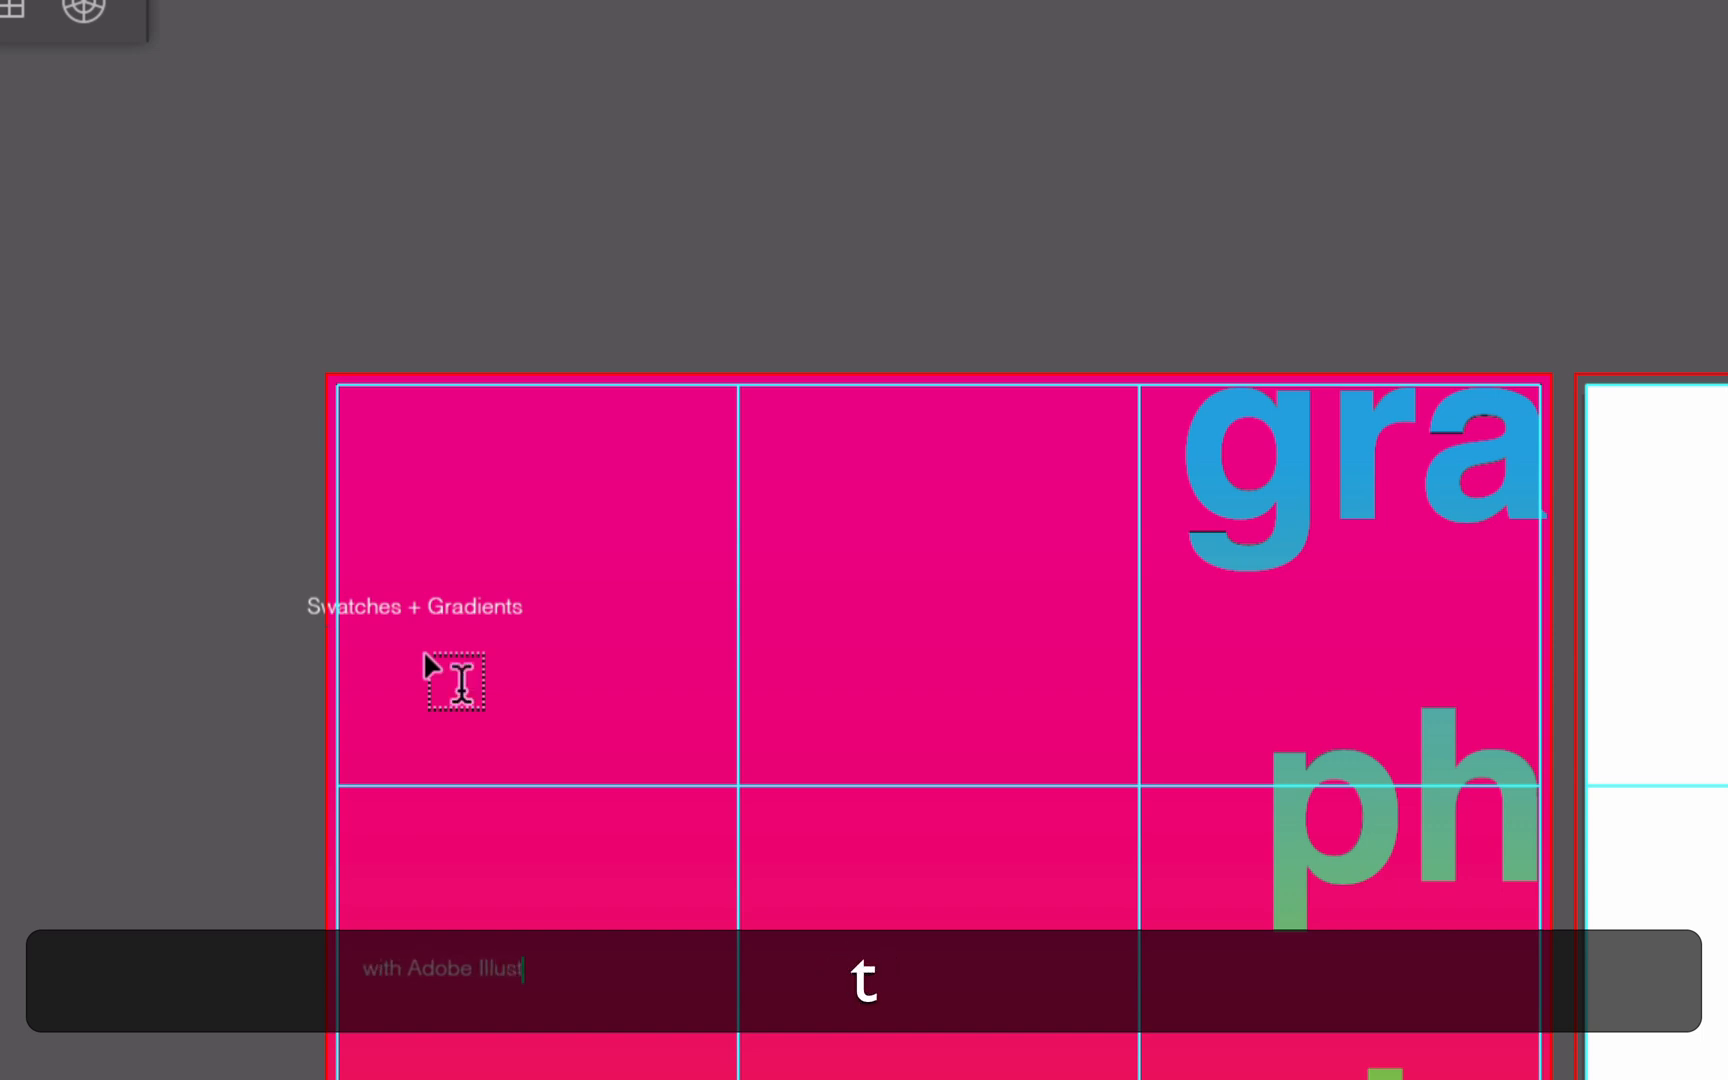
text(rator)
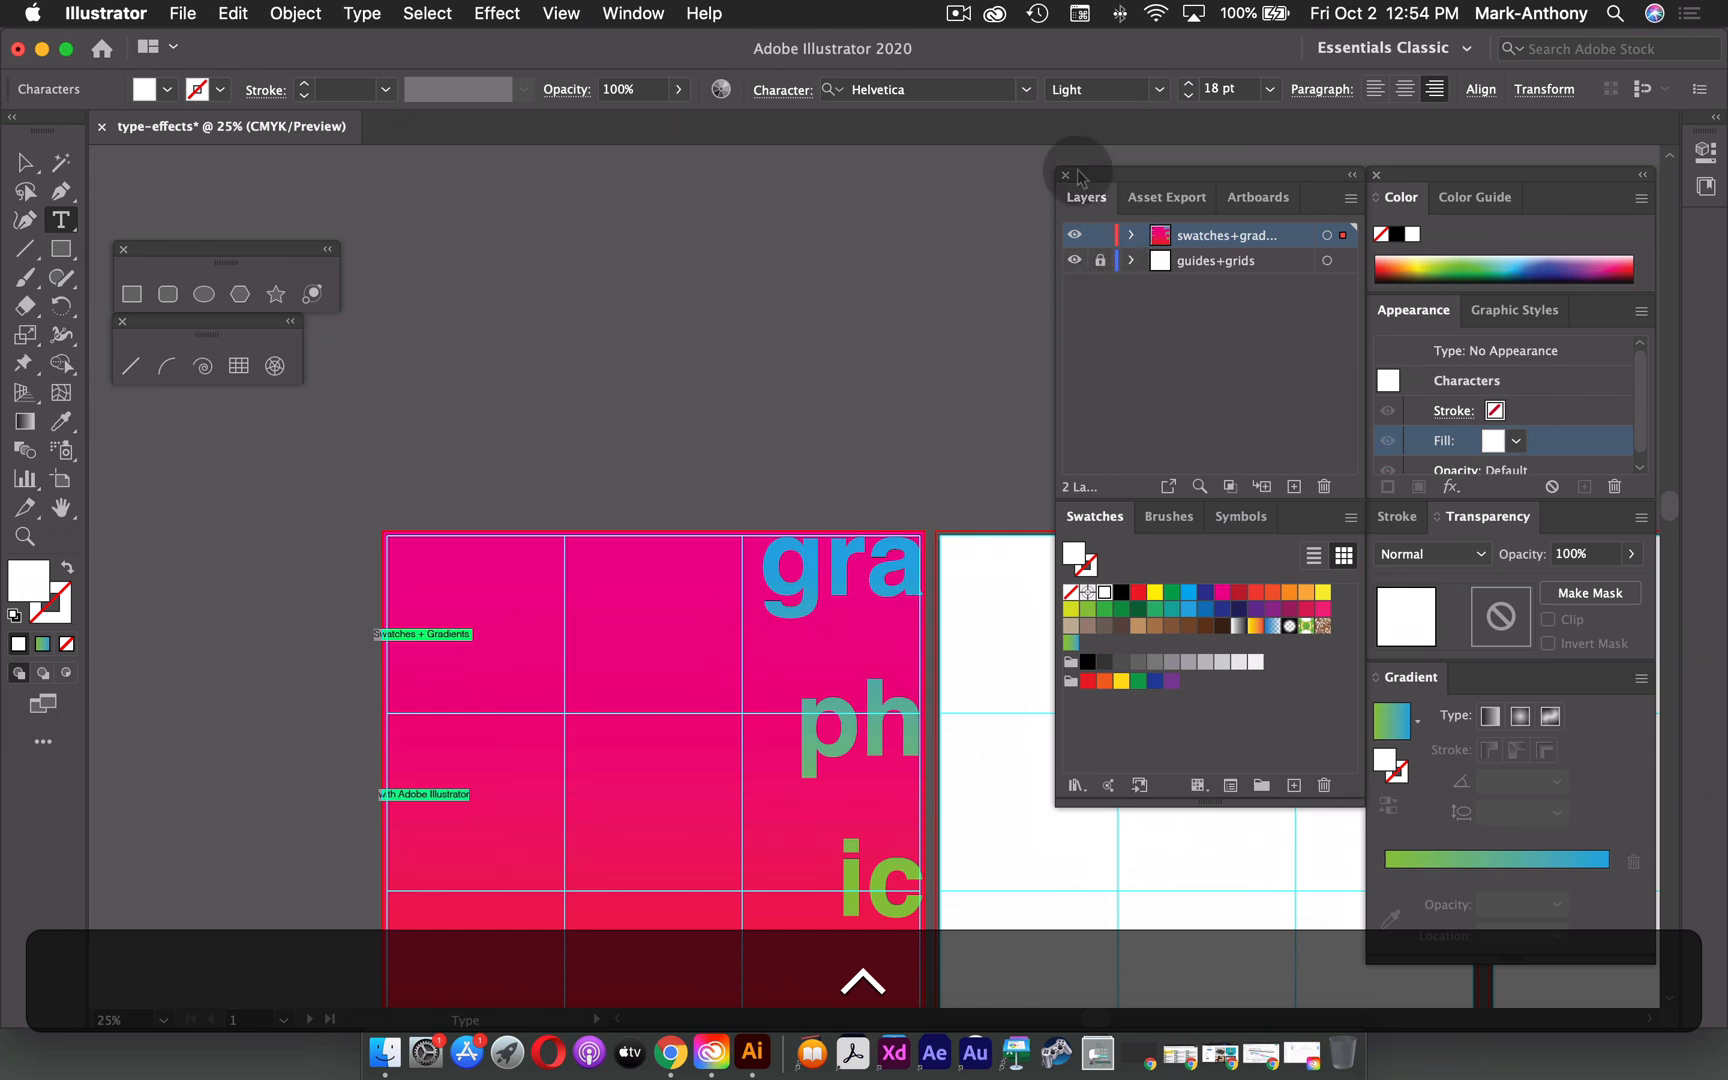
- Reduce the caption's leading in the Character panel and check its Paragraph settings
click(785, 89)
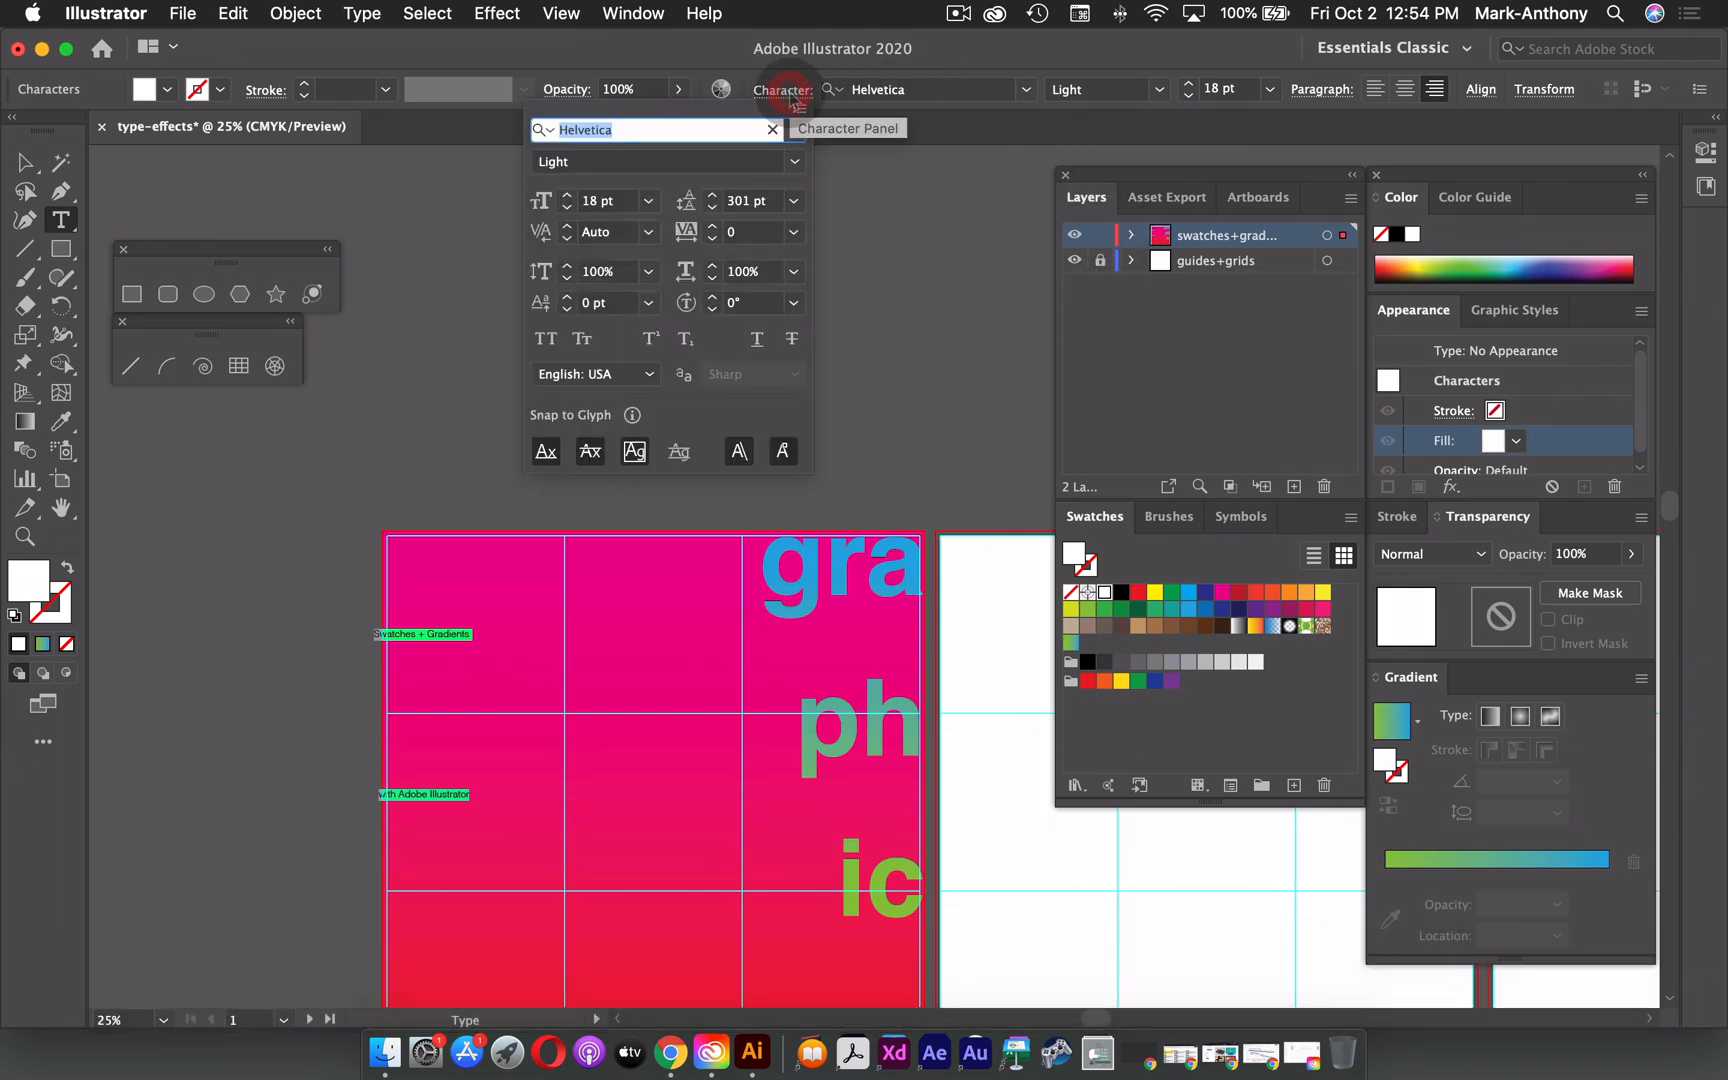
mouse_move(595, 201)
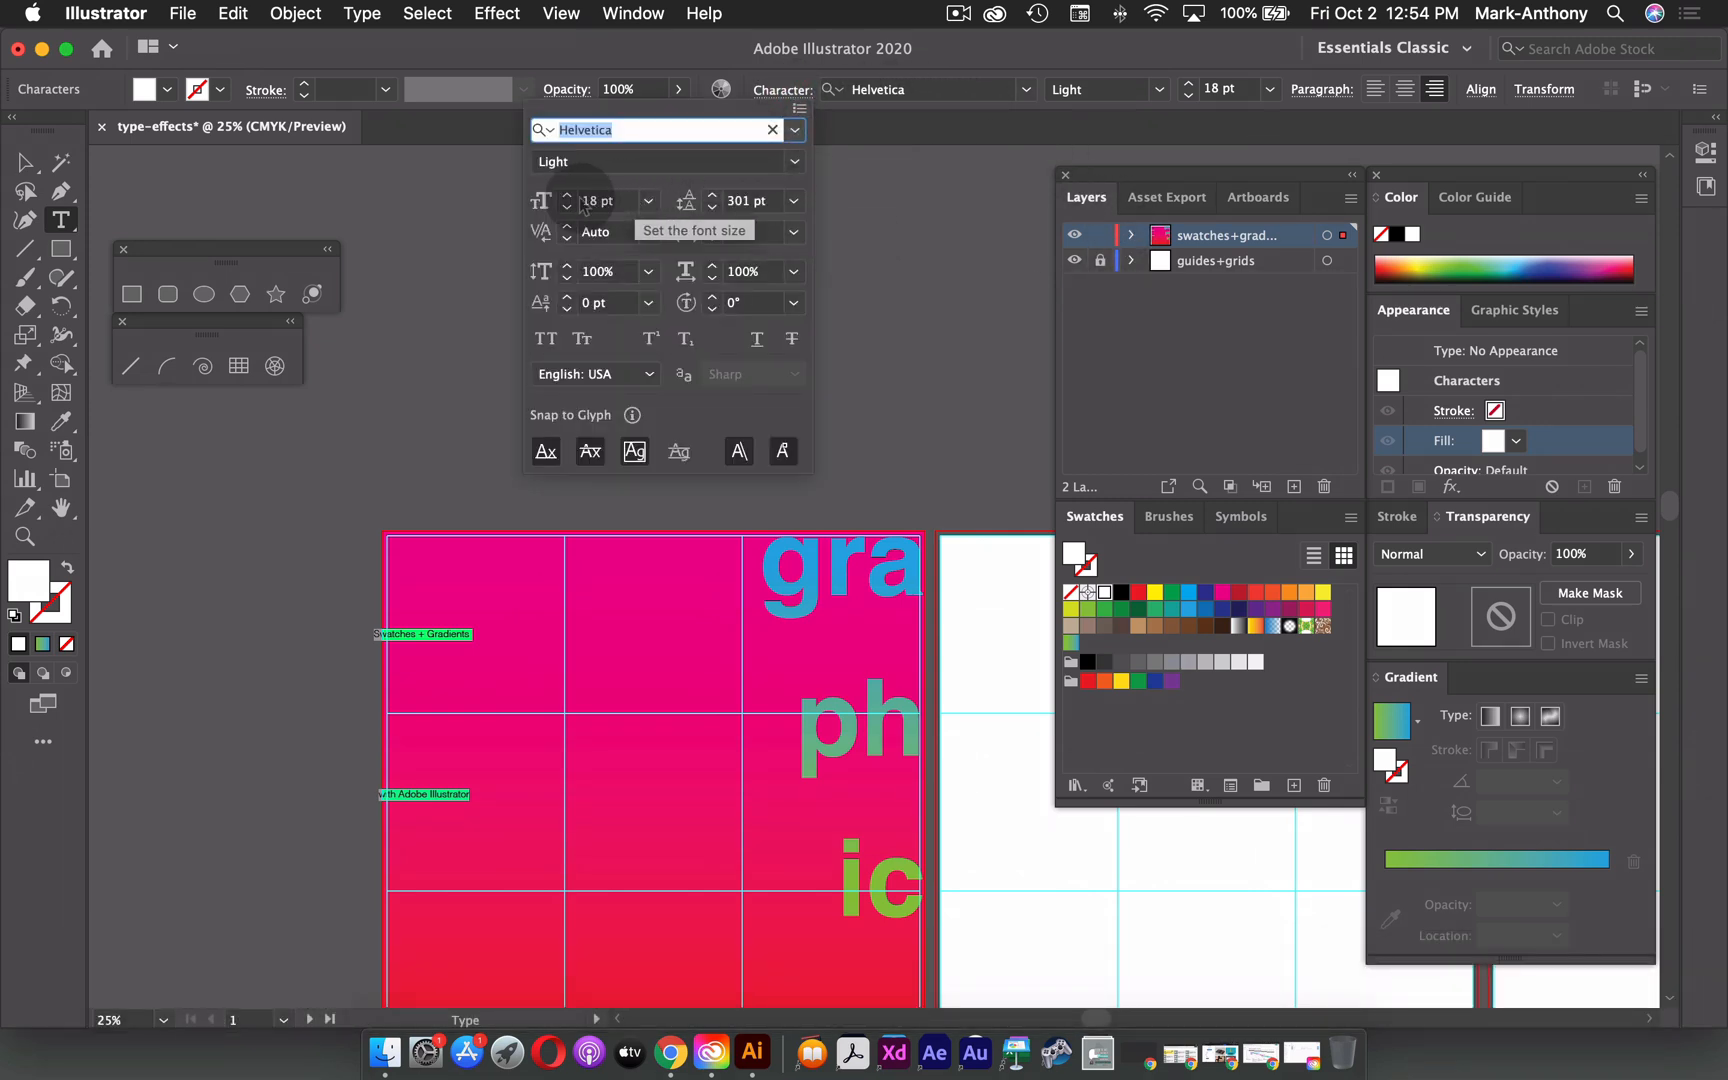
click(792, 201)
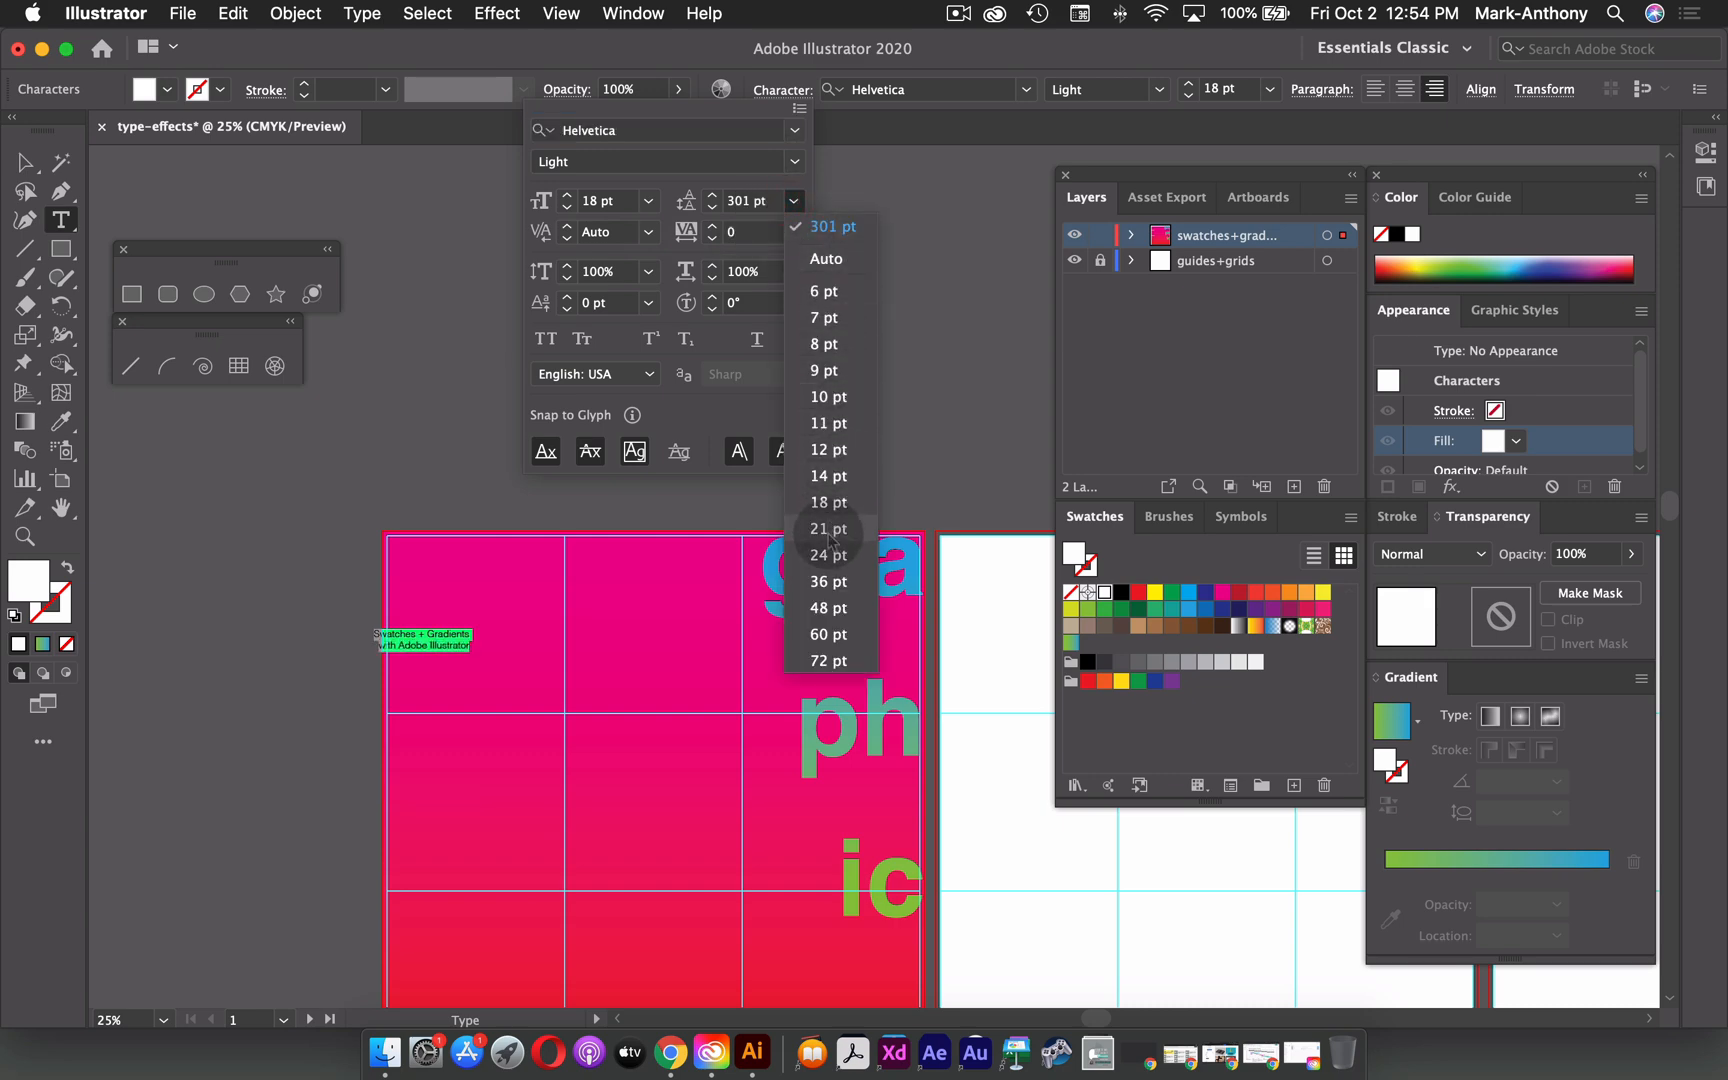
click(828, 529)
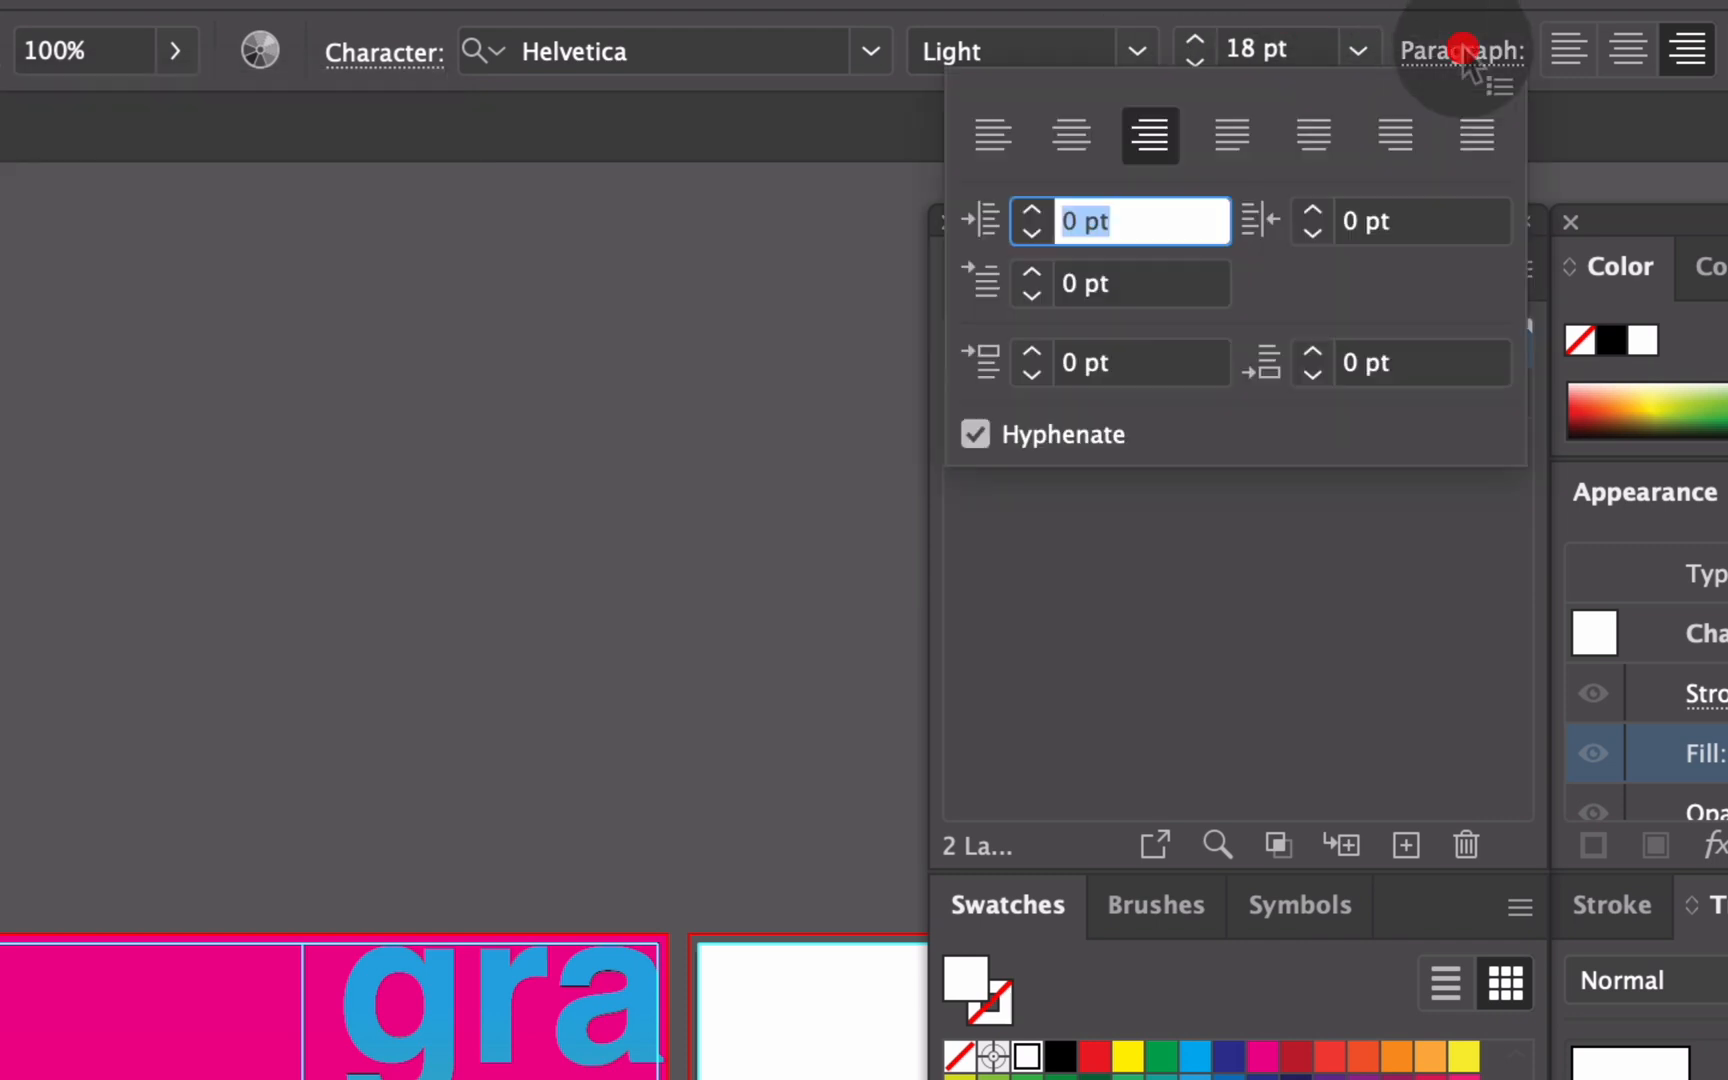
click(1566, 51)
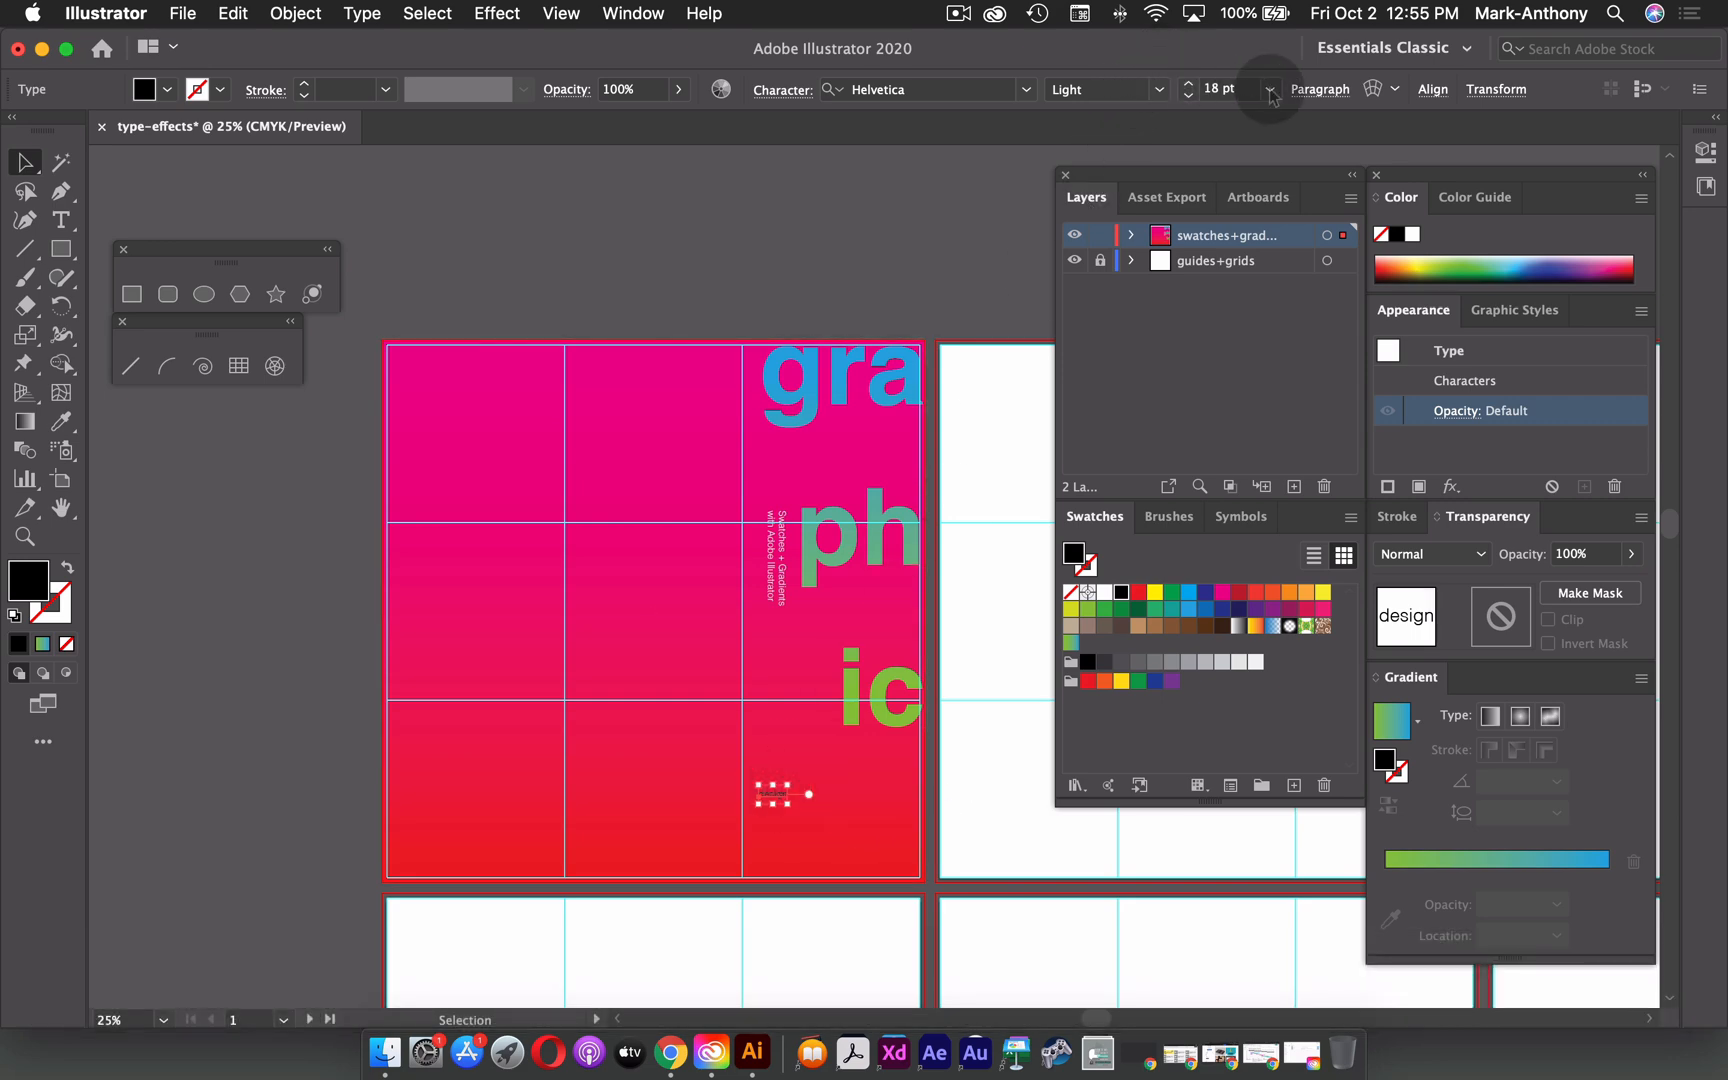
- Enlarge and bold the 'design' text, then select everything except the gradient background
click(1268, 89)
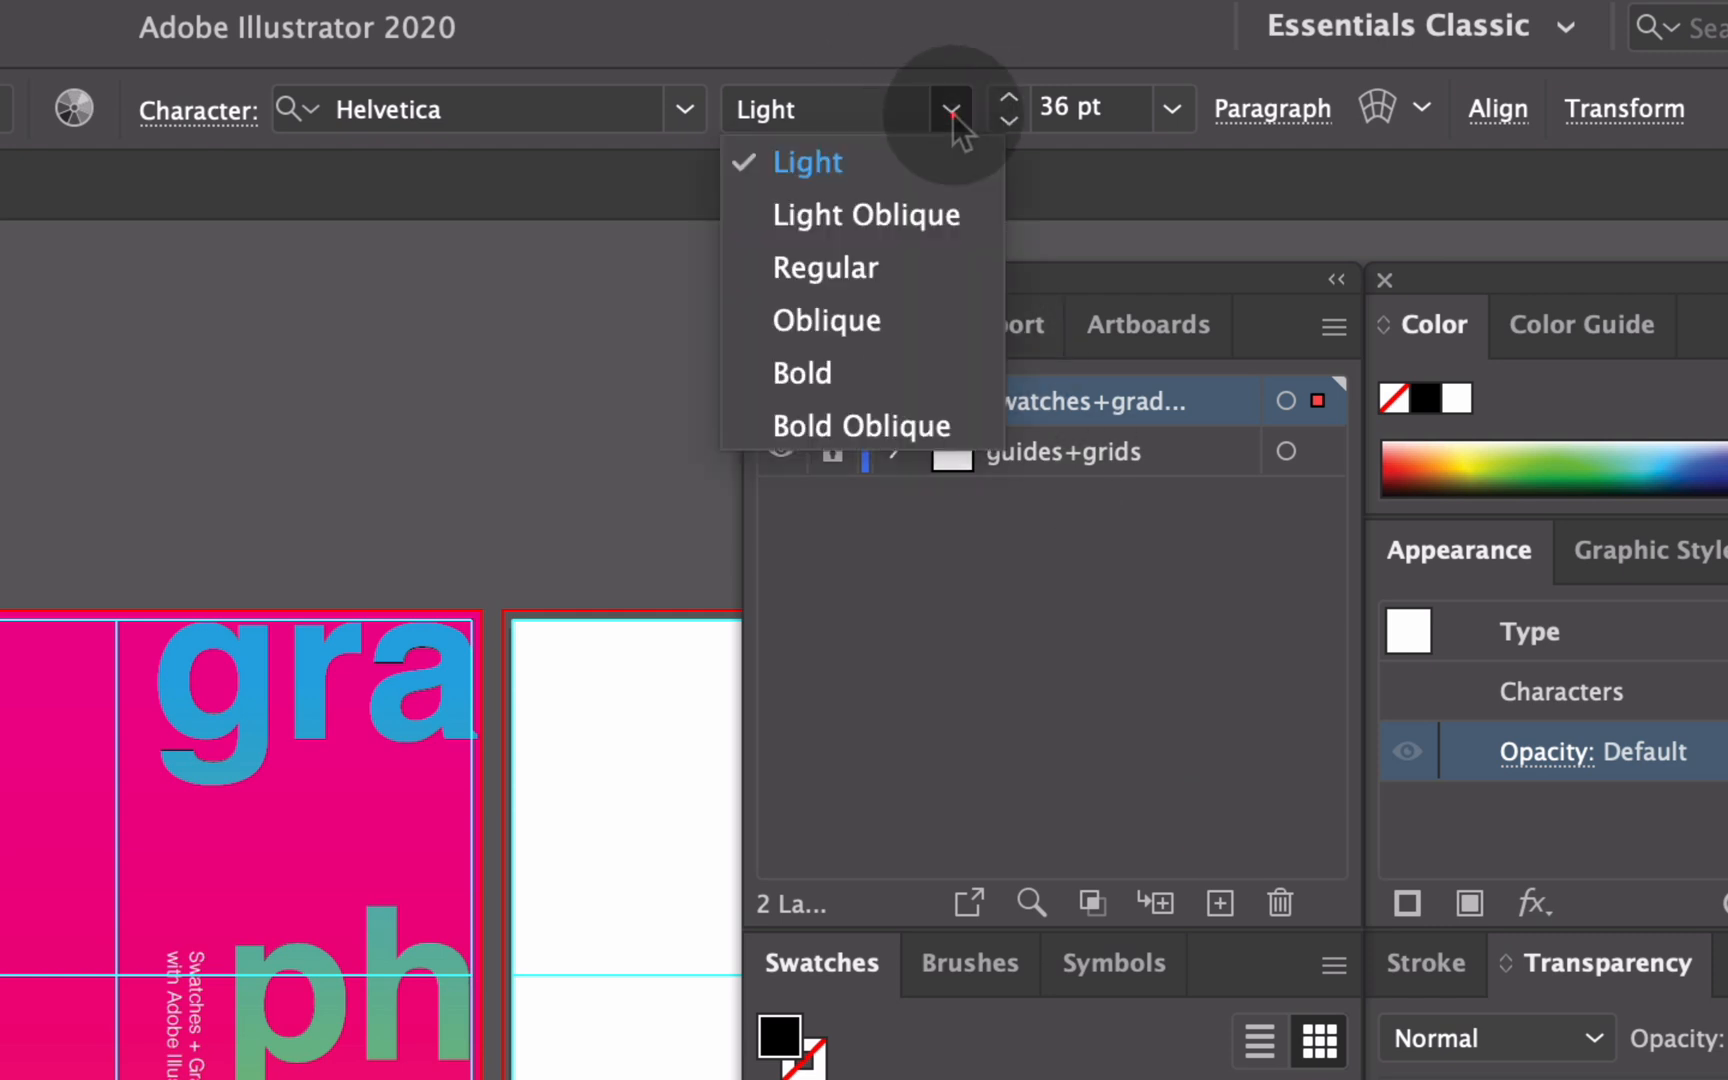
click(802, 372)
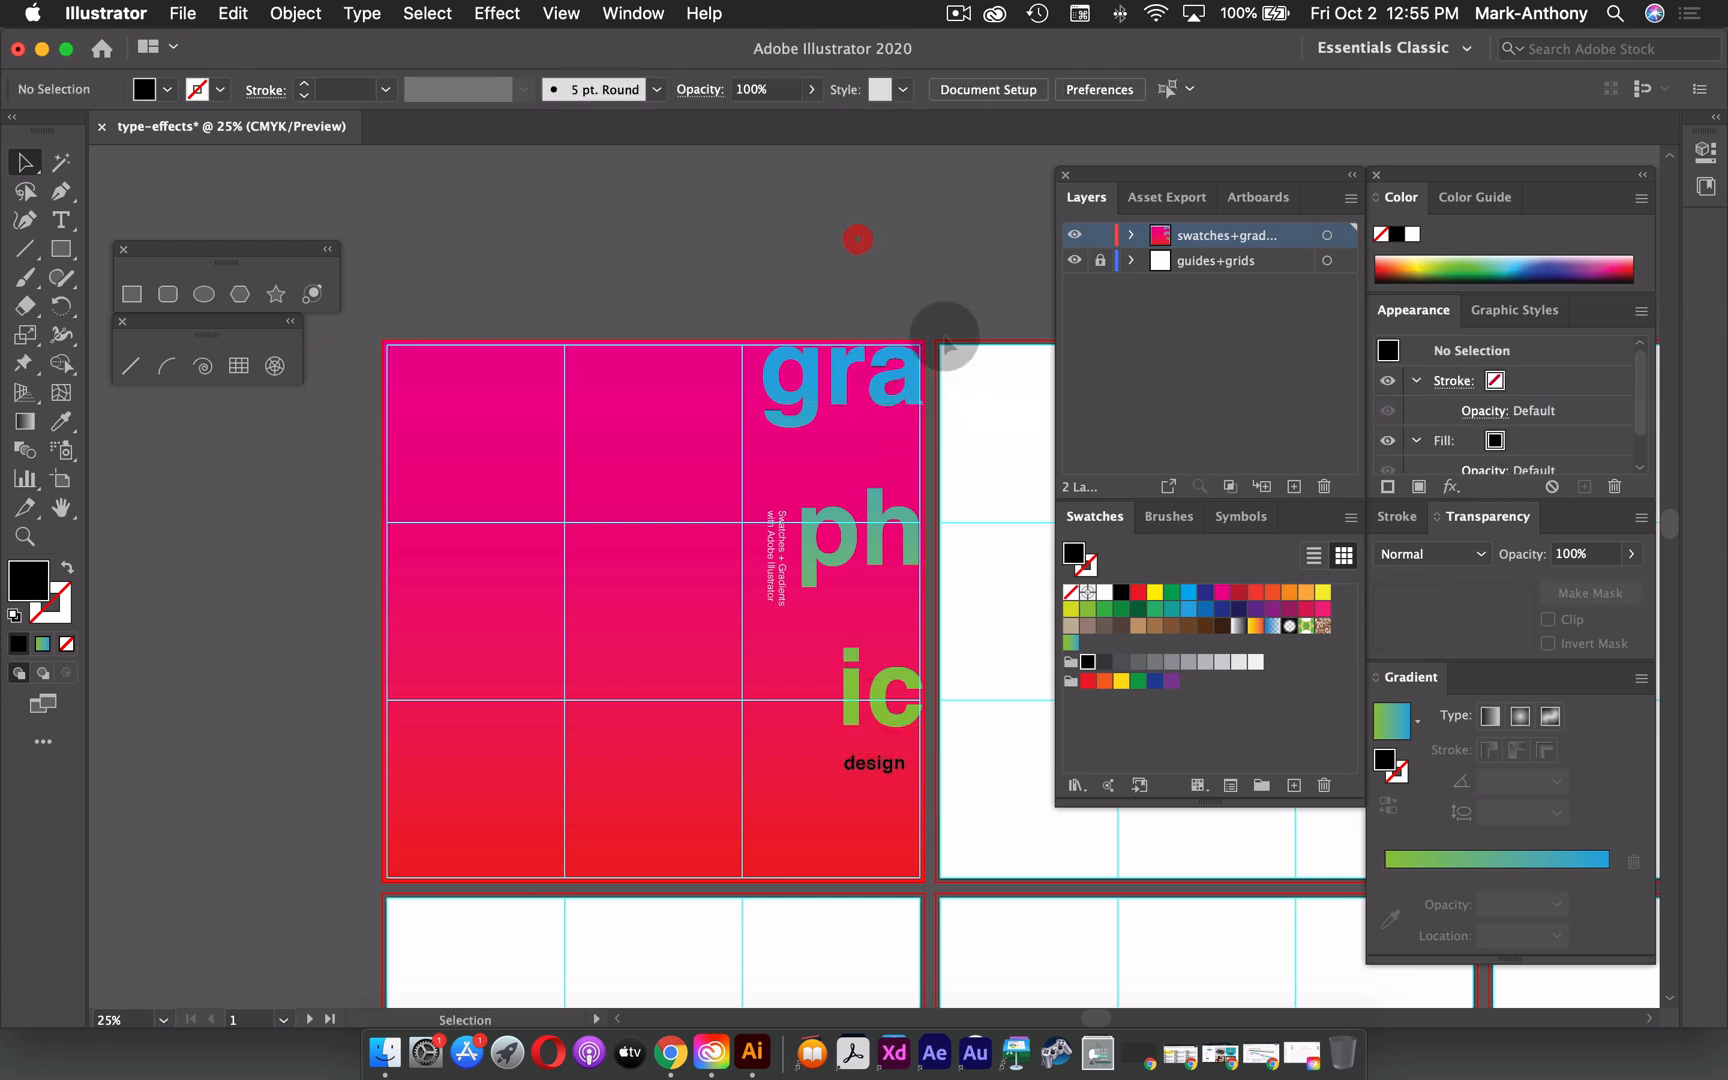
mouse_move(893, 231)
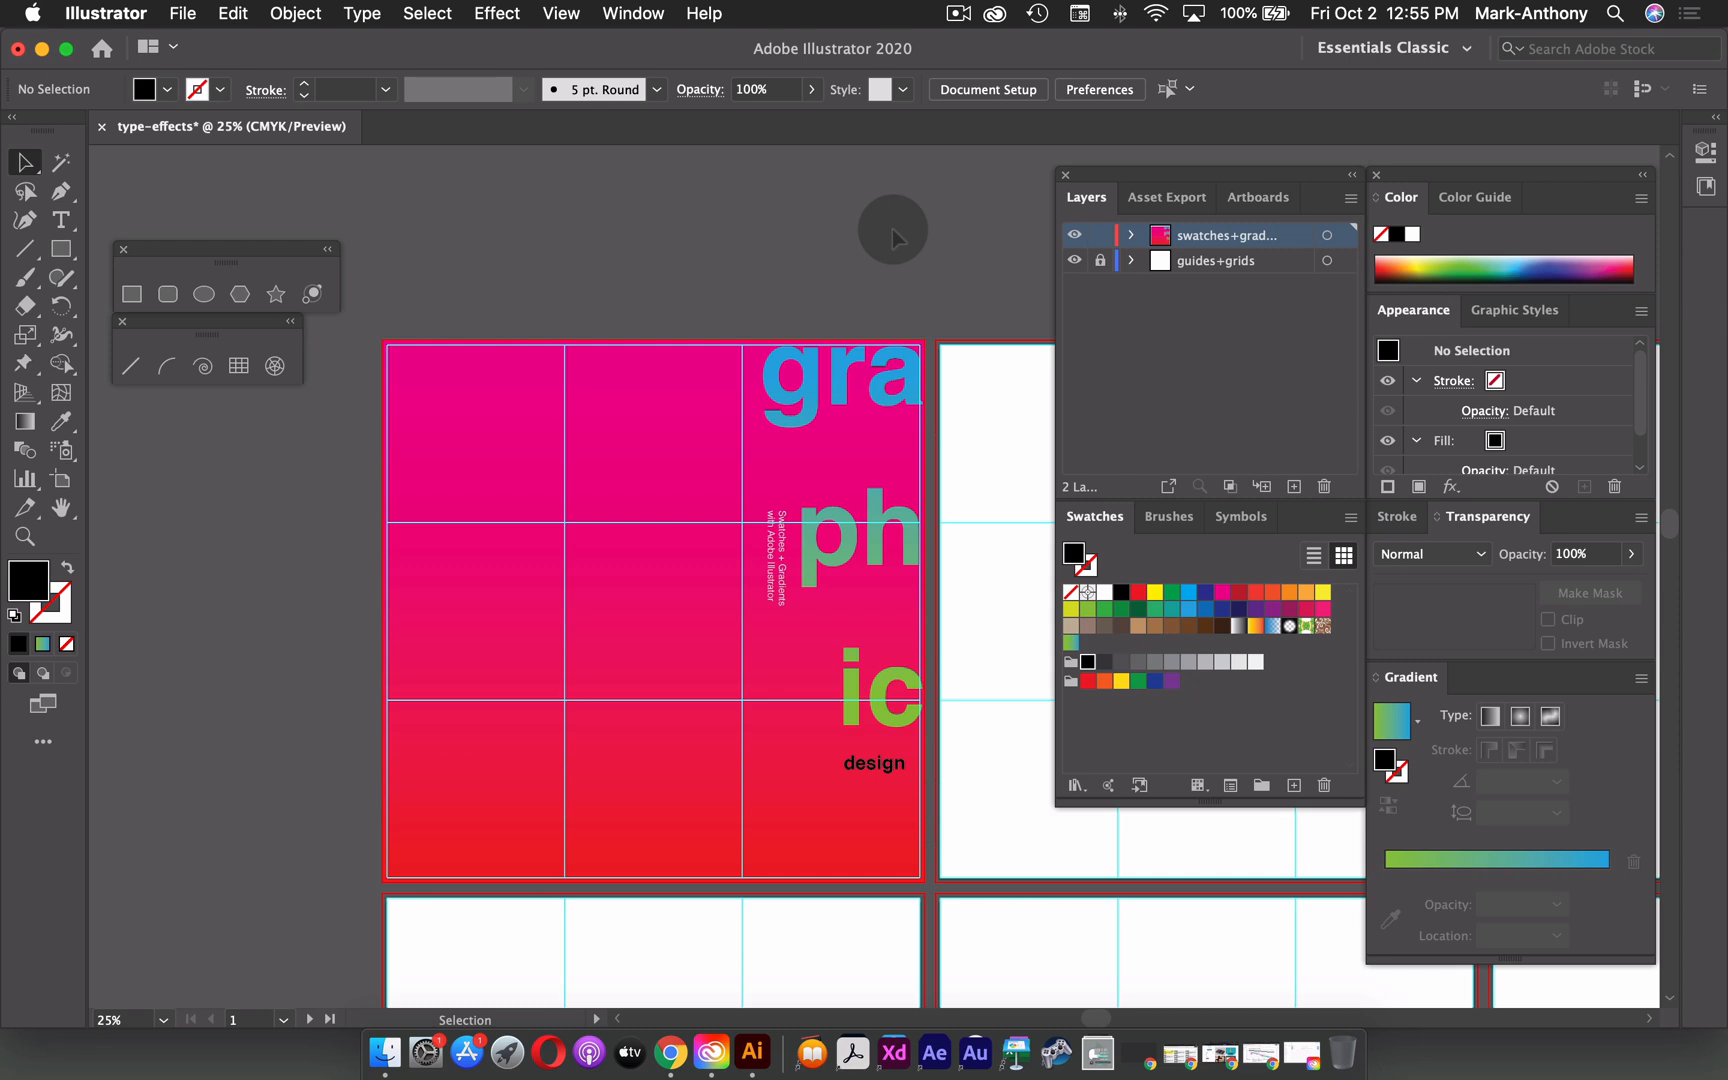
key(cmd+;)
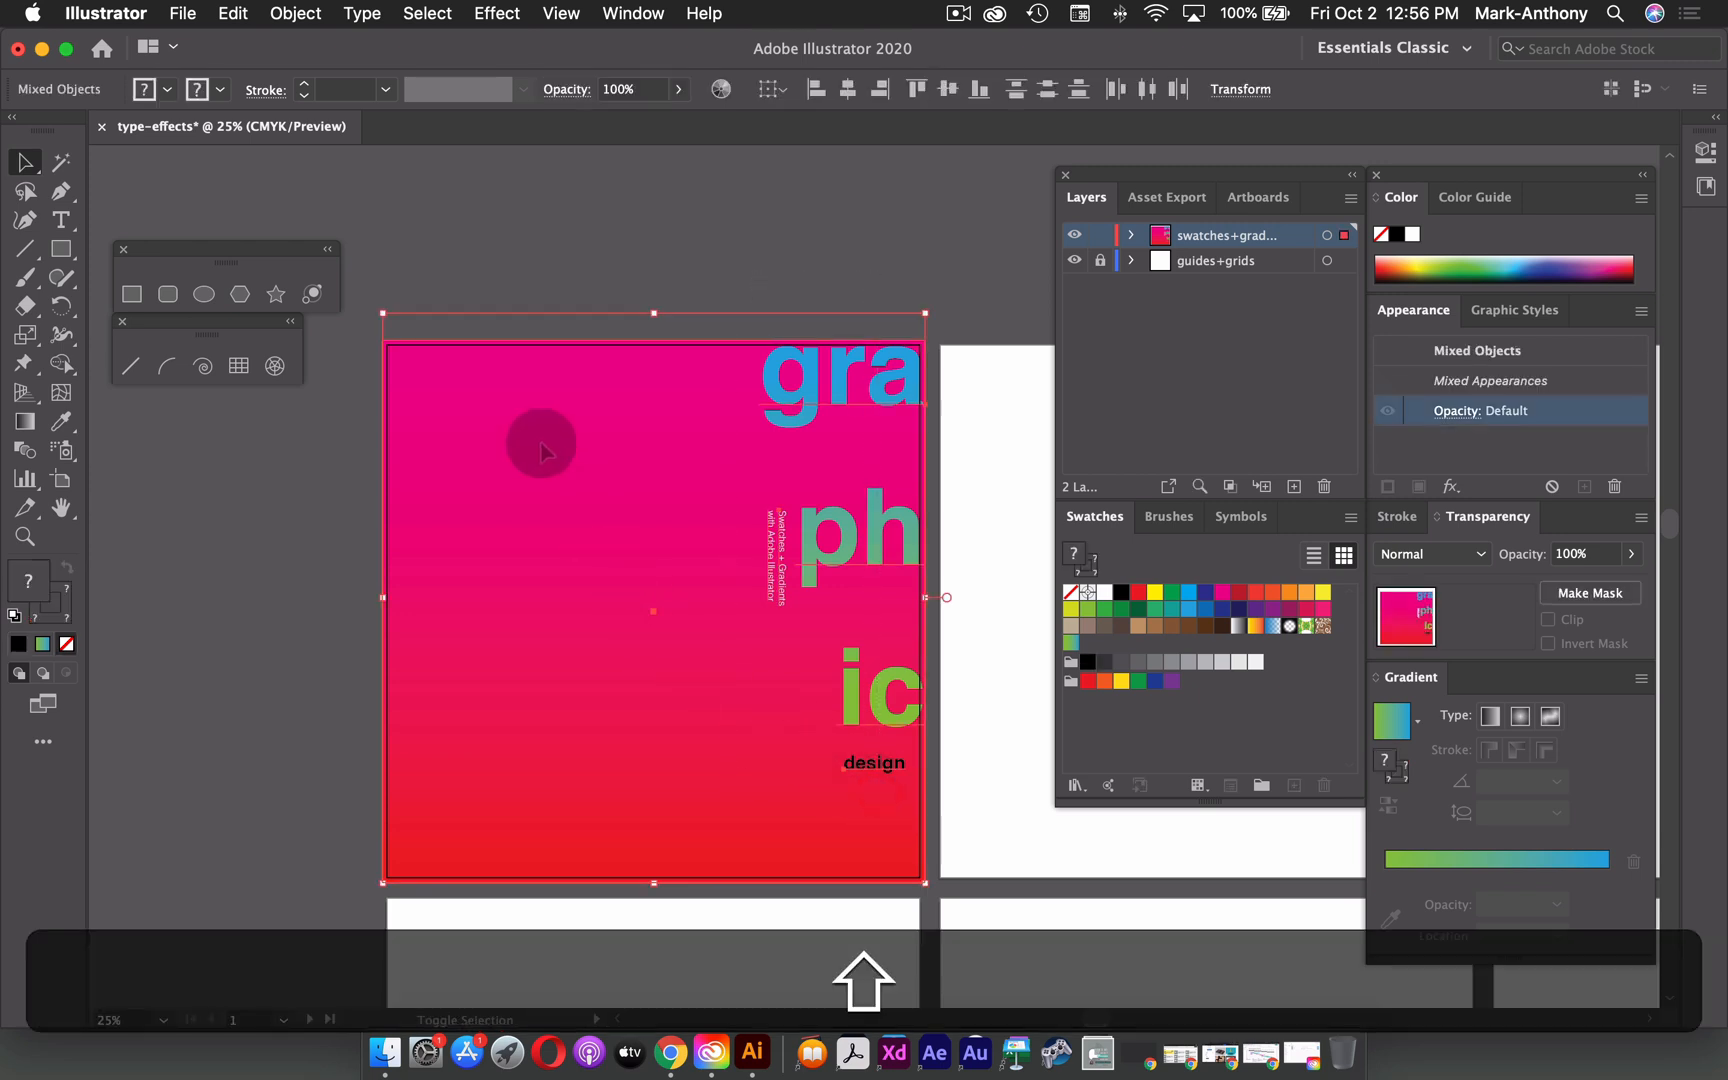
click(843, 529)
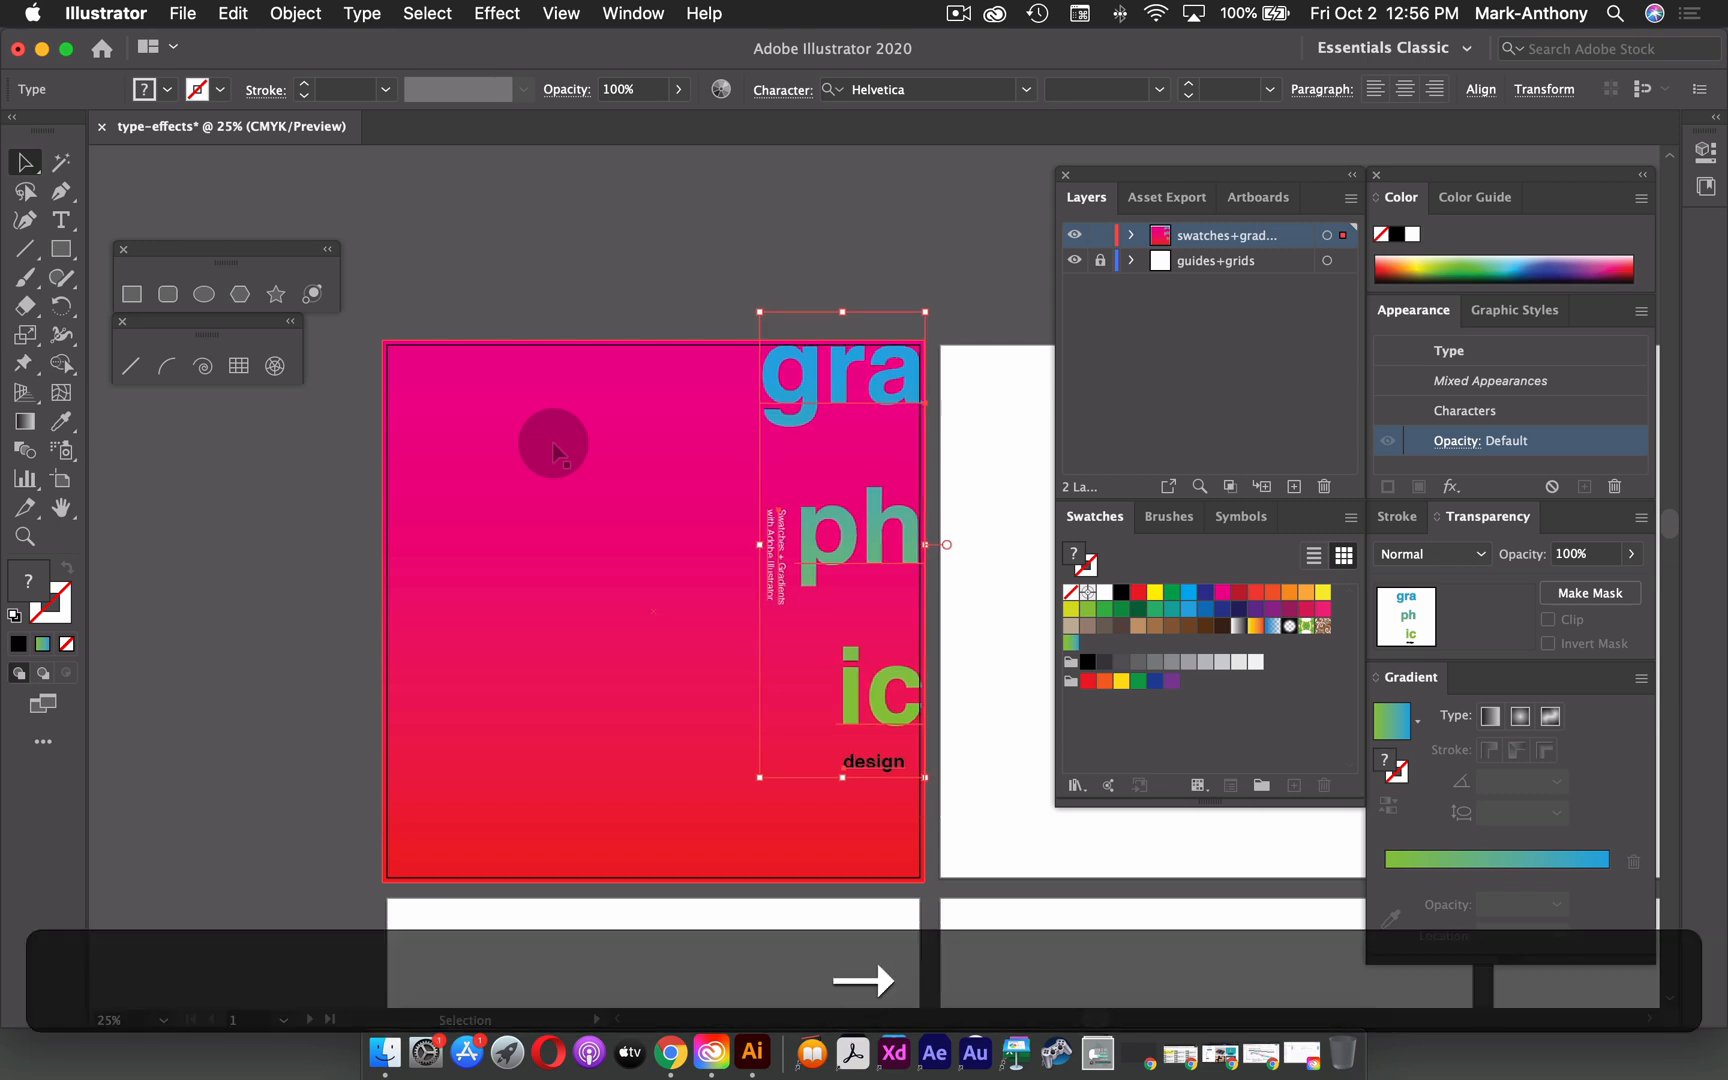
mouse_move(665, 253)
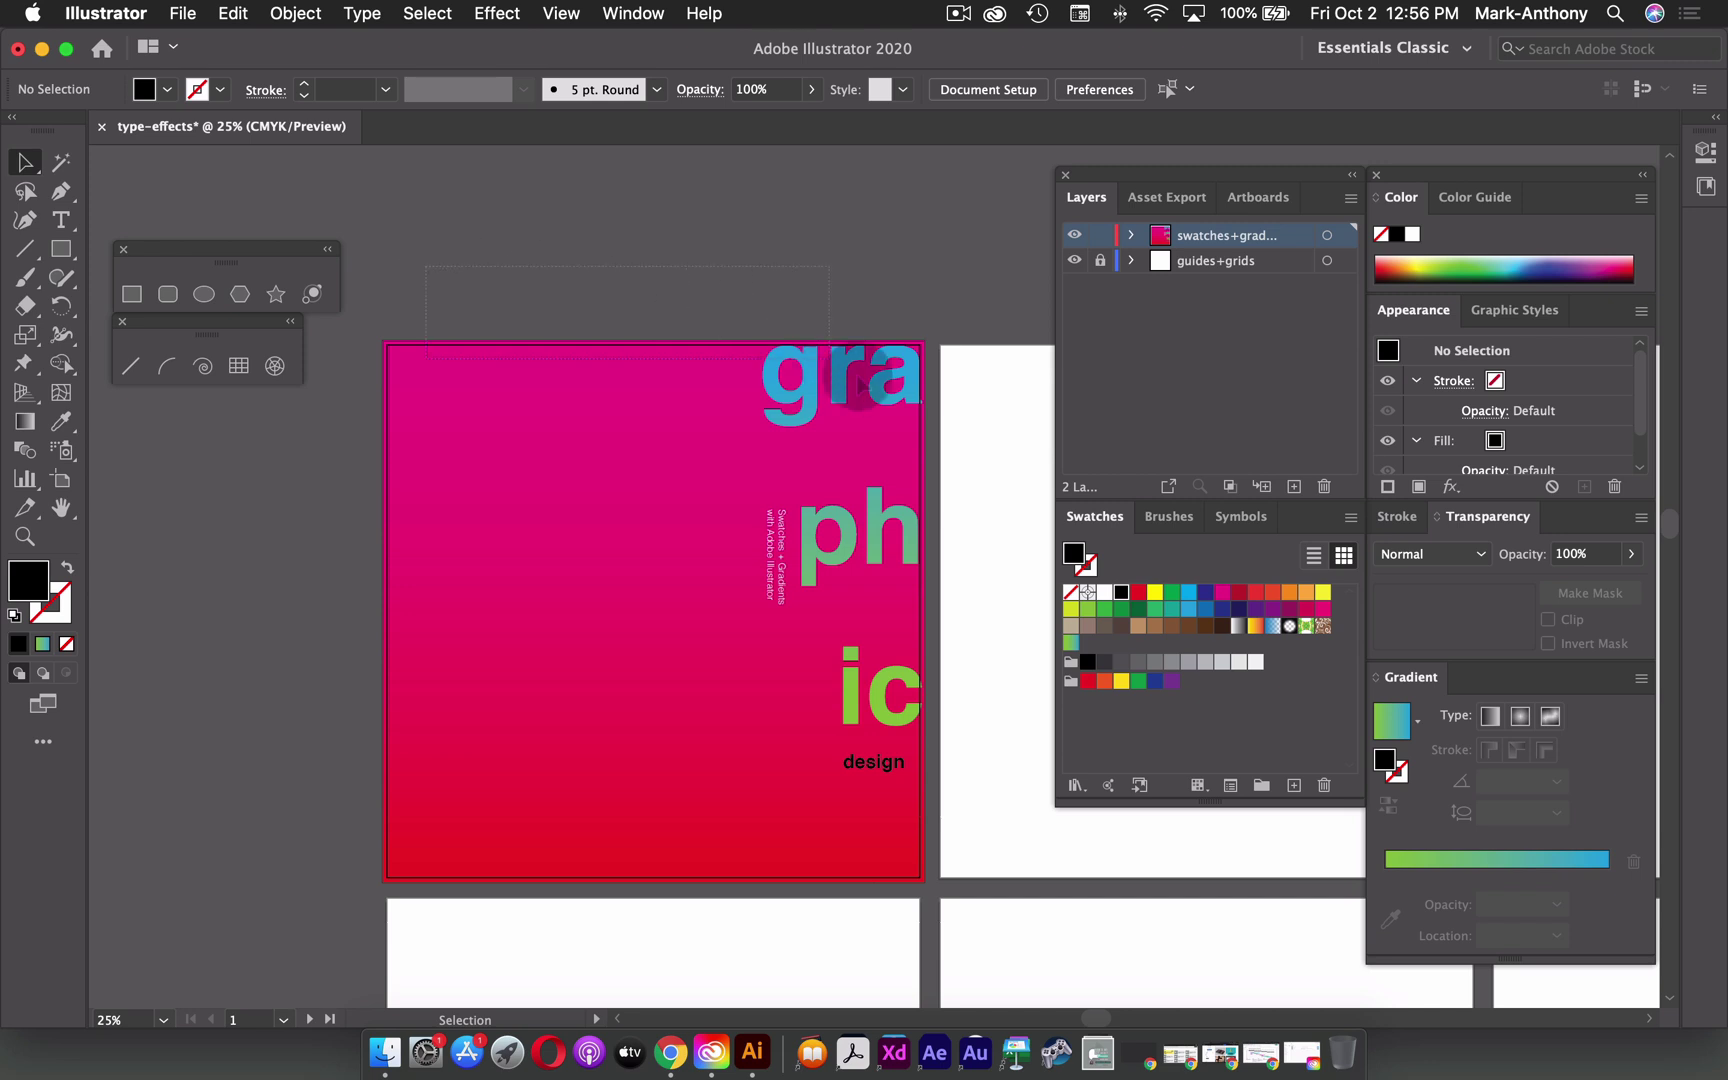
- Group the selected poster elements with Cmd+G and confirm Ungroup in the Object menu
key(cmd+g)
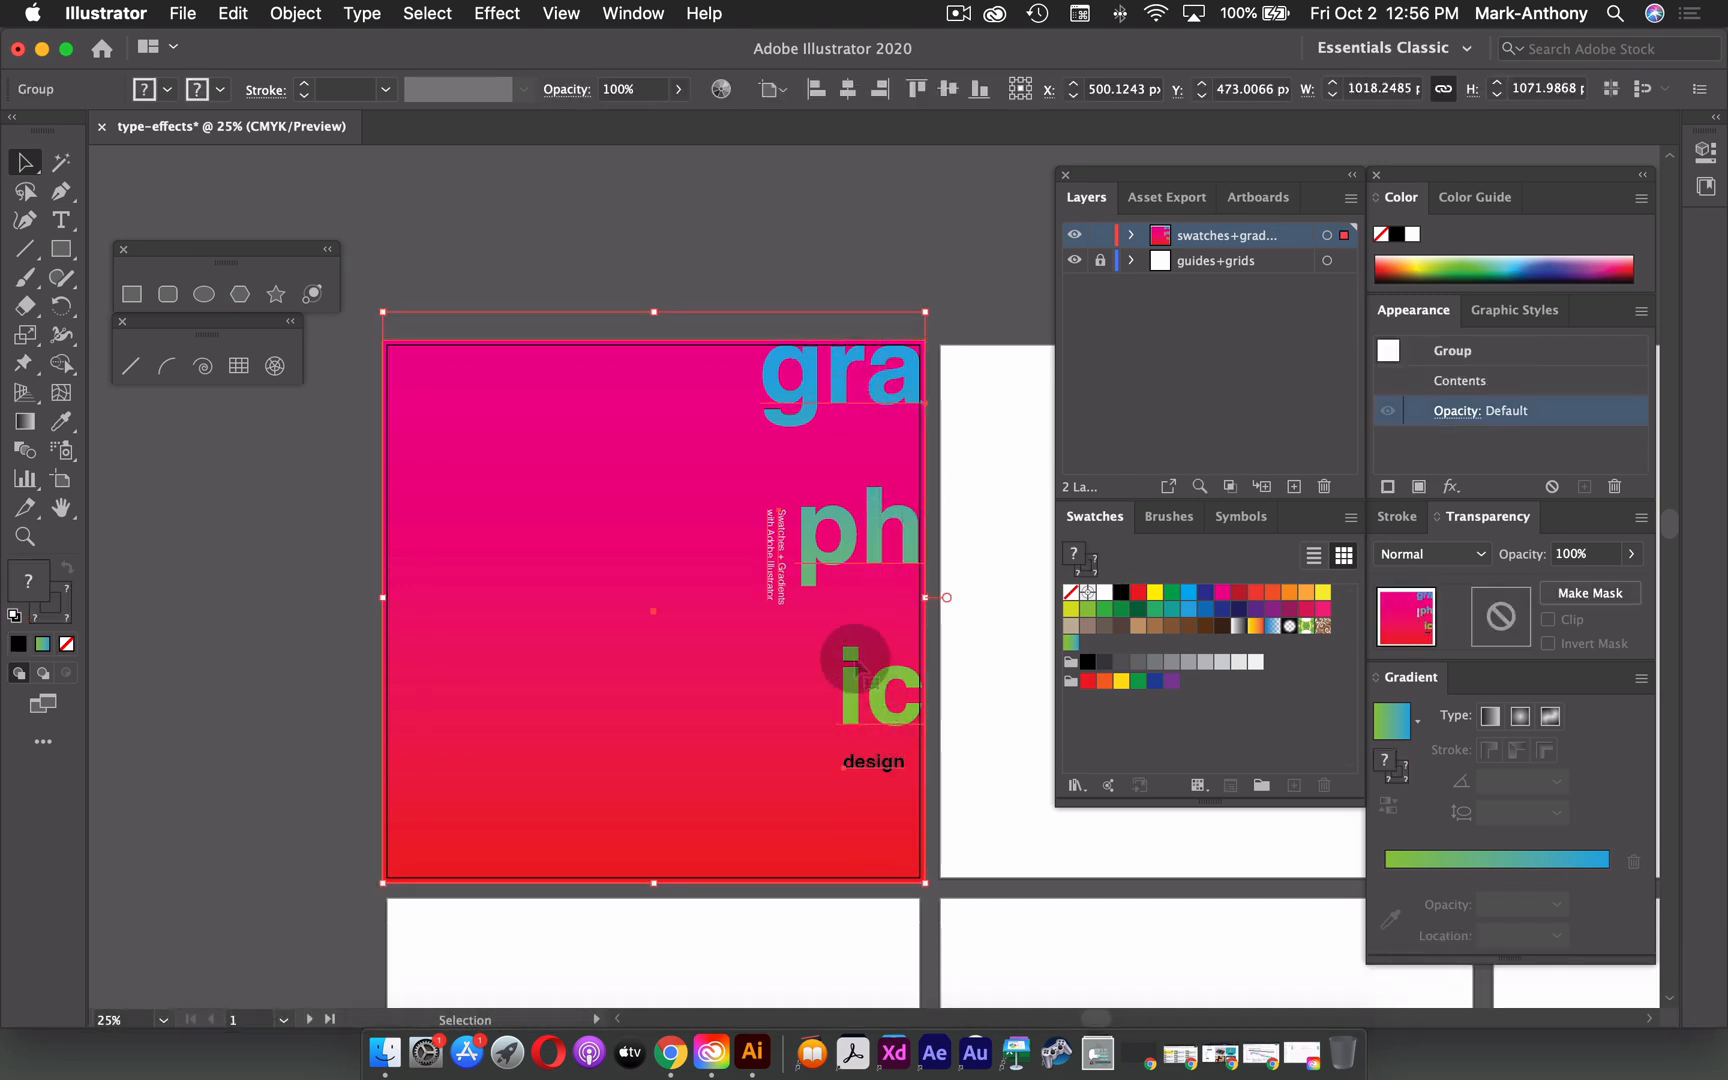
click(294, 13)
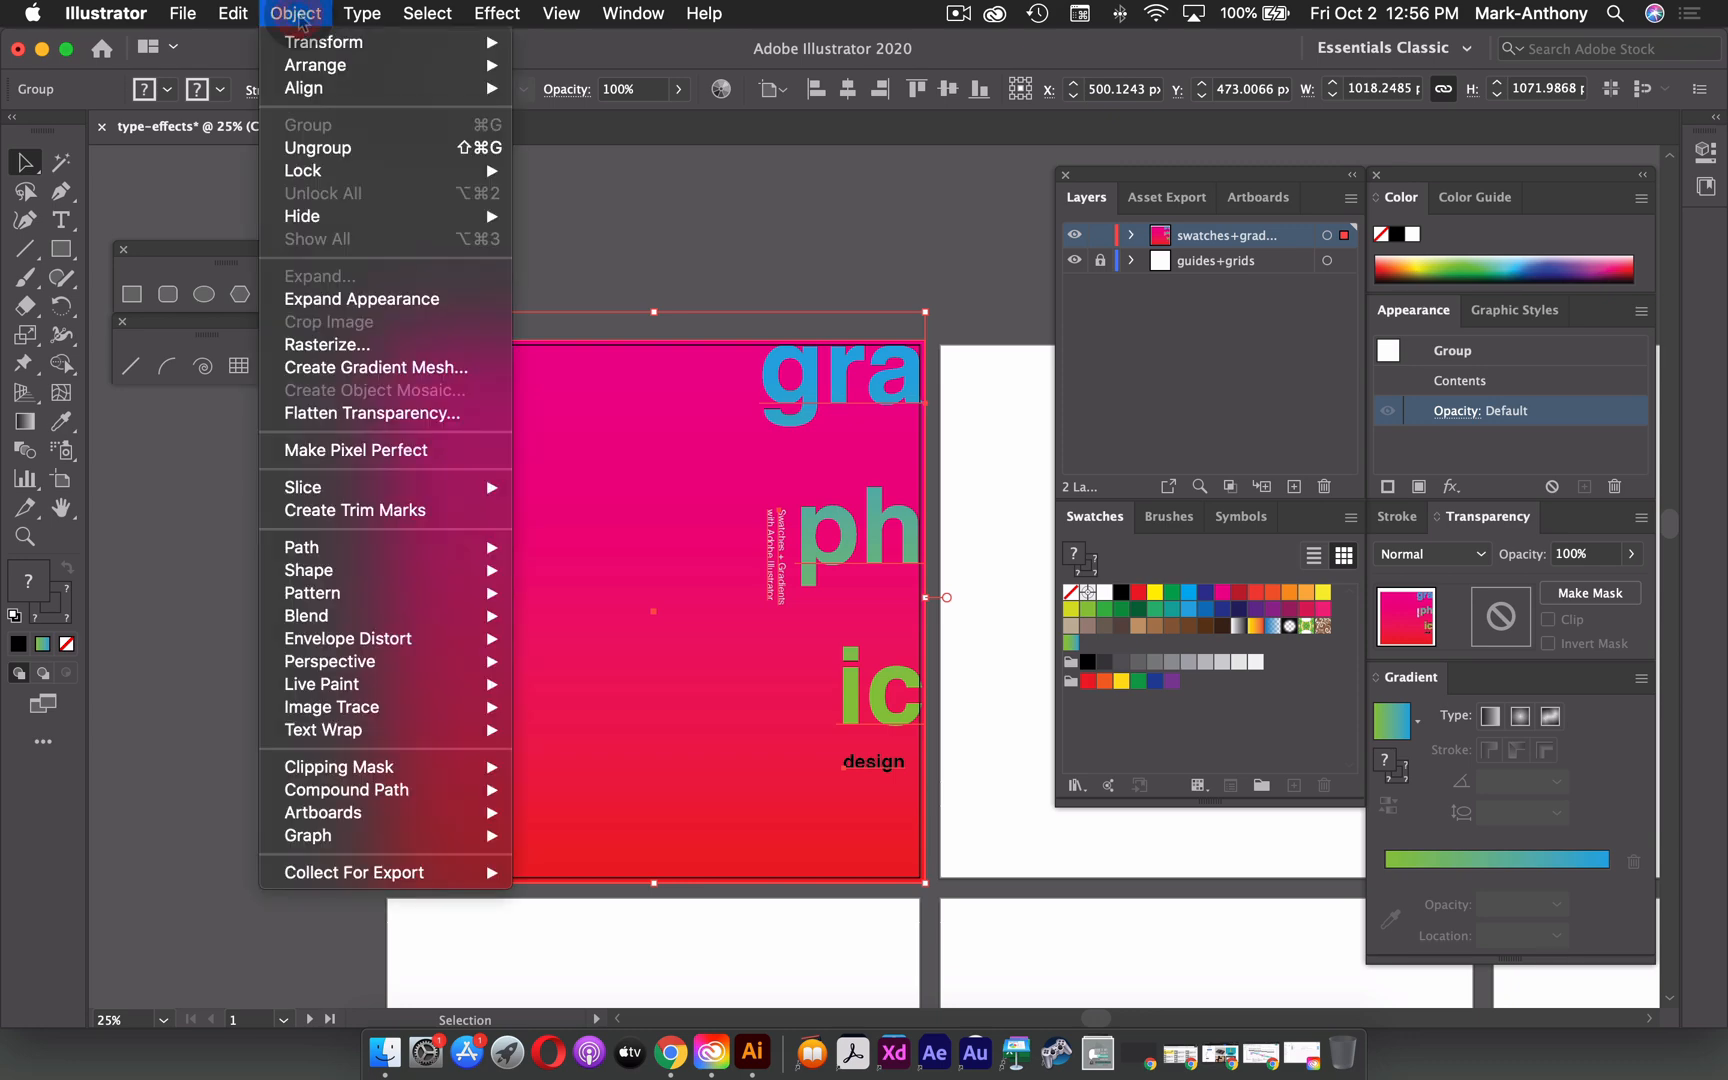
mouse_move(636, 55)
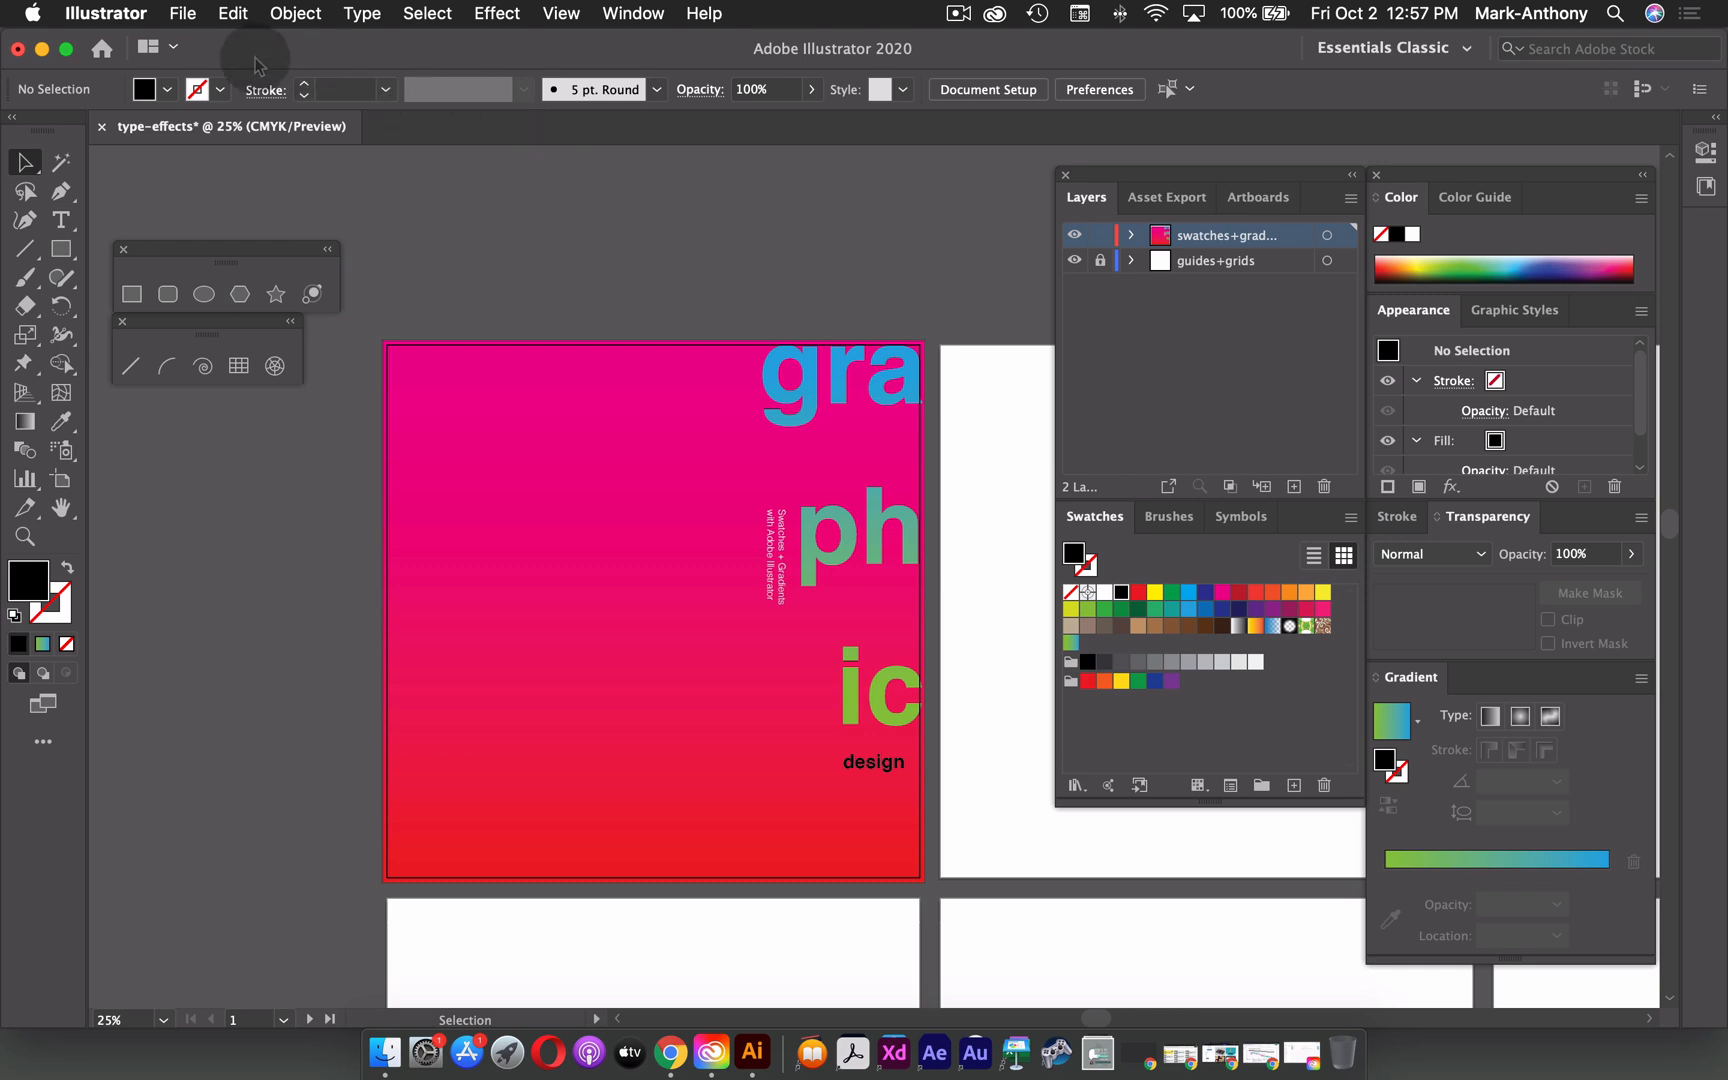
mouse_move(182, 13)
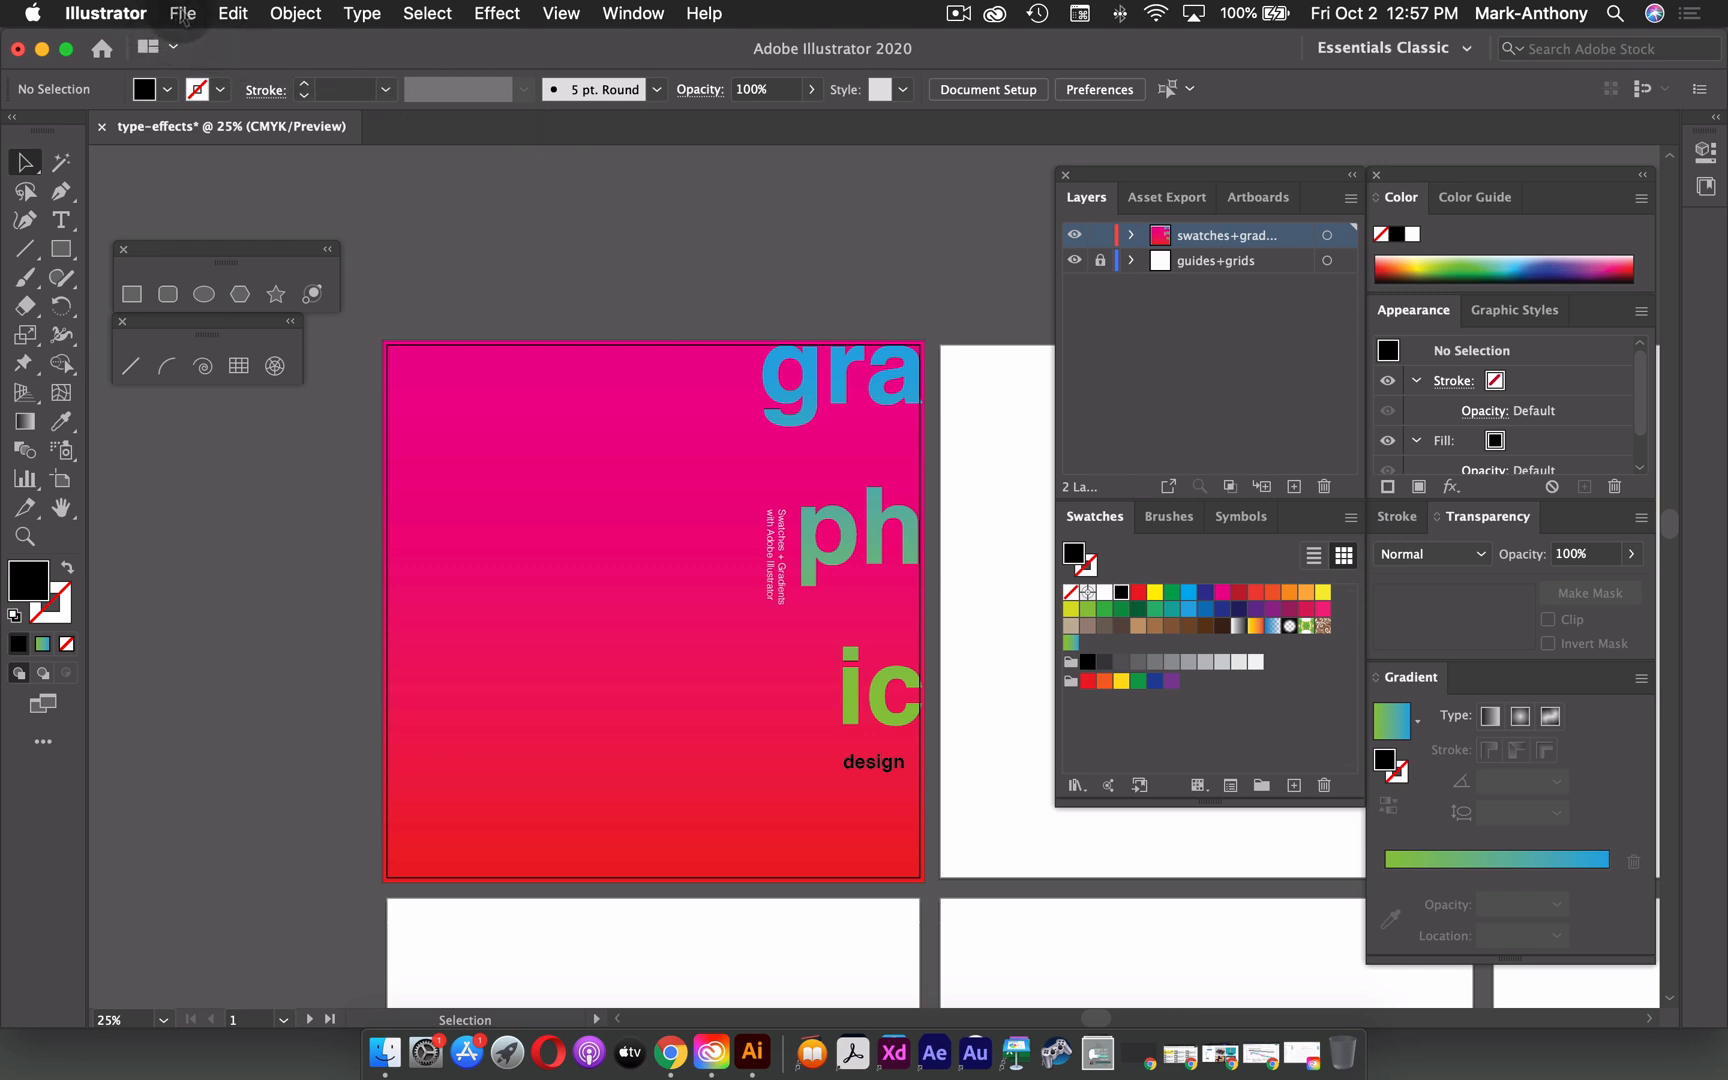
- Save as type-effects.ai in the Swiss-Type-Design-Effects folder, accepting the Illustrator Options
click(183, 13)
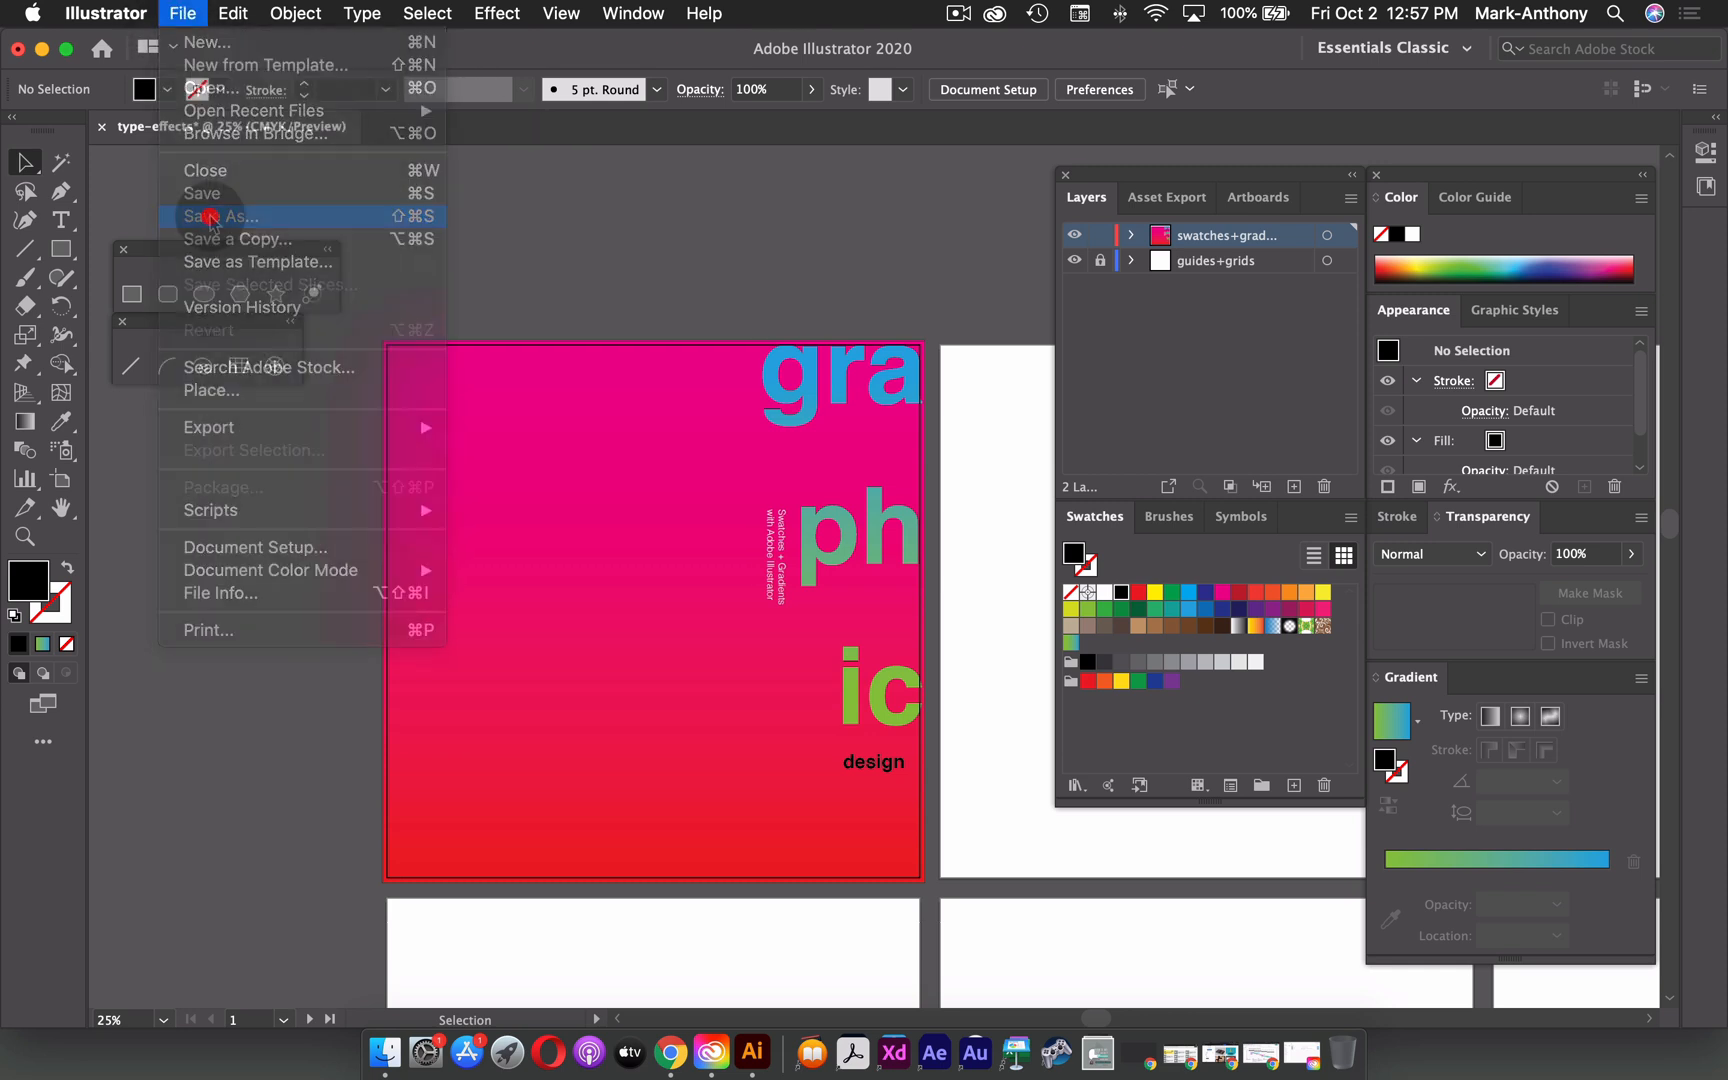
click(220, 216)
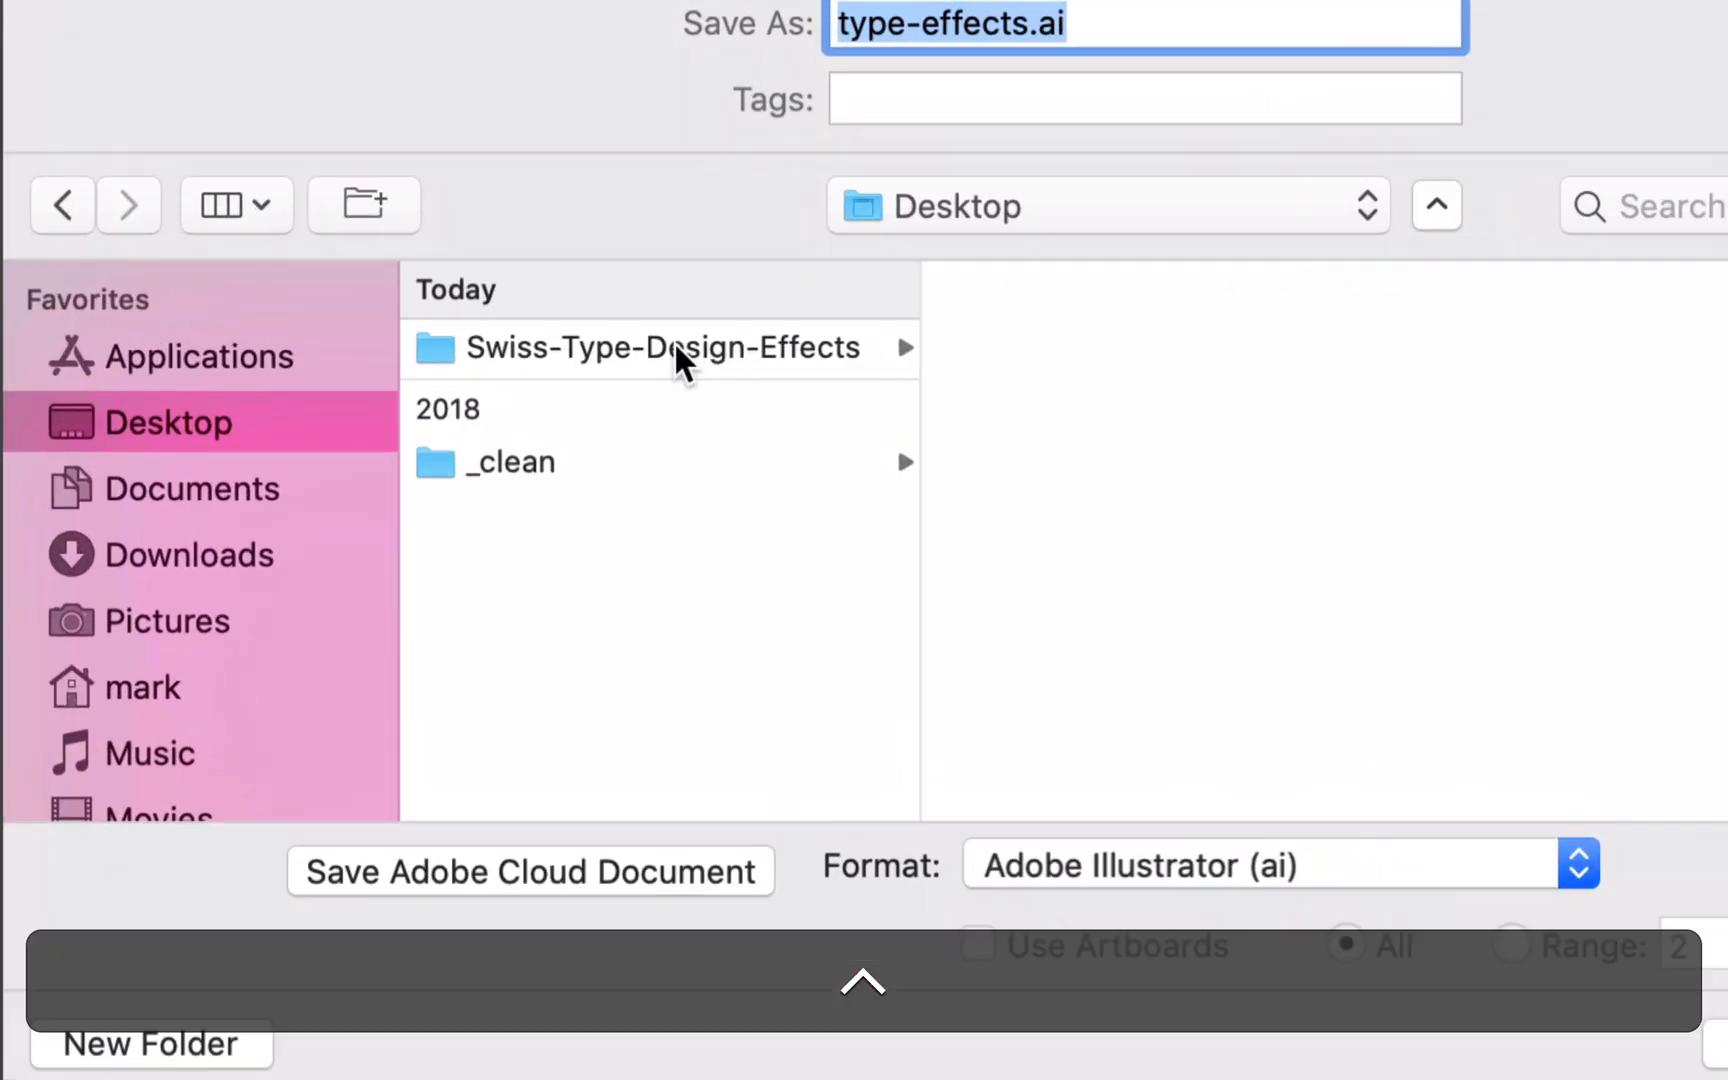
click(661, 347)
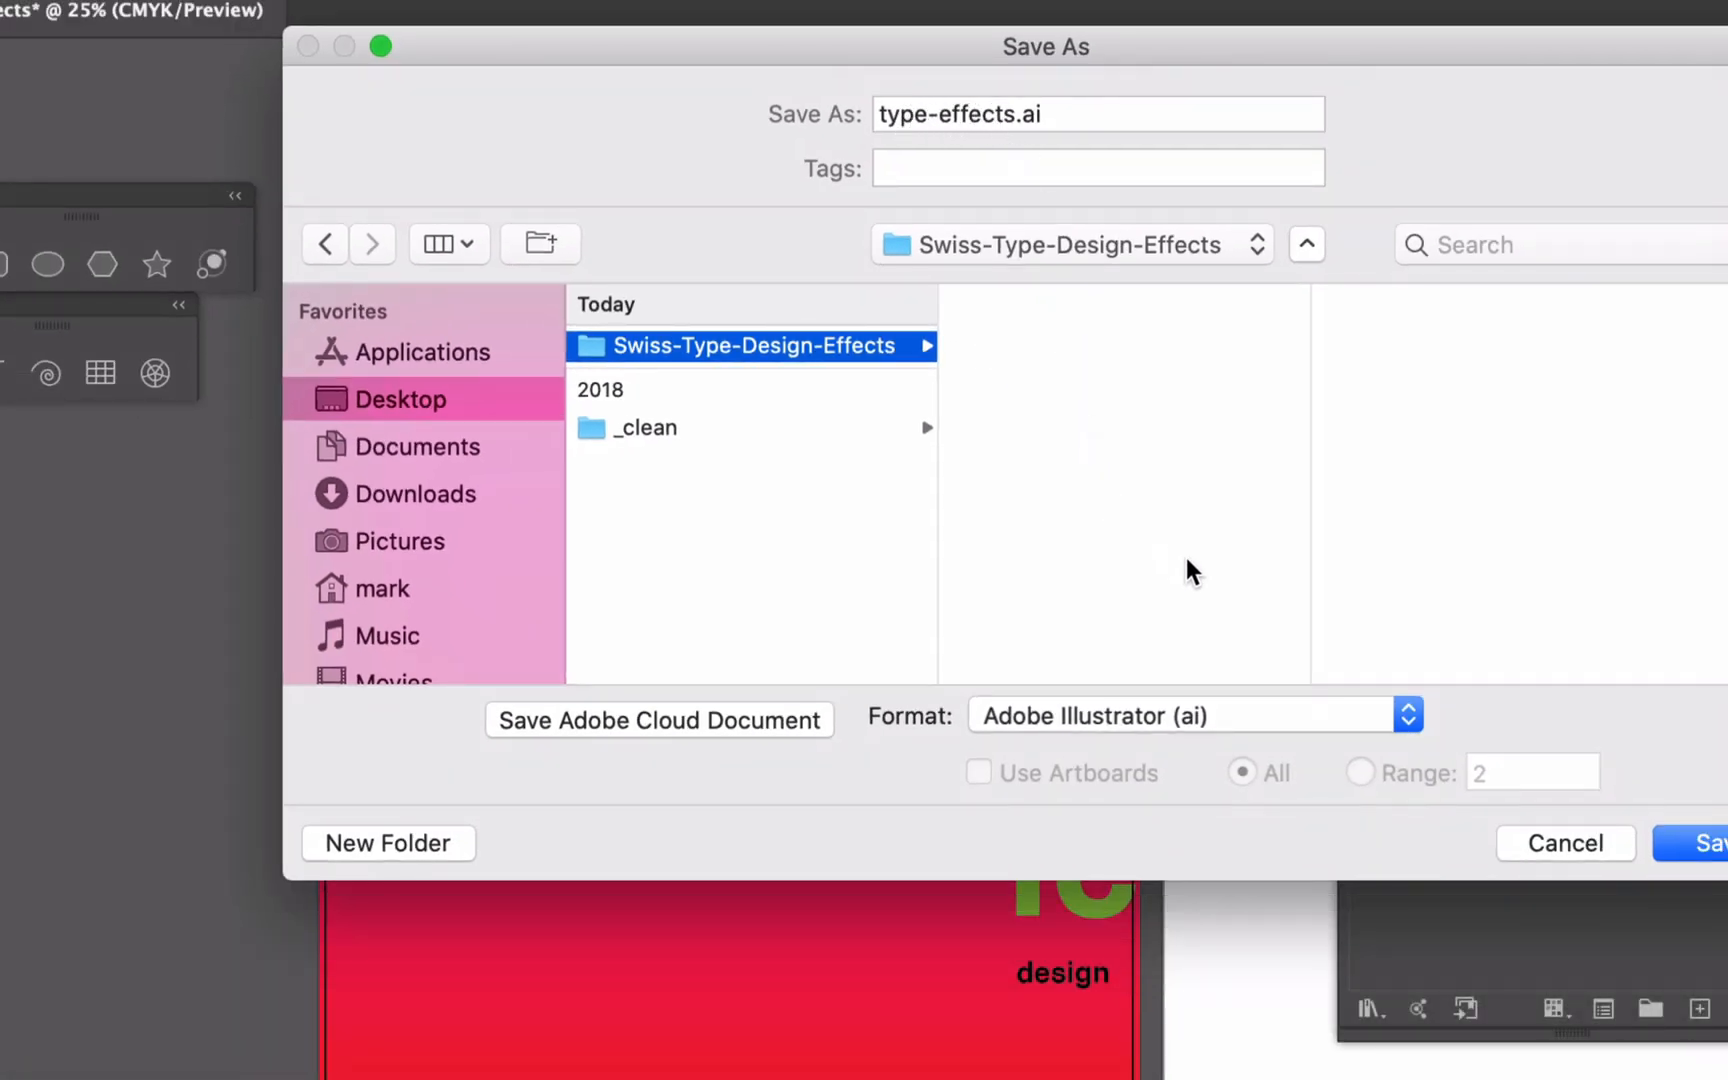
click(1707, 843)
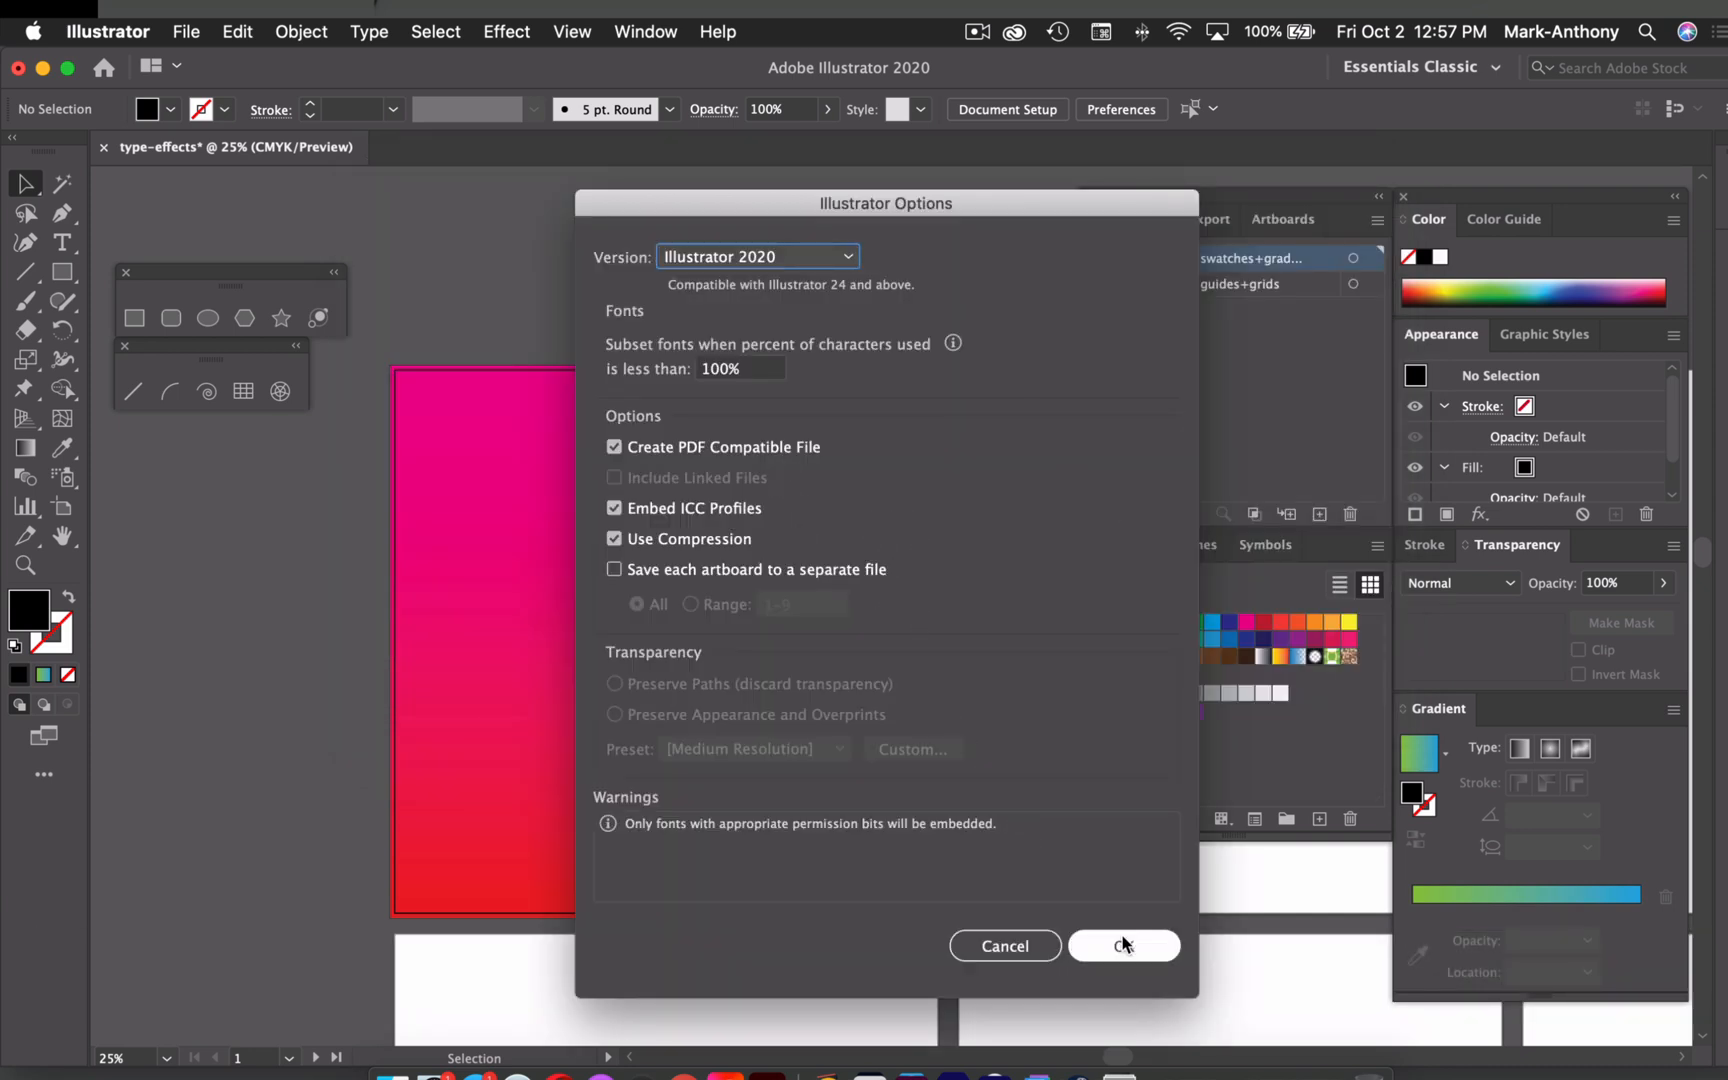
click(1123, 946)
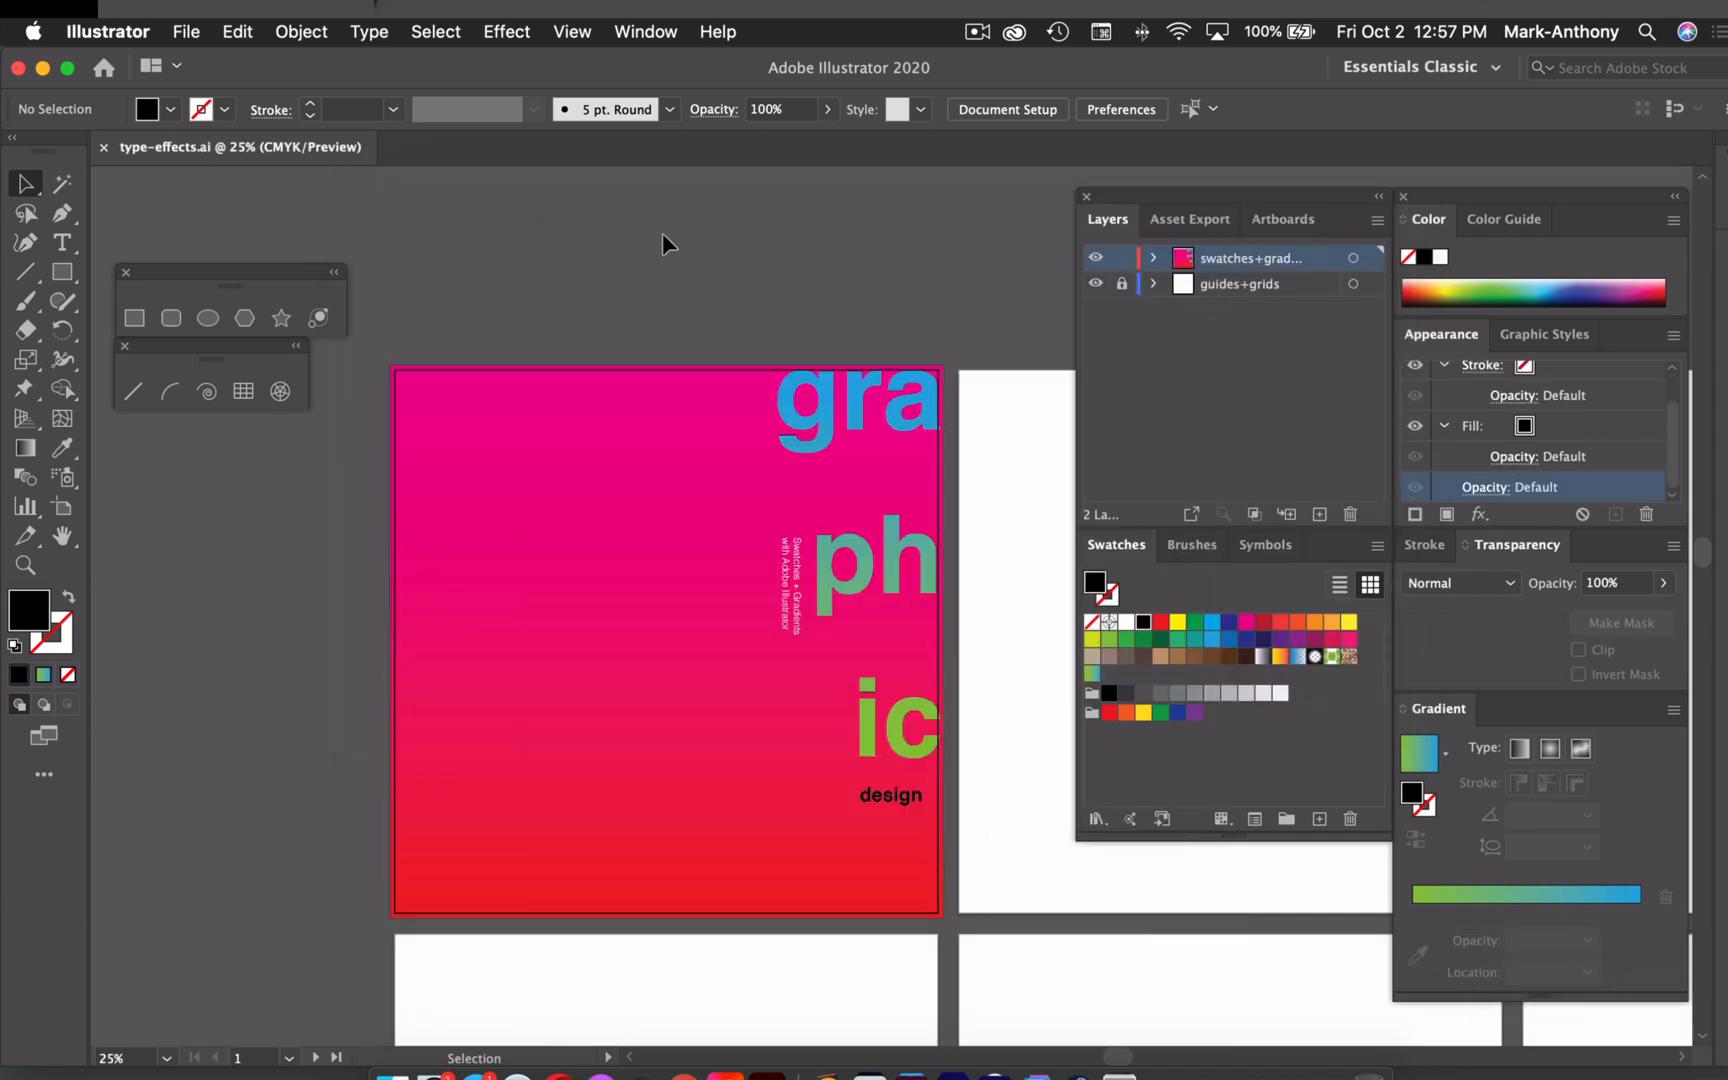